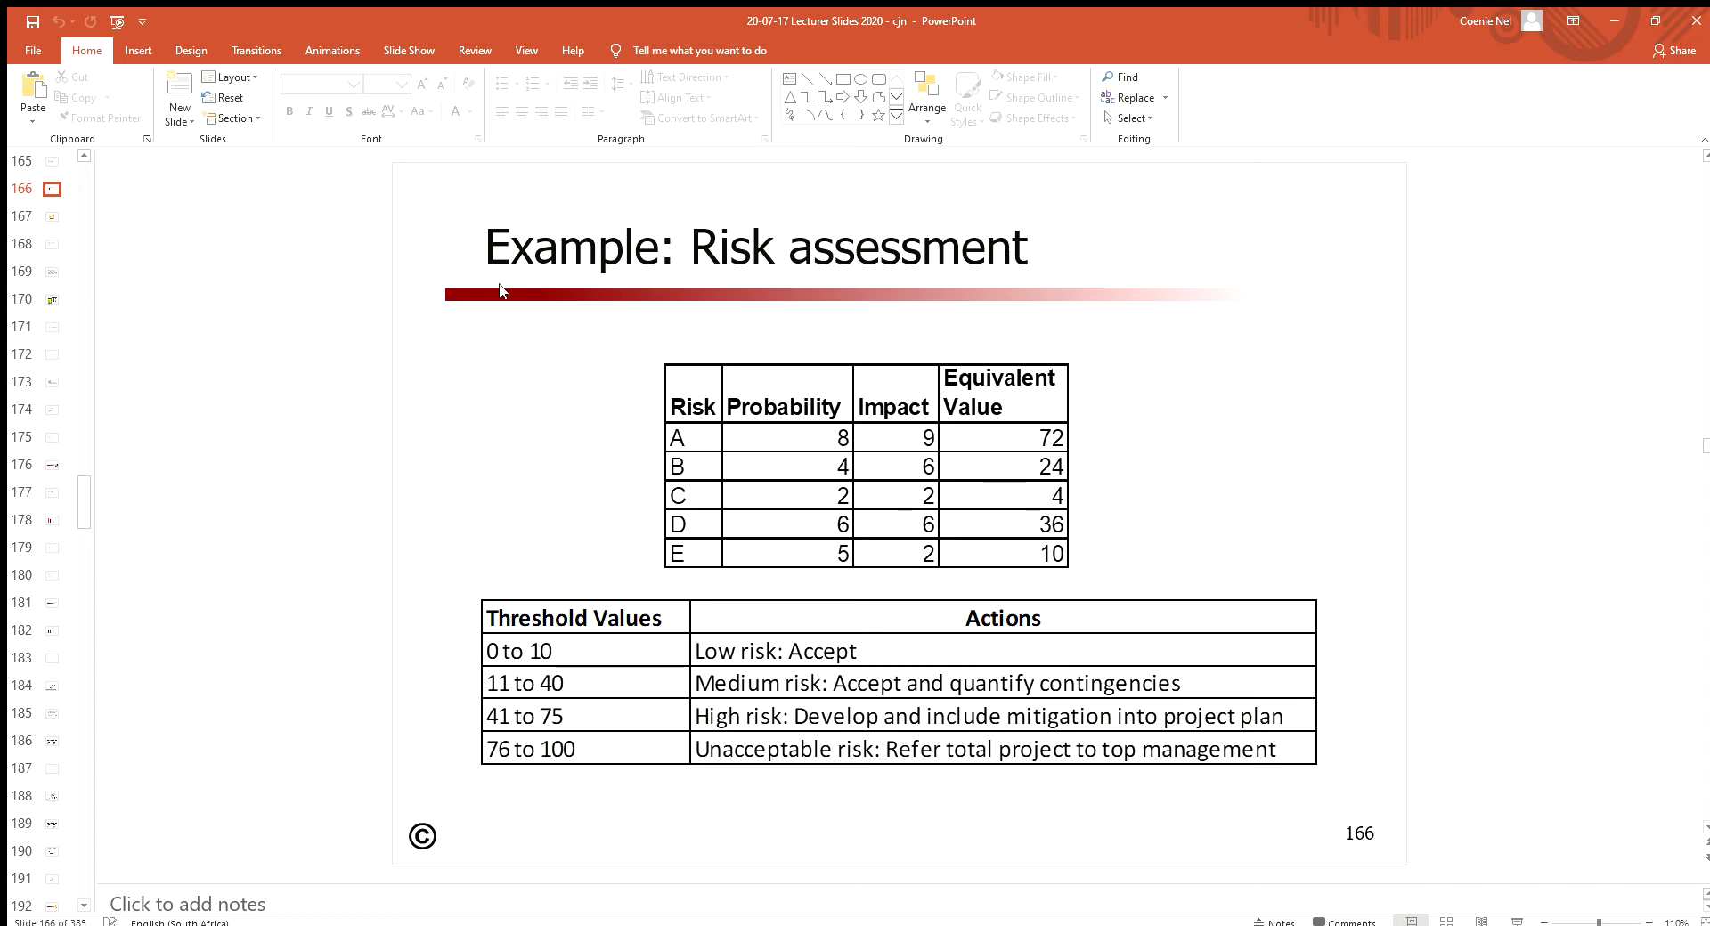
{"action": "mouse_move", "coordinate": [483, 304]}
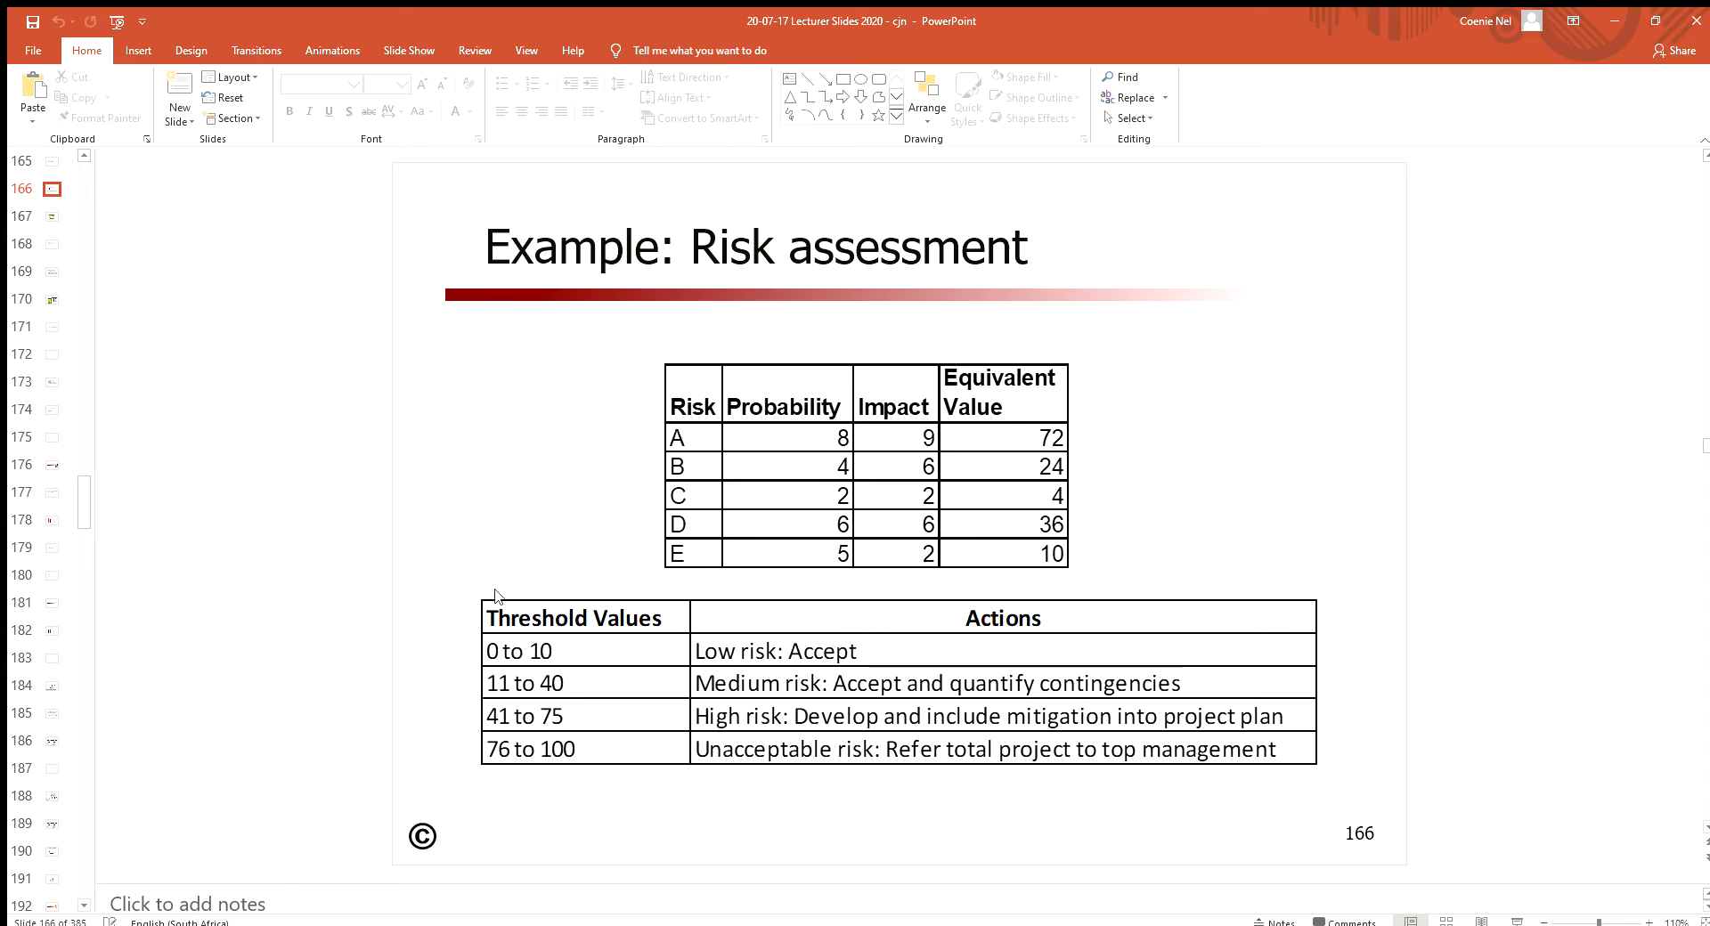
{"action": "mouse_move", "coordinate": [676, 731]}
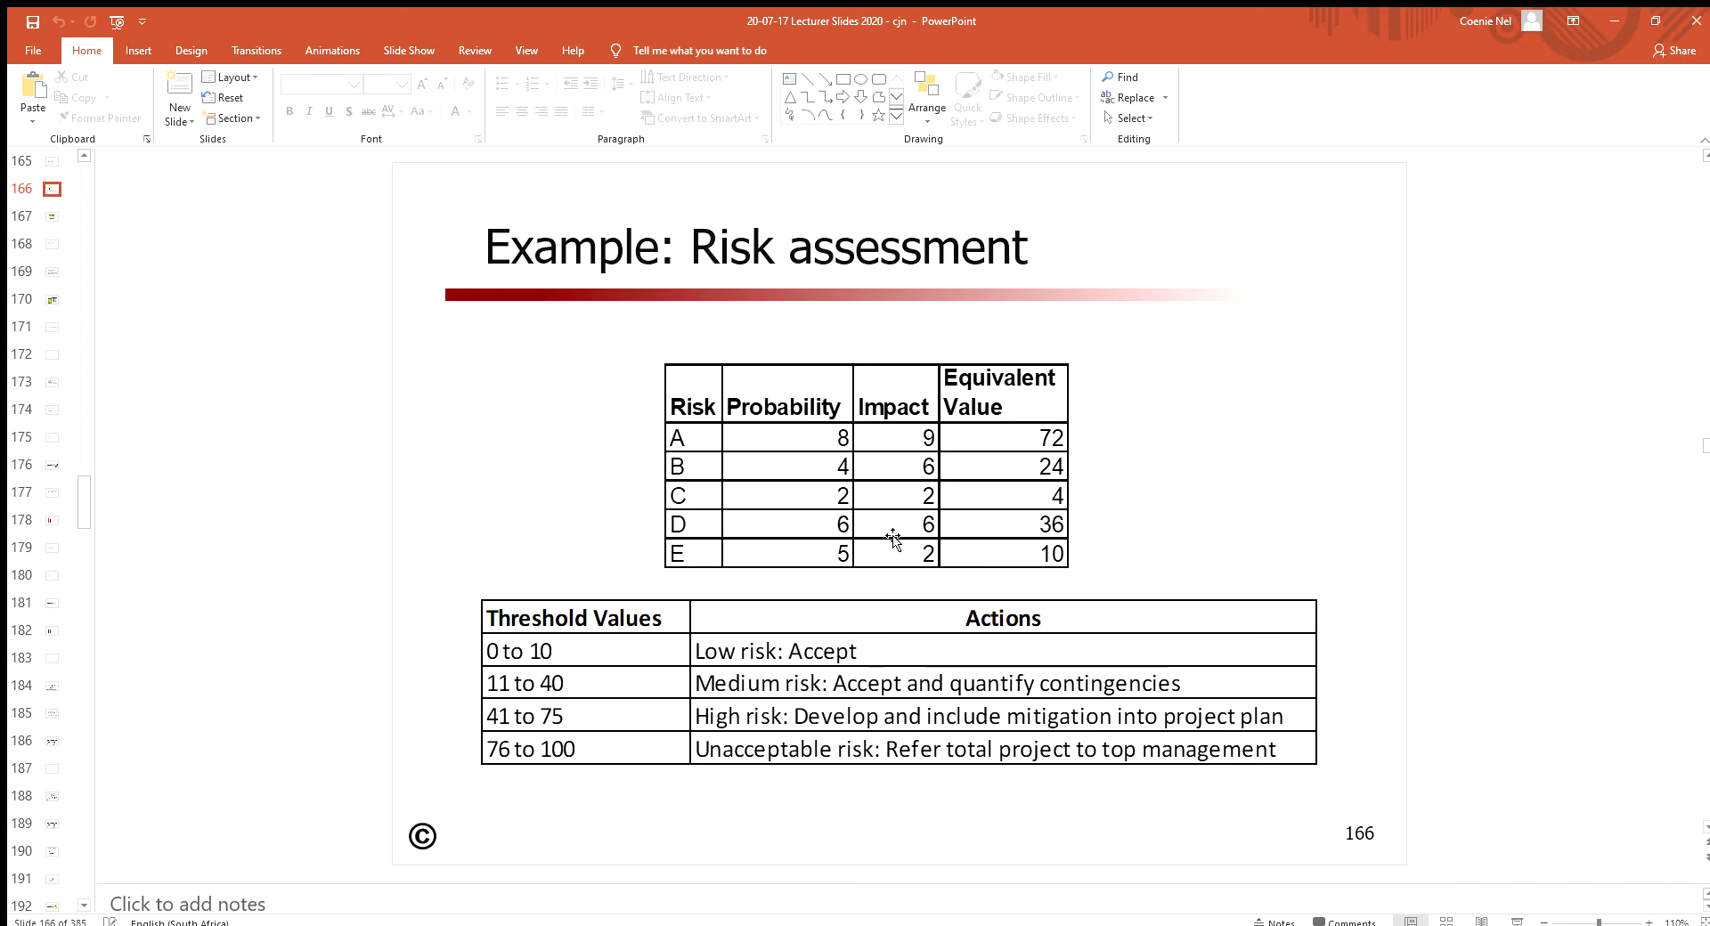
{"action": "mouse_move", "coordinate": [782, 500]}
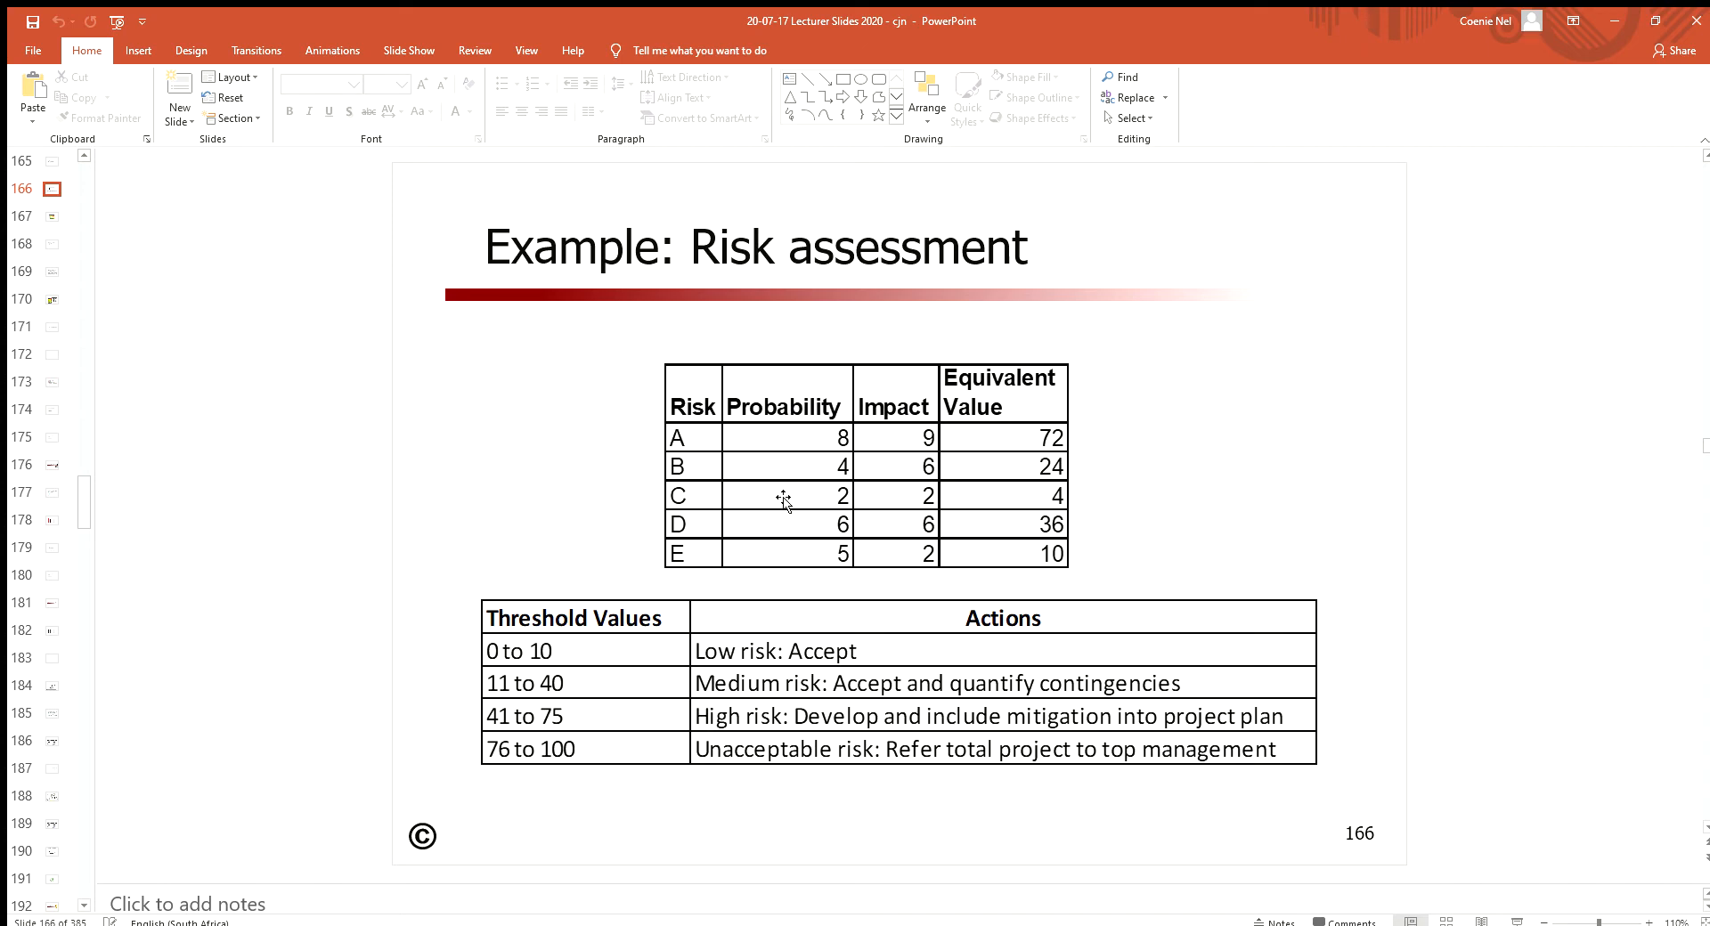
{"action": "mouse_move", "coordinate": [793, 454]}
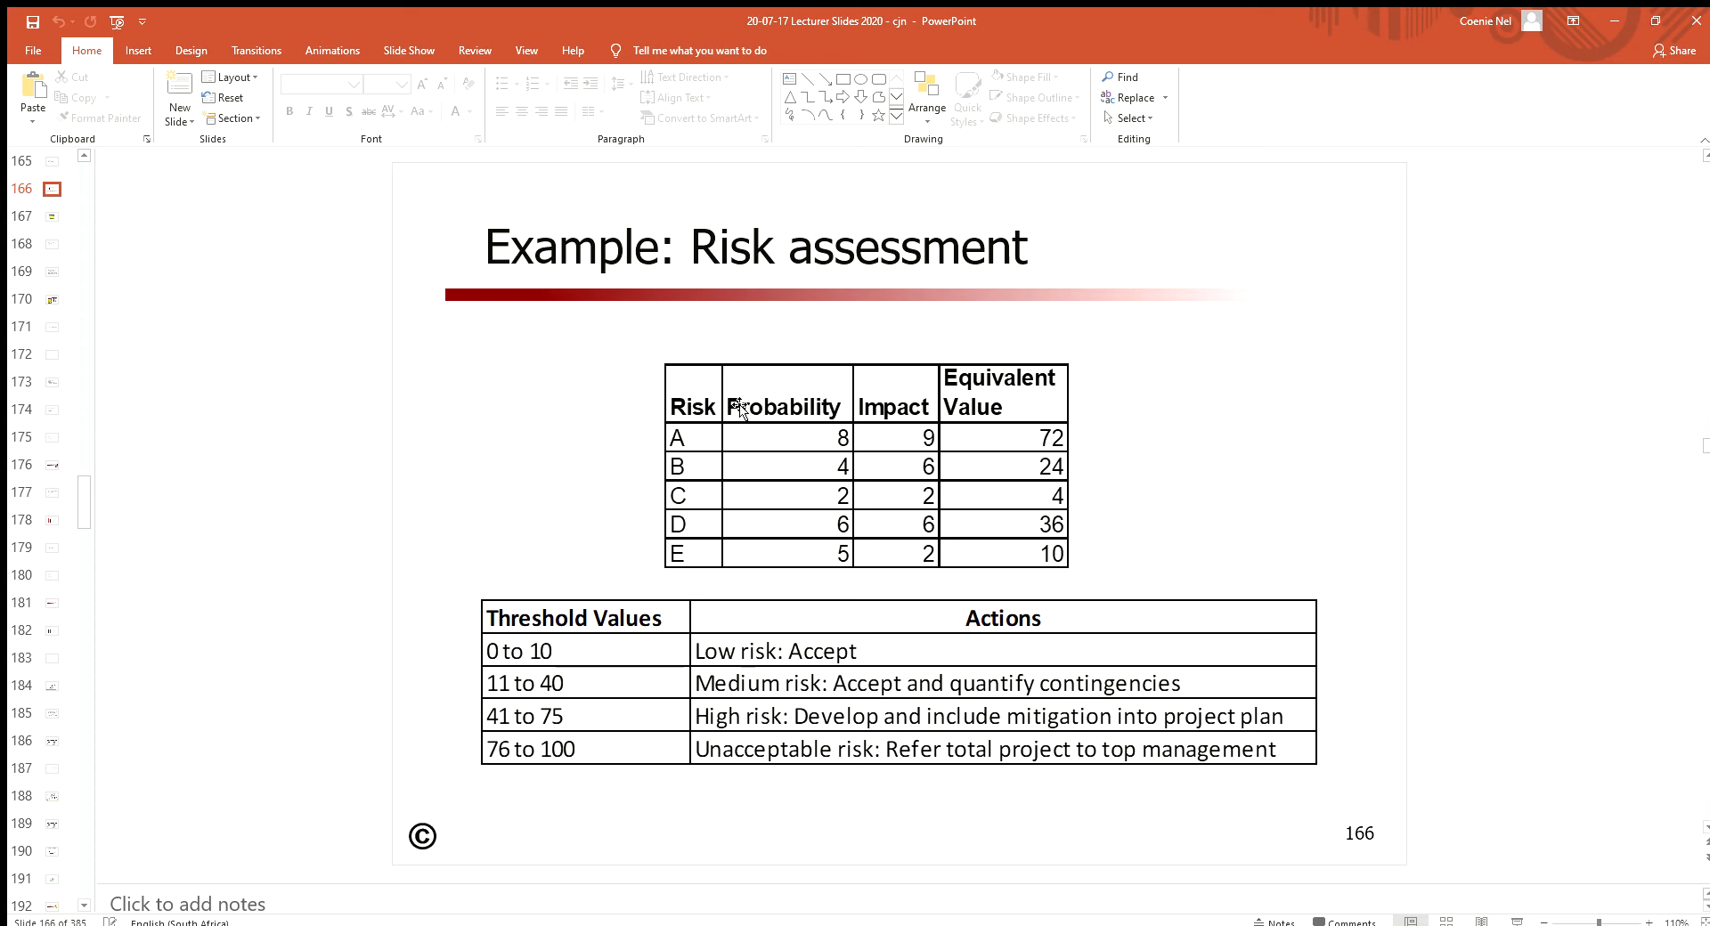
{"action": "mouse_move", "coordinate": [889, 388]}
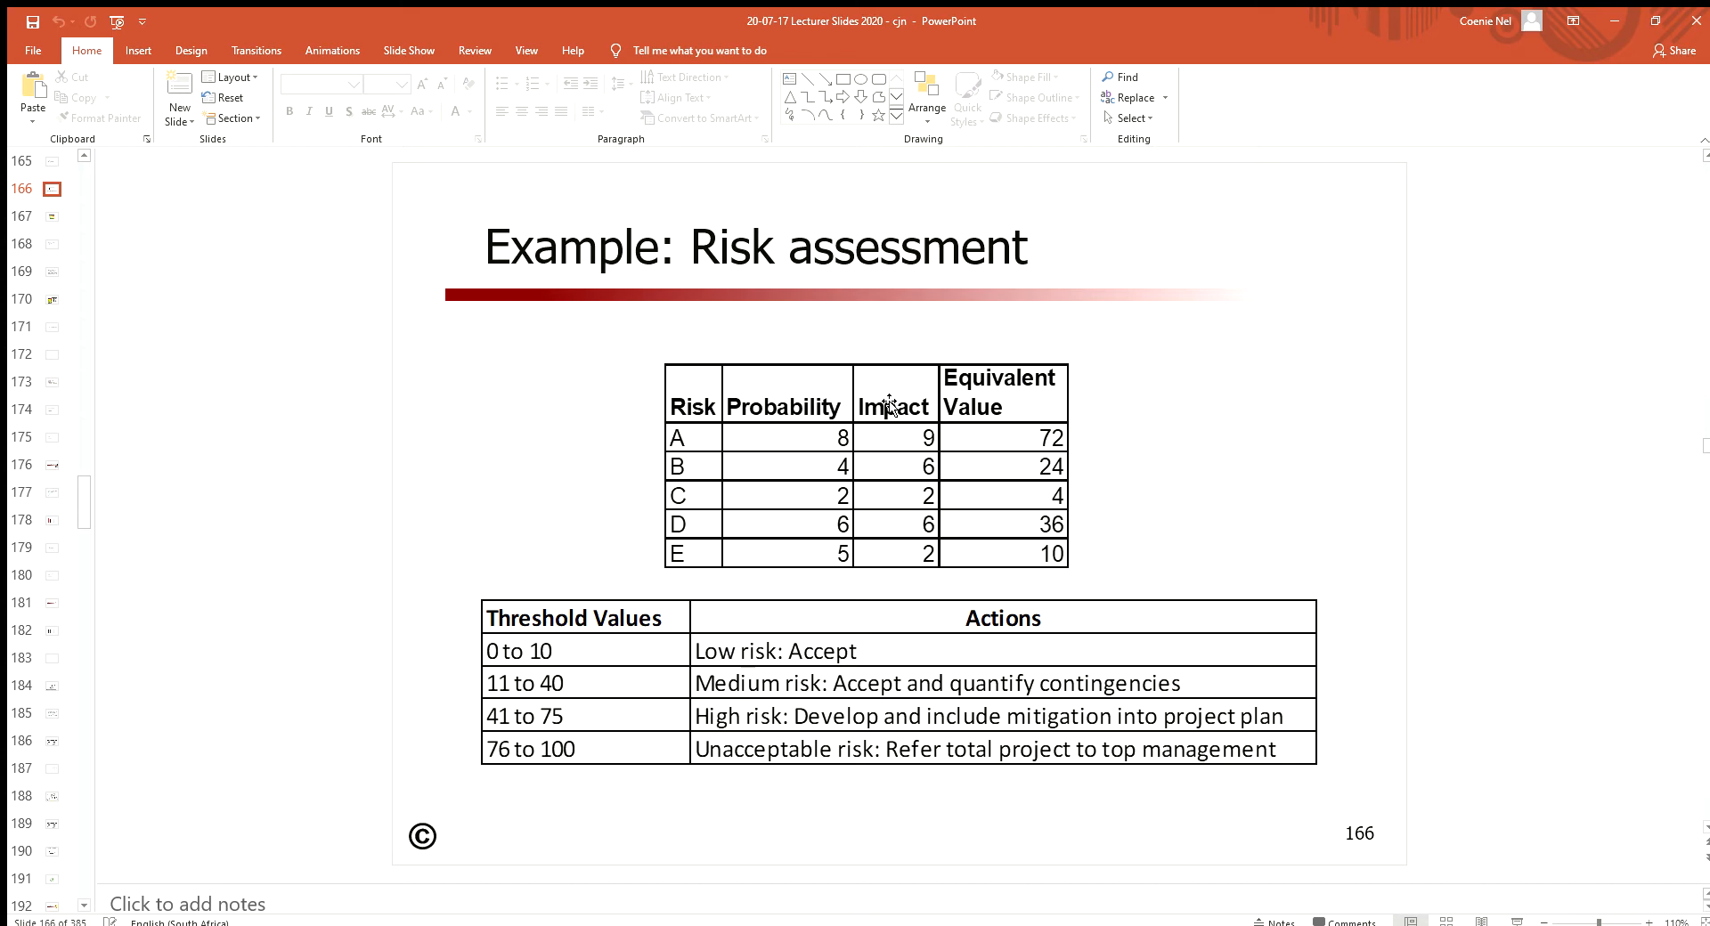
{"action": "mouse_move", "coordinate": [871, 573]}
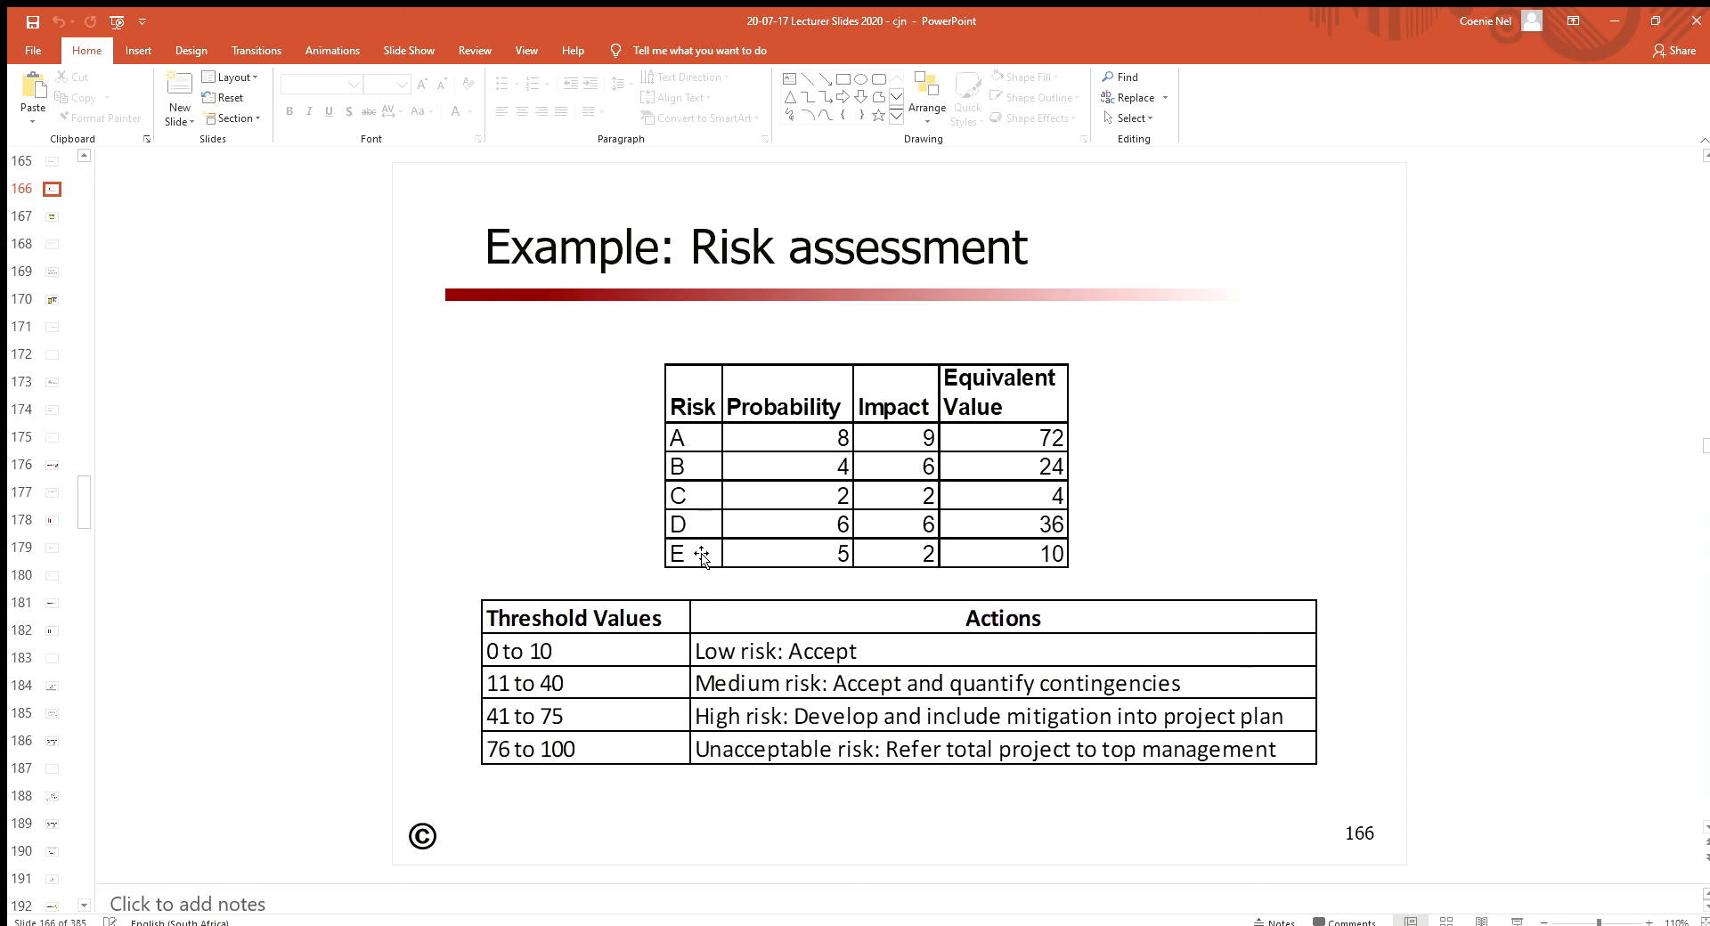
{"action": "mouse_move", "coordinate": [871, 372]}
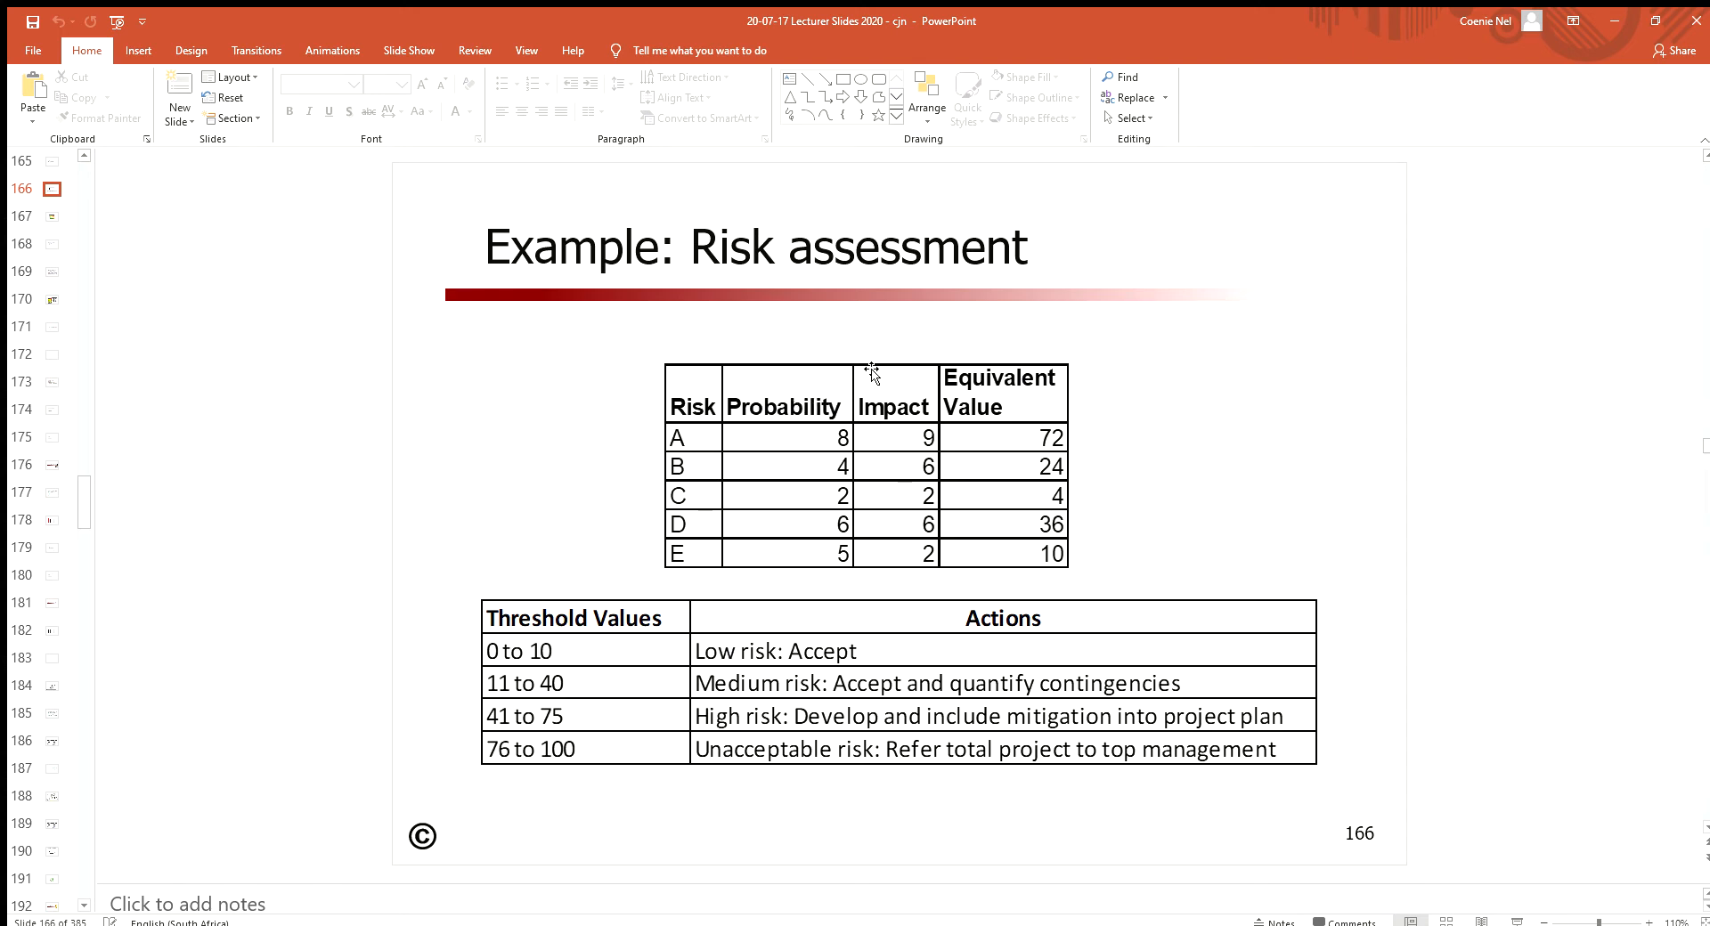
{"action": "mouse_move", "coordinate": [884, 369]}
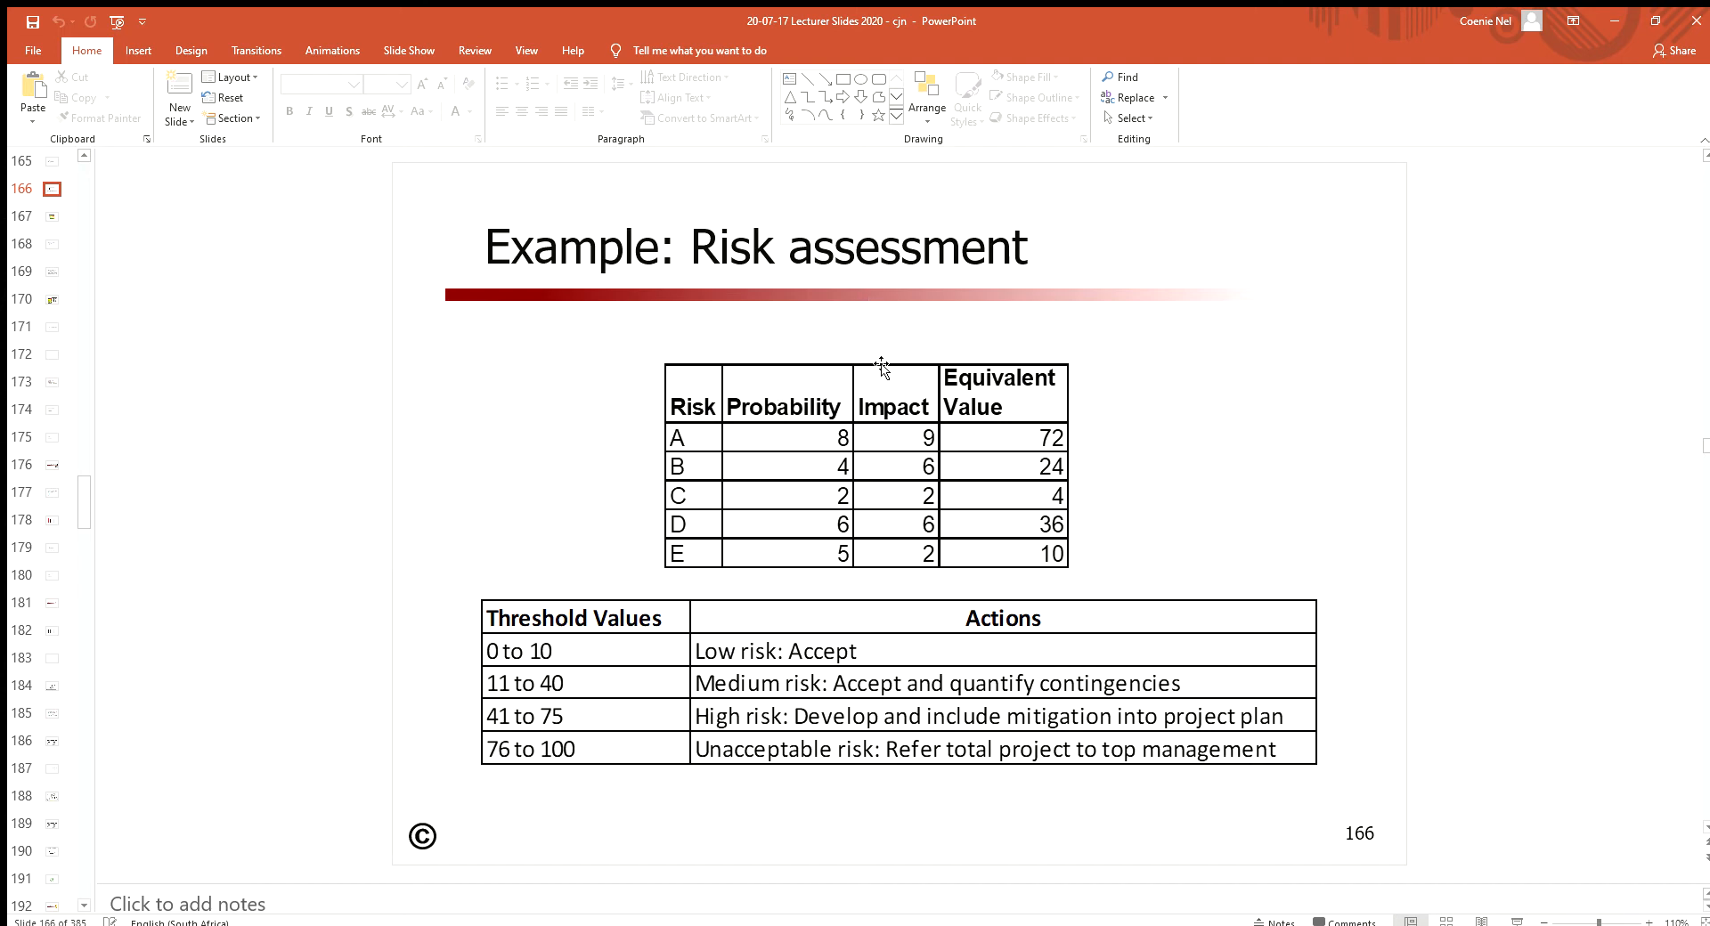
{"action": "mouse_move", "coordinate": [975, 393]}
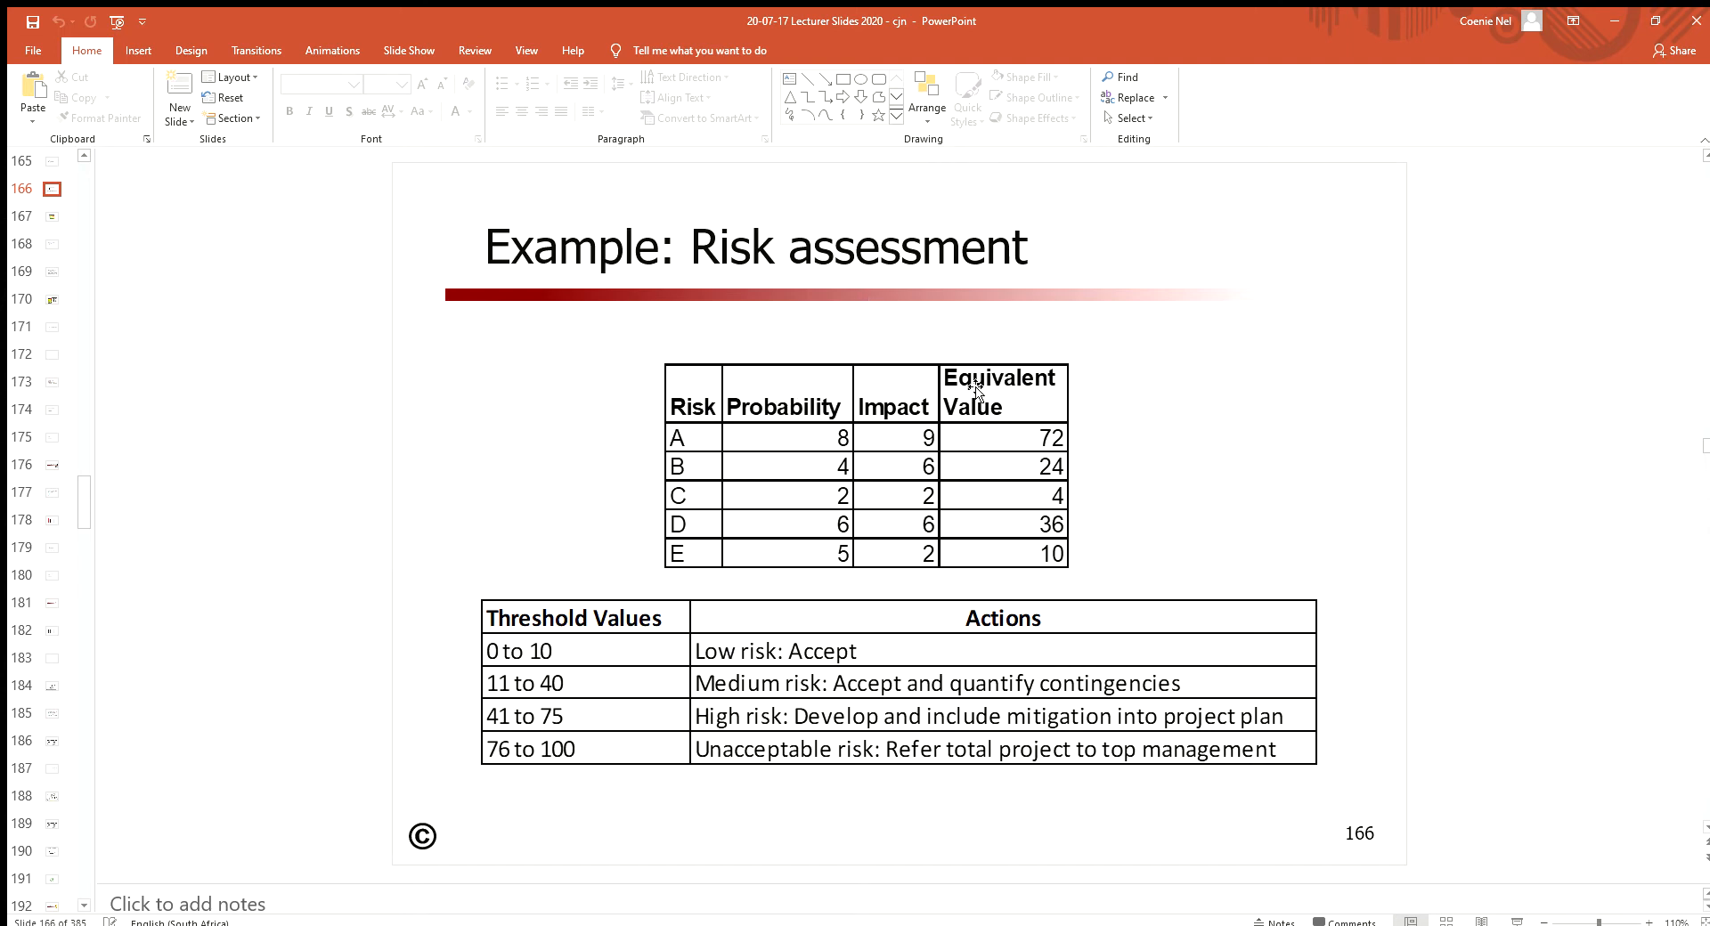
{"action": "mouse_move", "coordinate": [1101, 440]}
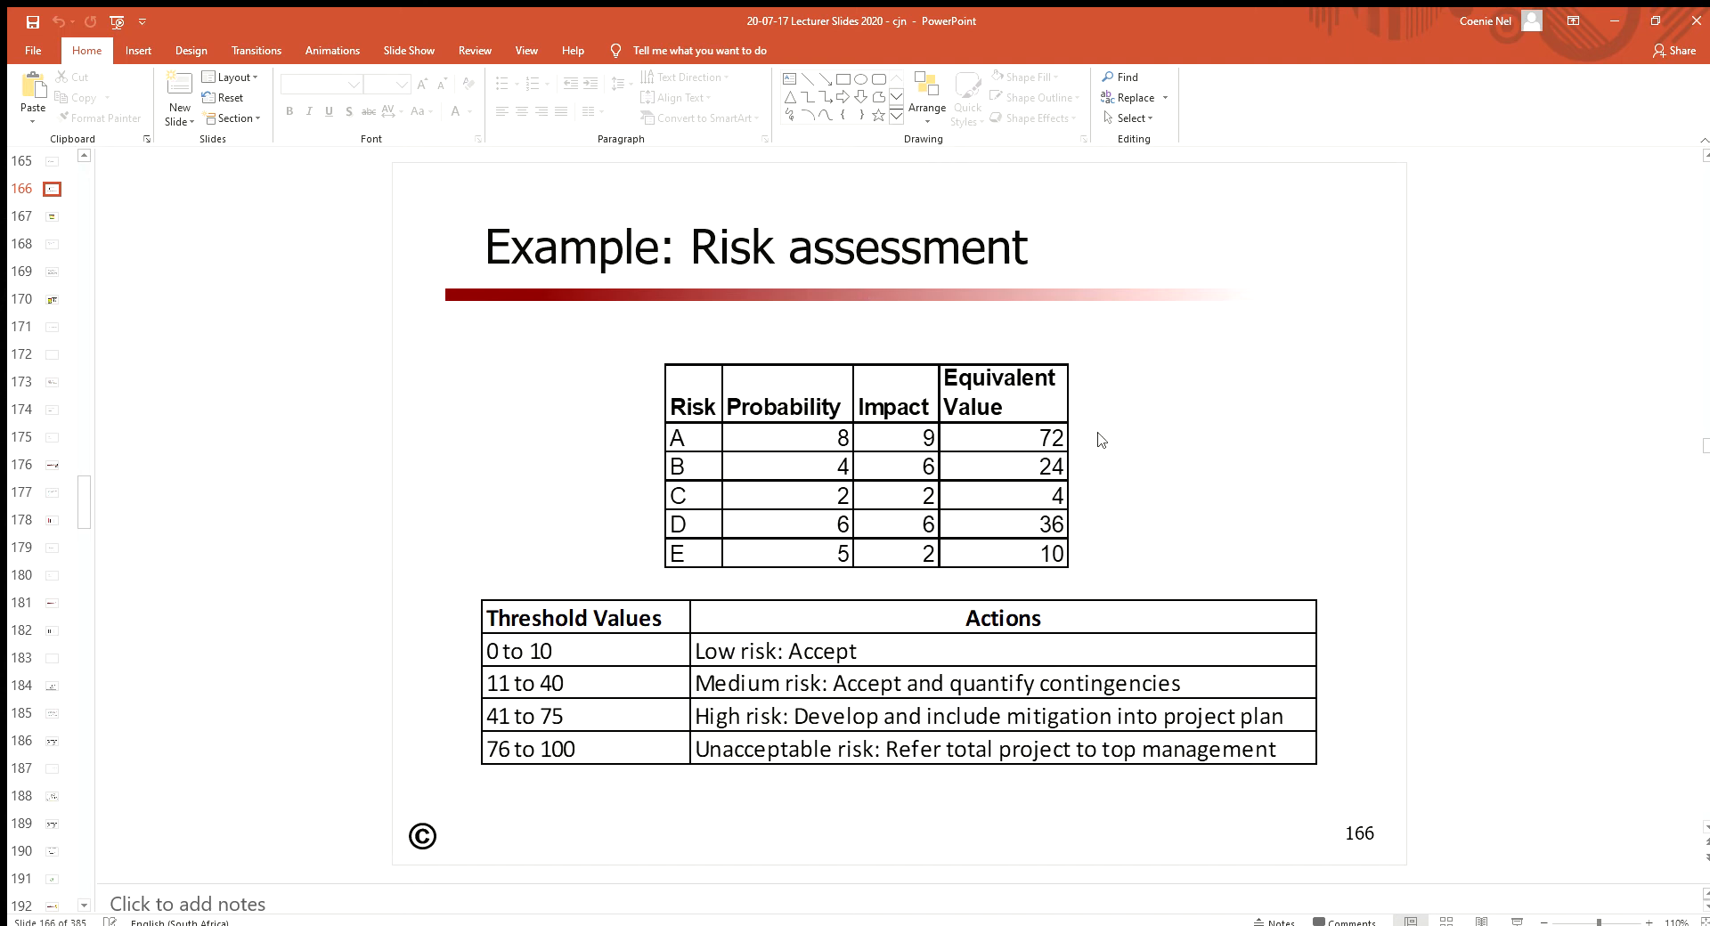
{"action": "mouse_move", "coordinate": [1024, 414]}
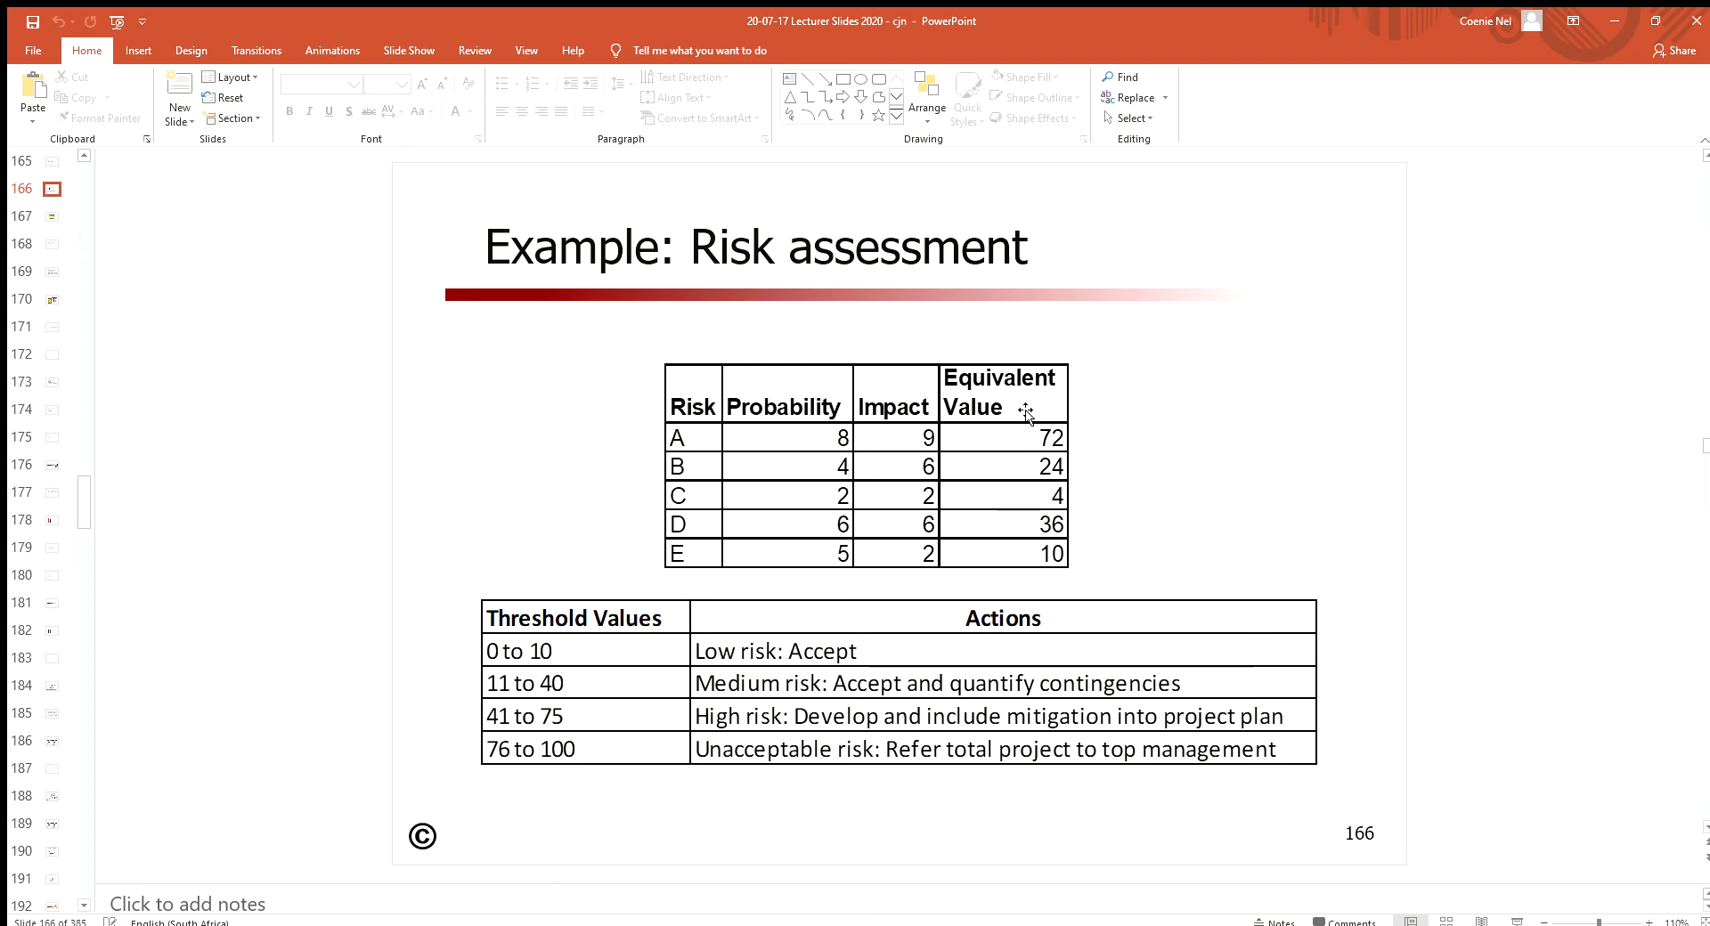
{"action": "mouse_move", "coordinate": [1019, 559]}
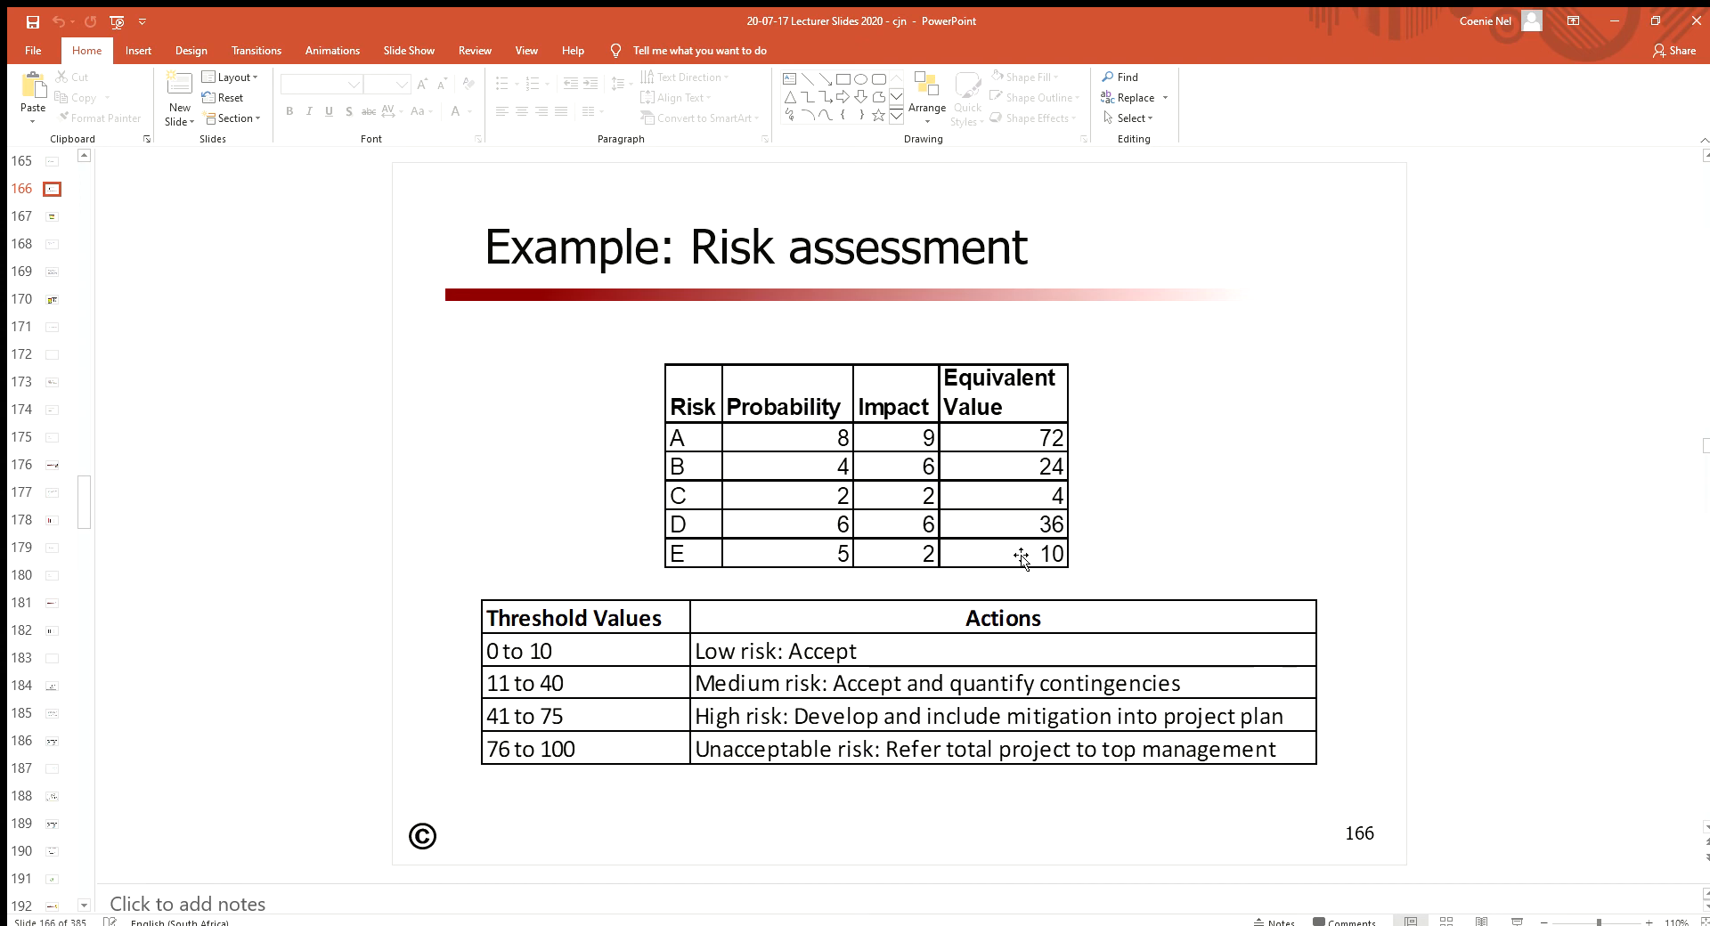
{"action": "mouse_move", "coordinate": [1009, 445]}
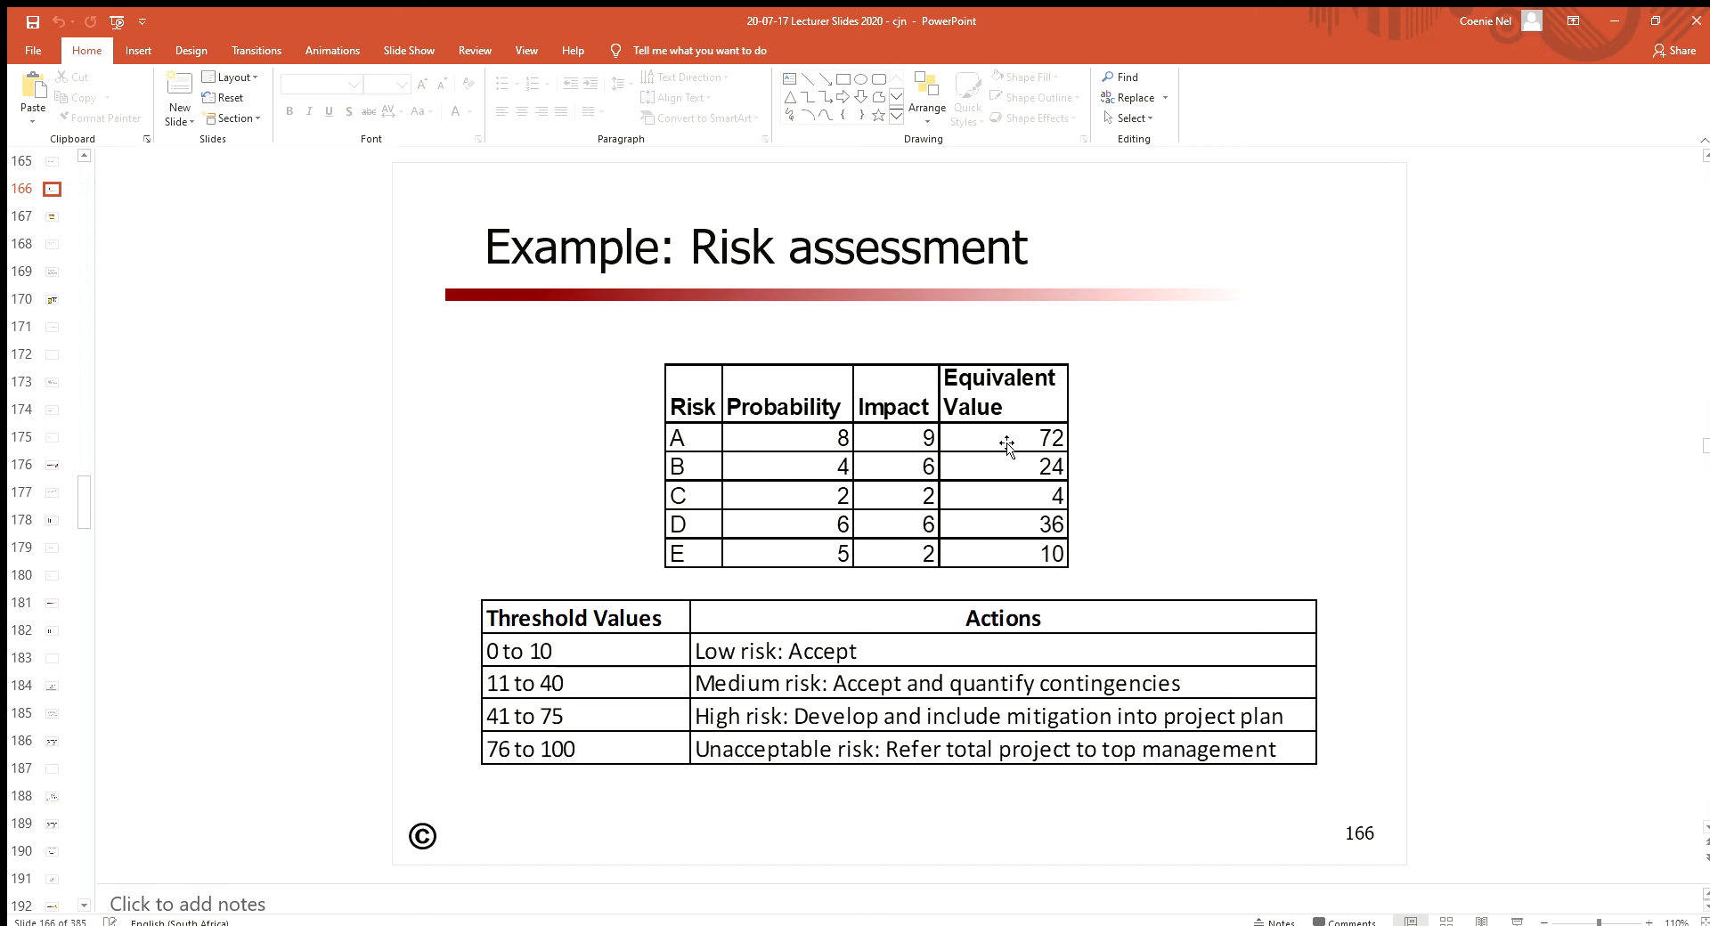
{"action": "mouse_move", "coordinate": [1011, 447]}
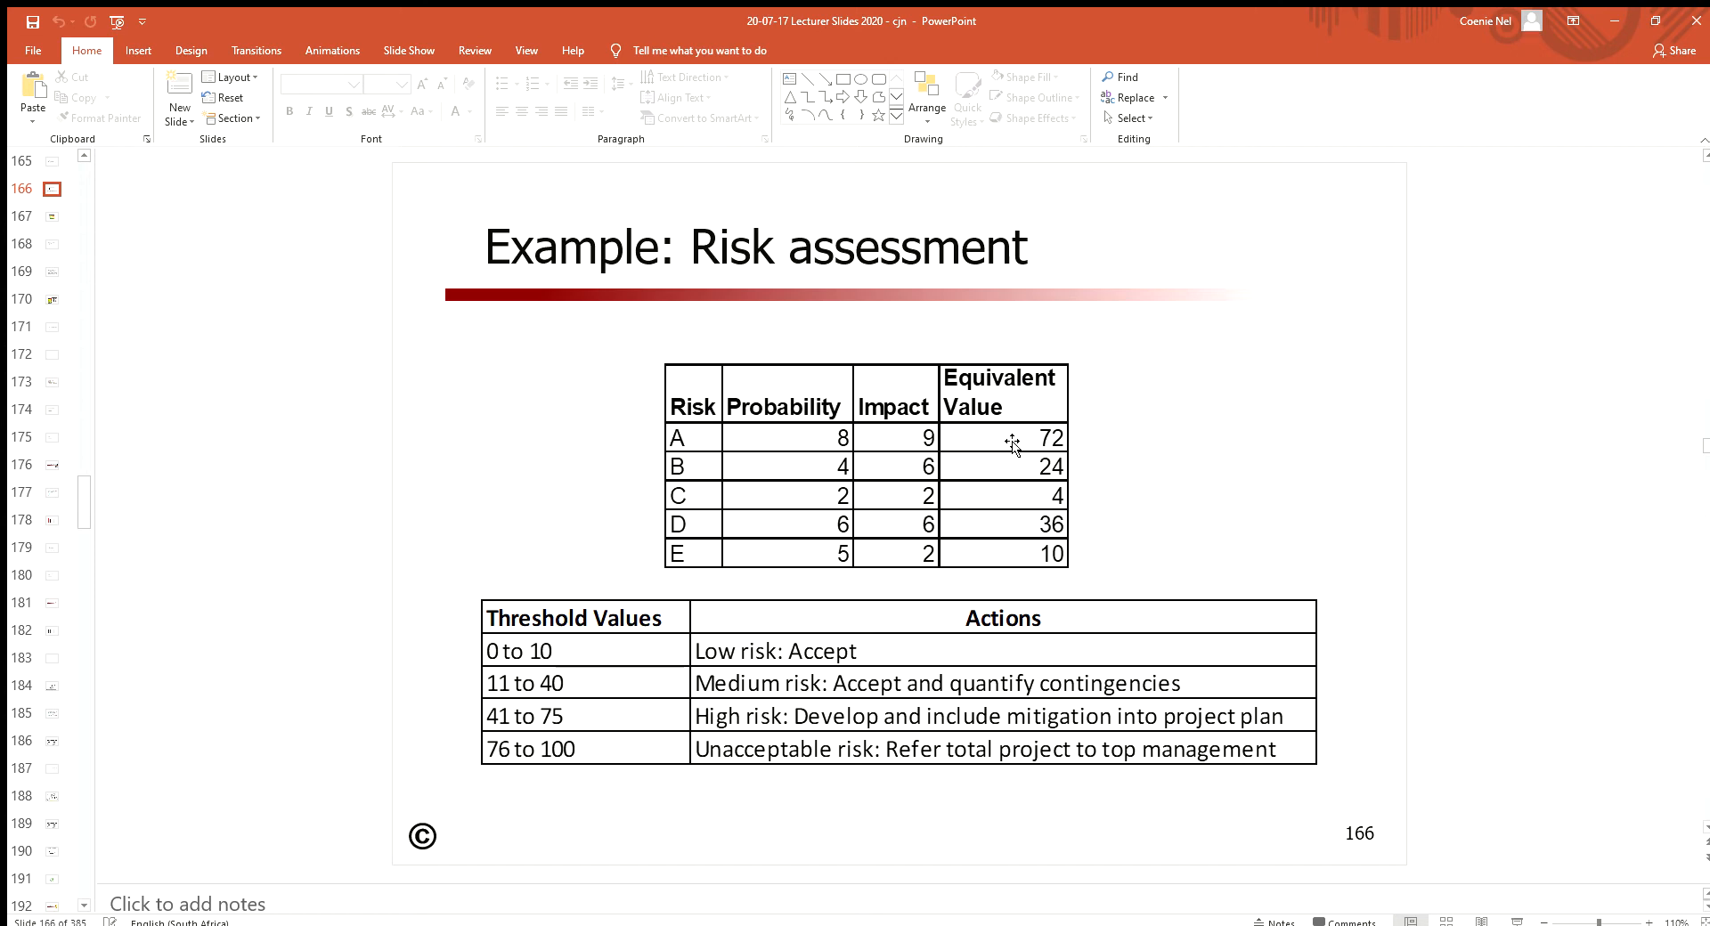
{"action": "mouse_move", "coordinate": [960, 389]}
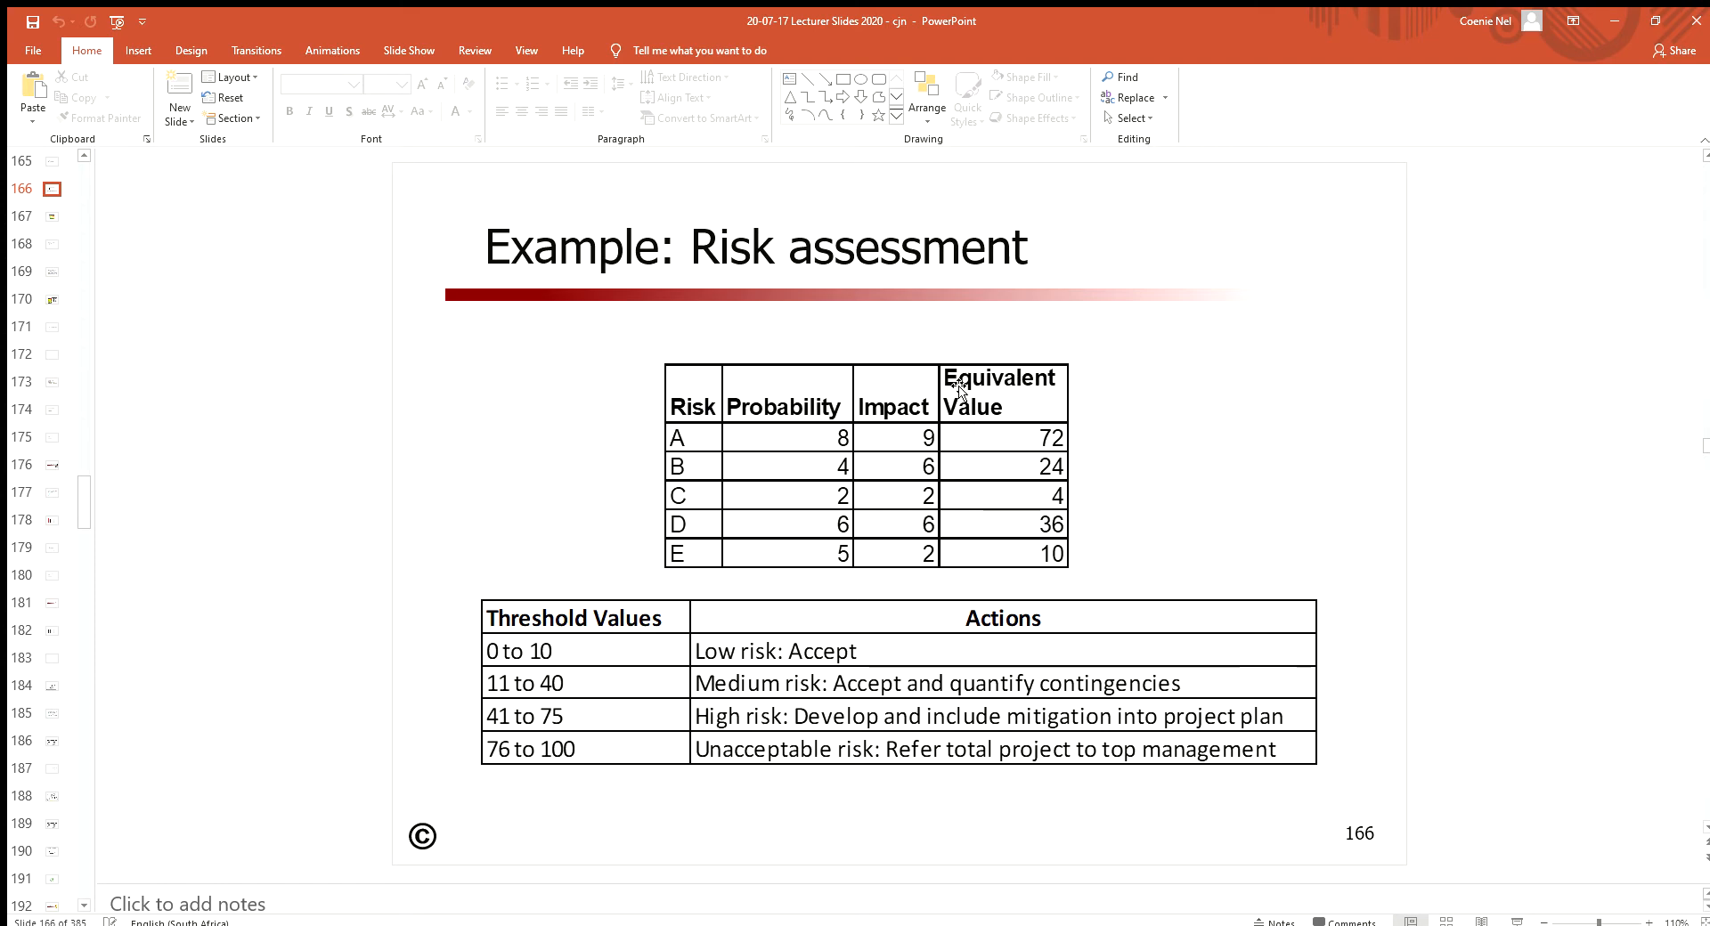
{"action": "mouse_move", "coordinate": [997, 466]}
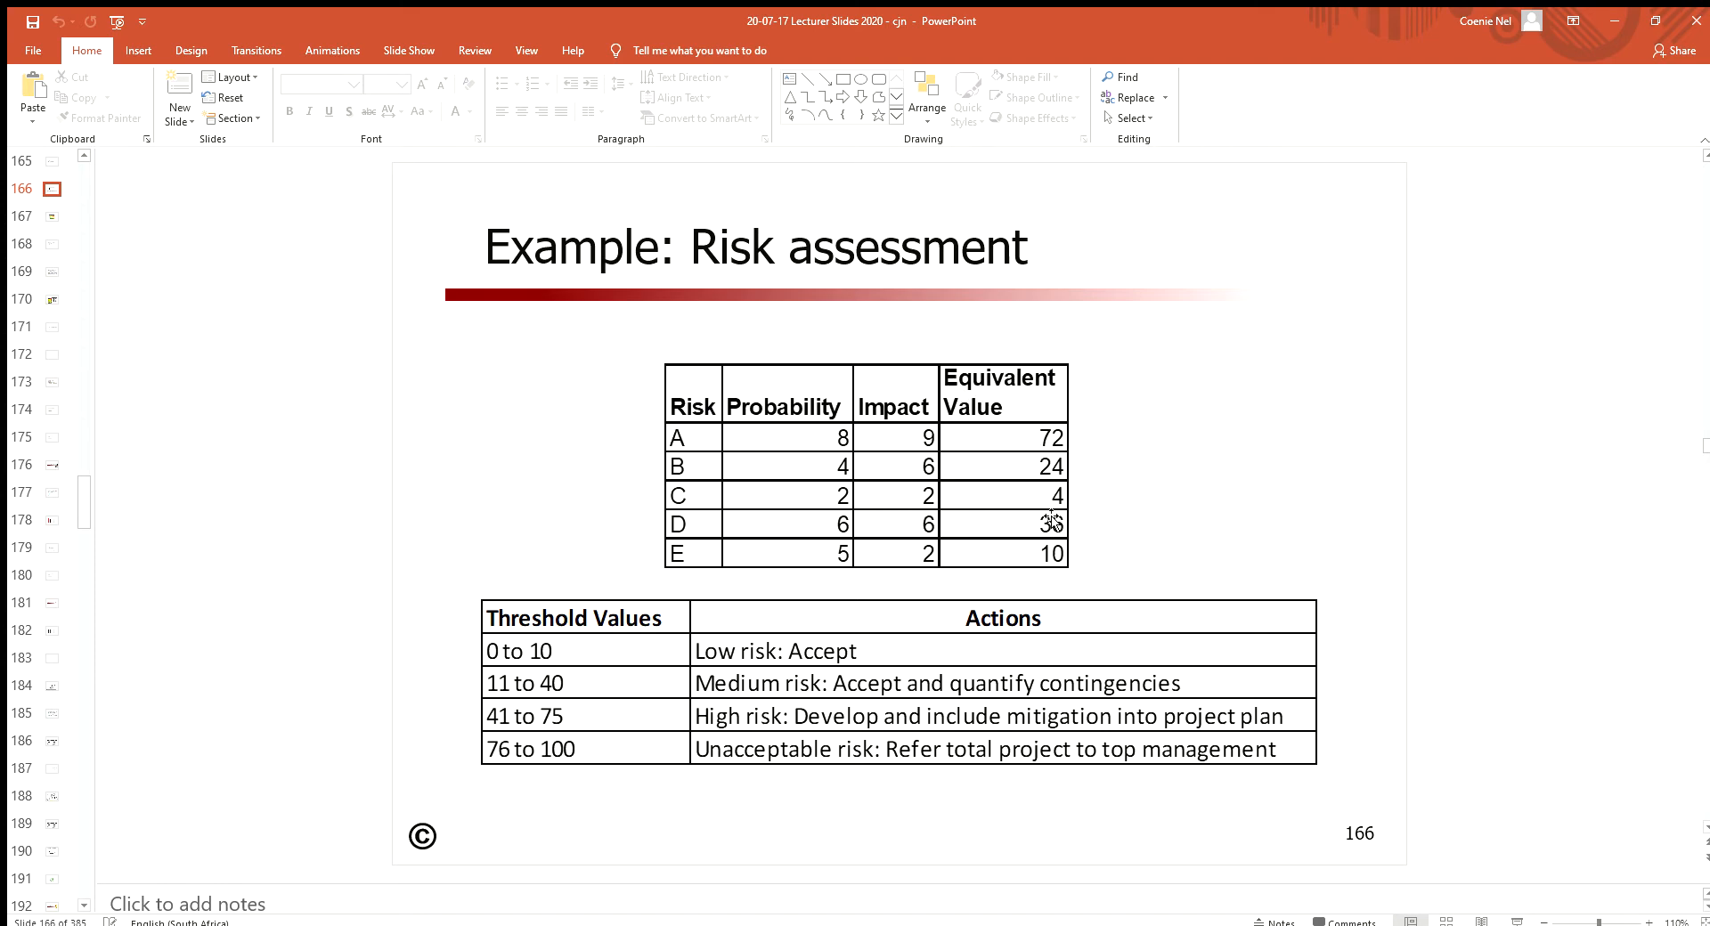
{"action": "mouse_move", "coordinate": [1022, 434]}
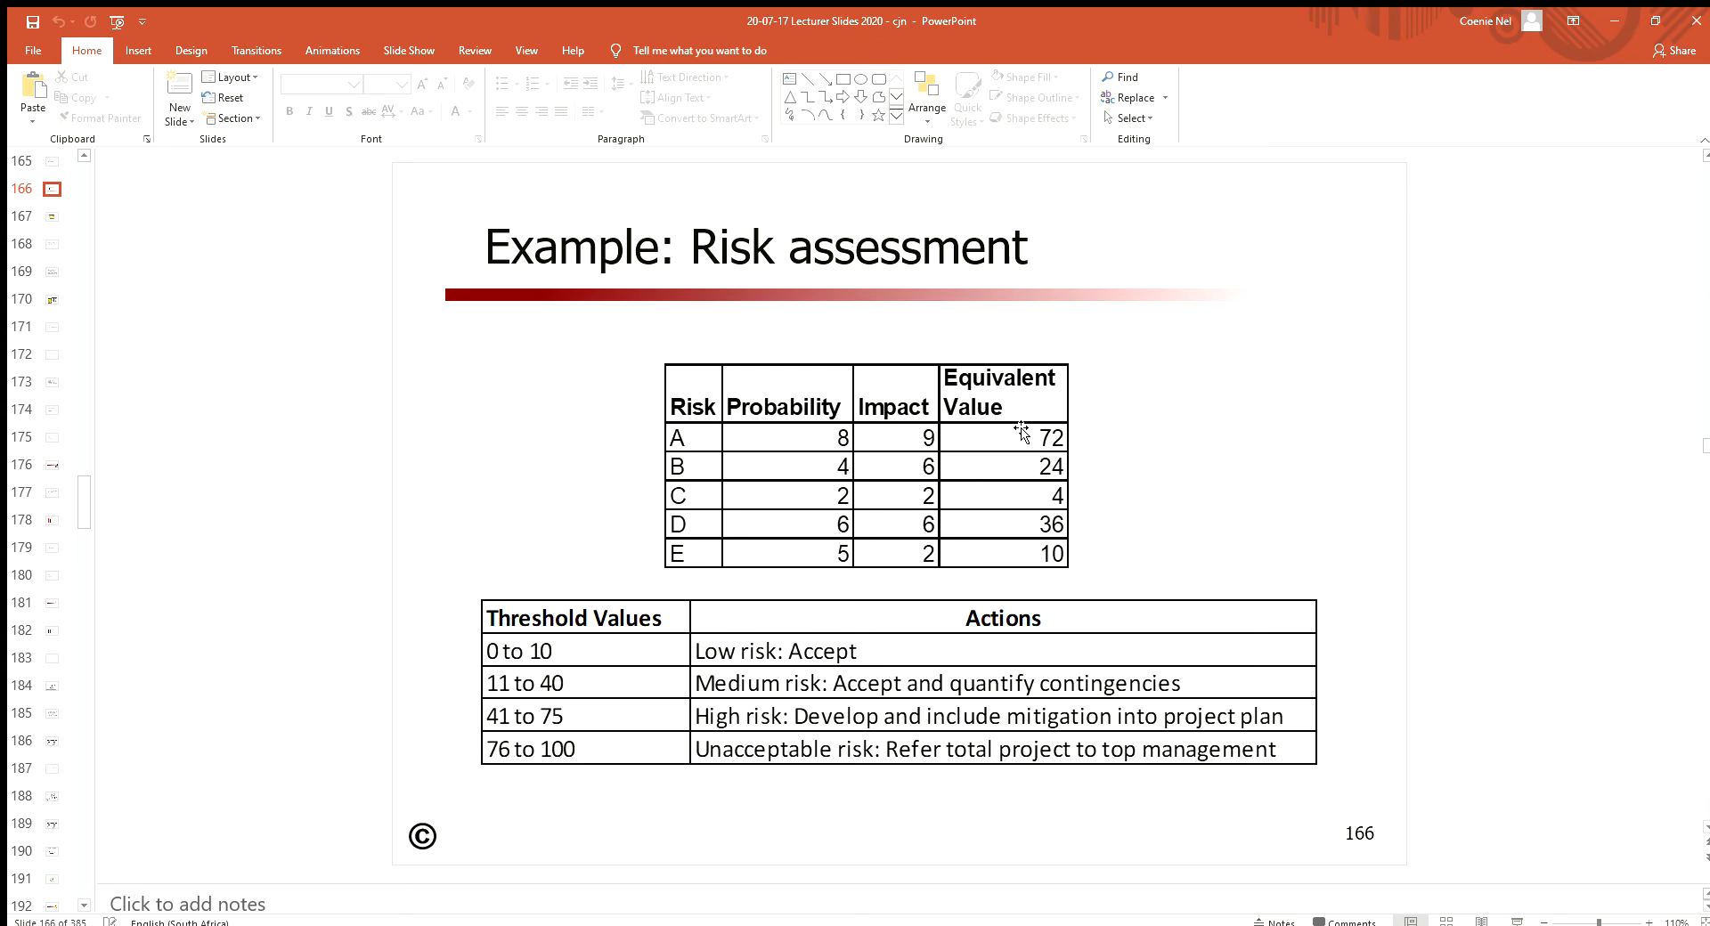
{"action": "mouse_move", "coordinate": [1038, 578]}
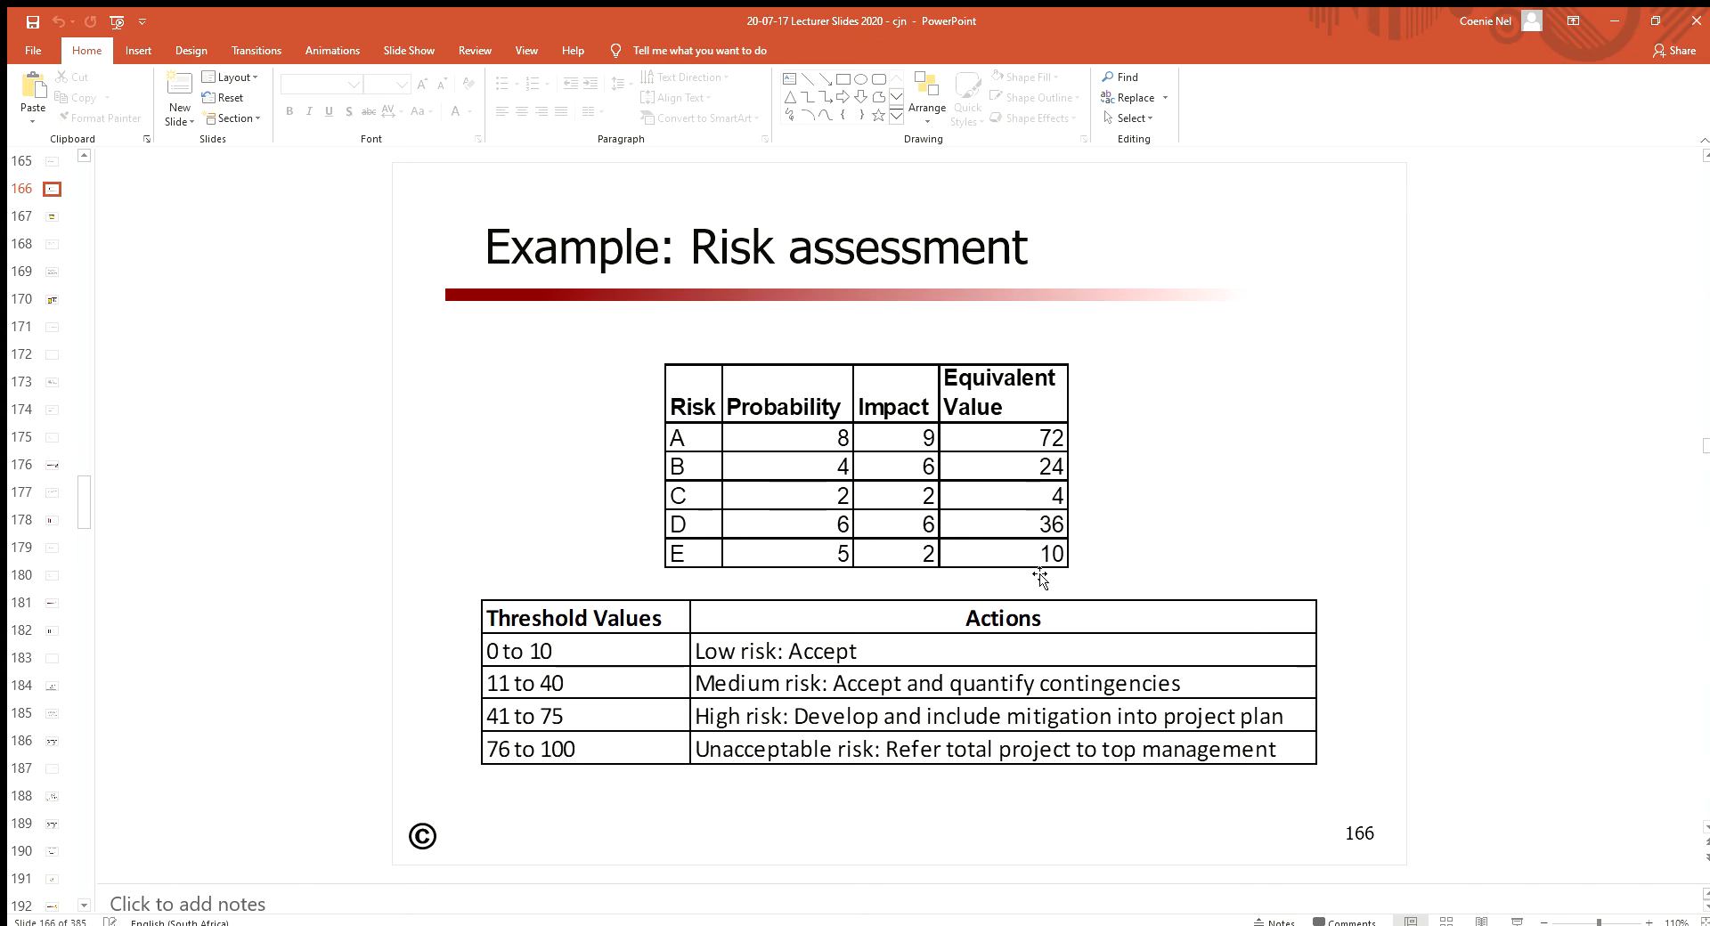
{"action": "mouse_move", "coordinate": [717, 459]}
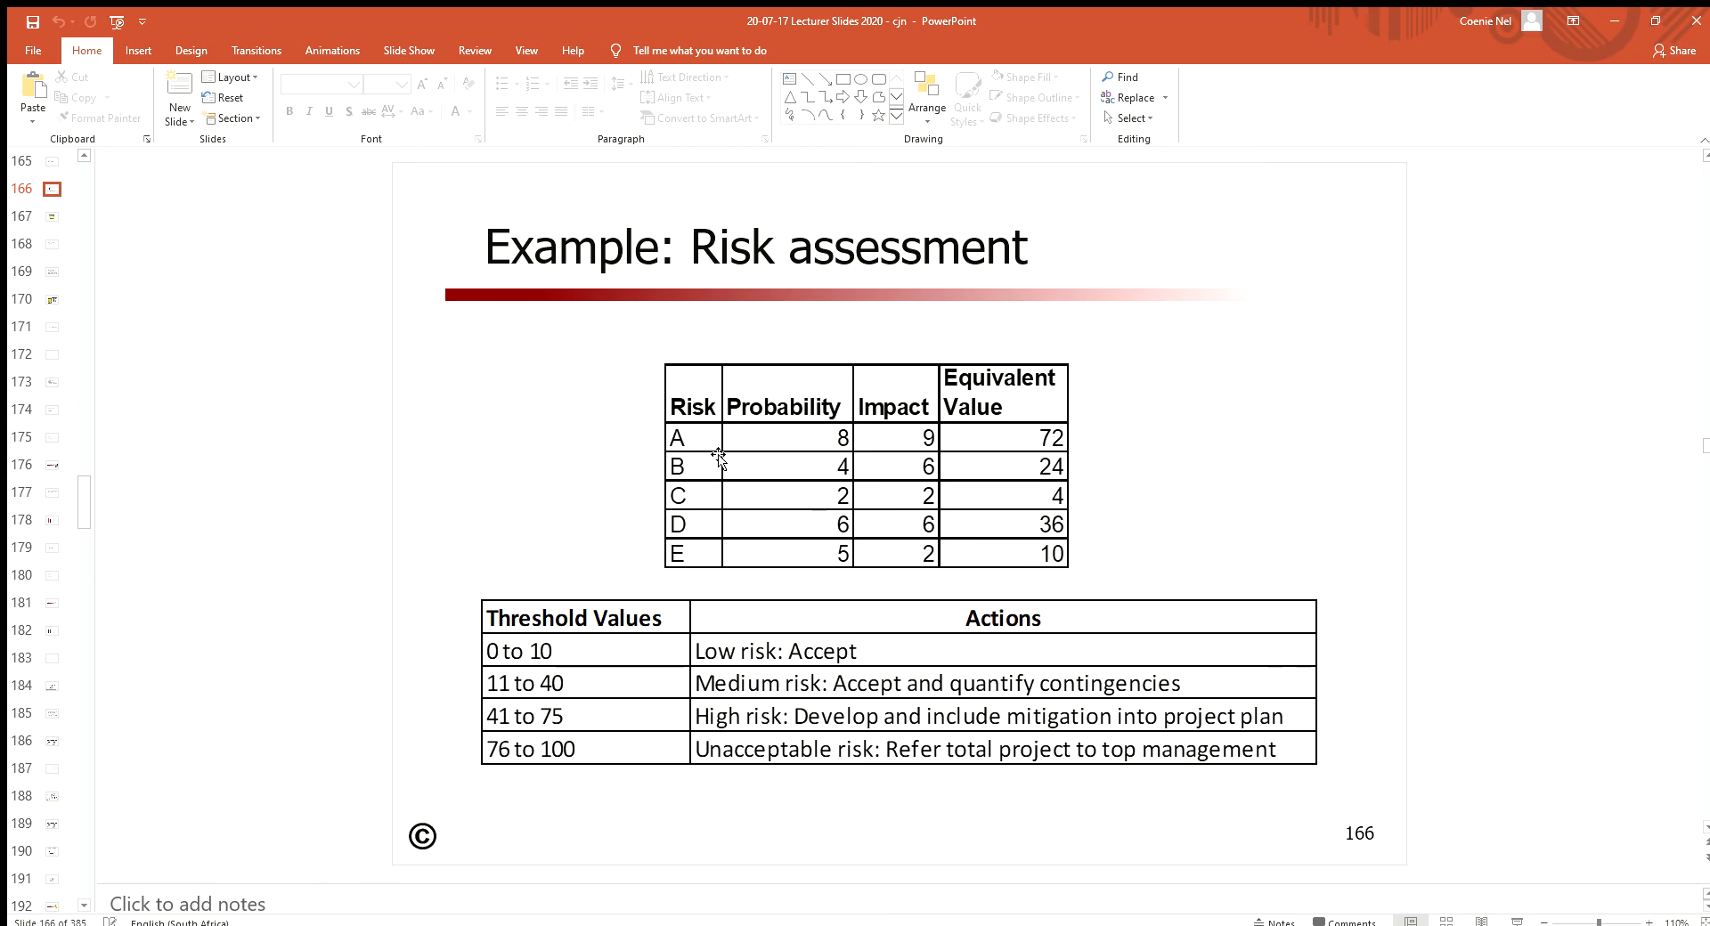
{"action": "mouse_move", "coordinate": [777, 362]}
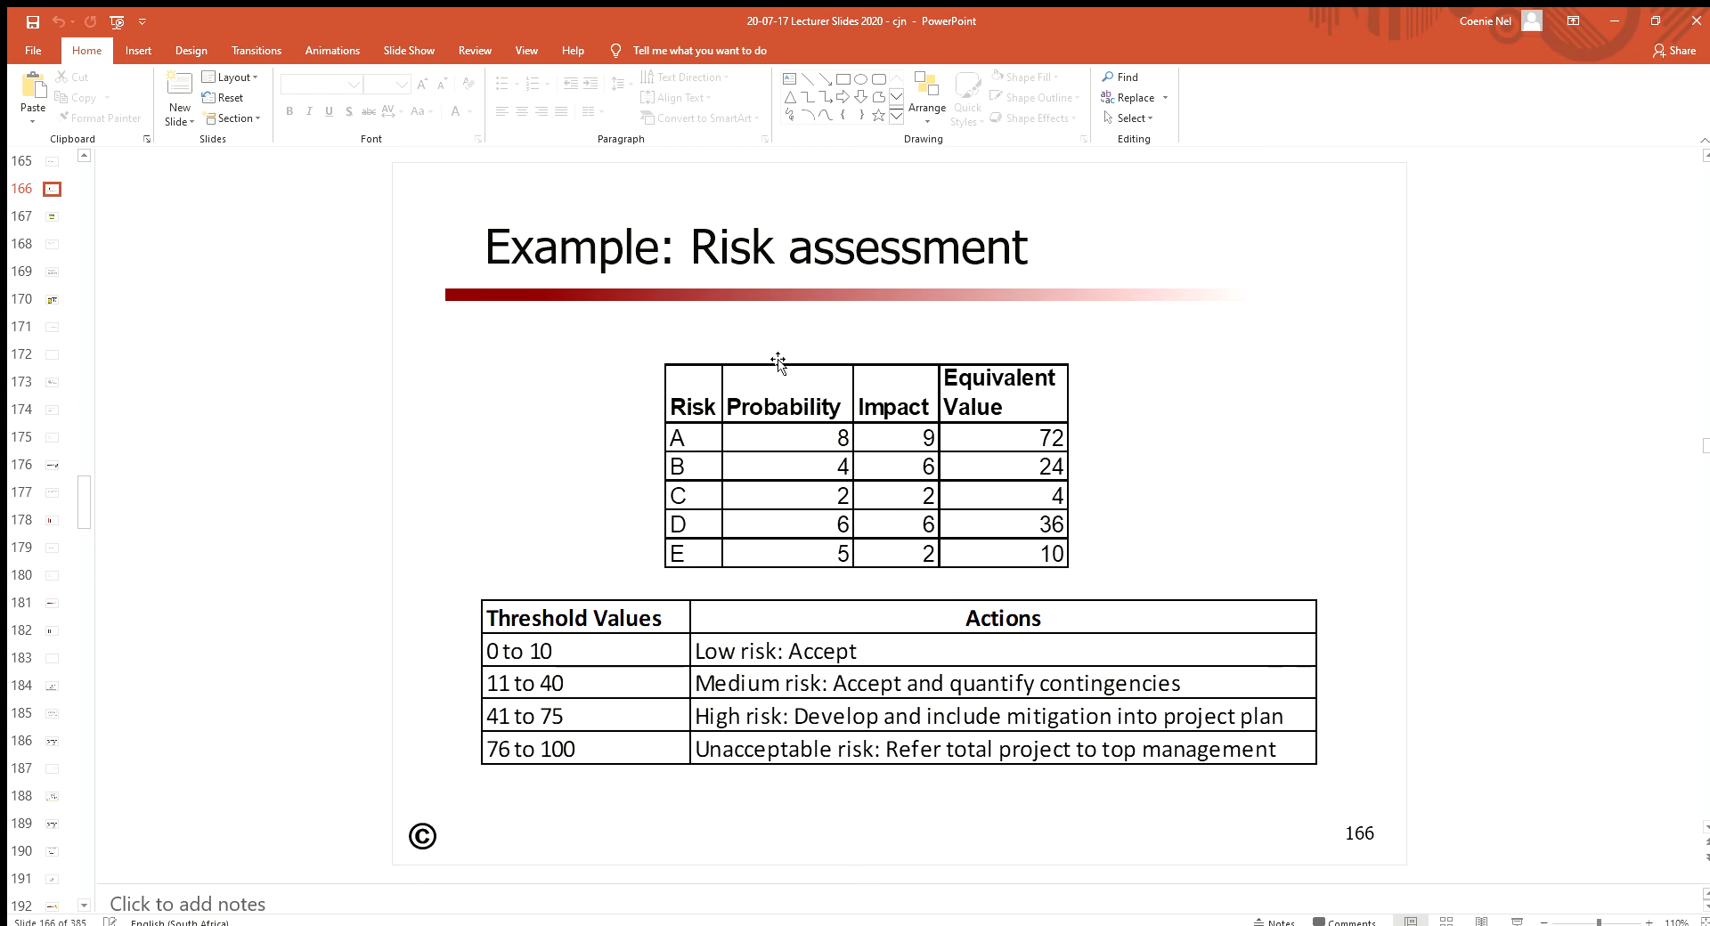
{"action": "mouse_move", "coordinate": [913, 572]}
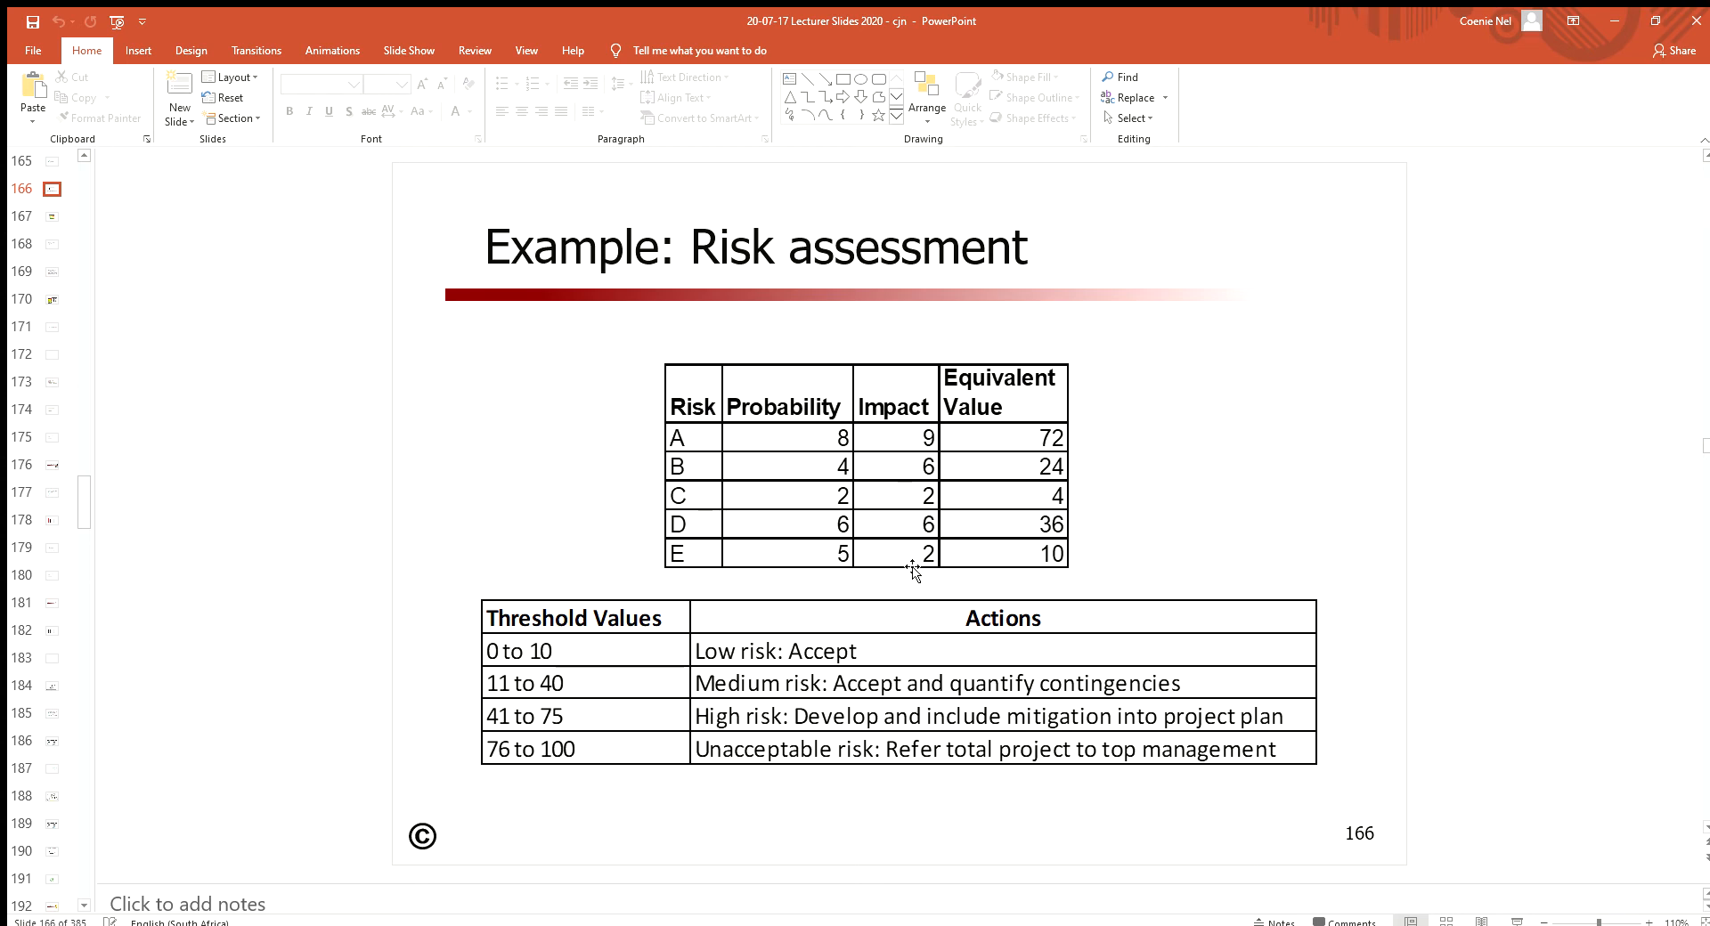
{"action": "mouse_move", "coordinate": [914, 532]}
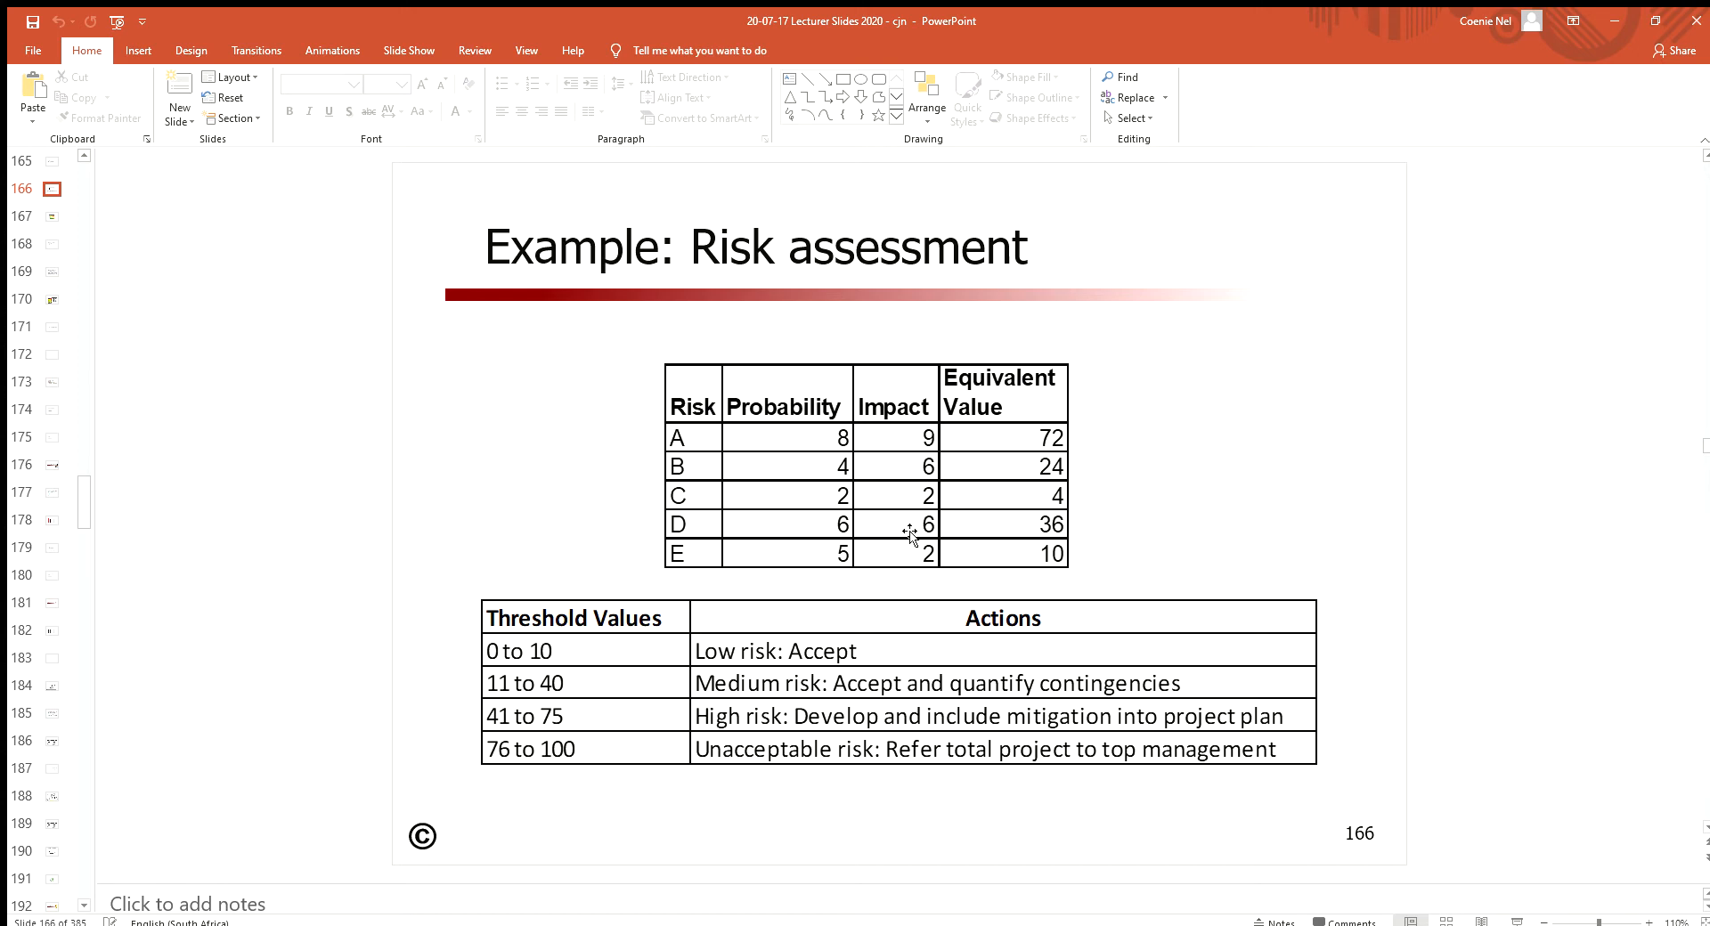
{"action": "mouse_move", "coordinate": [1064, 437]}
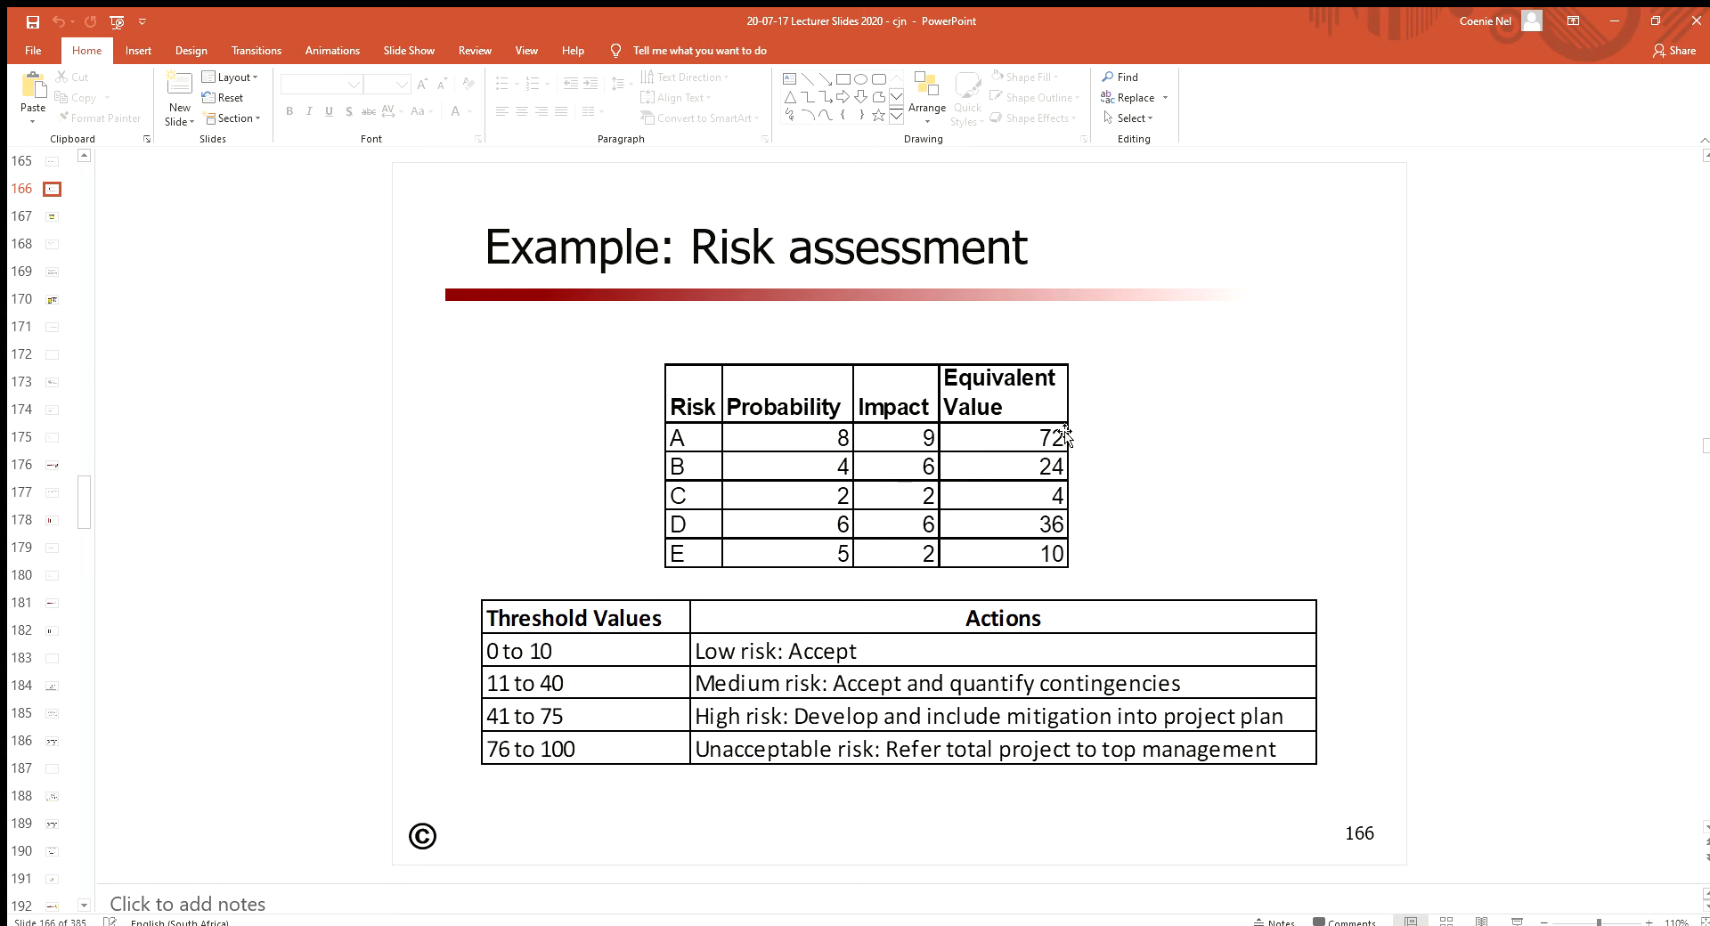
{"action": "mouse_move", "coordinate": [750, 338]}
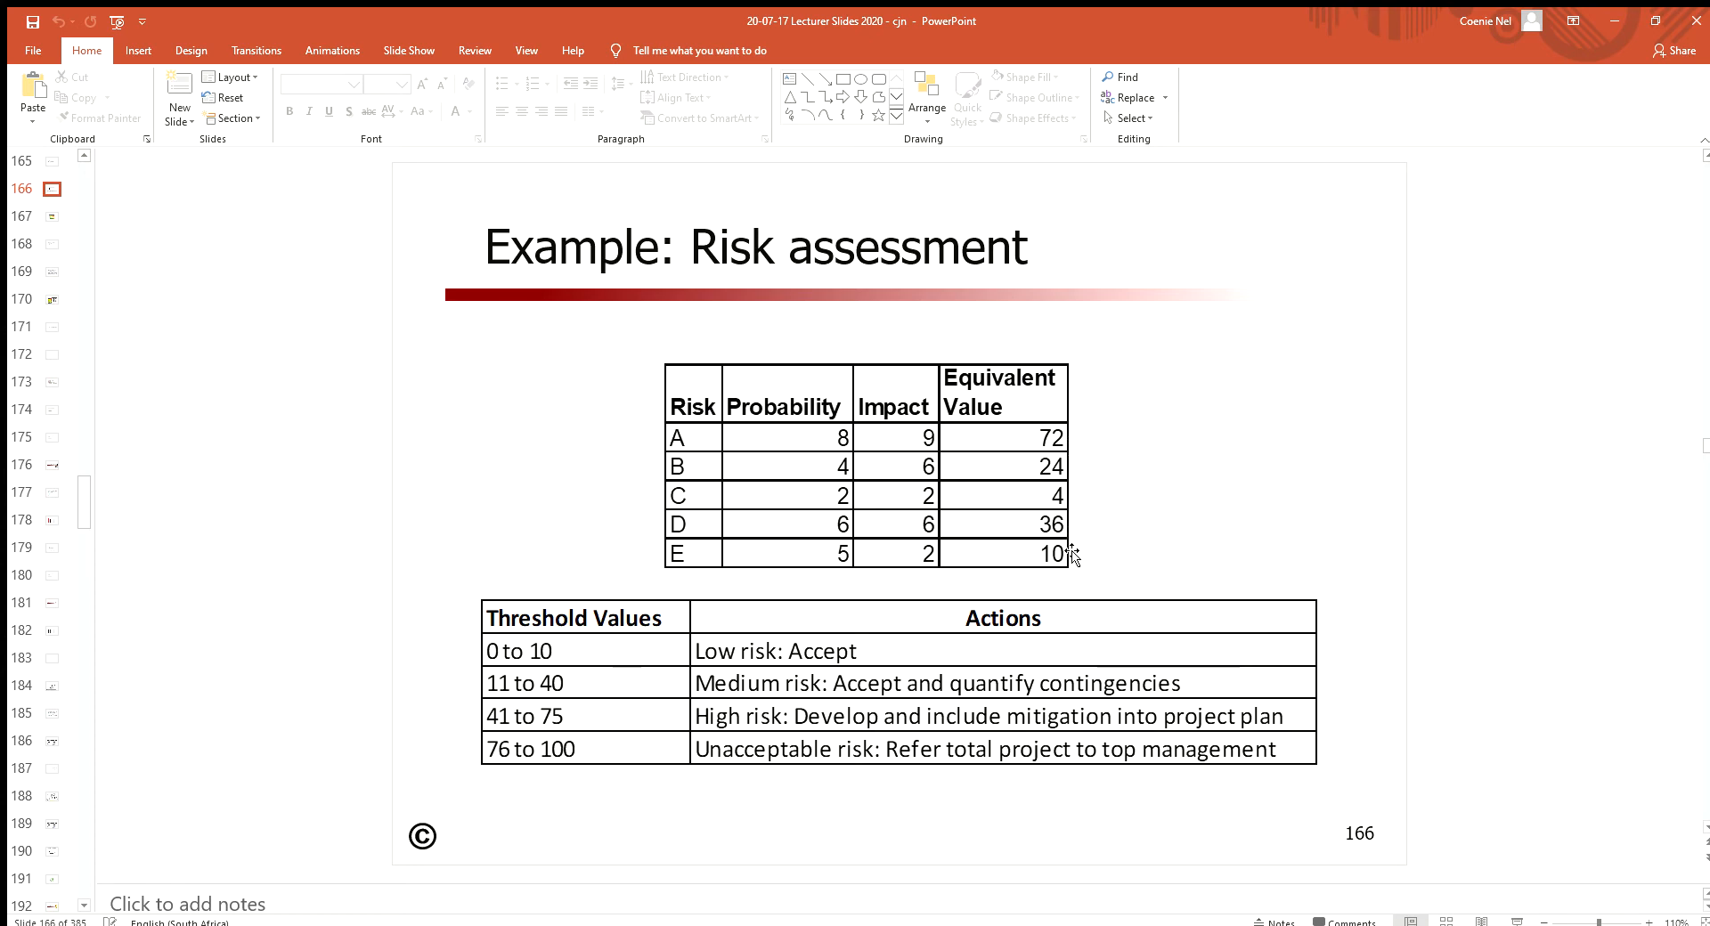
{"action": "mouse_move", "coordinate": [1084, 536]}
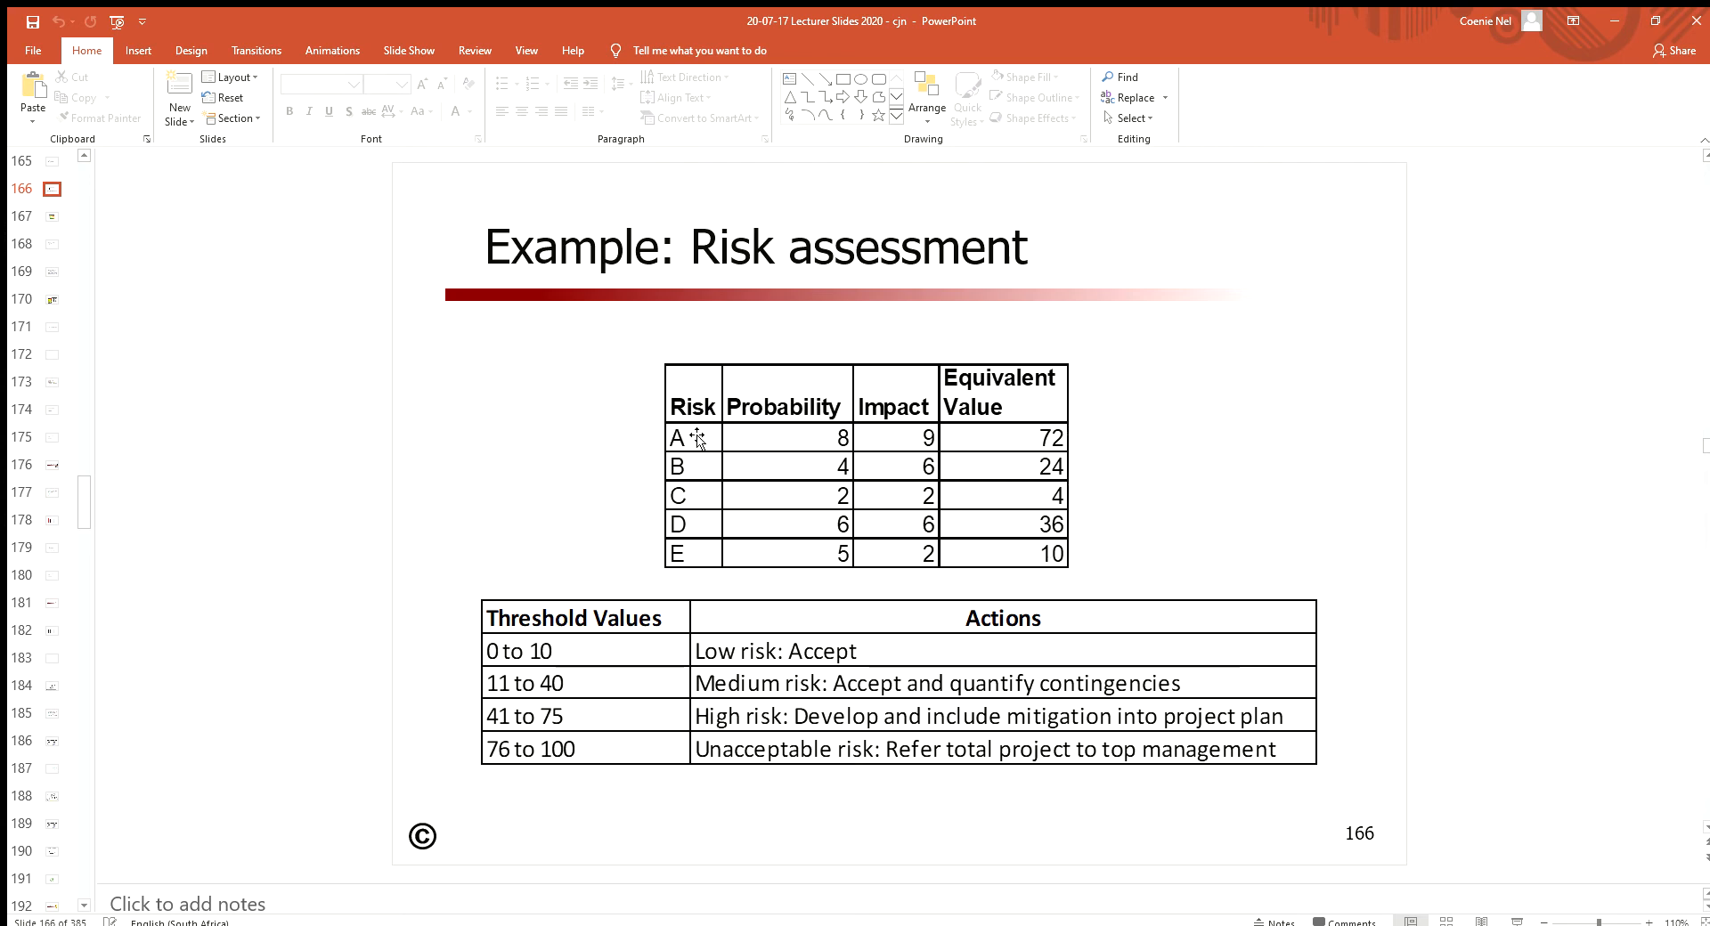
{"action": "mouse_move", "coordinate": [1063, 437]}
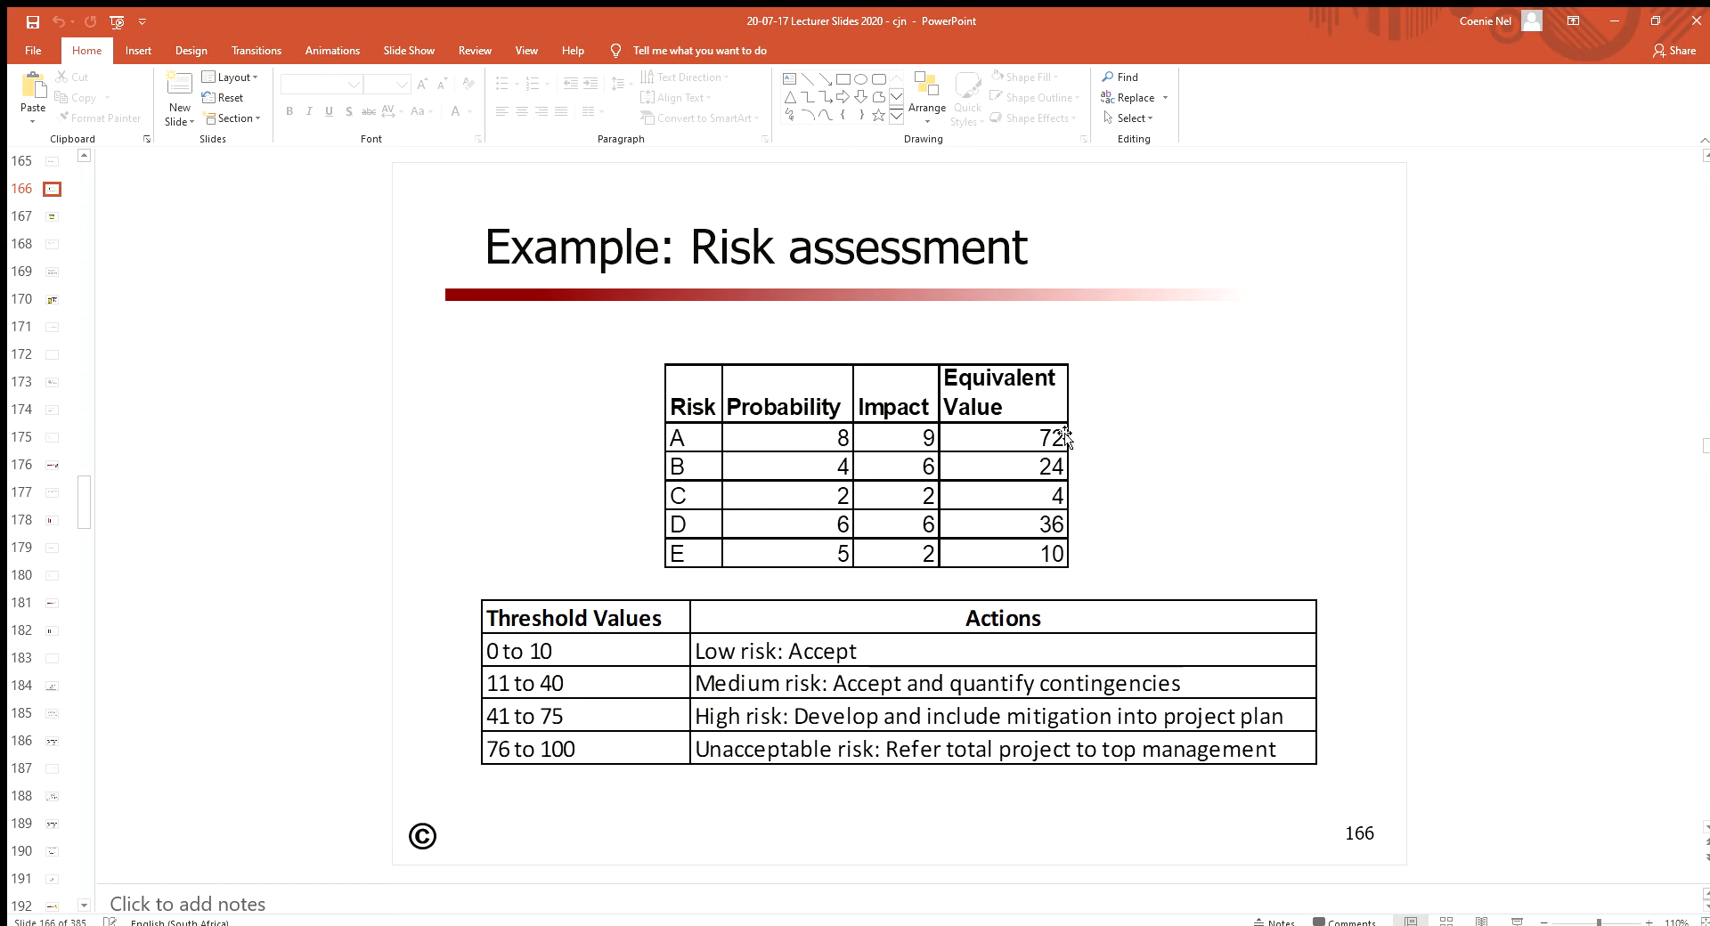
{"action": "mouse_move", "coordinate": [987, 412]}
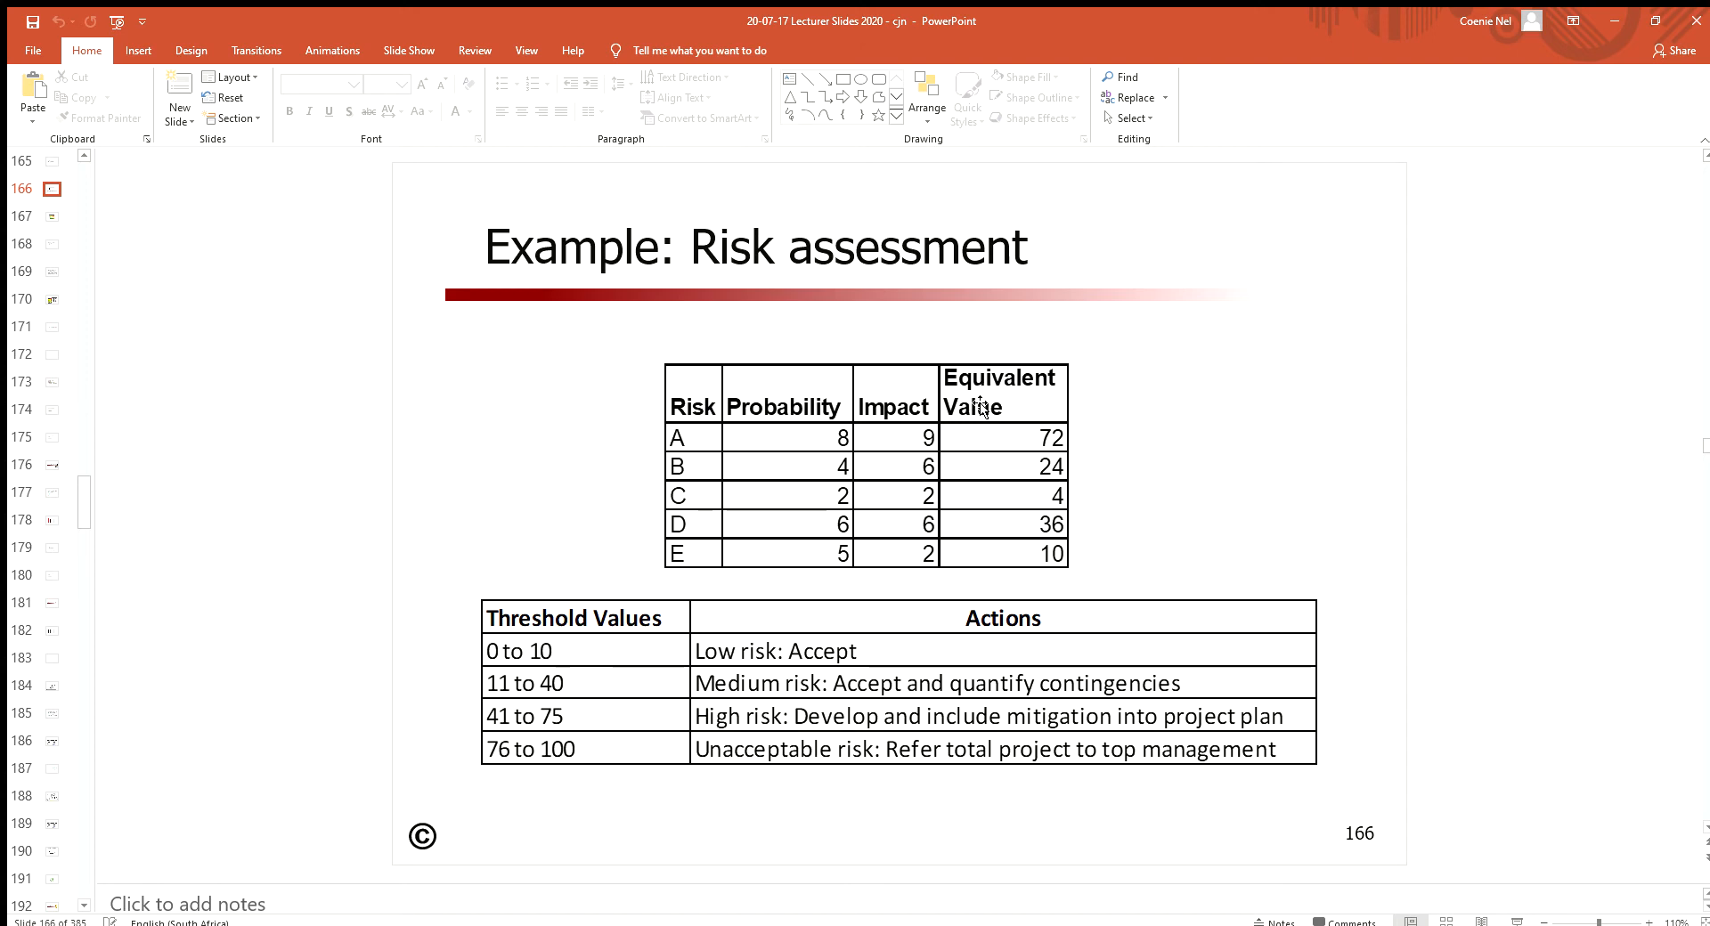
{"action": "mouse_move", "coordinate": [1048, 451]}
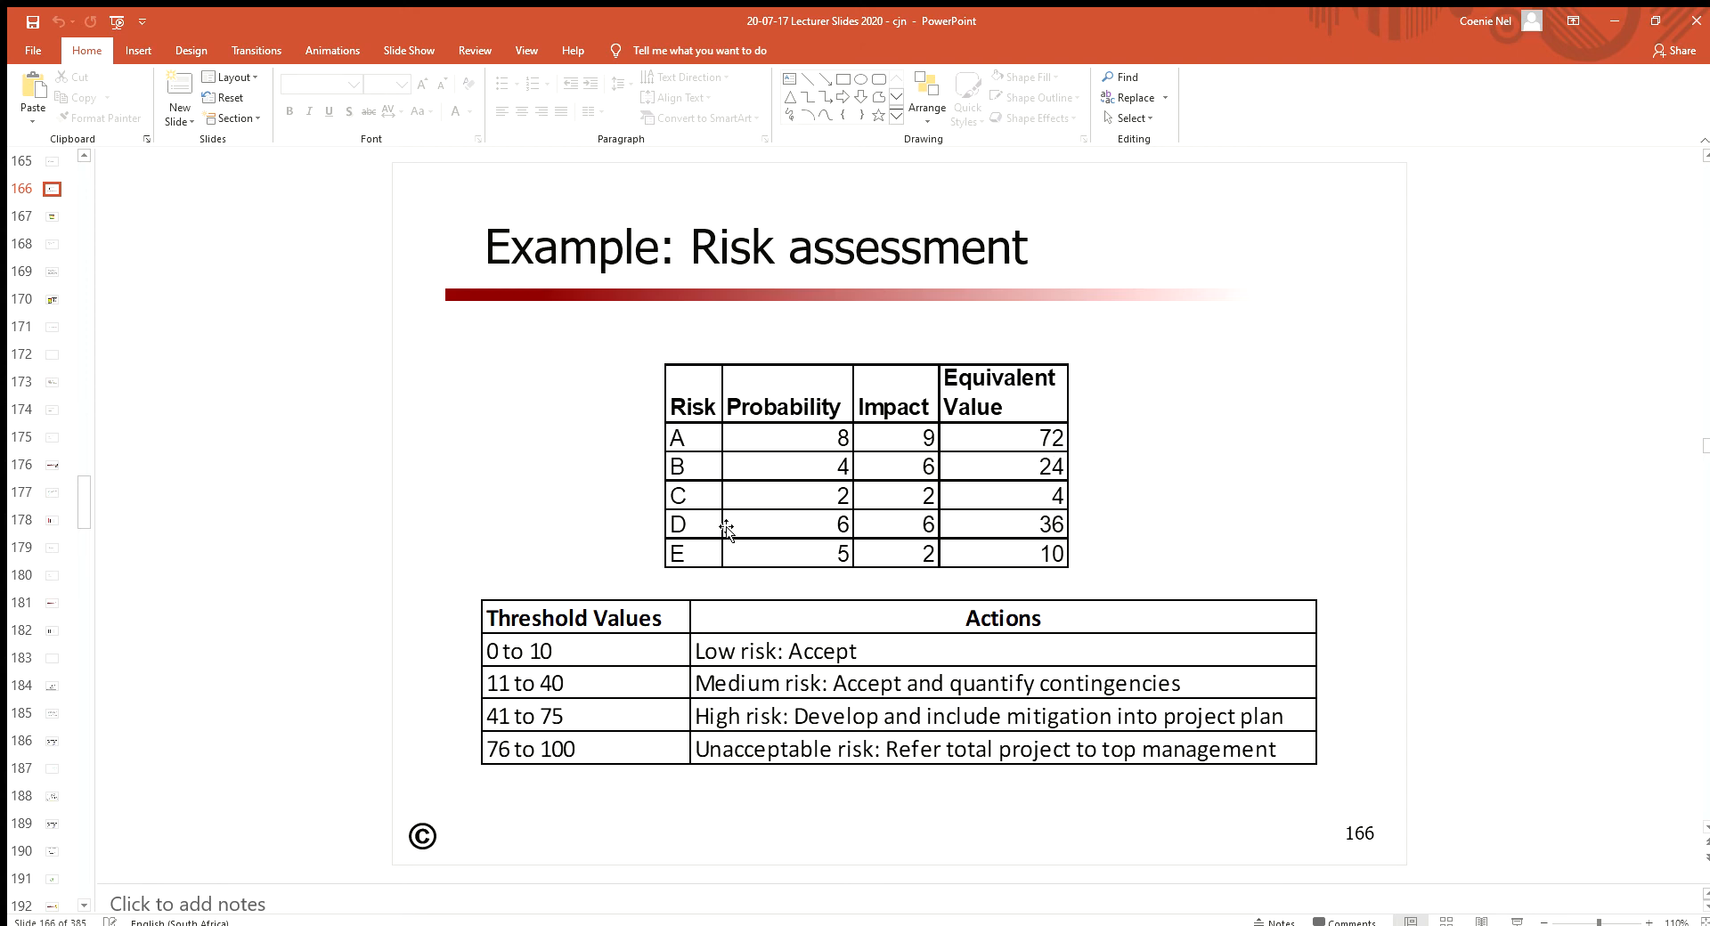
{"action": "mouse_move", "coordinate": [1067, 492]}
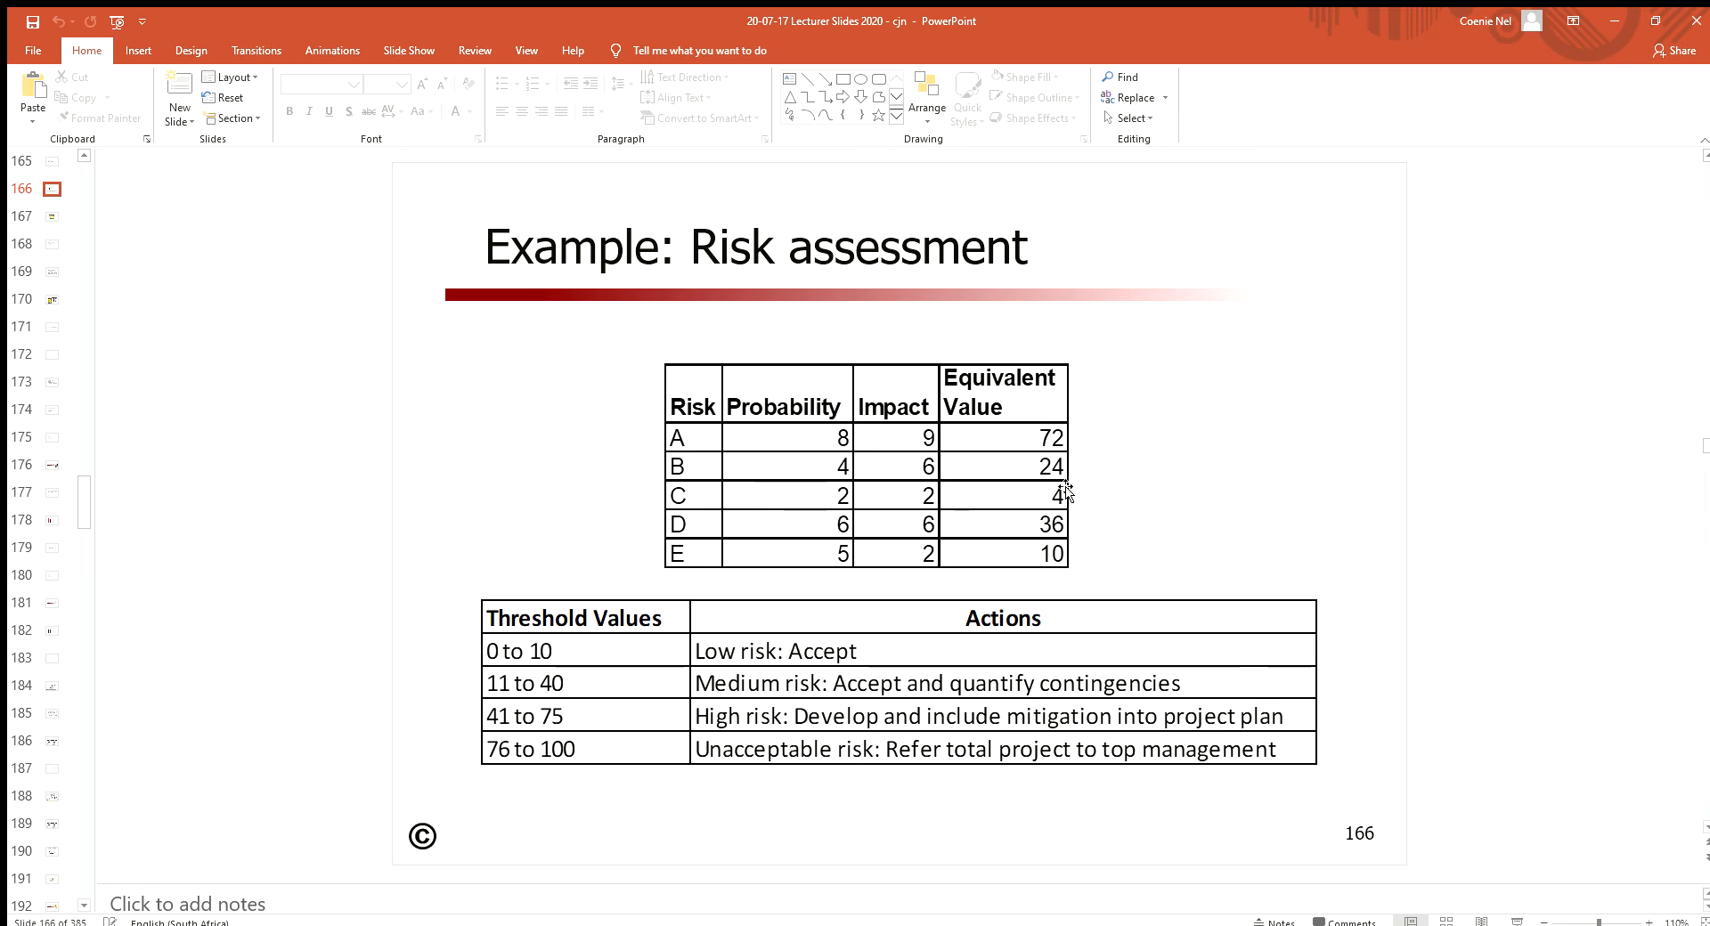
{"action": "mouse_move", "coordinate": [1038, 508]}
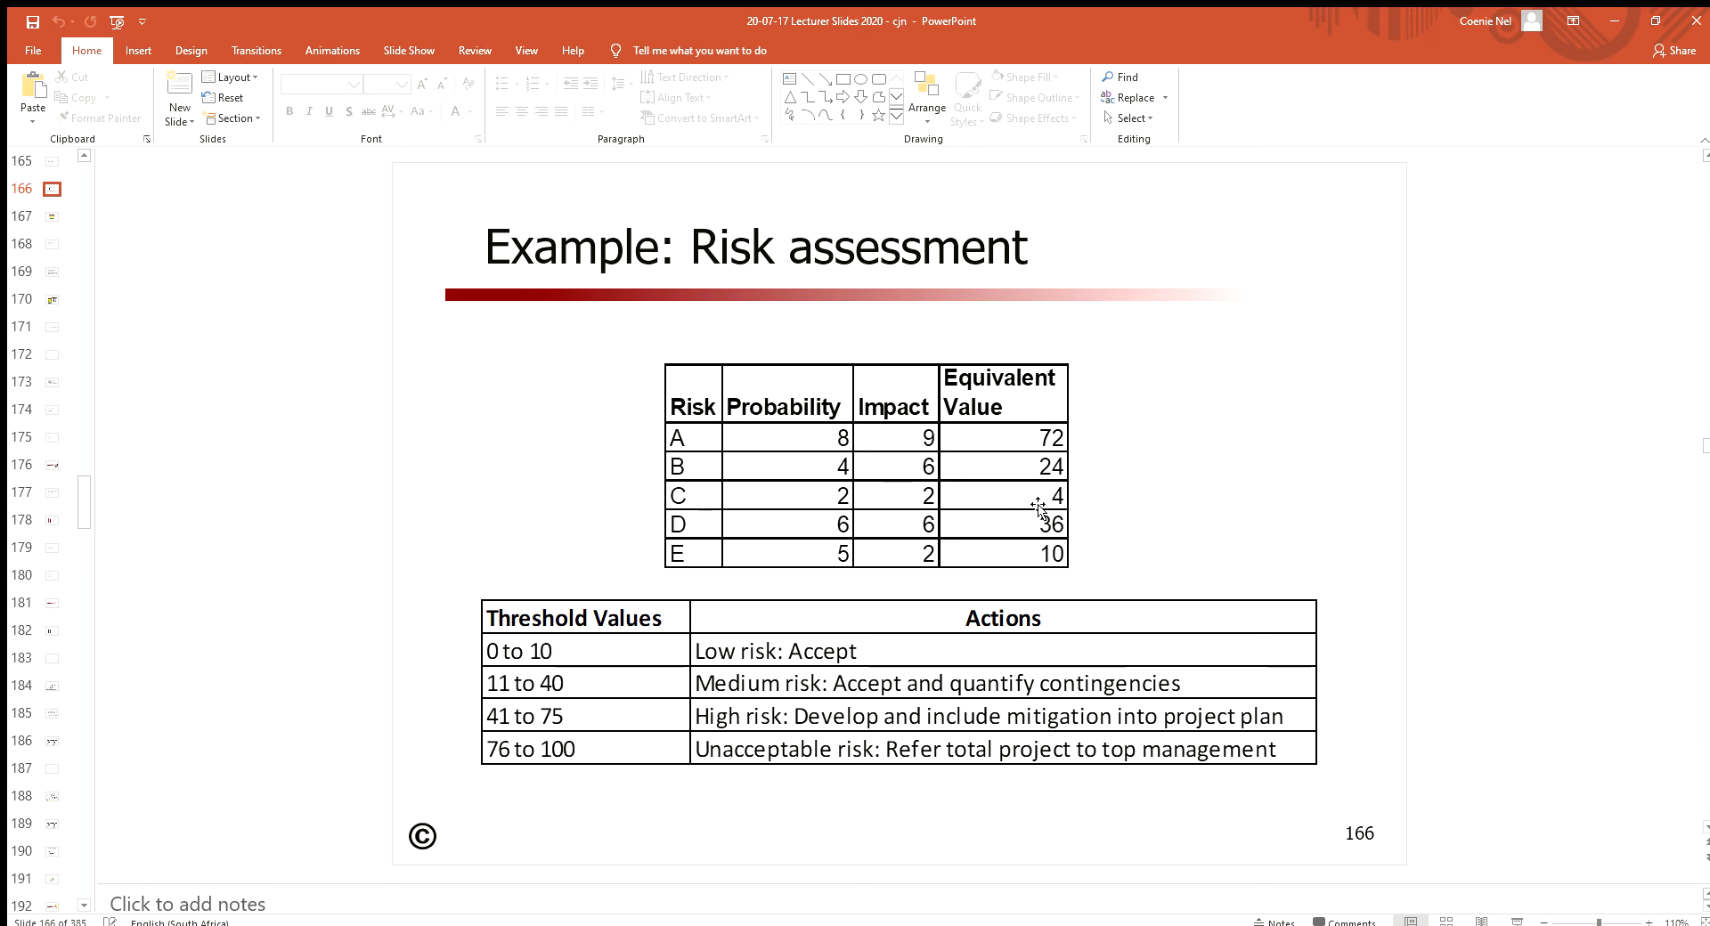
{"action": "mouse_move", "coordinate": [649, 778]}
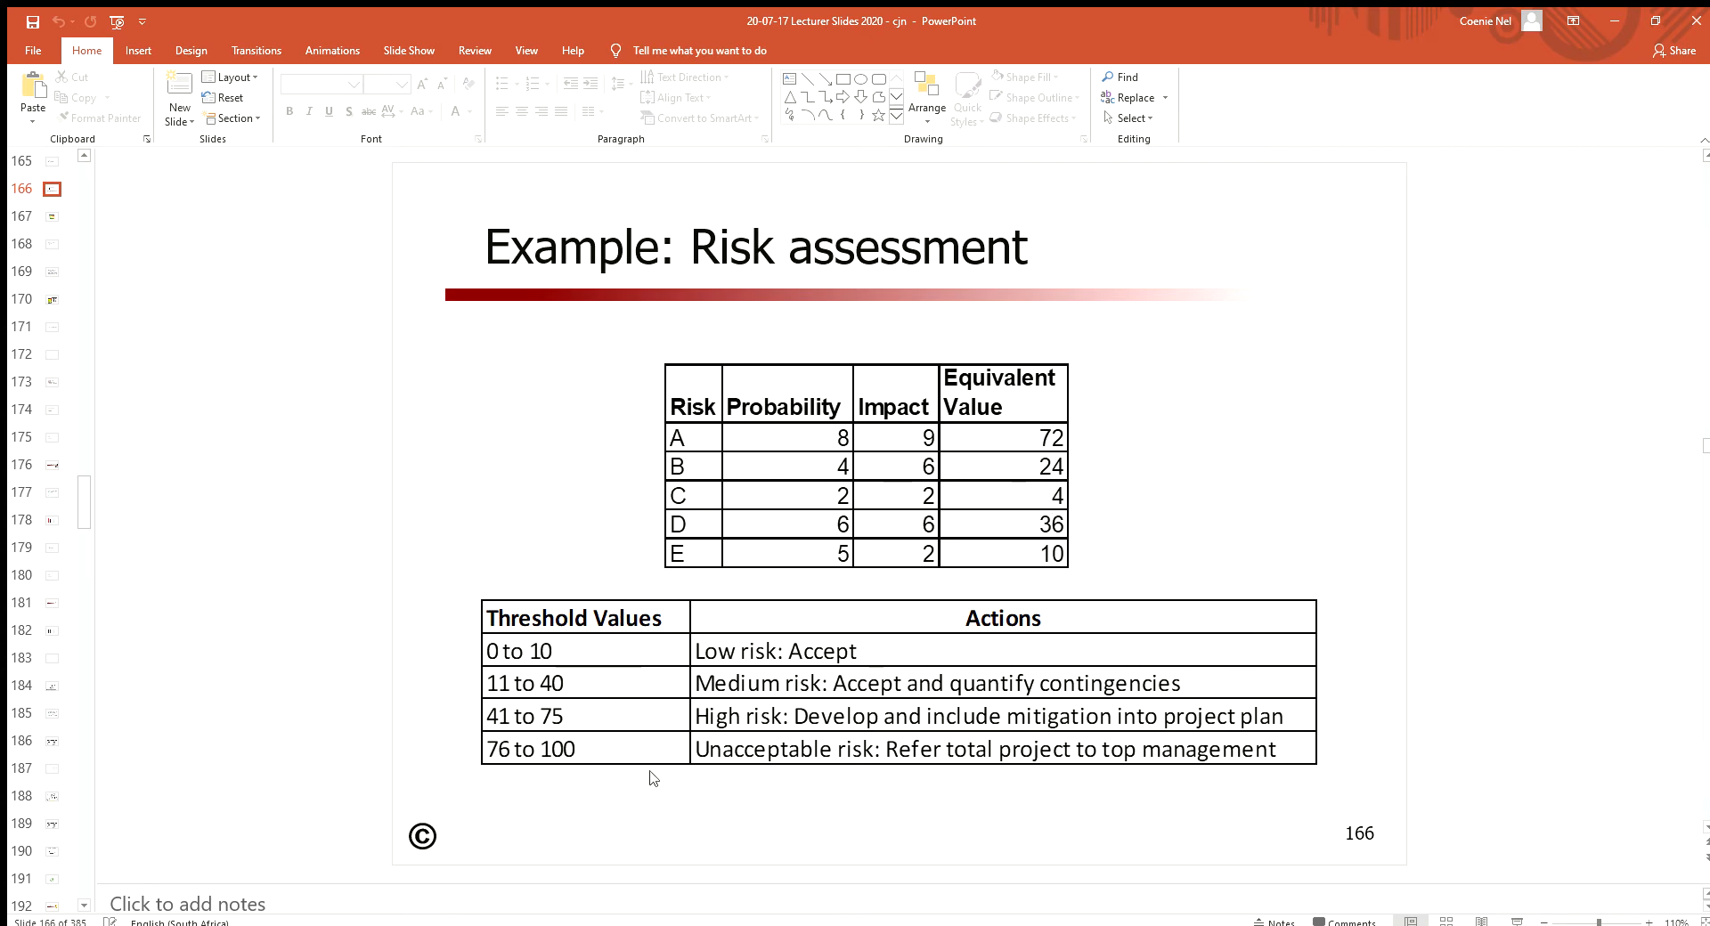
{"action": "mouse_move", "coordinate": [1146, 793]}
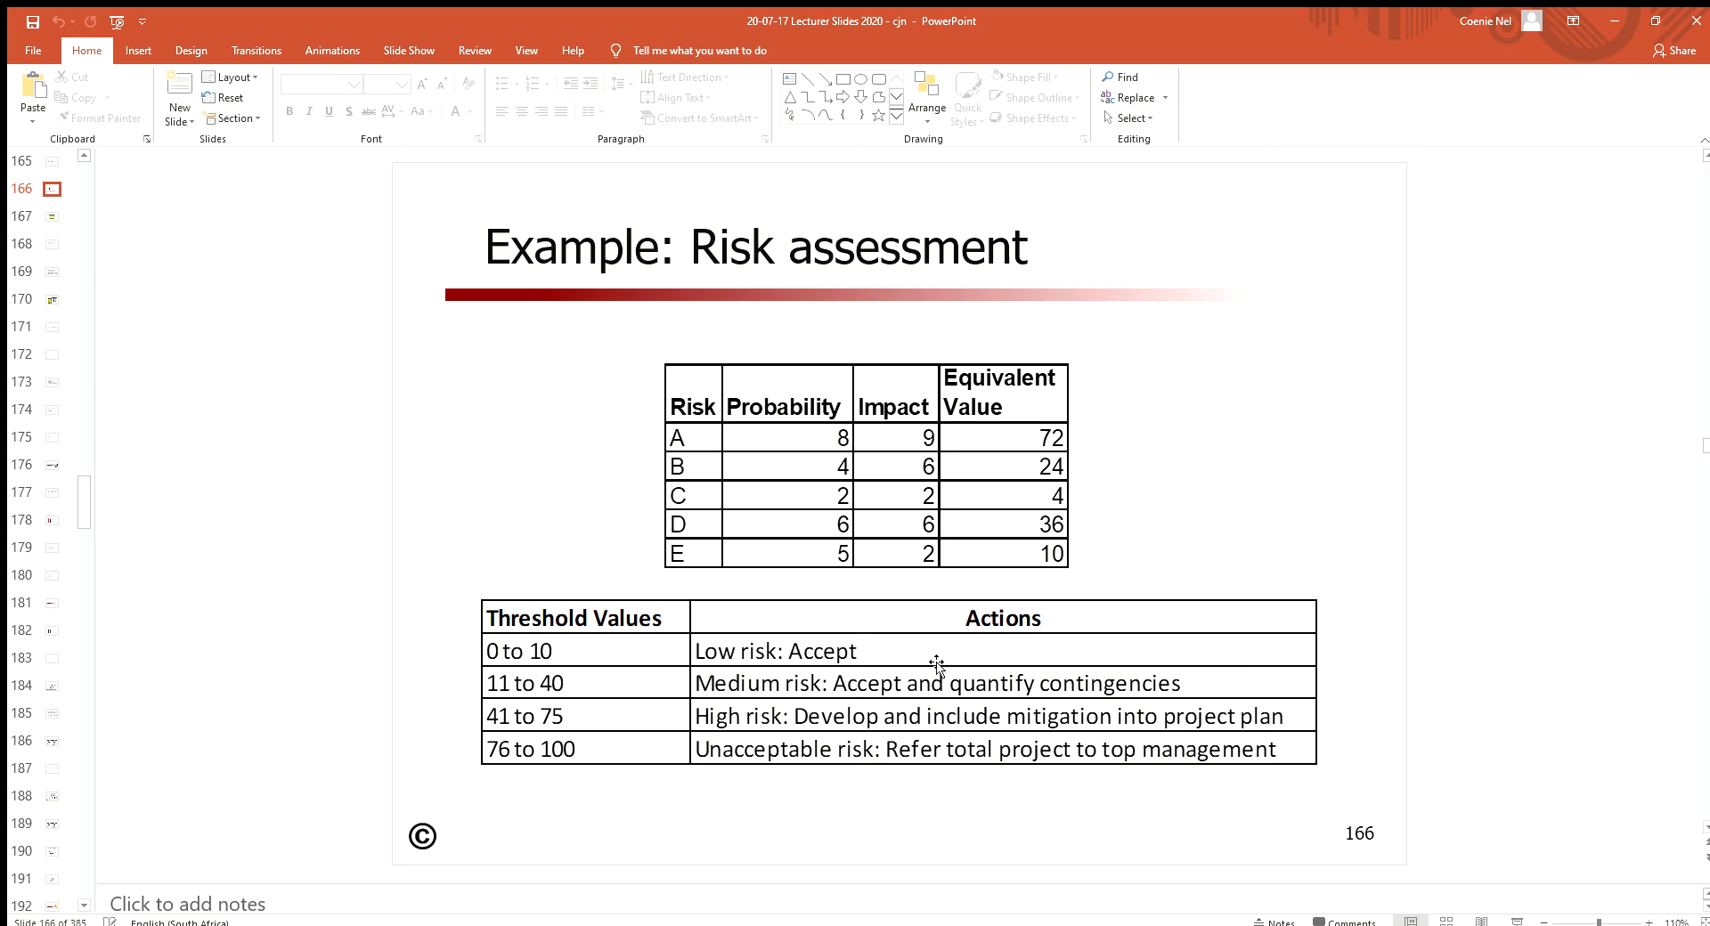
{"action": "mouse_move", "coordinate": [926, 664]}
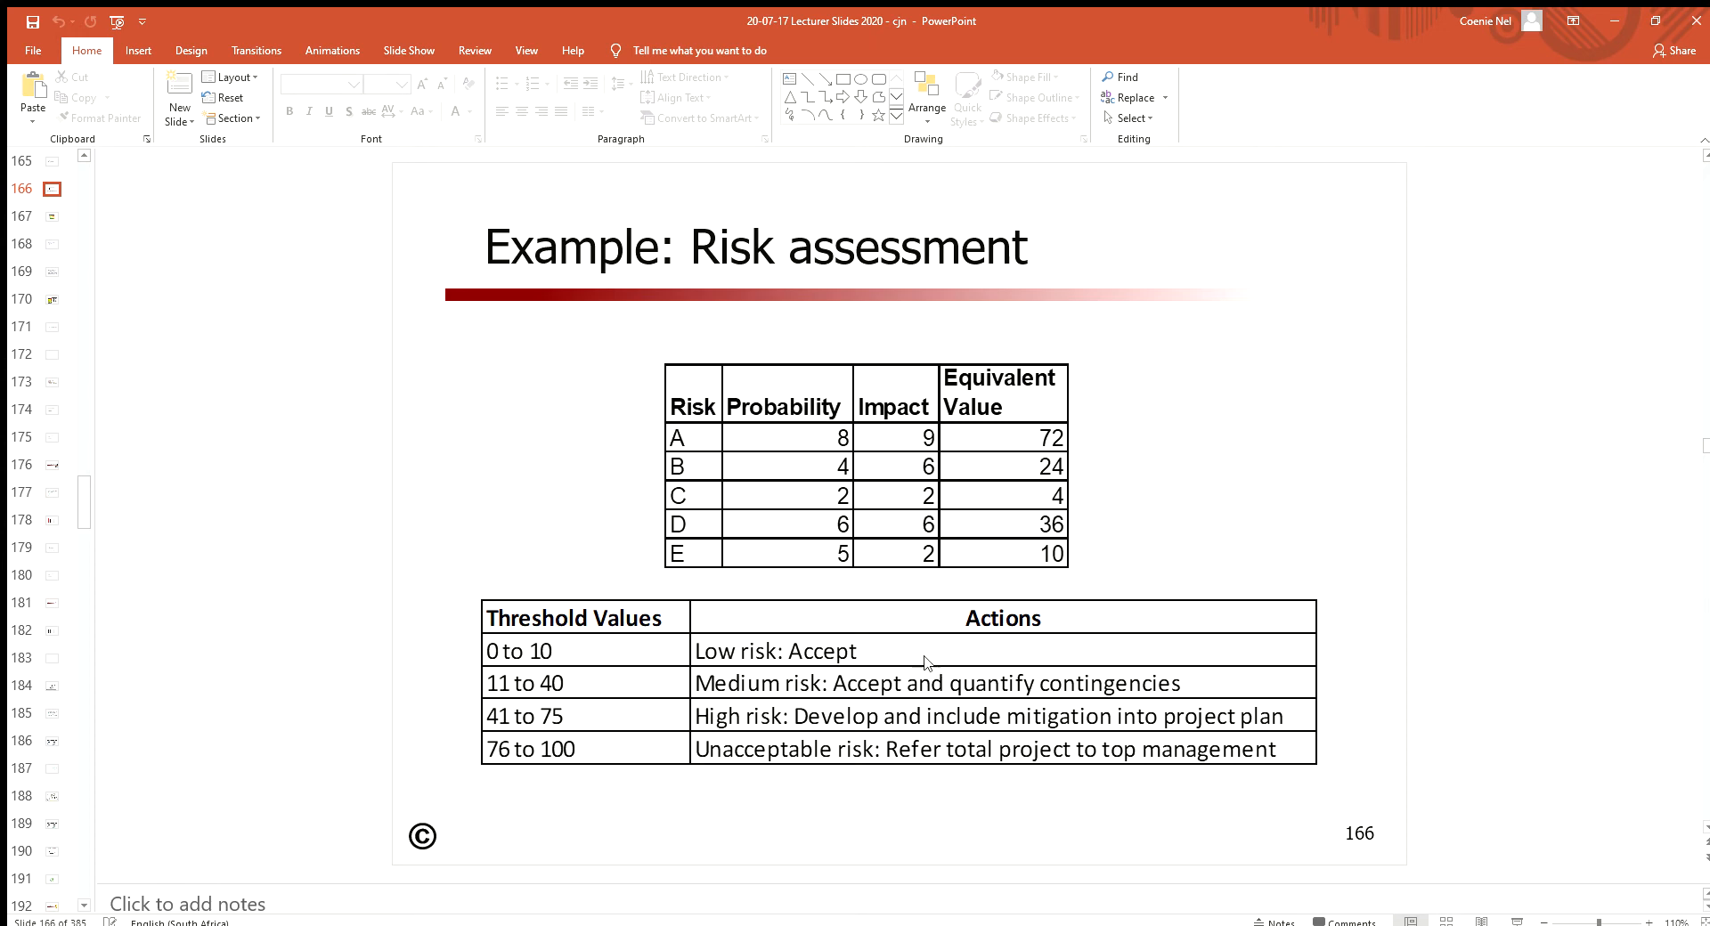
{"action": "mouse_move", "coordinate": [627, 698]}
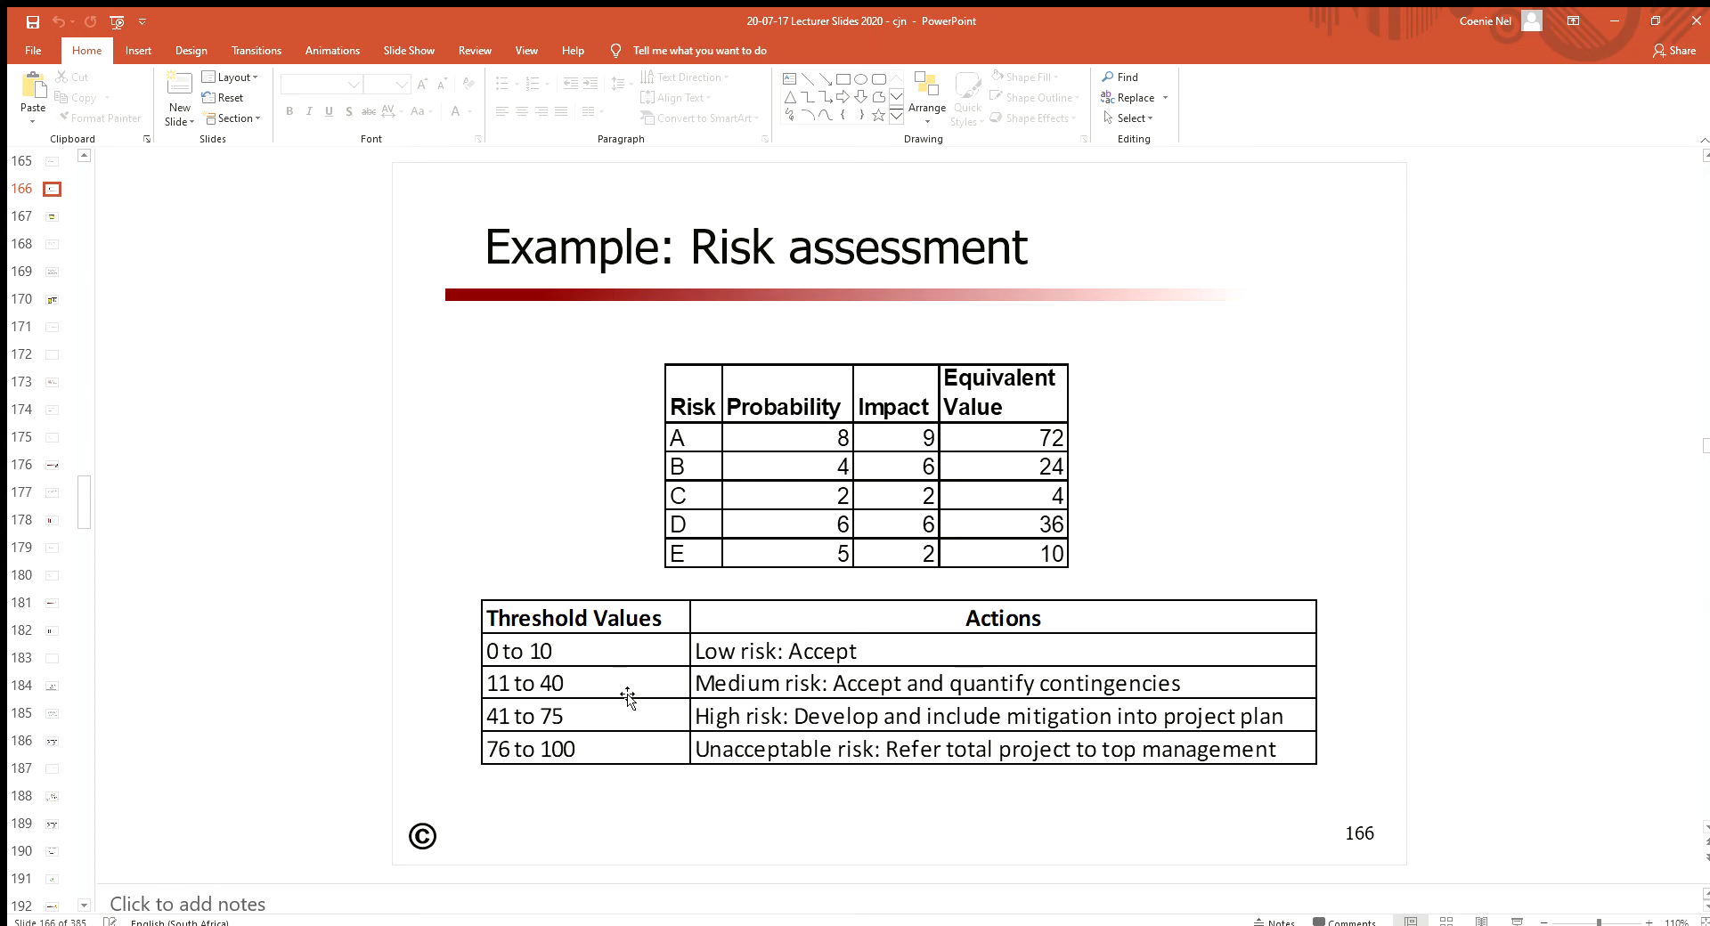
{"action": "mouse_move", "coordinate": [535, 649]}
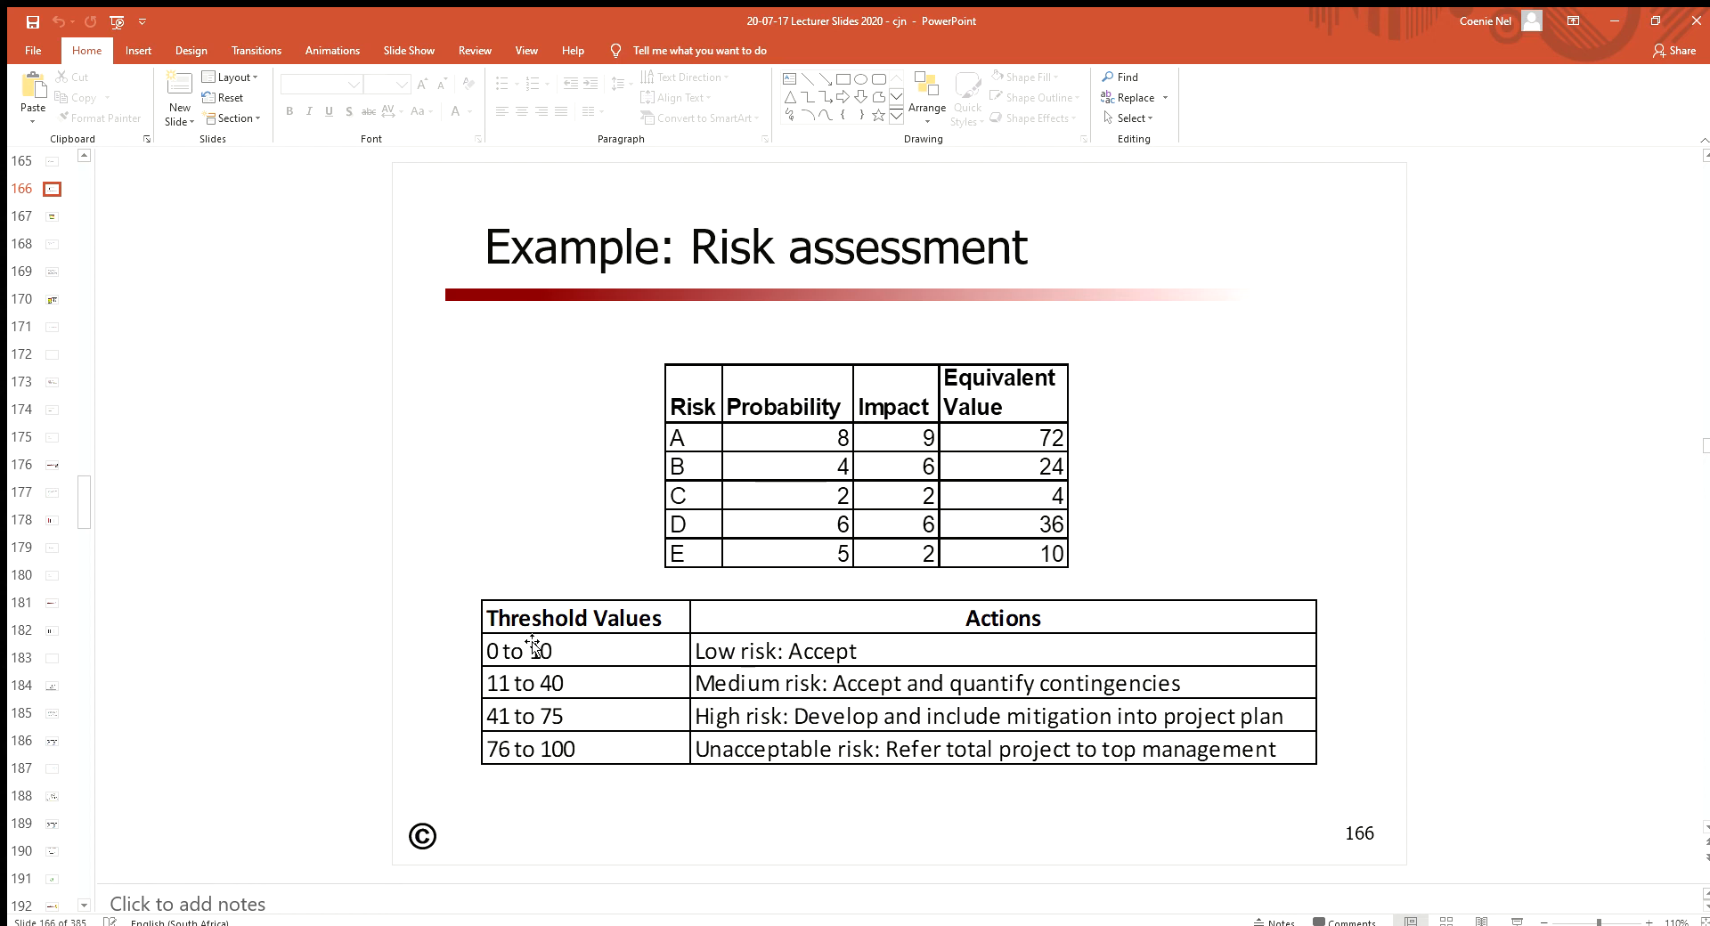
{"action": "mouse_move", "coordinate": [502, 689]}
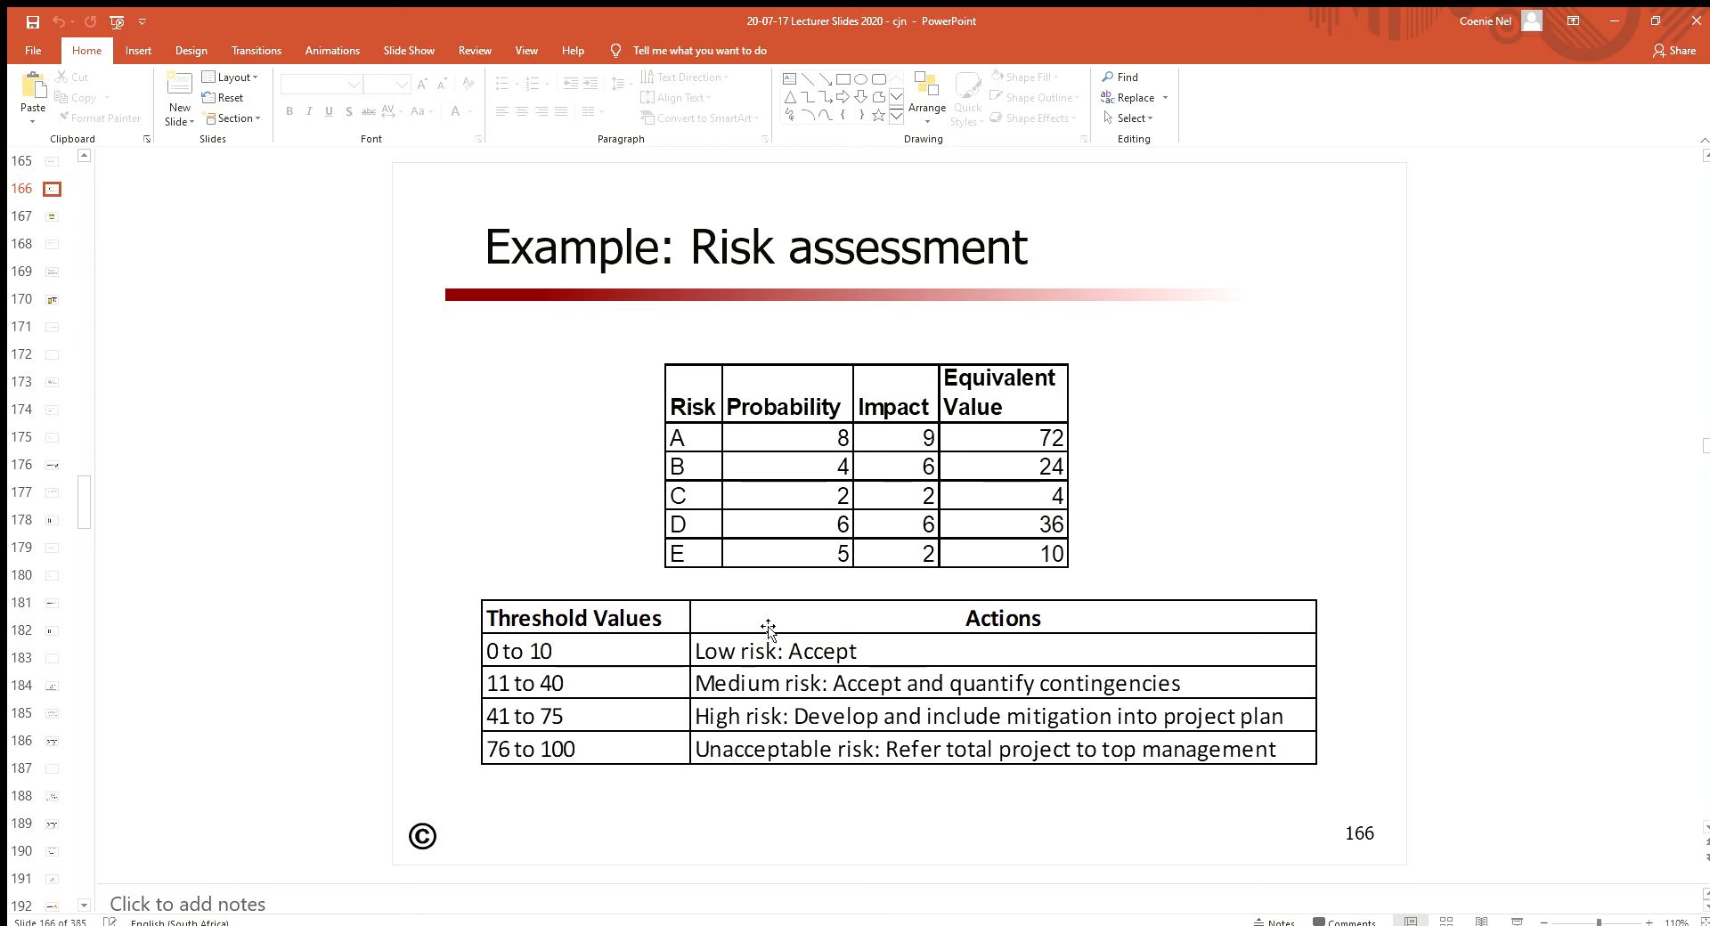
{"action": "mouse_move", "coordinate": [889, 643]}
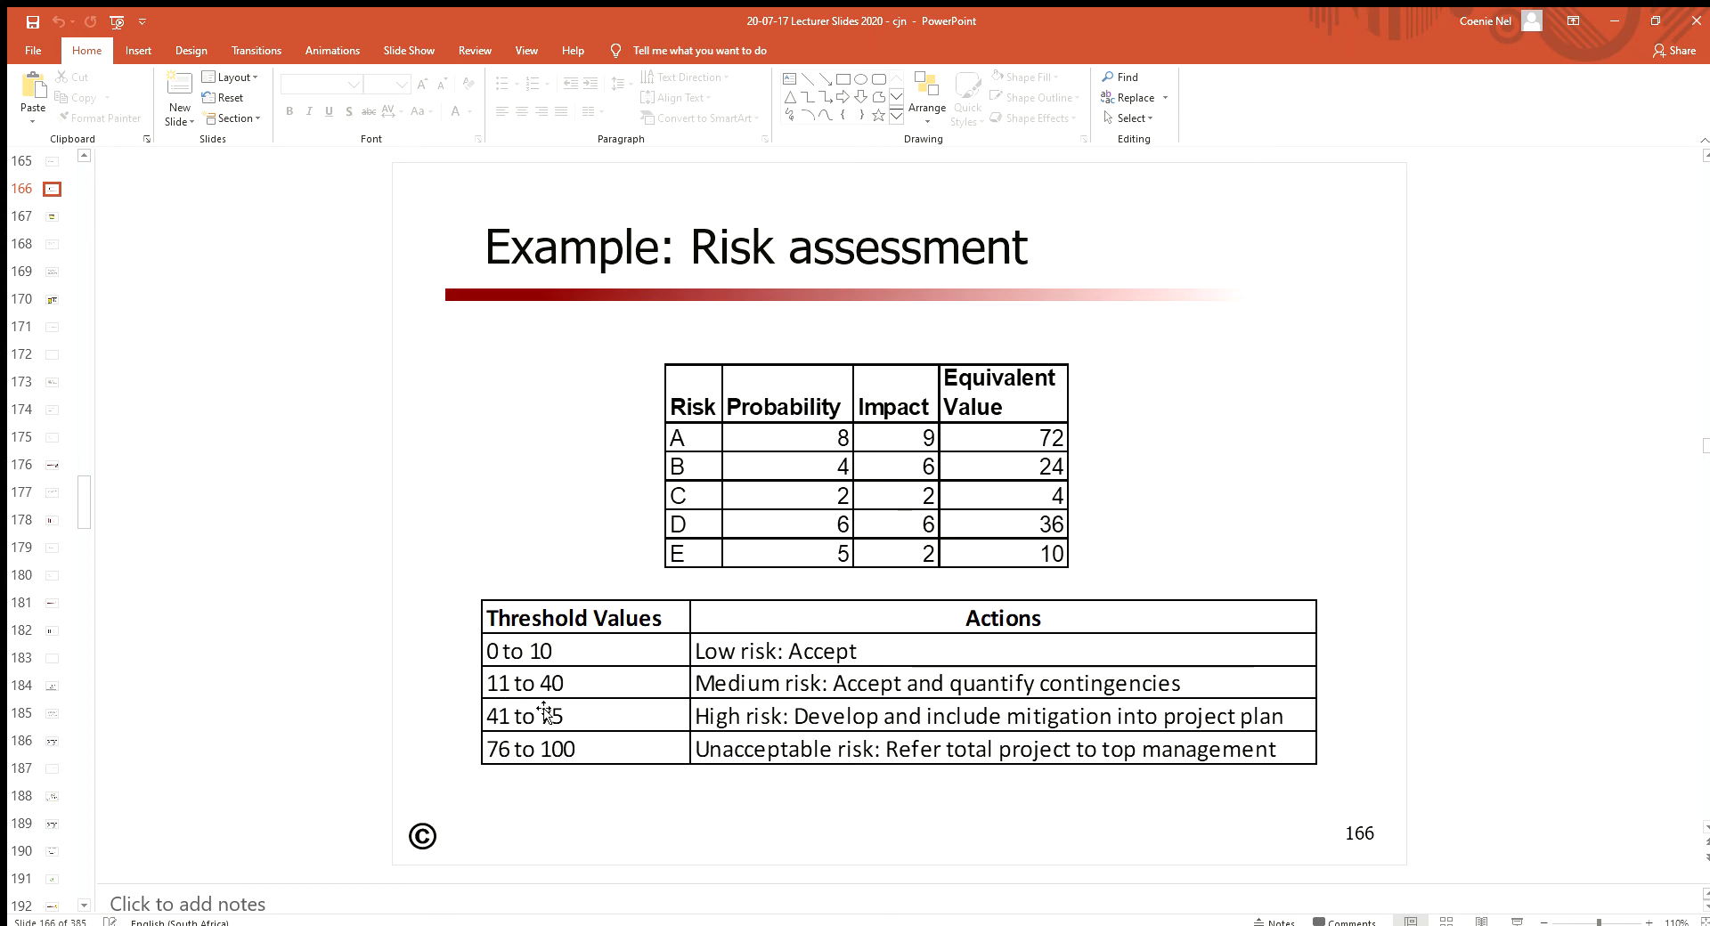
{"action": "mouse_move", "coordinate": [788, 694]}
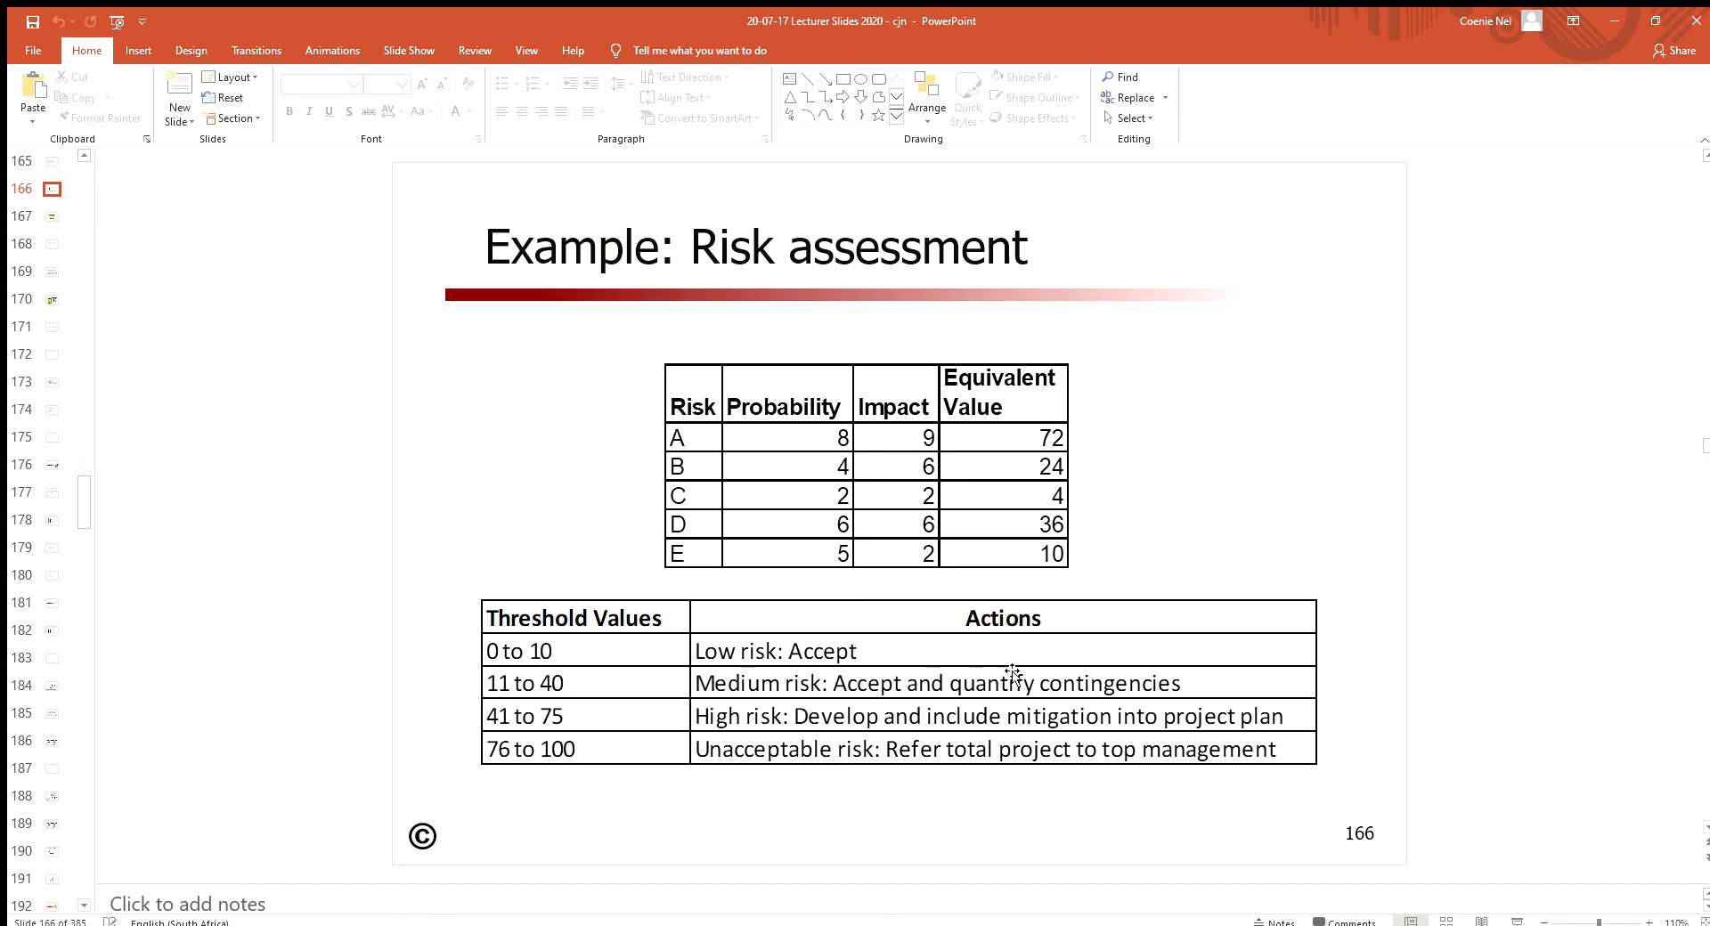
{"action": "mouse_move", "coordinate": [1132, 687]}
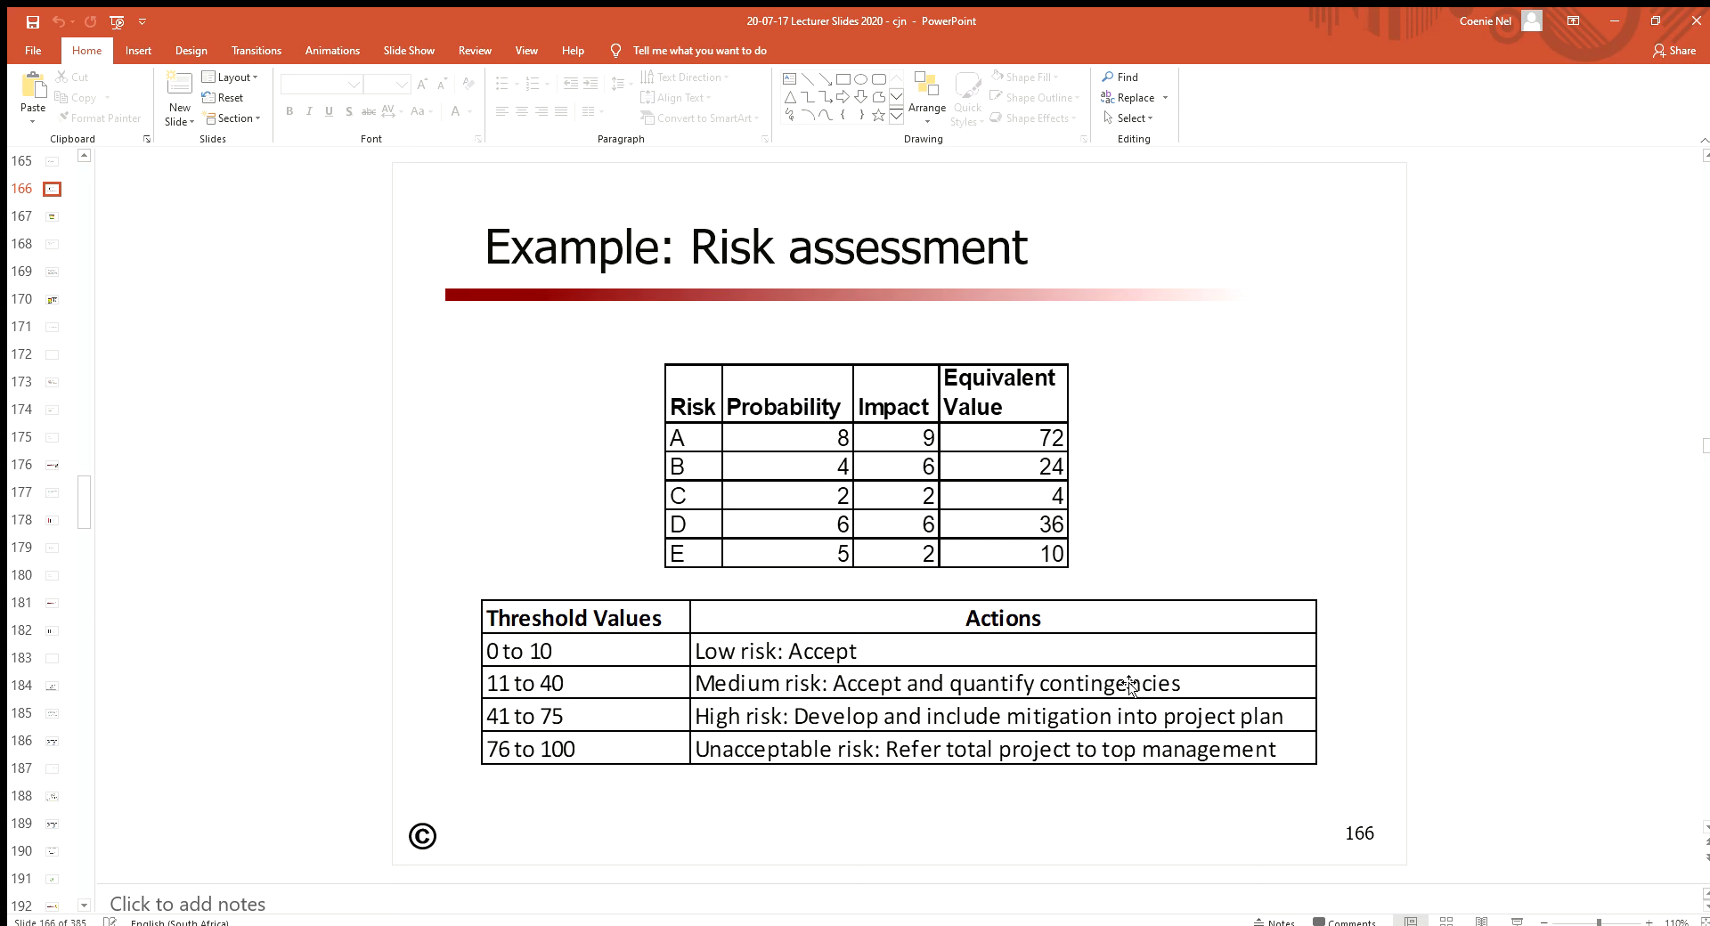
{"action": "mouse_move", "coordinate": [718, 736]}
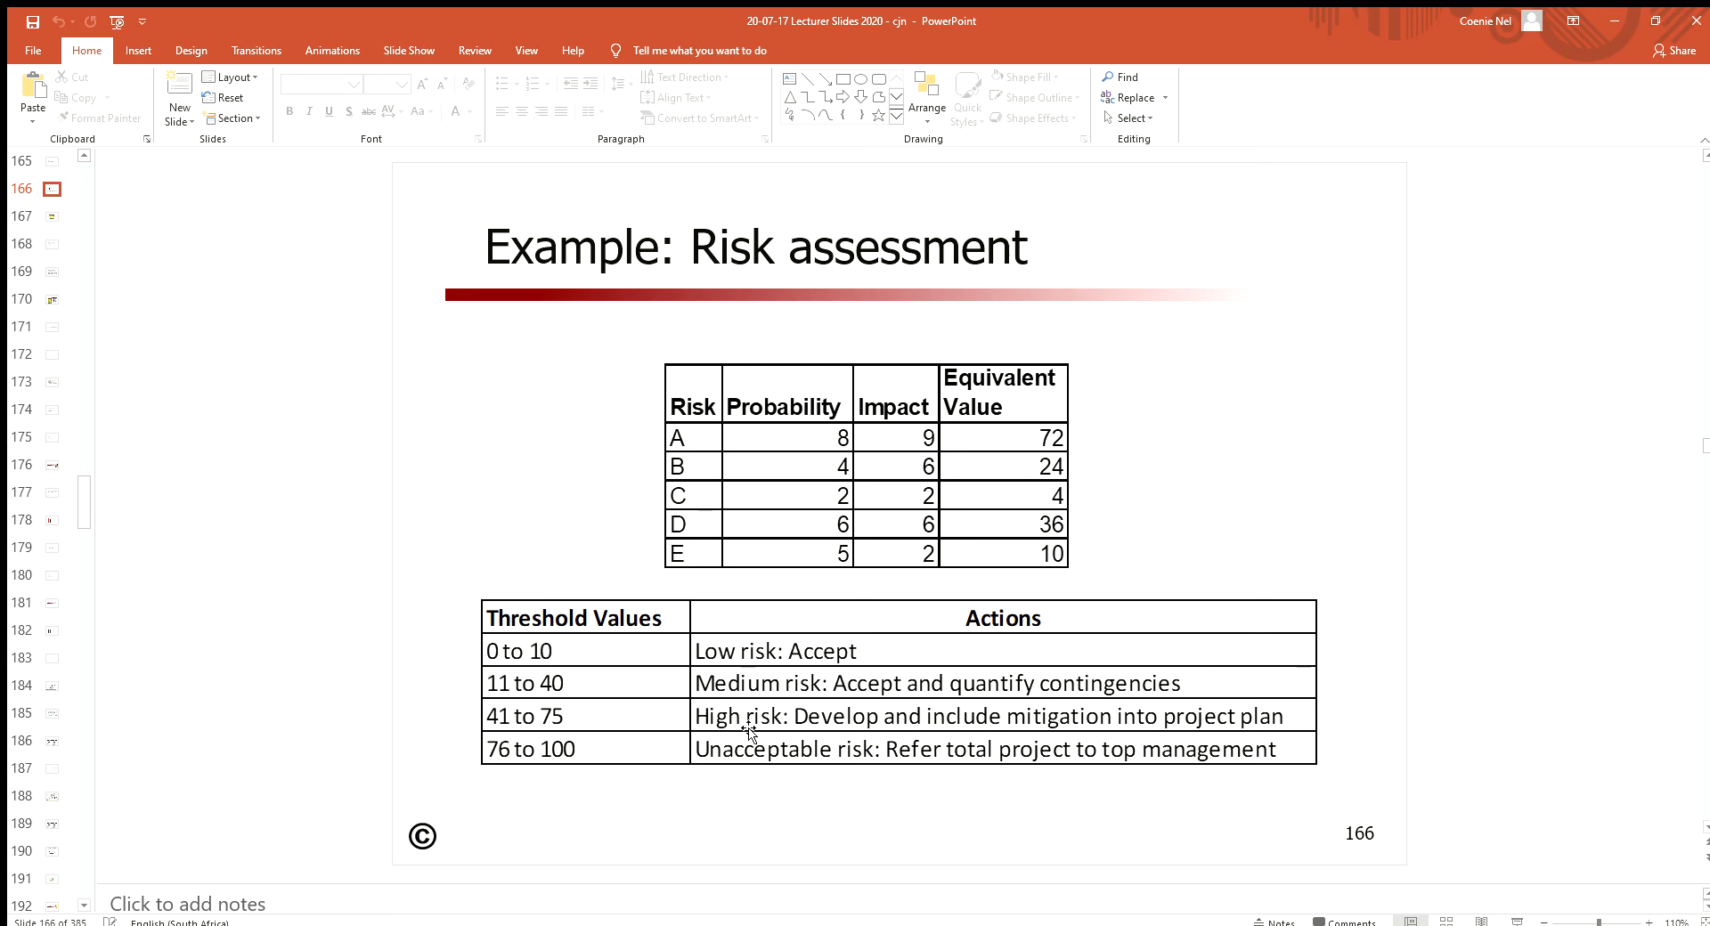
{"action": "mouse_move", "coordinate": [1063, 731]}
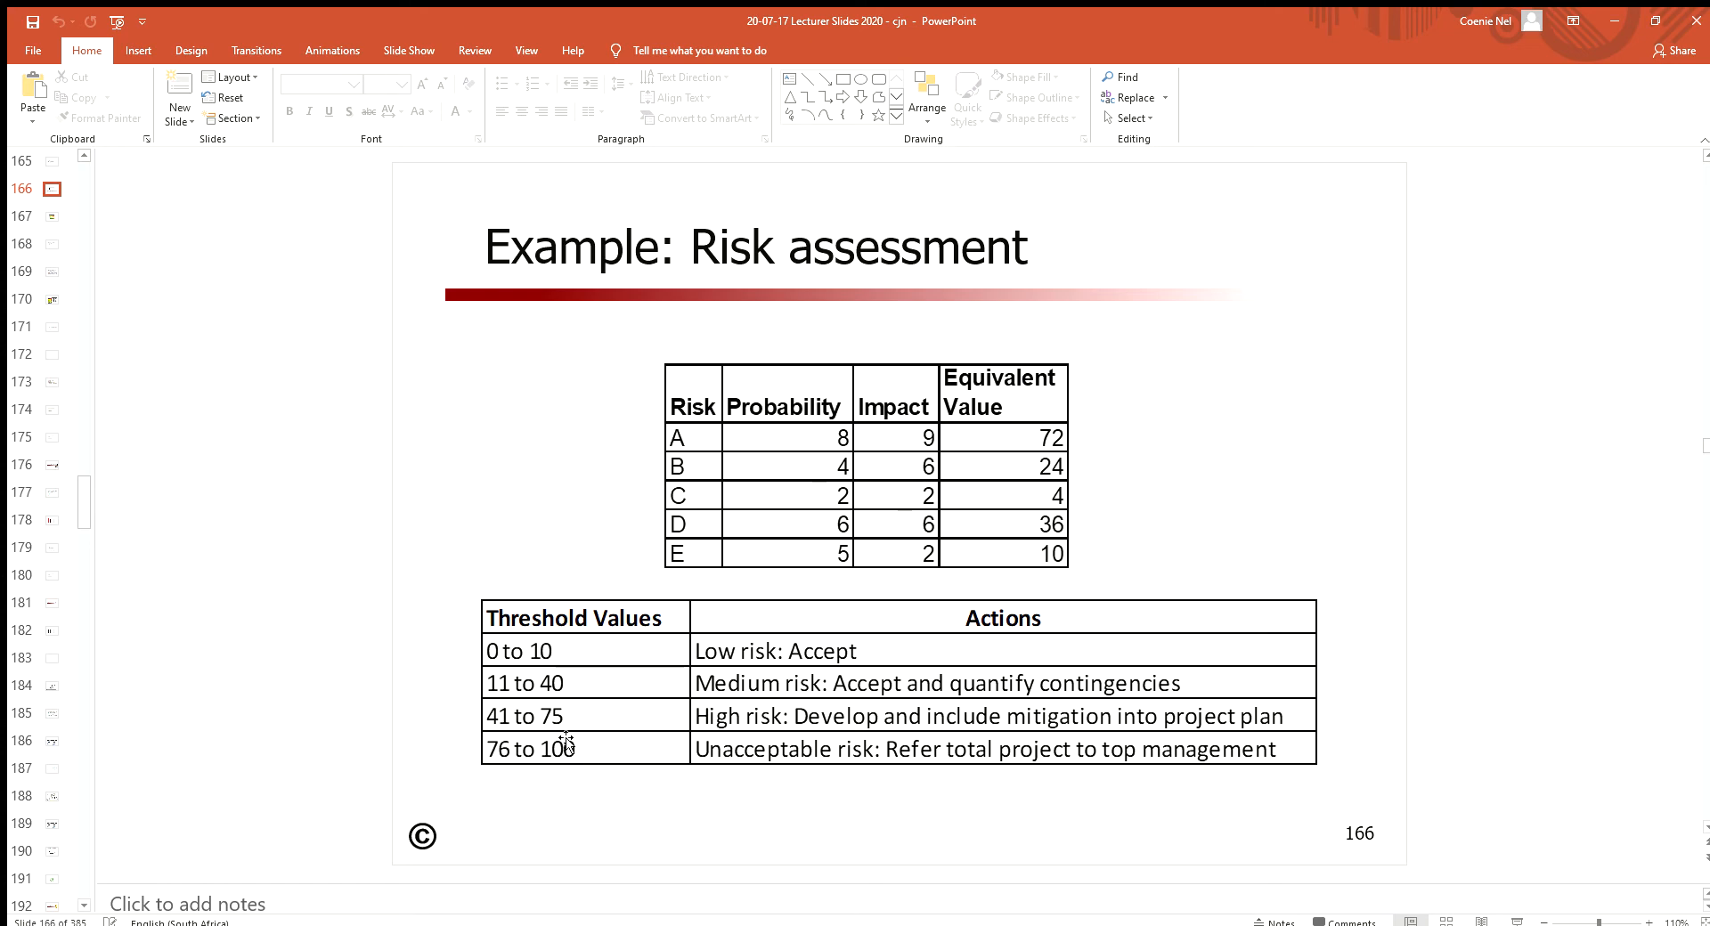
{"action": "mouse_move", "coordinate": [750, 758]}
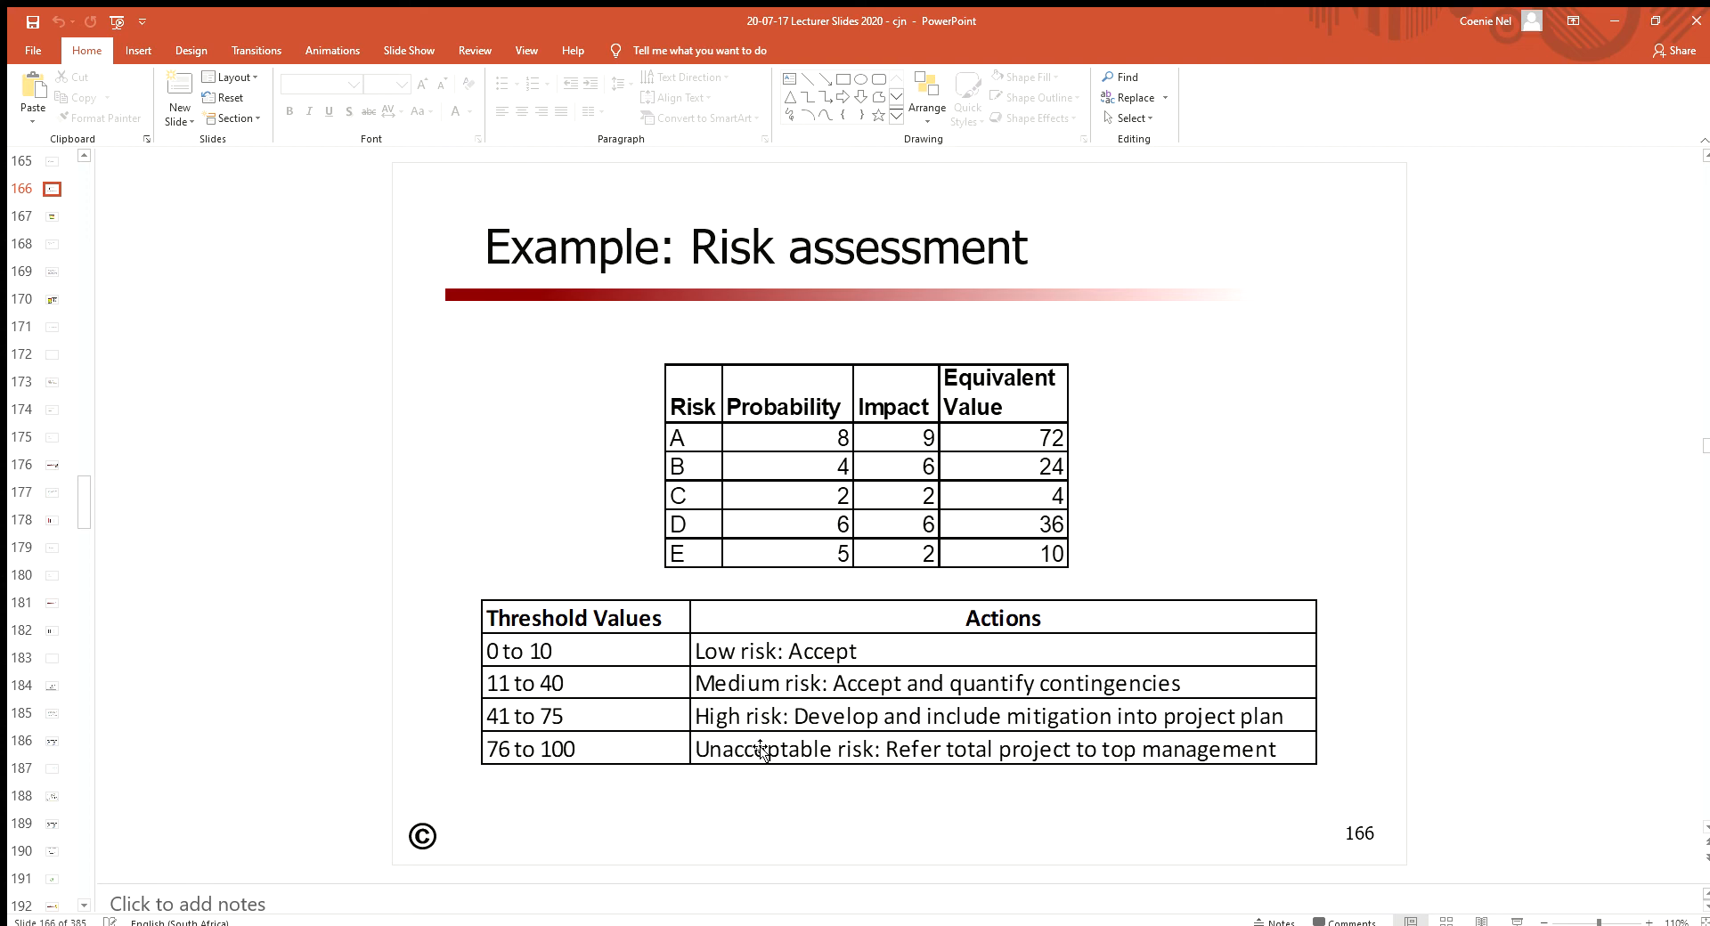
{"action": "mouse_move", "coordinate": [563, 640]}
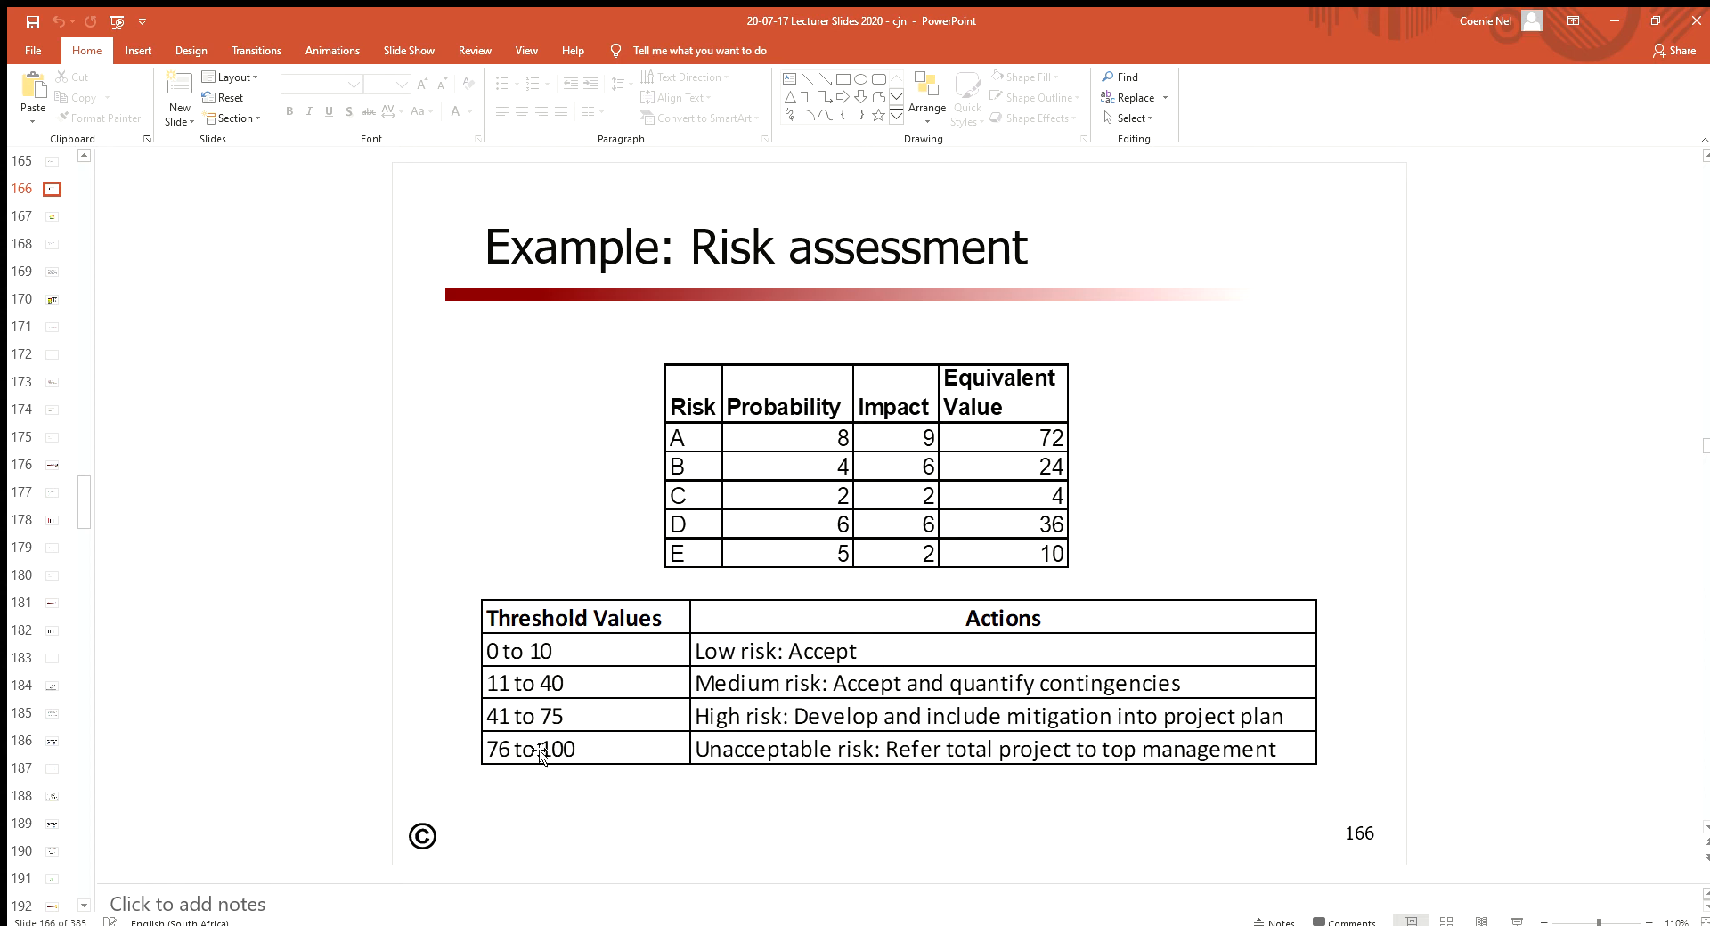
{"action": "mouse_move", "coordinate": [545, 710]}
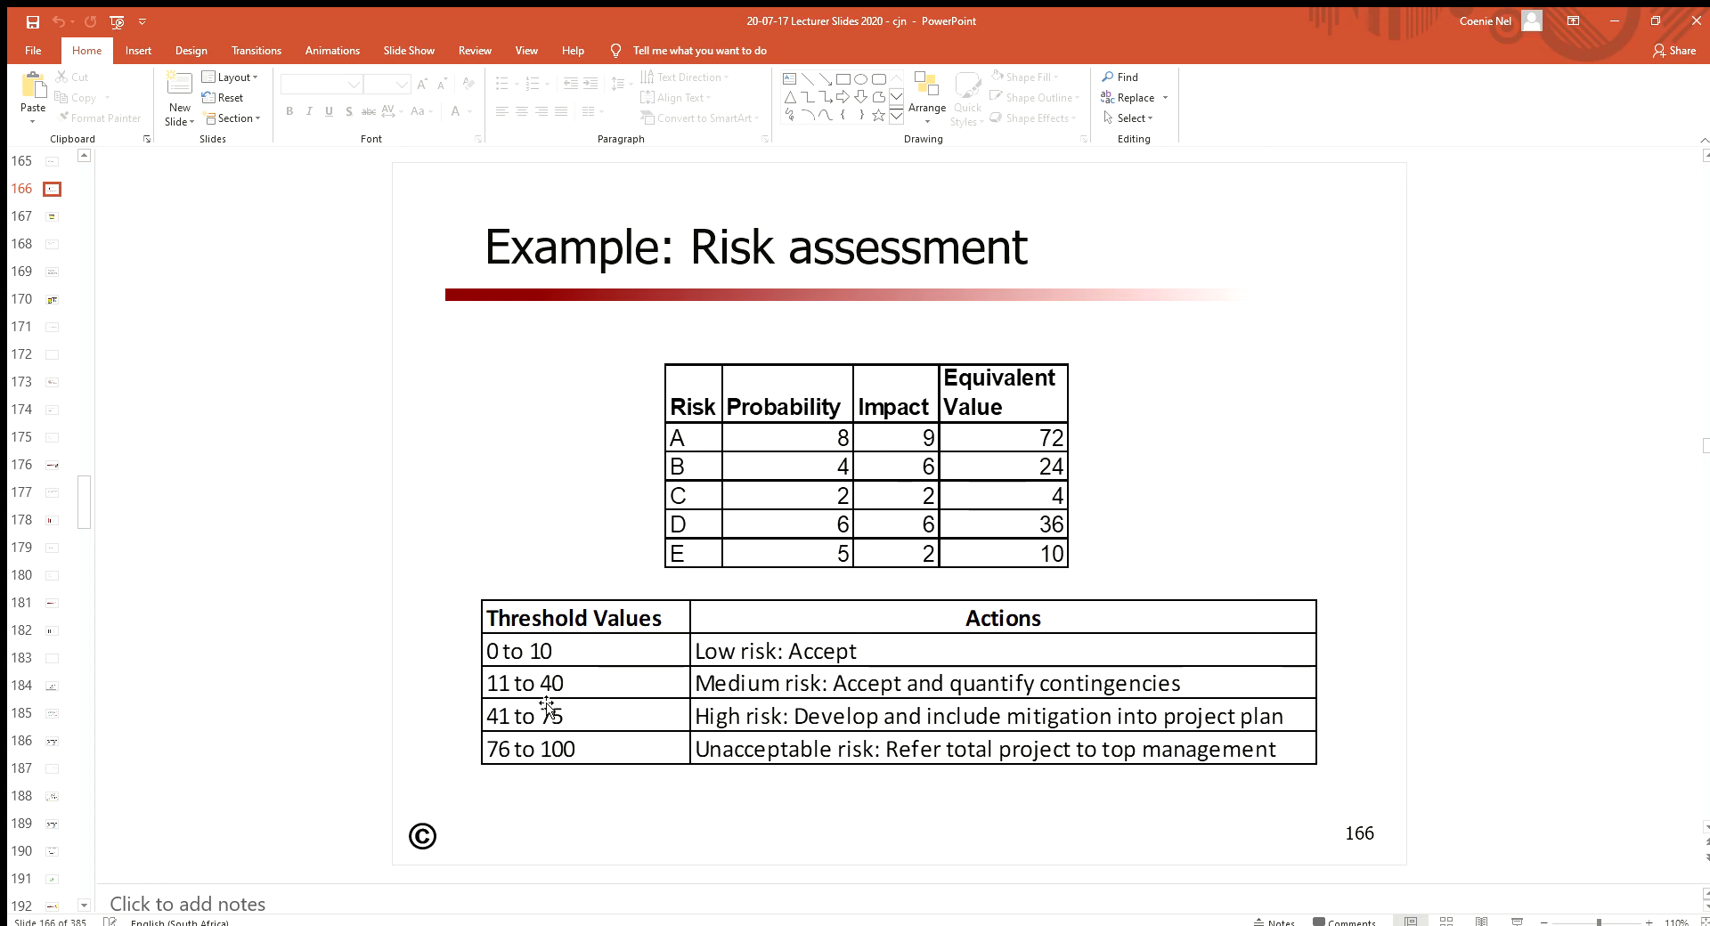
{"action": "mouse_move", "coordinate": [490, 651]}
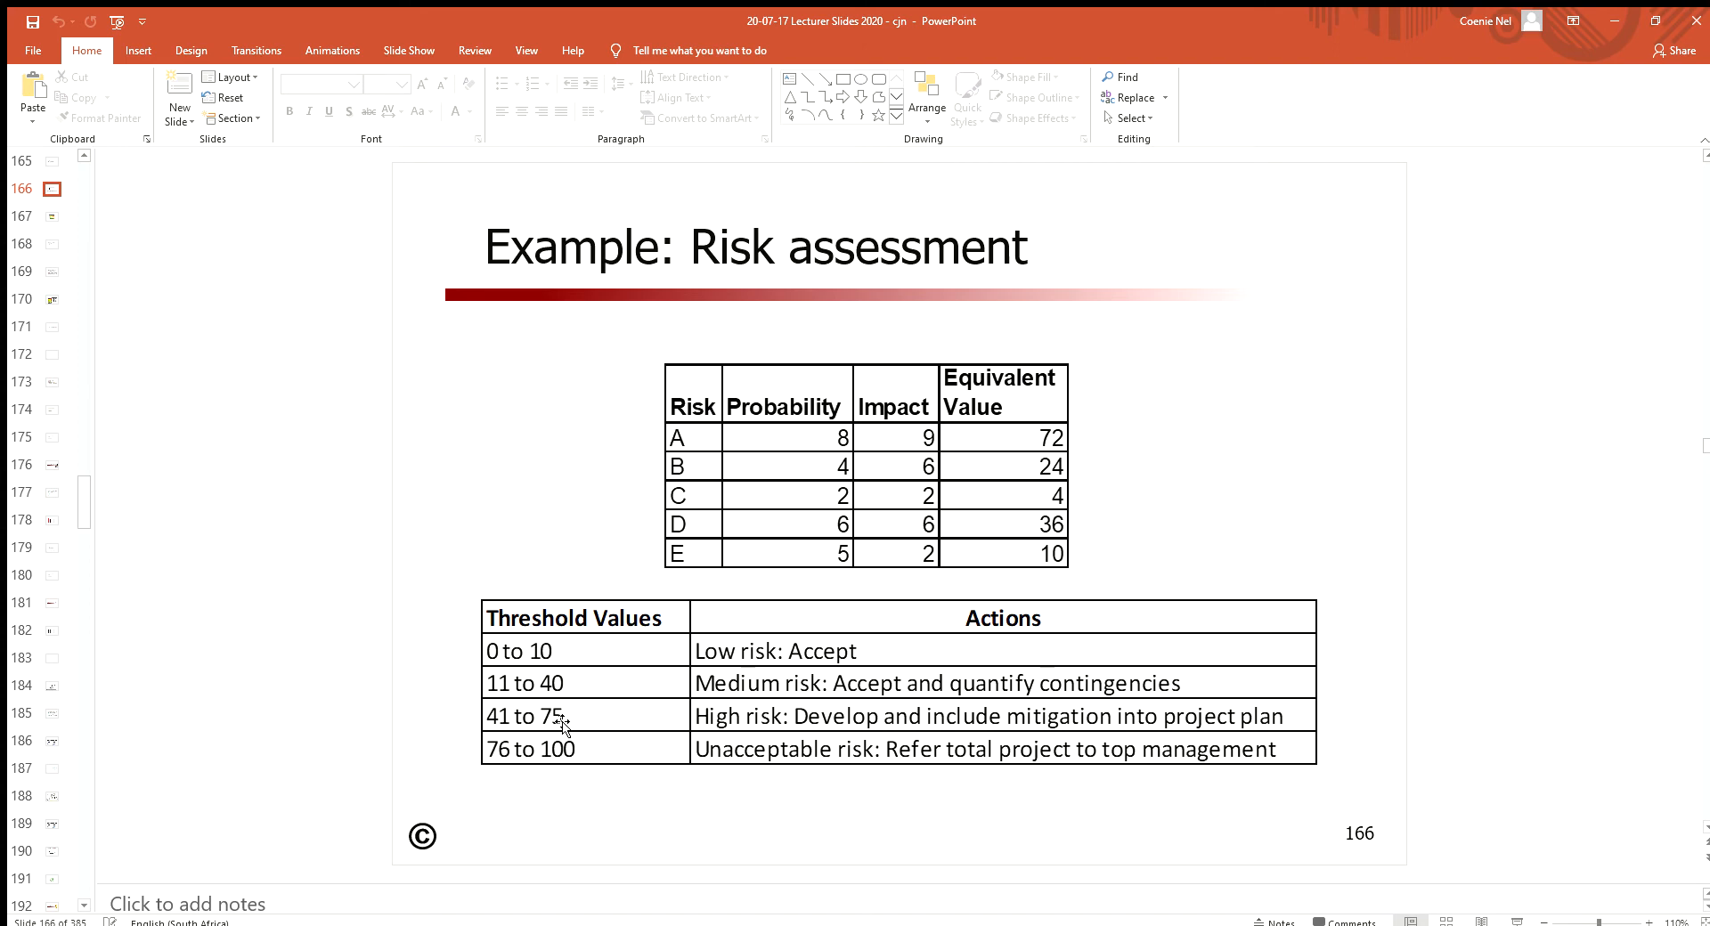
{"action": "mouse_move", "coordinate": [638, 743]}
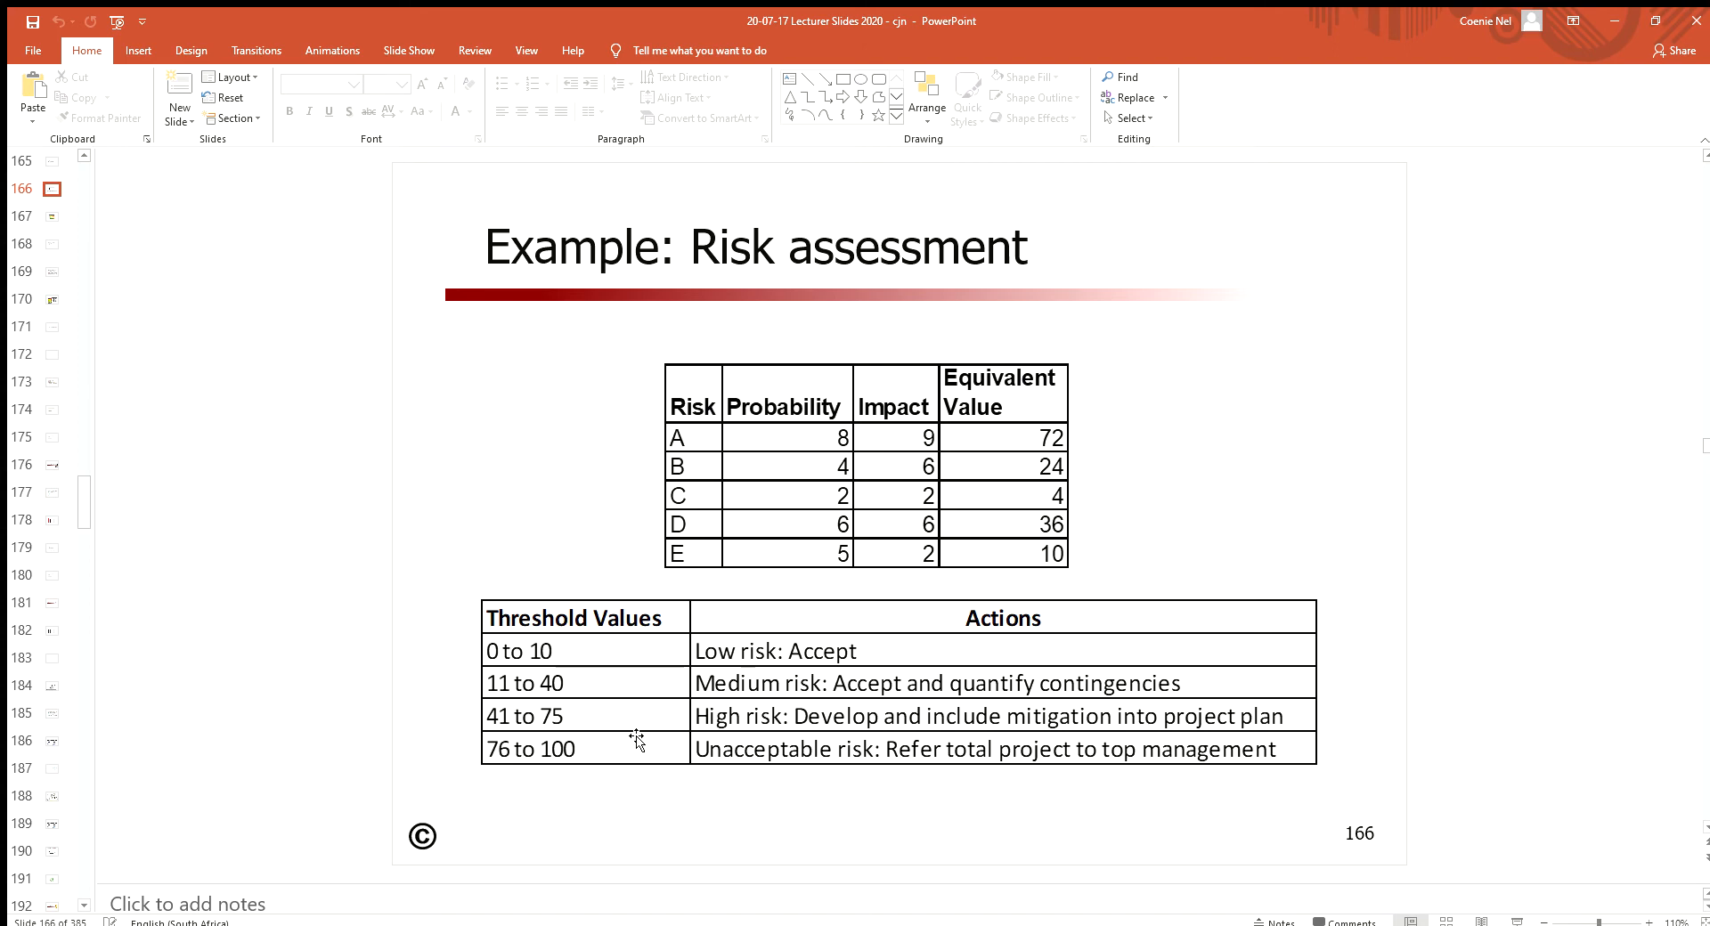
{"action": "mouse_move", "coordinate": [515, 737]}
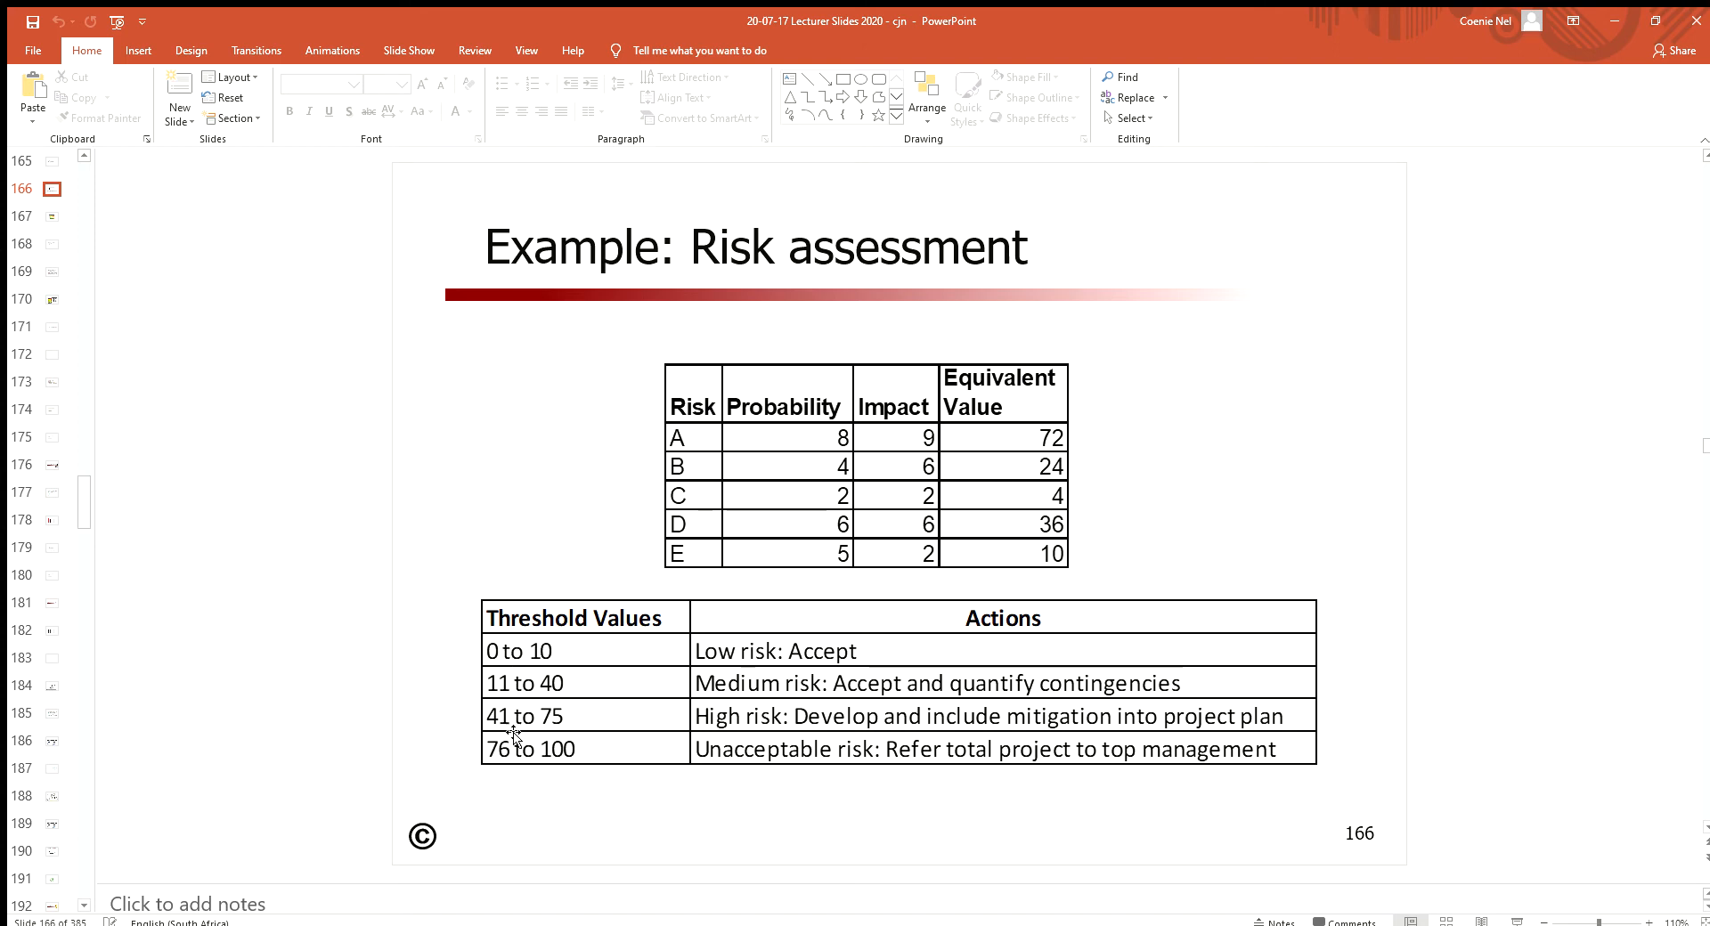
{"action": "mouse_move", "coordinate": [496, 669]}
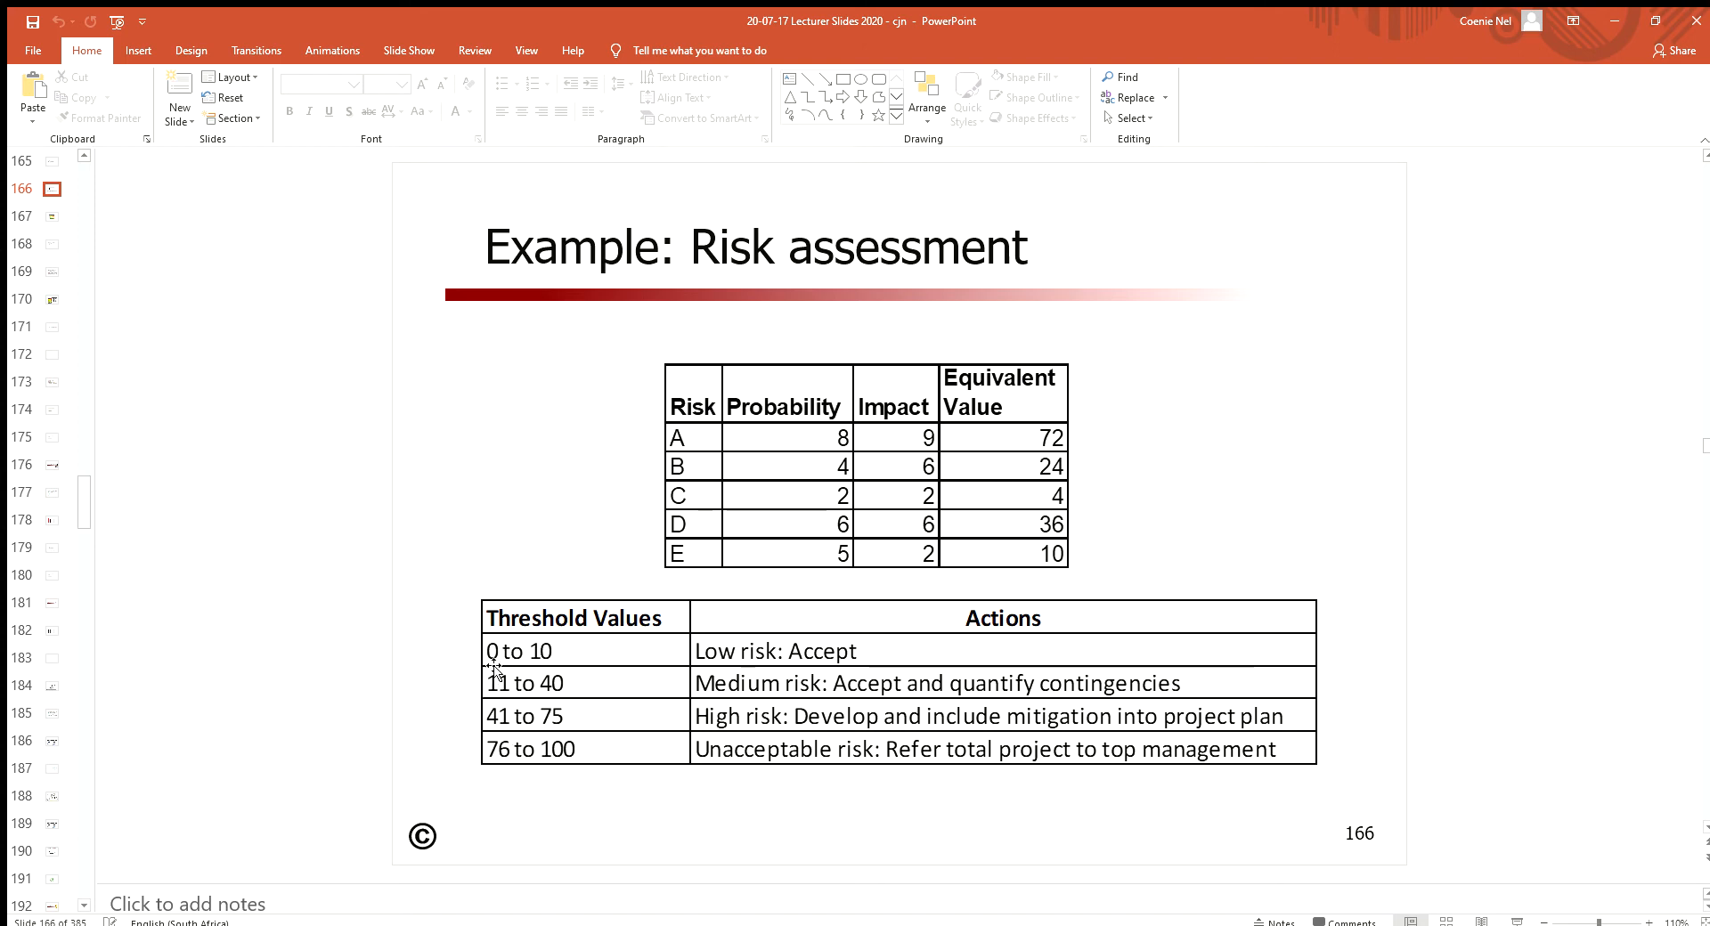
{"action": "mouse_move", "coordinate": [709, 660]}
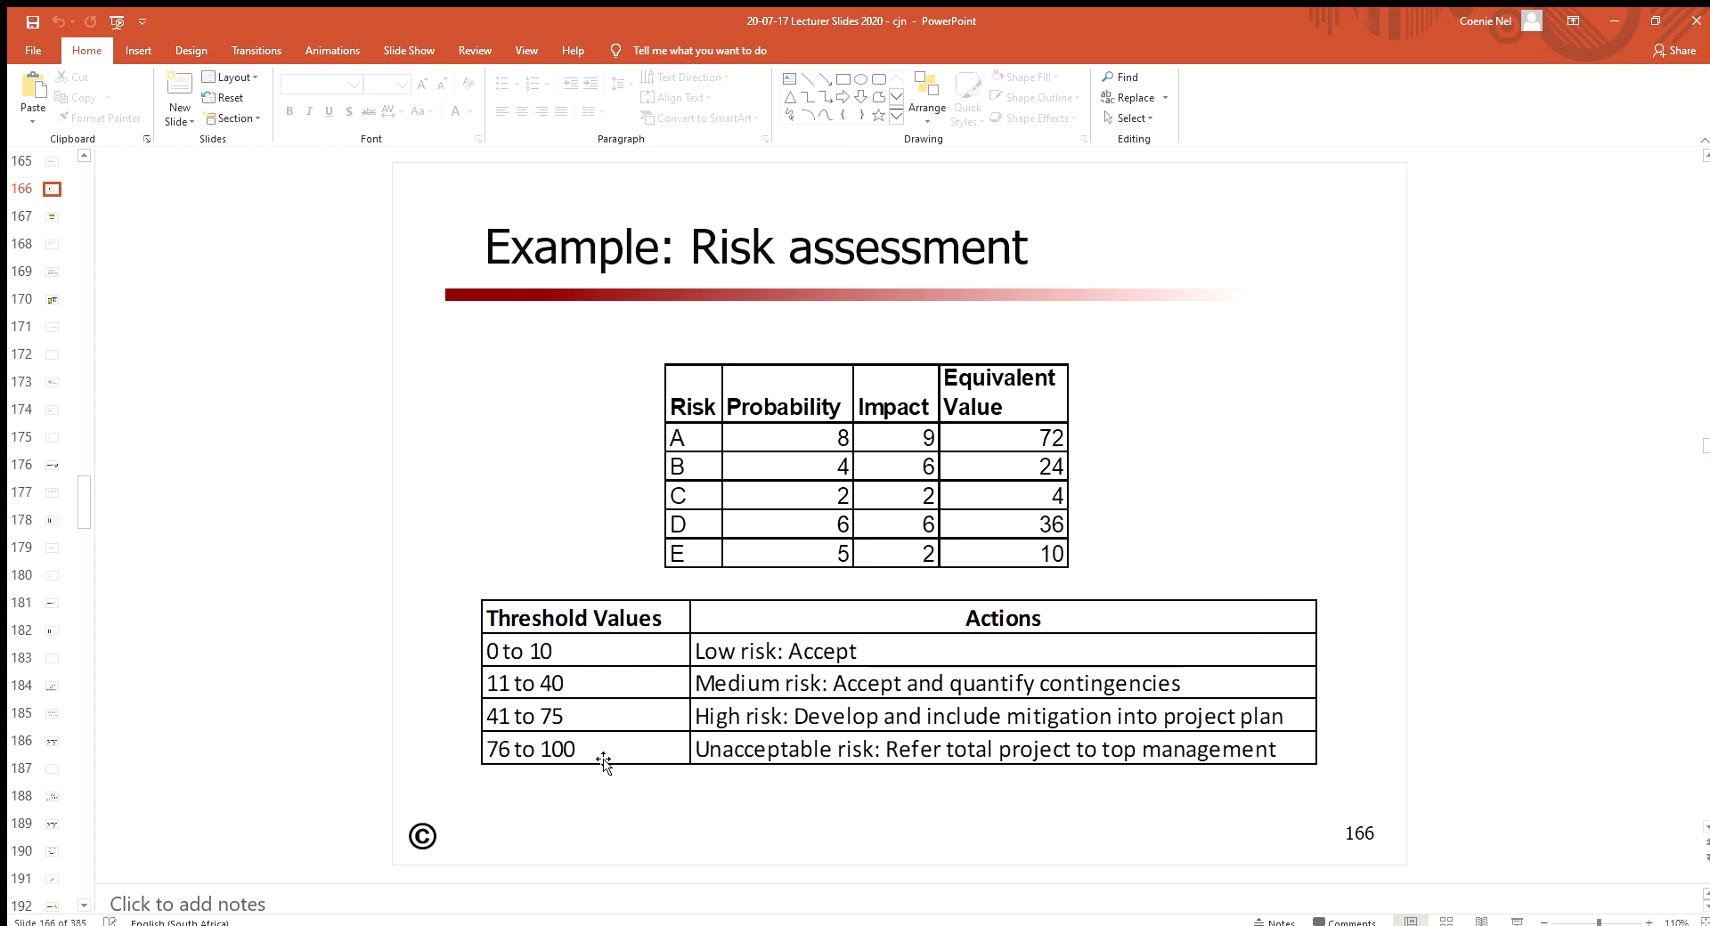
{"action": "mouse_move", "coordinate": [719, 723]}
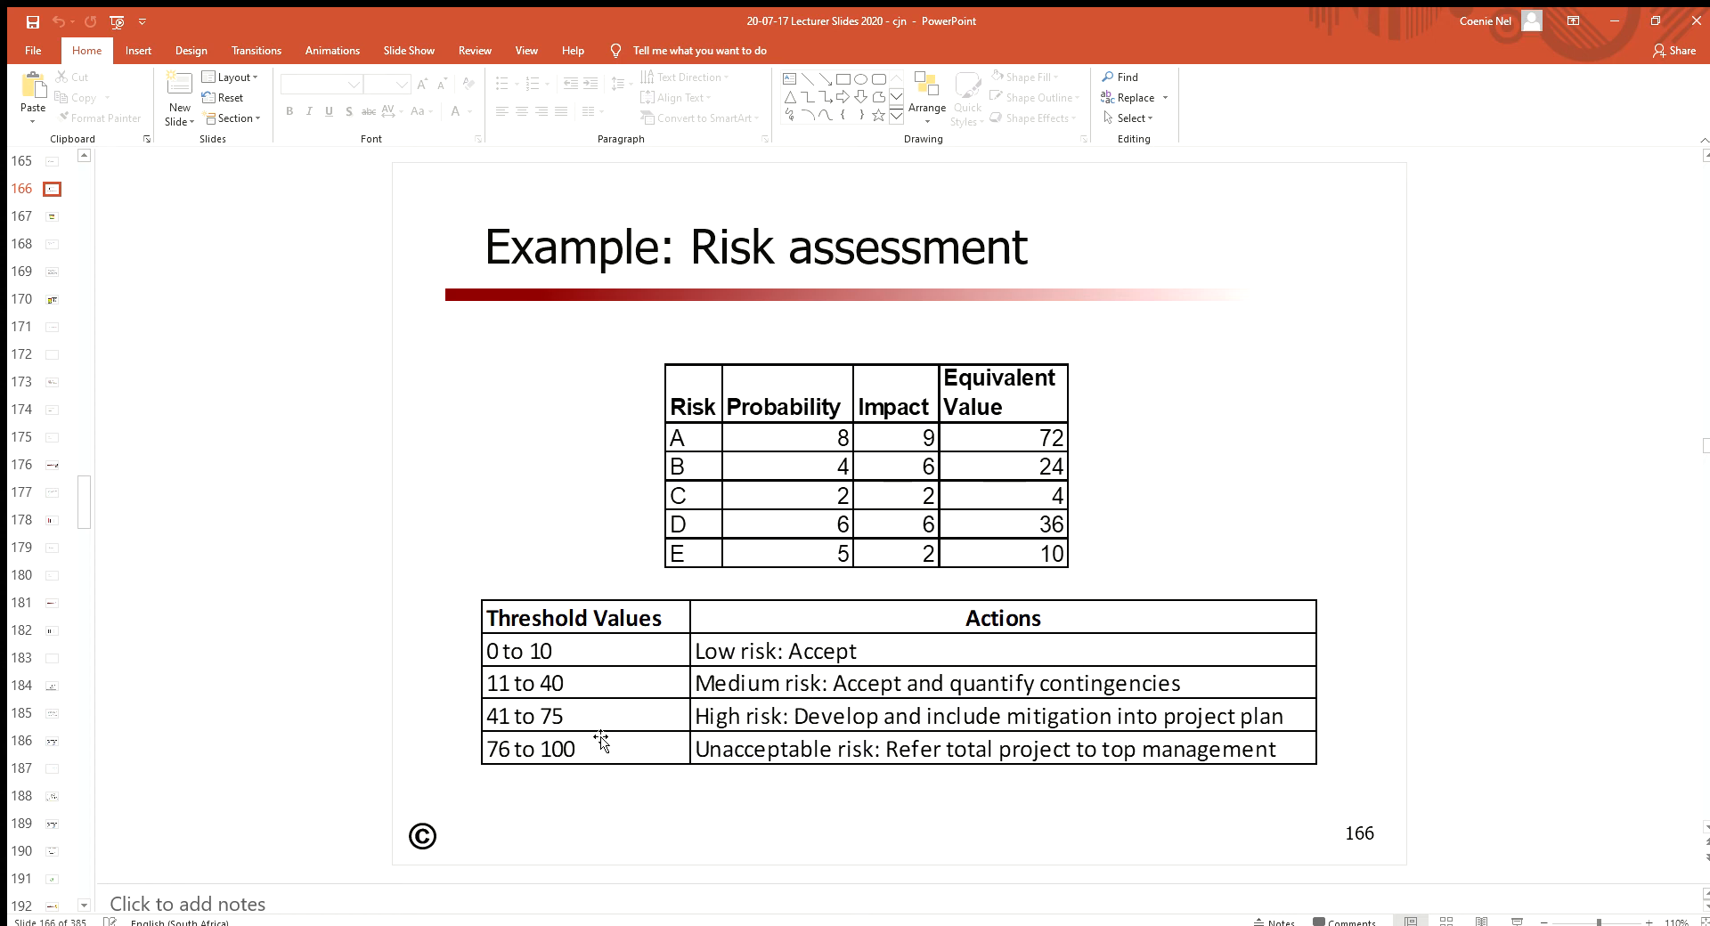
{"action": "mouse_move", "coordinate": [992, 514]}
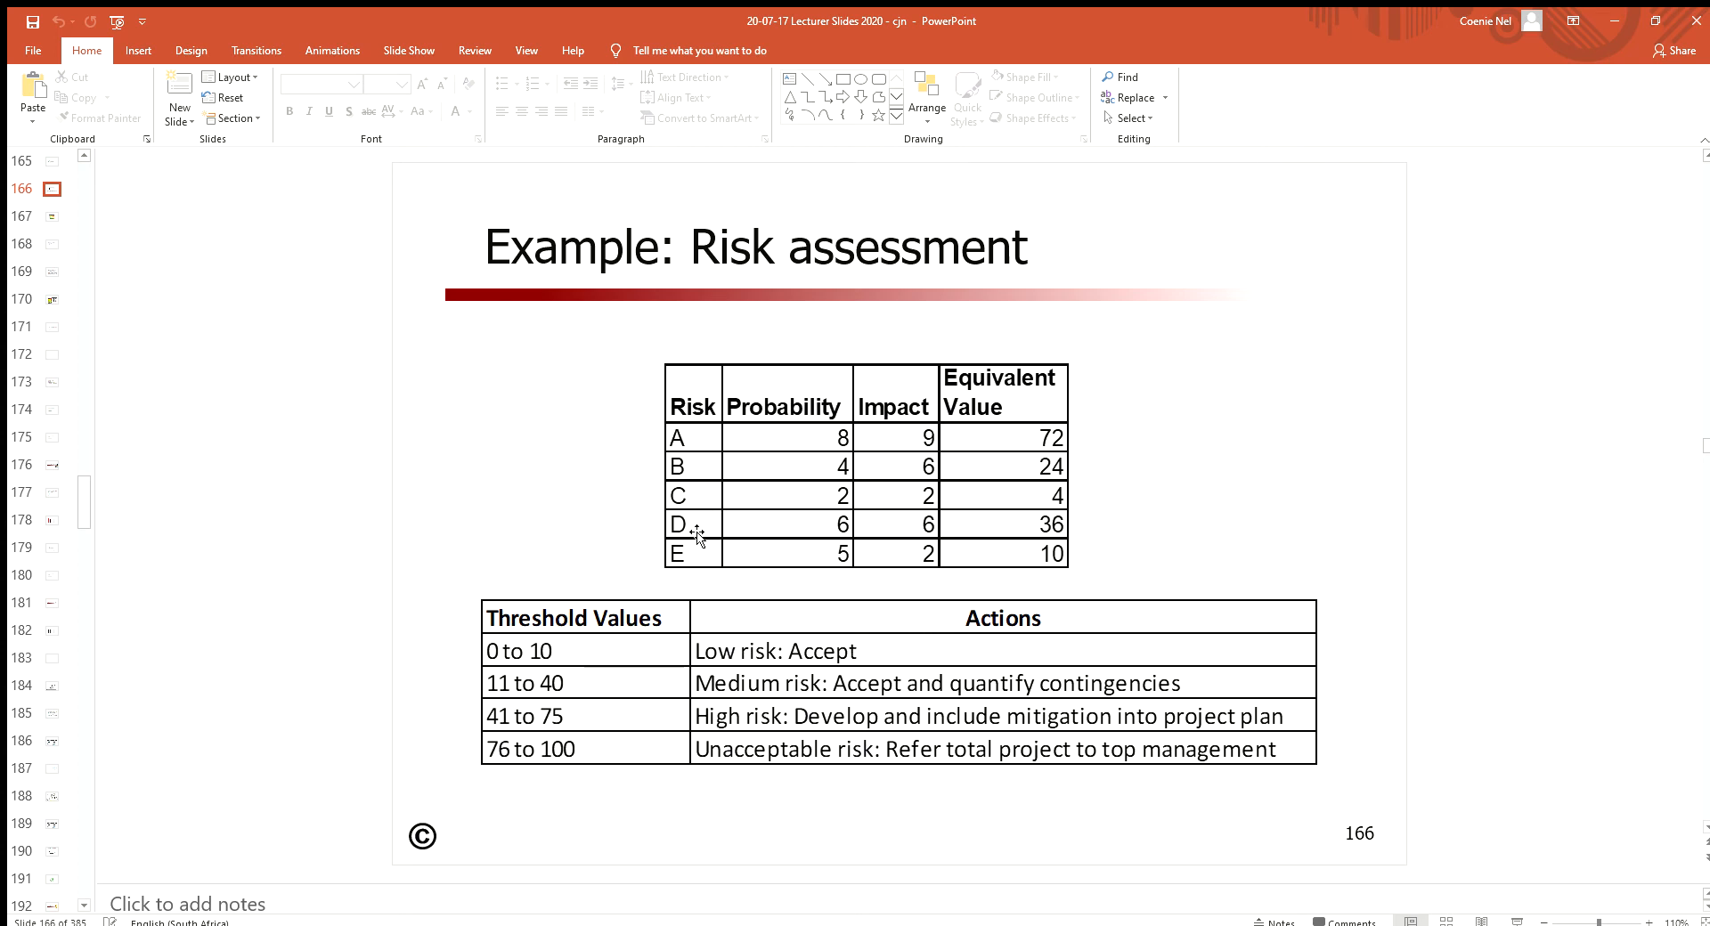
{"action": "mouse_move", "coordinate": [627, 688]}
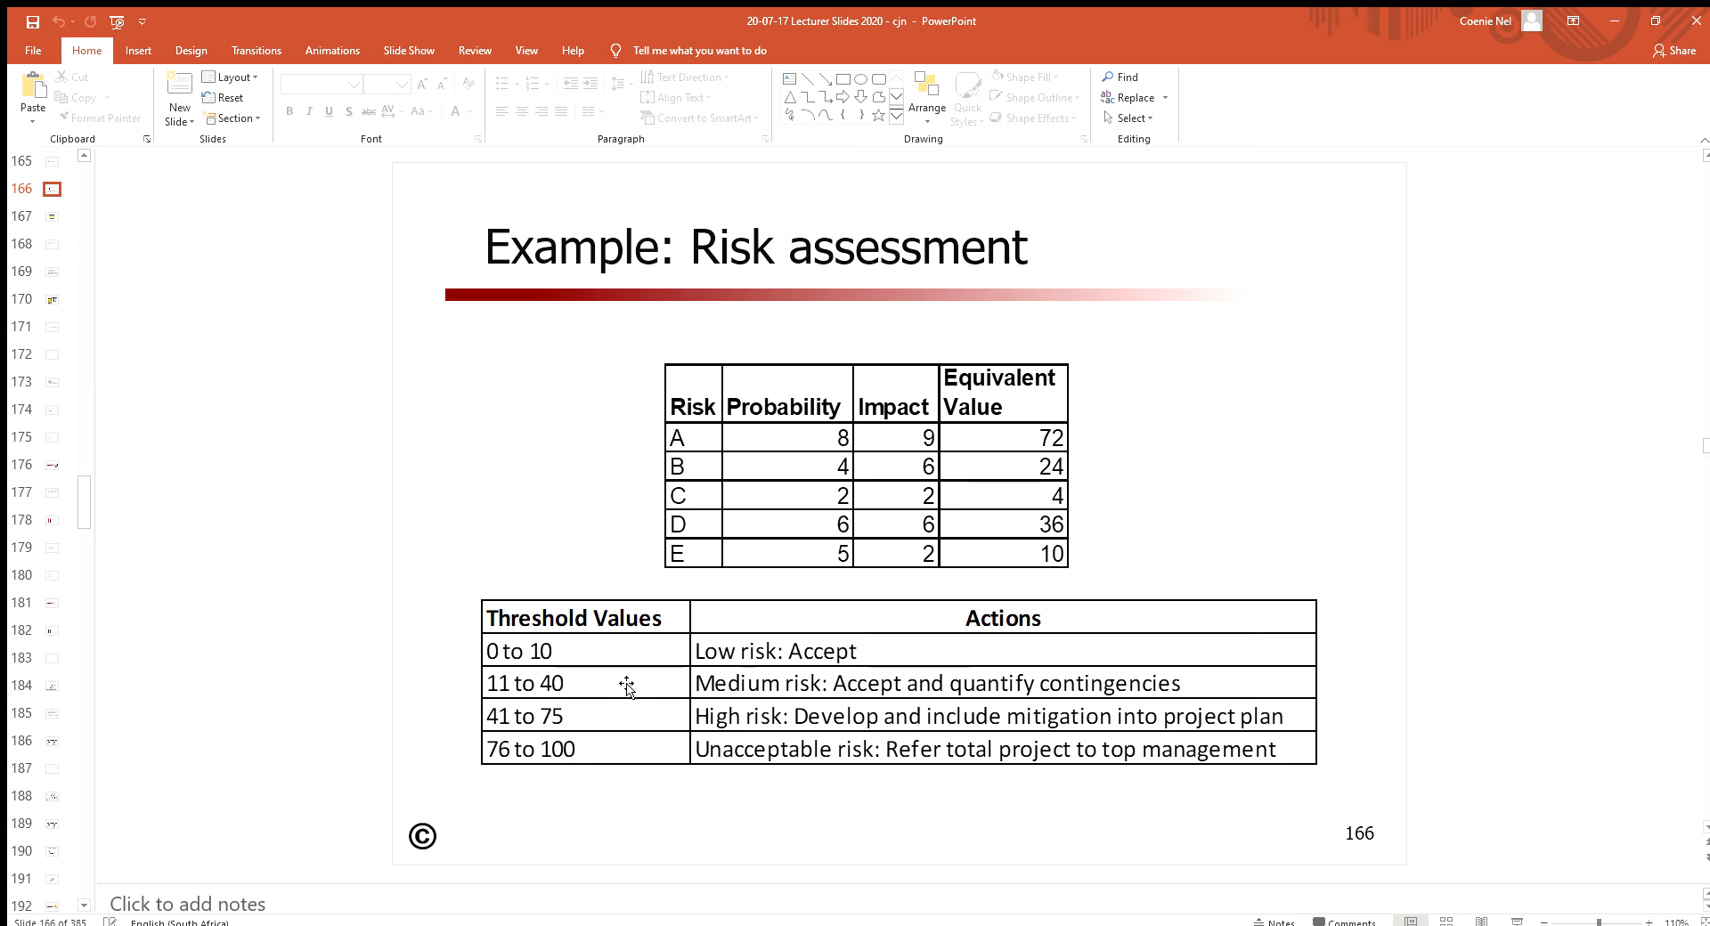
{"action": "mouse_move", "coordinate": [1148, 701]}
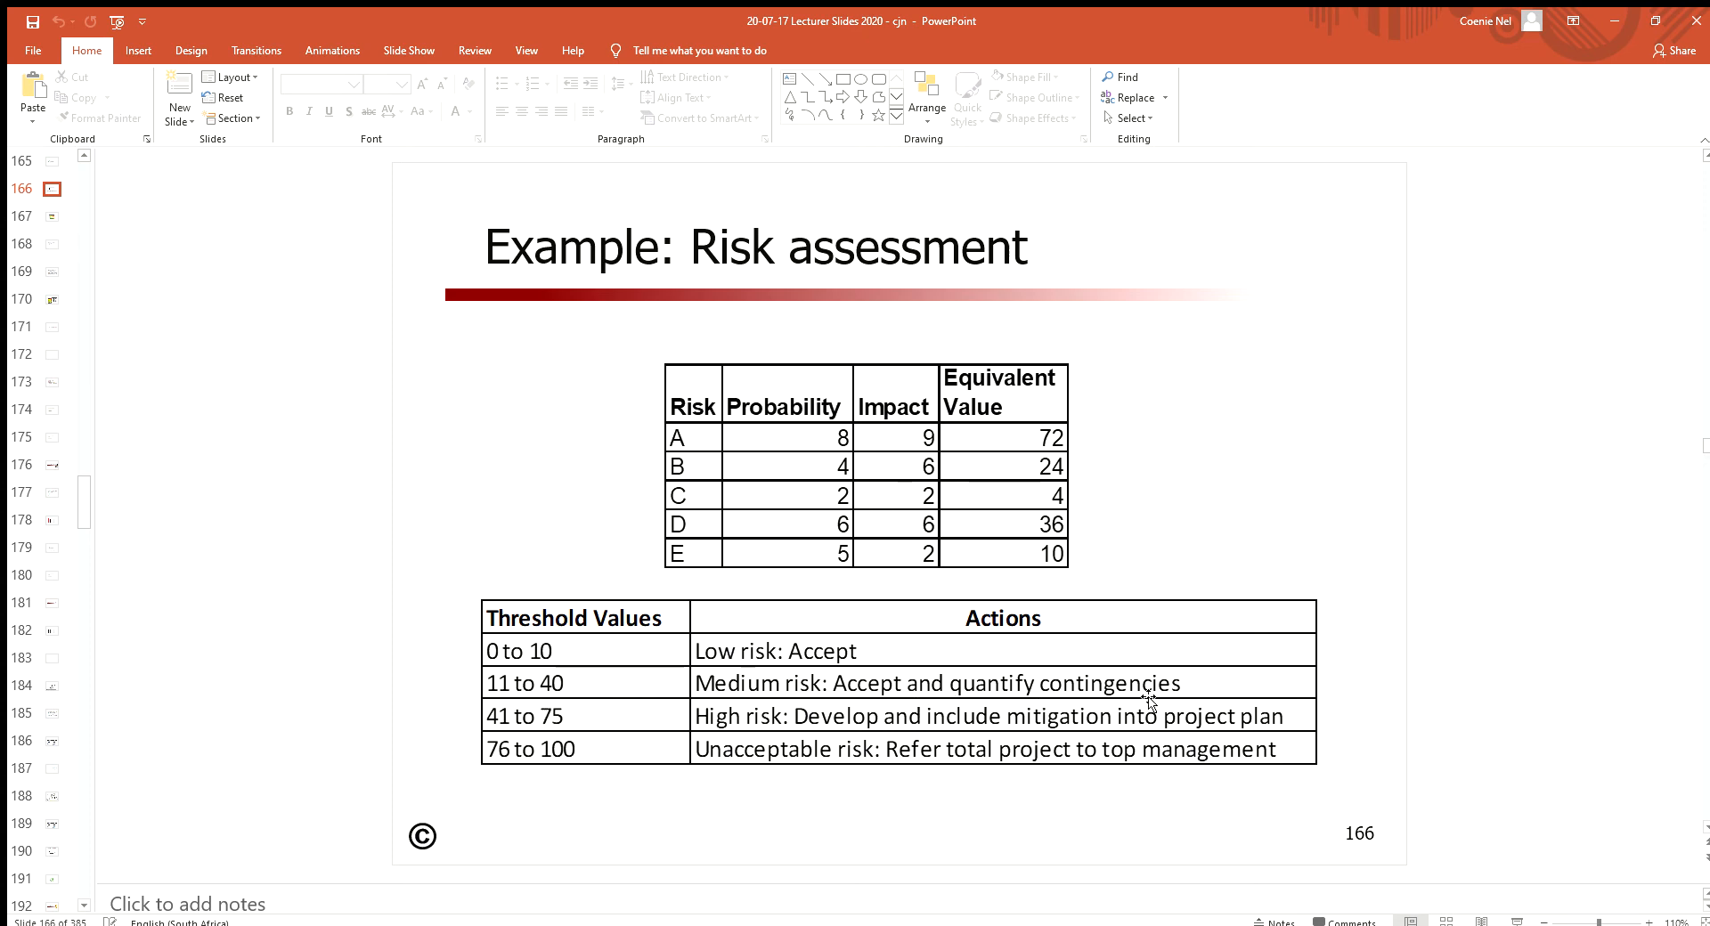
{"action": "mouse_move", "coordinate": [1037, 733]}
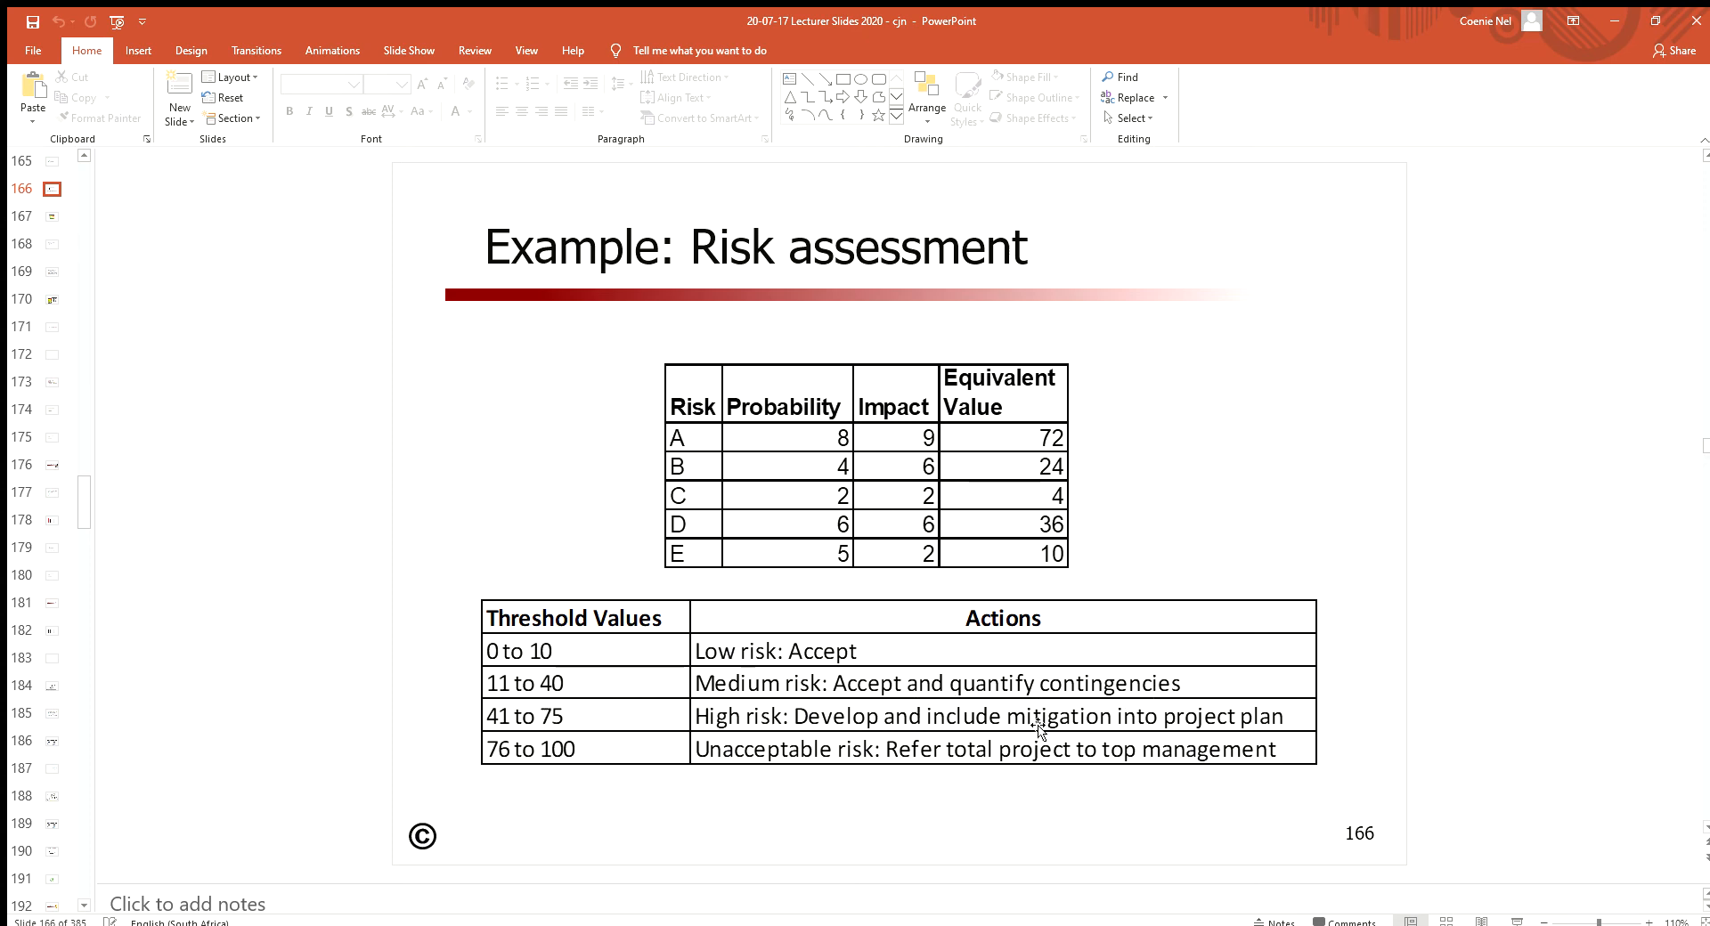
{"action": "mouse_move", "coordinate": [922, 689]}
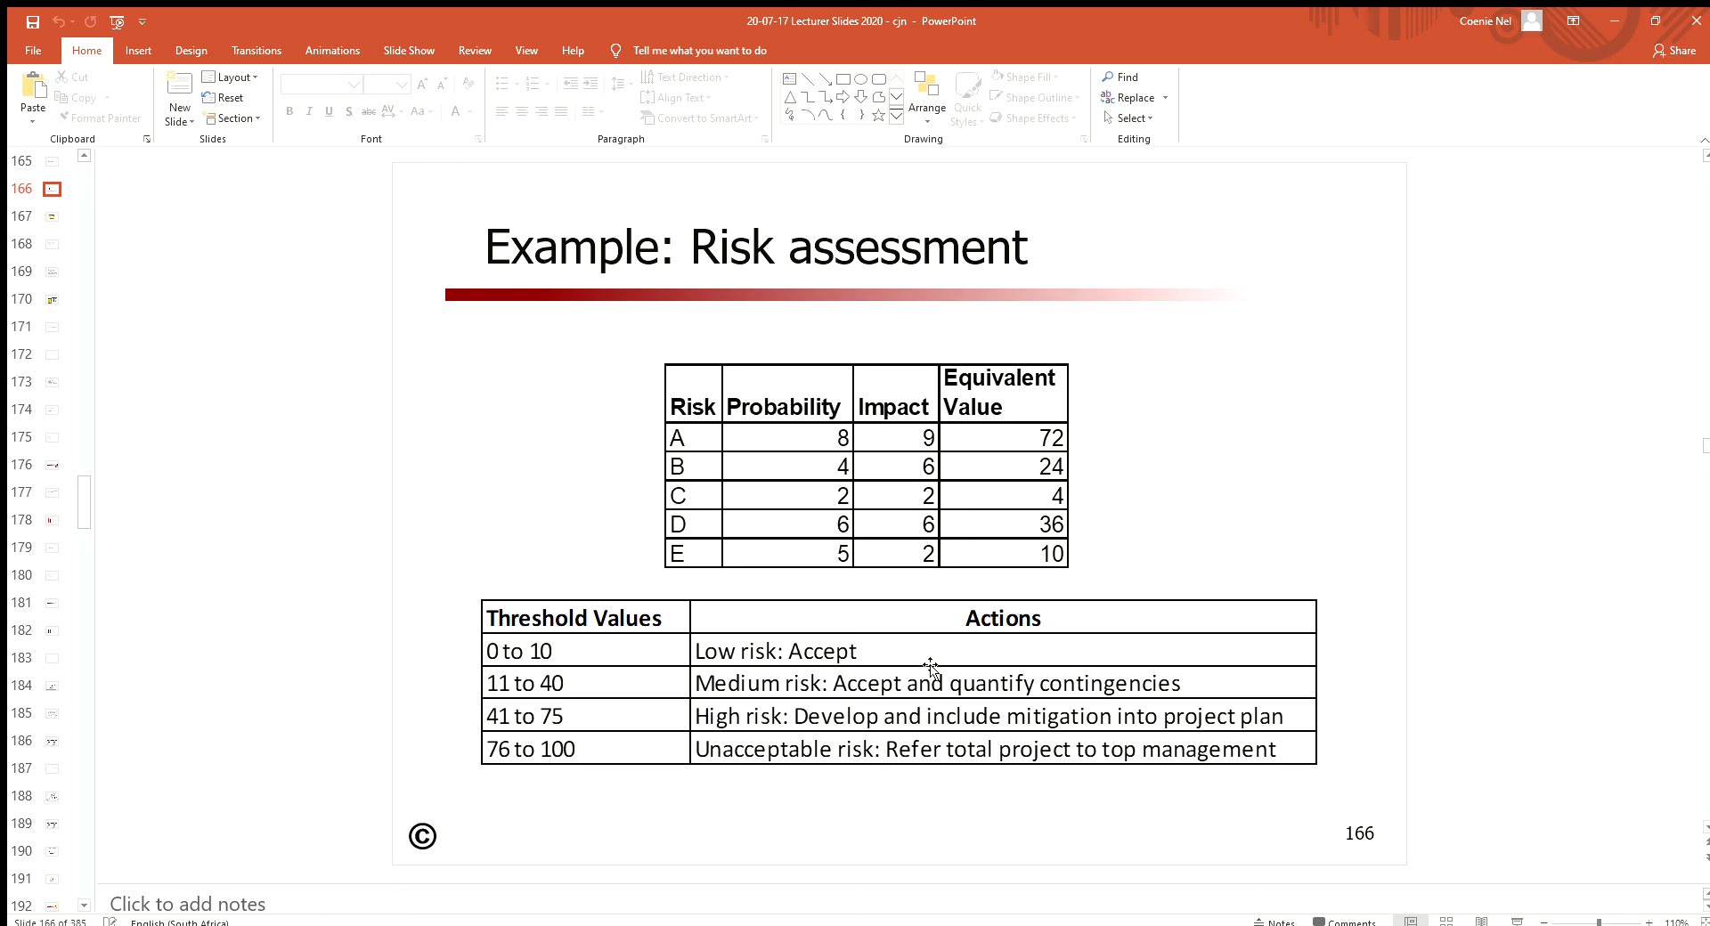
{"action": "mouse_move", "coordinate": [829, 769]}
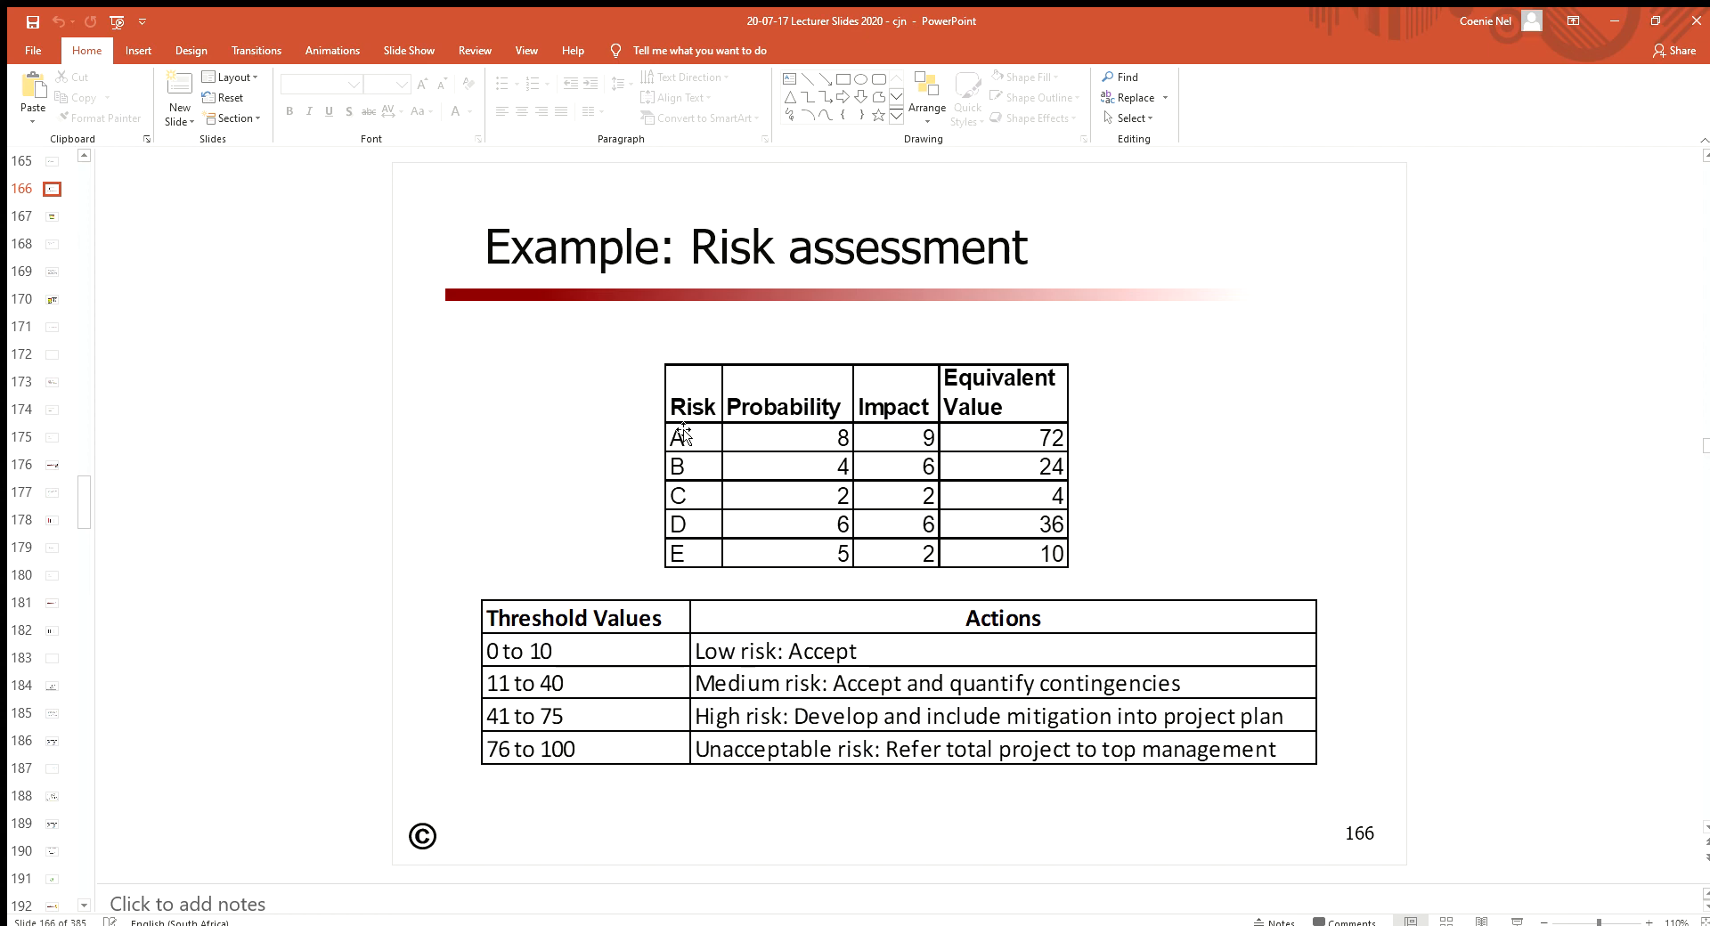
{"action": "mouse_move", "coordinate": [687, 551]}
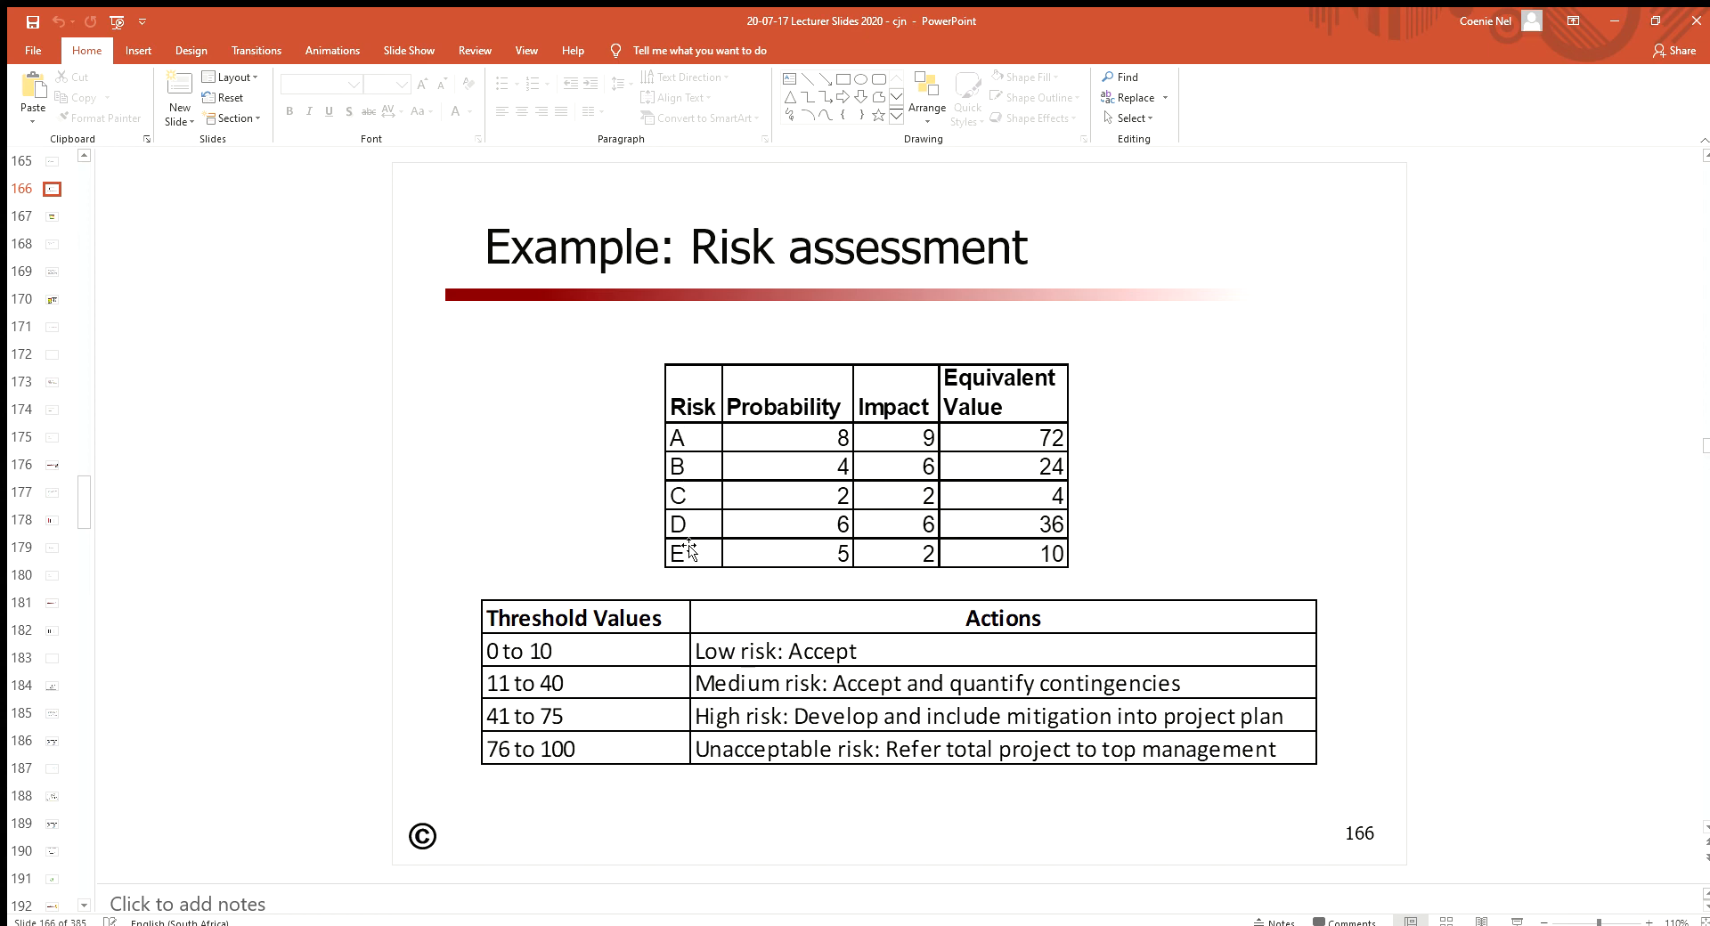
{"action": "mouse_move", "coordinate": [687, 525]}
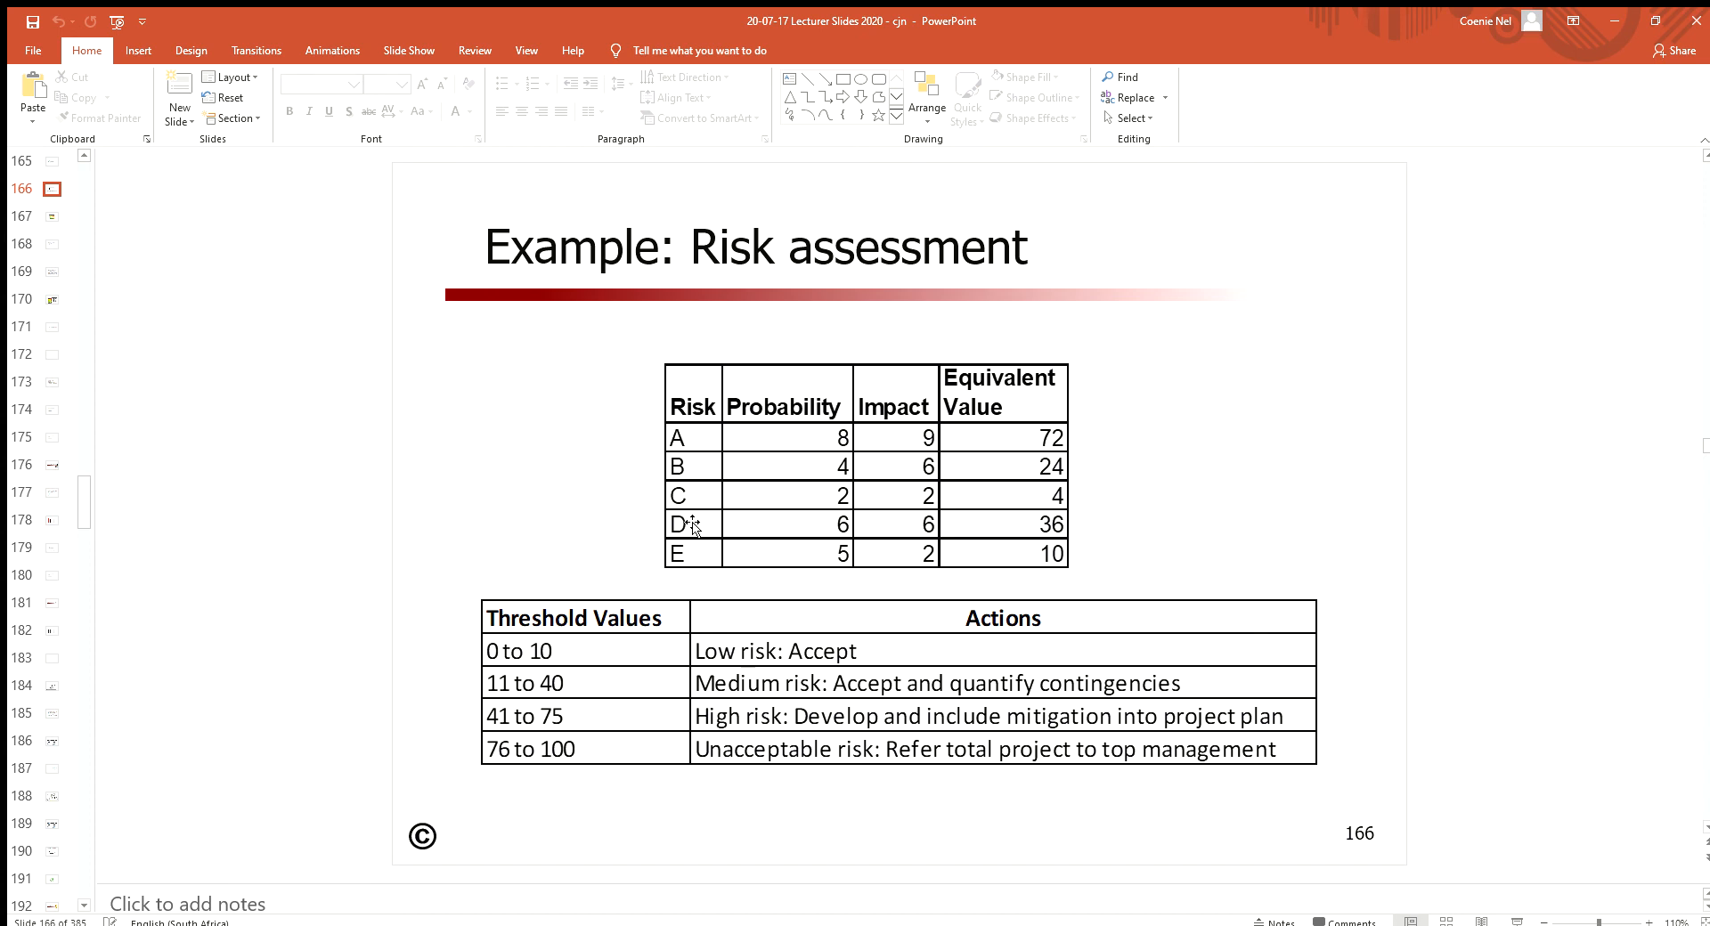
{"action": "mouse_move", "coordinate": [670, 505]}
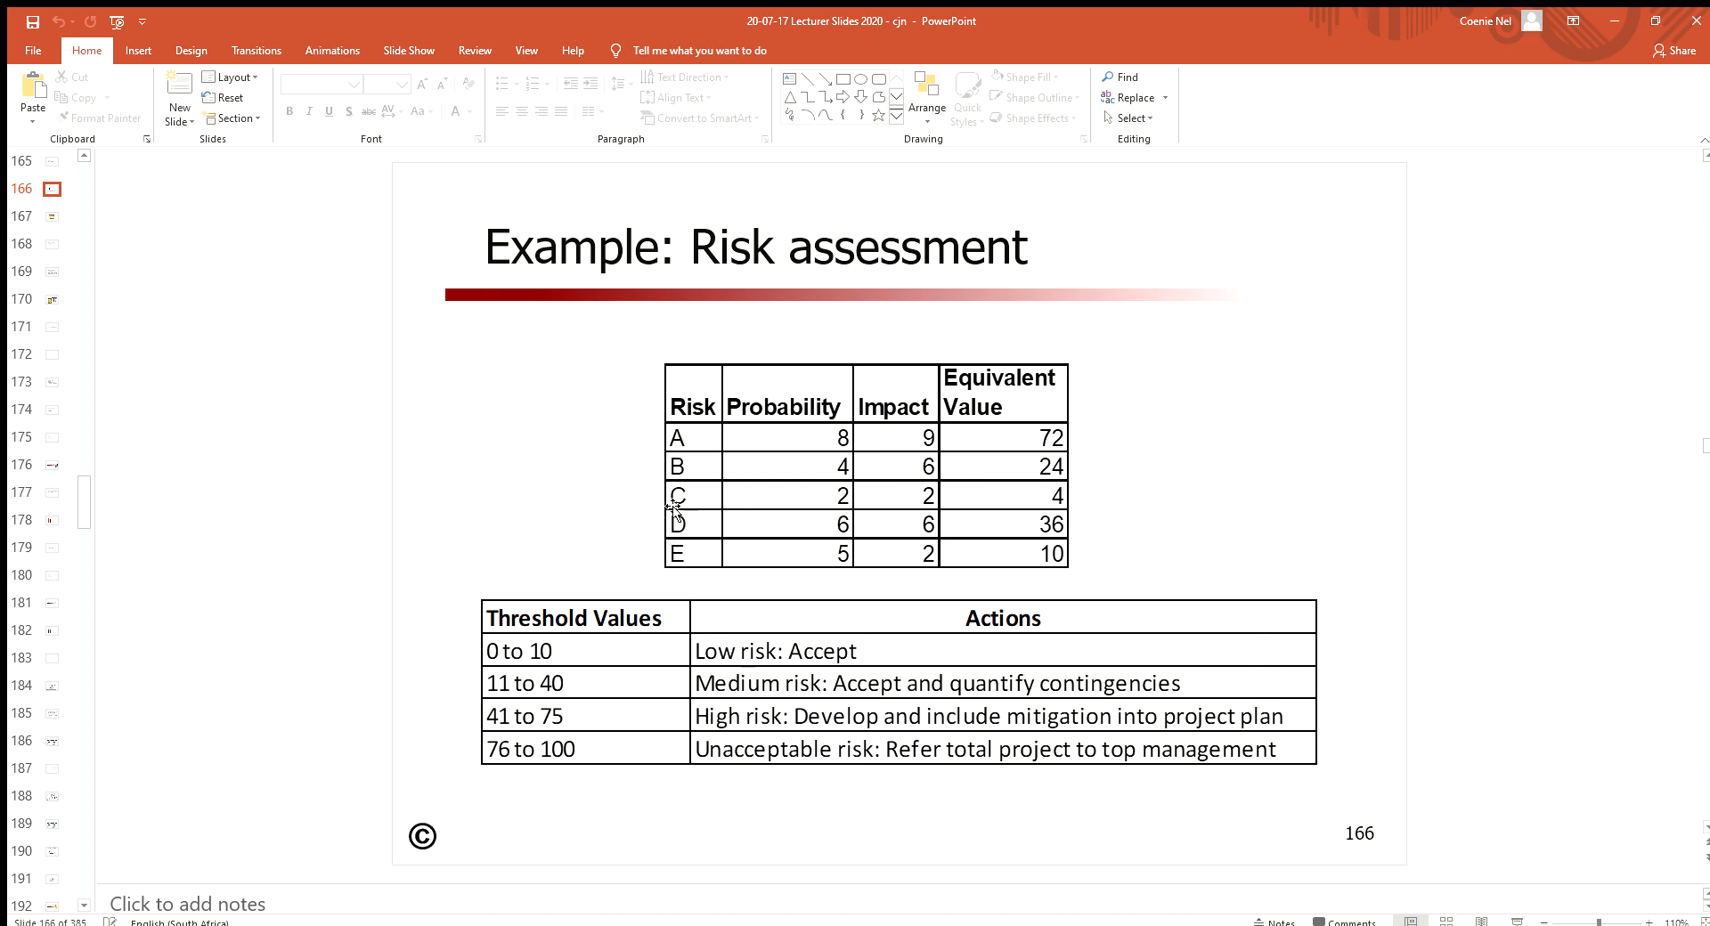
{"action": "mouse_move", "coordinate": [944, 685]}
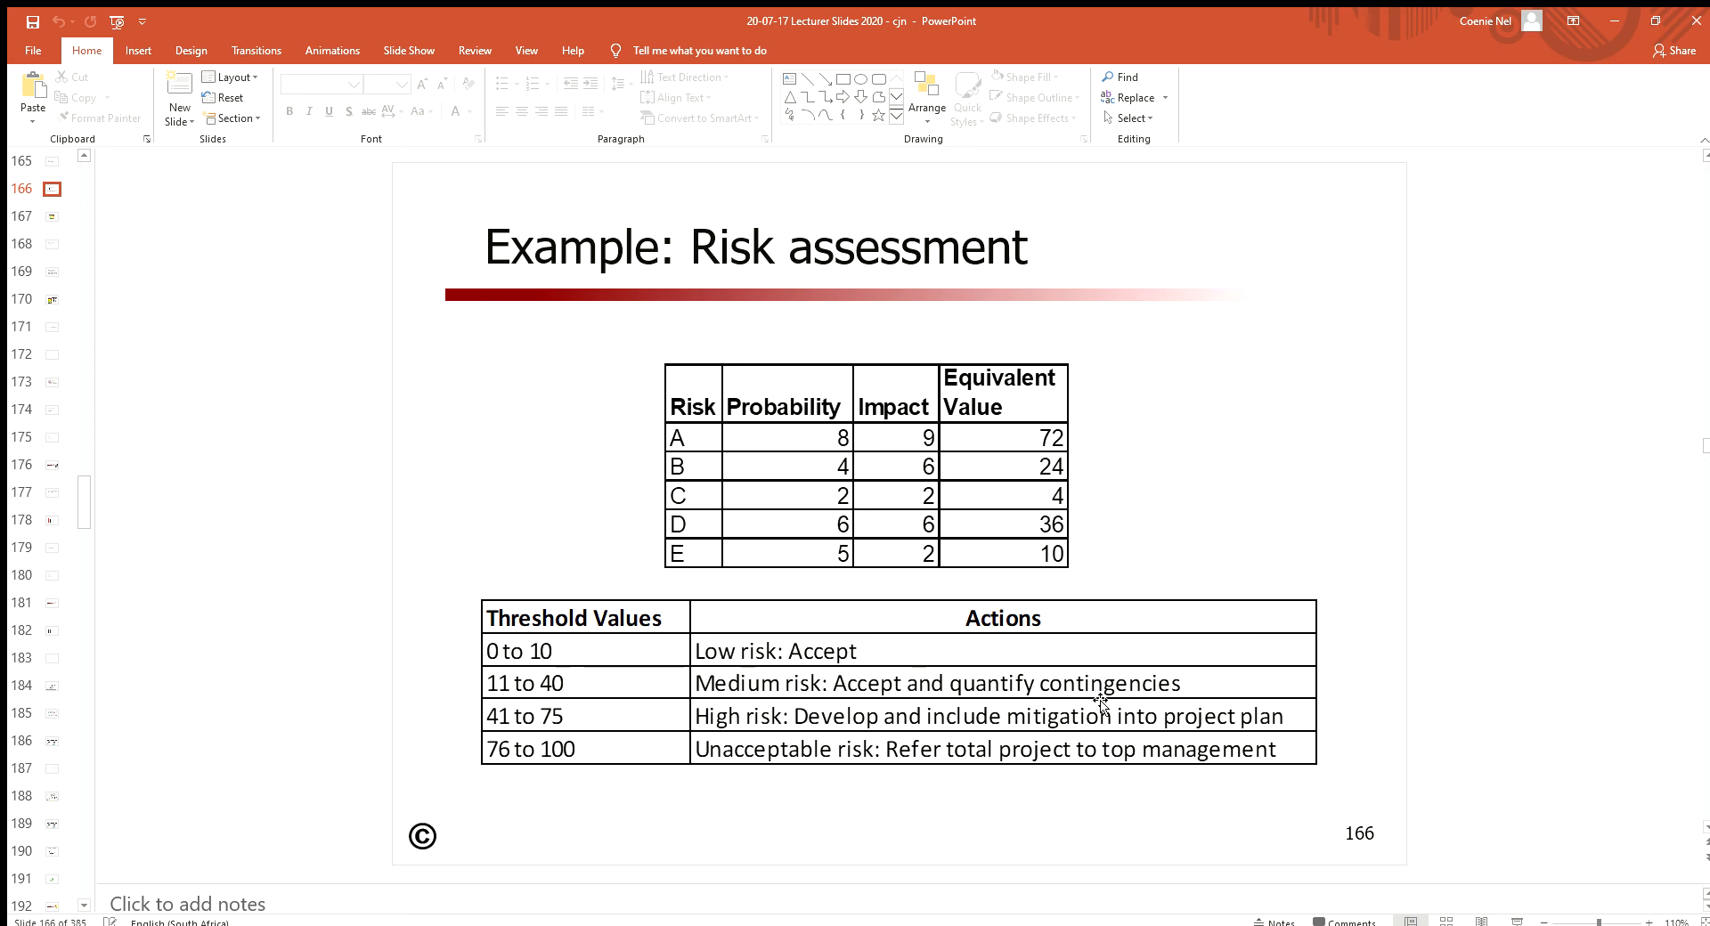
{"action": "mouse_move", "coordinate": [1114, 666]}
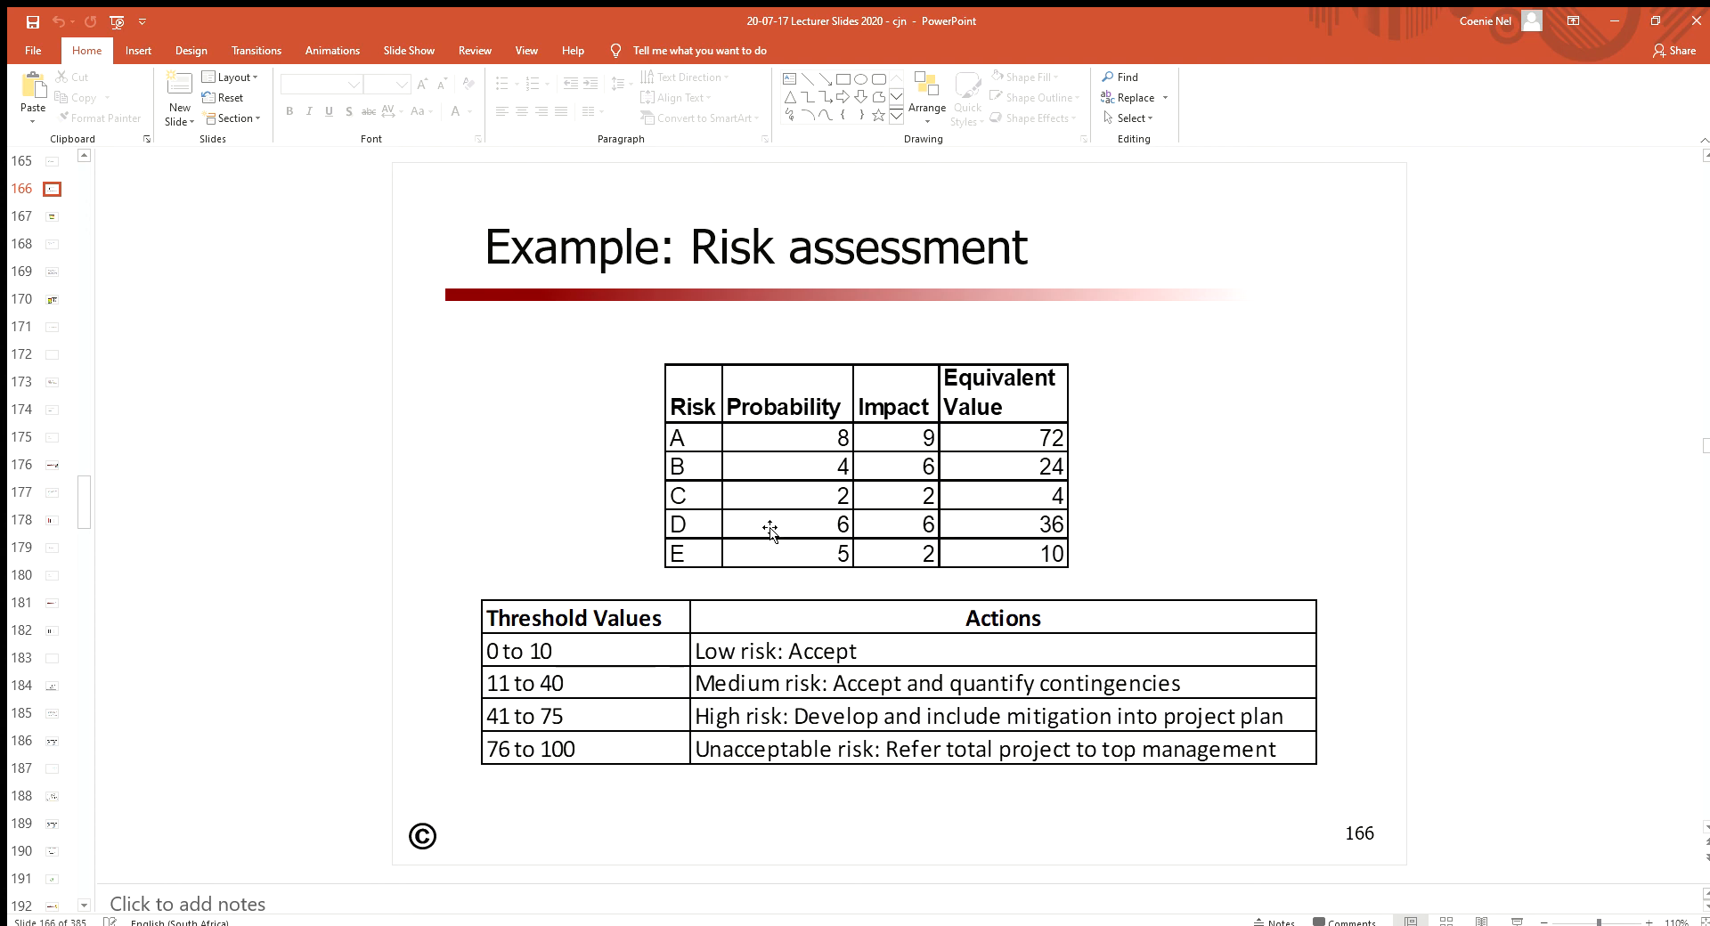
{"action": "mouse_move", "coordinate": [694, 528]}
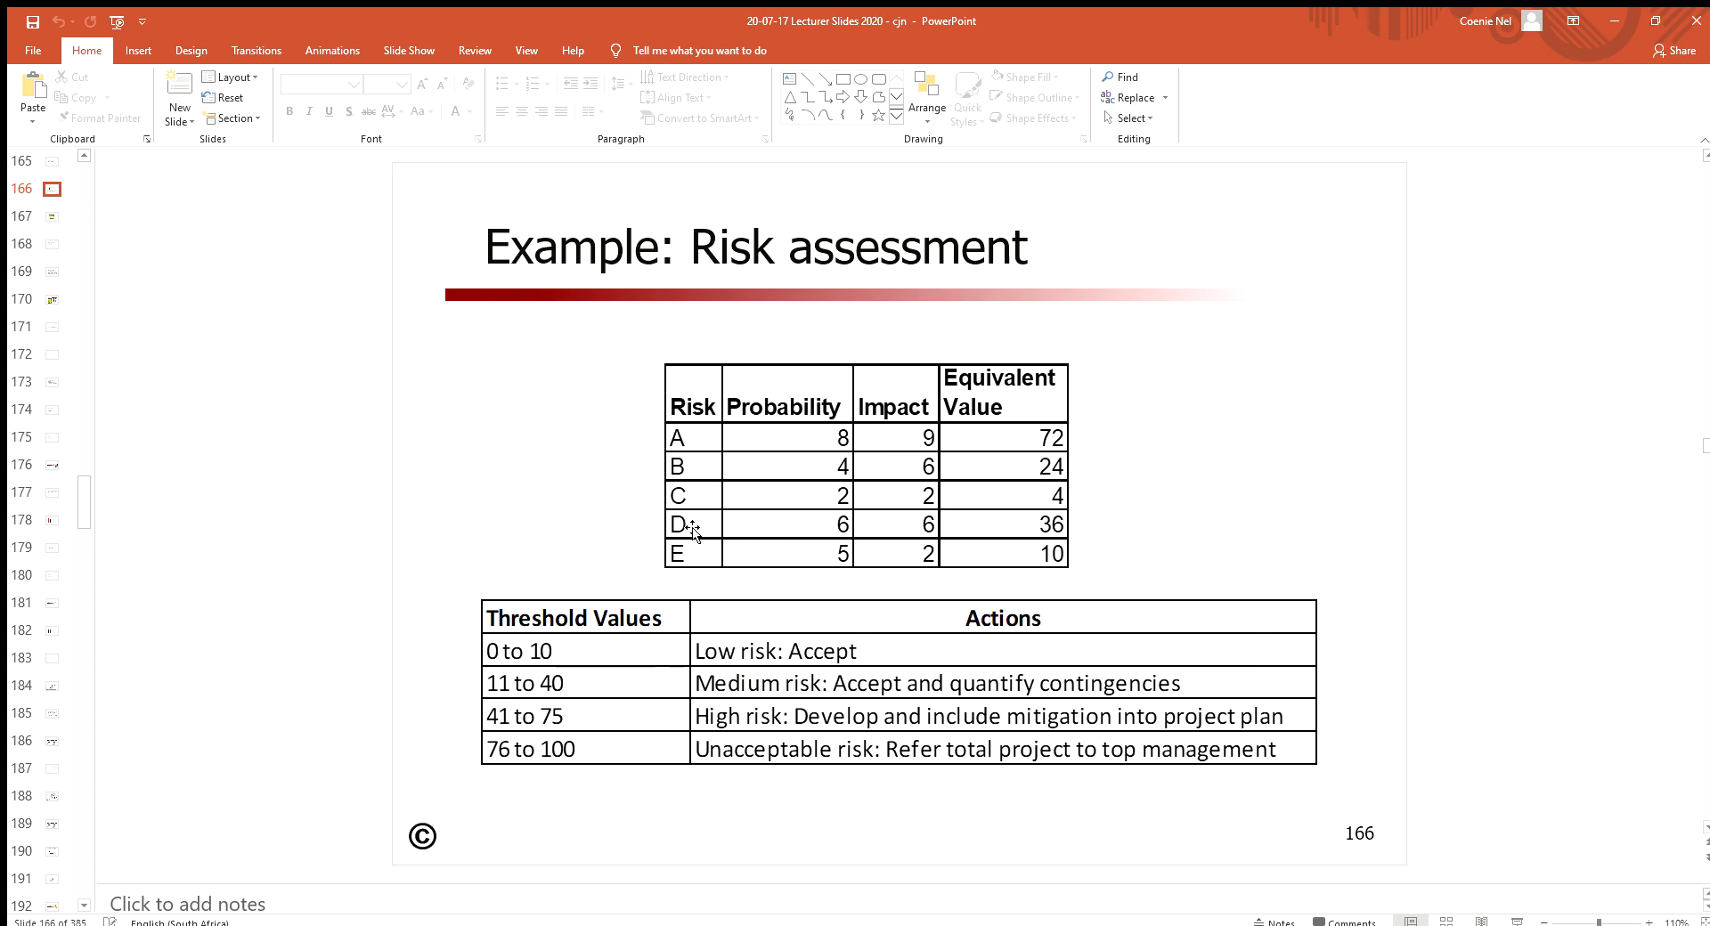
{"action": "mouse_move", "coordinate": [933, 535]}
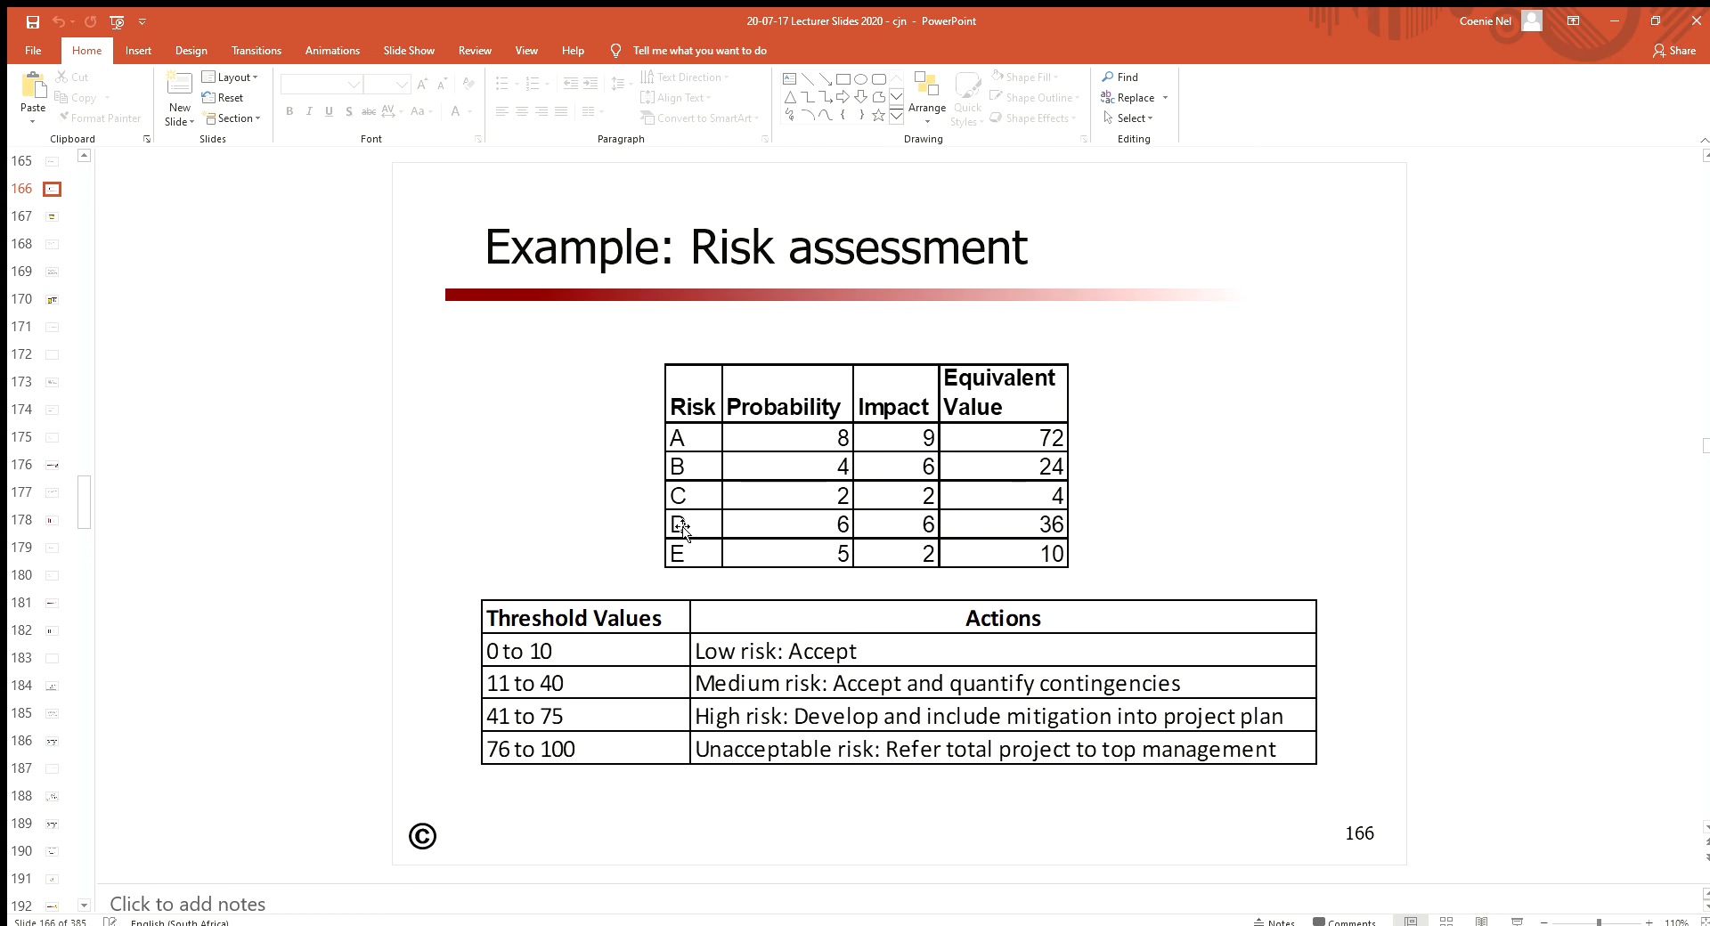
{"action": "mouse_move", "coordinate": [647, 535]}
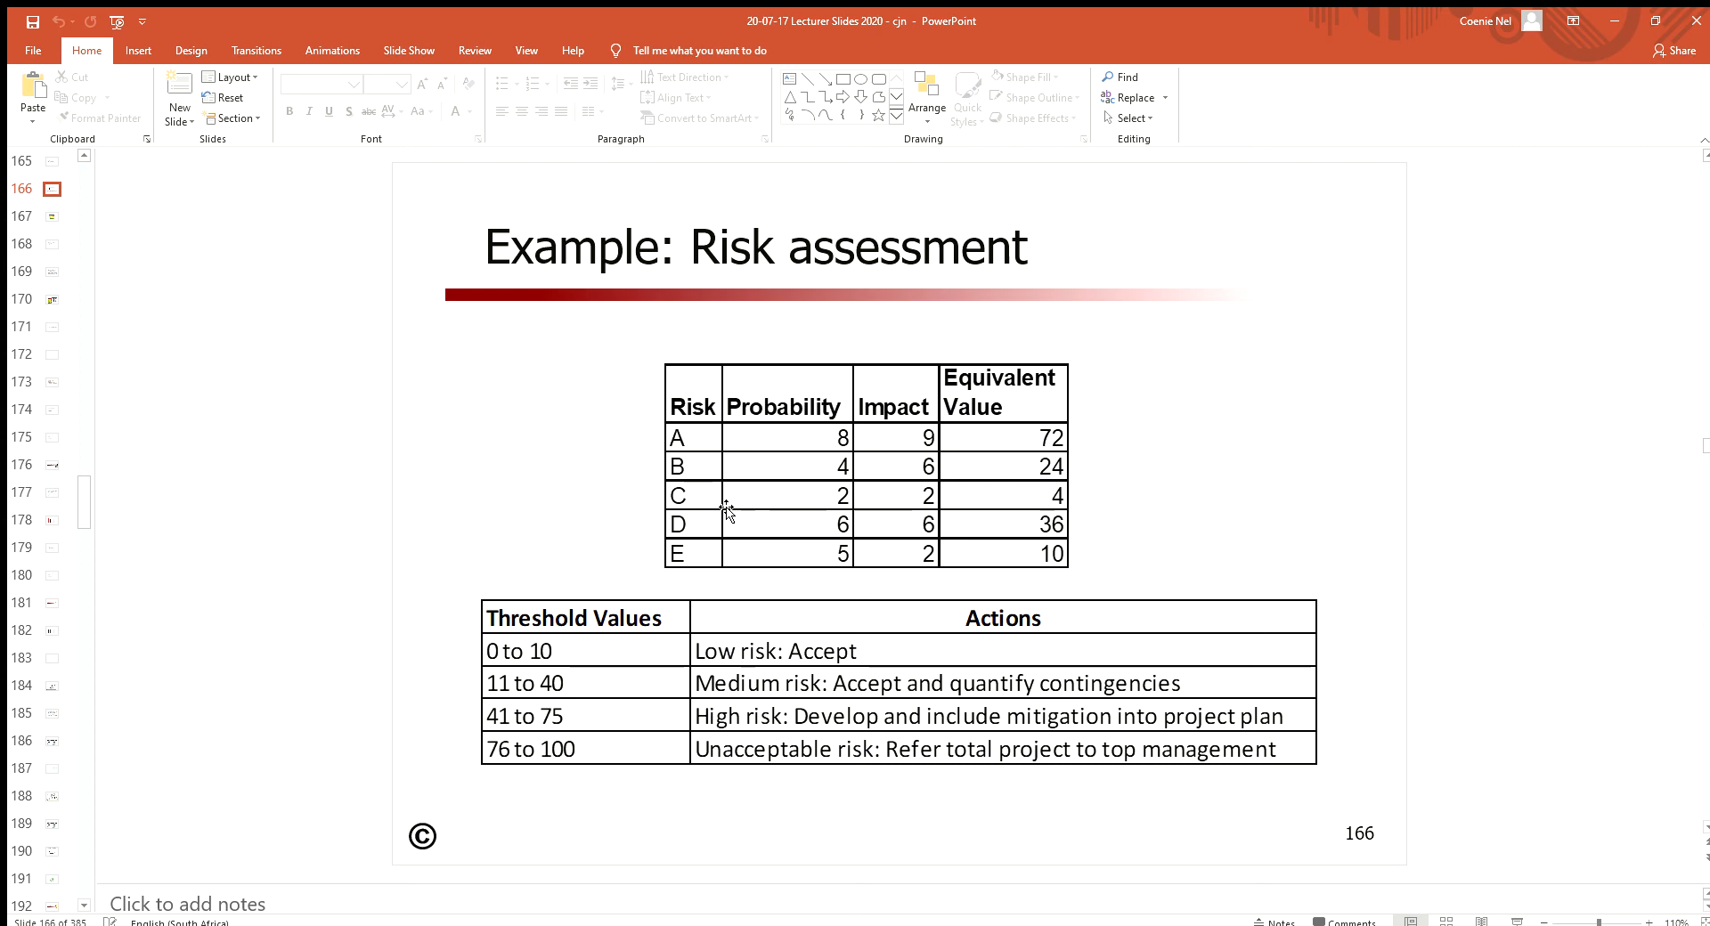
{"action": "mouse_move", "coordinate": [196, 290]}
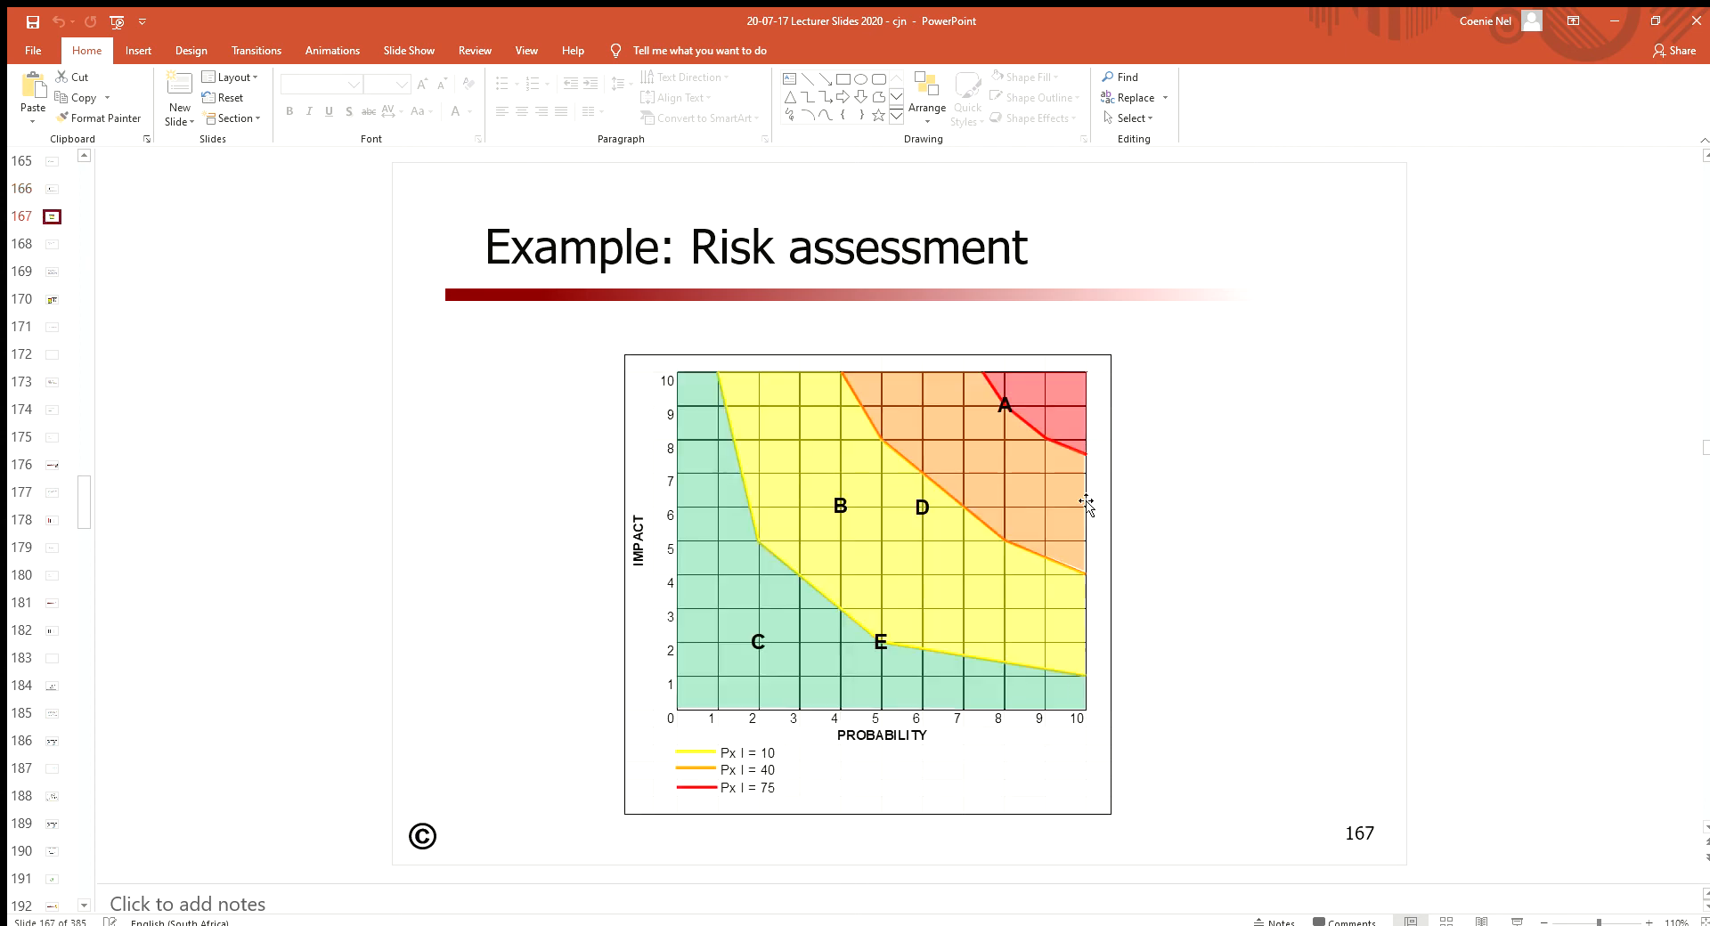
{"action": "mouse_move", "coordinate": [845, 779]}
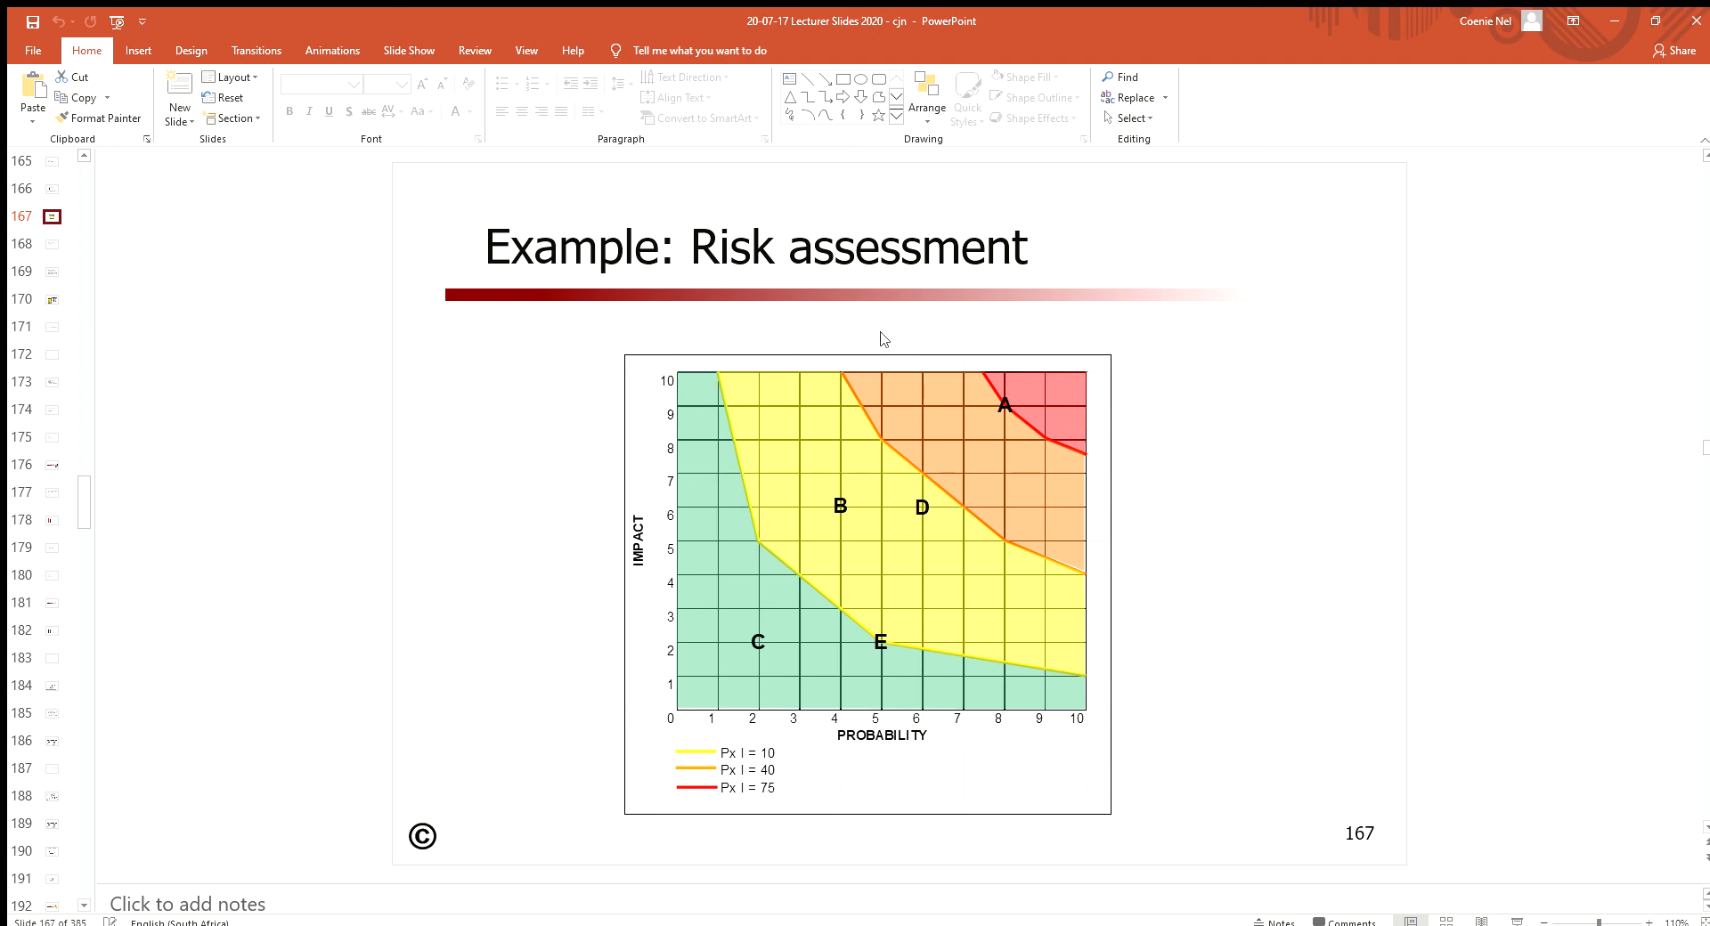
Revisit slide 166's risk and threshold tables, then return to slide 167's probability/impact risk graph
{"action": "left_click", "coordinate": [20, 215]}
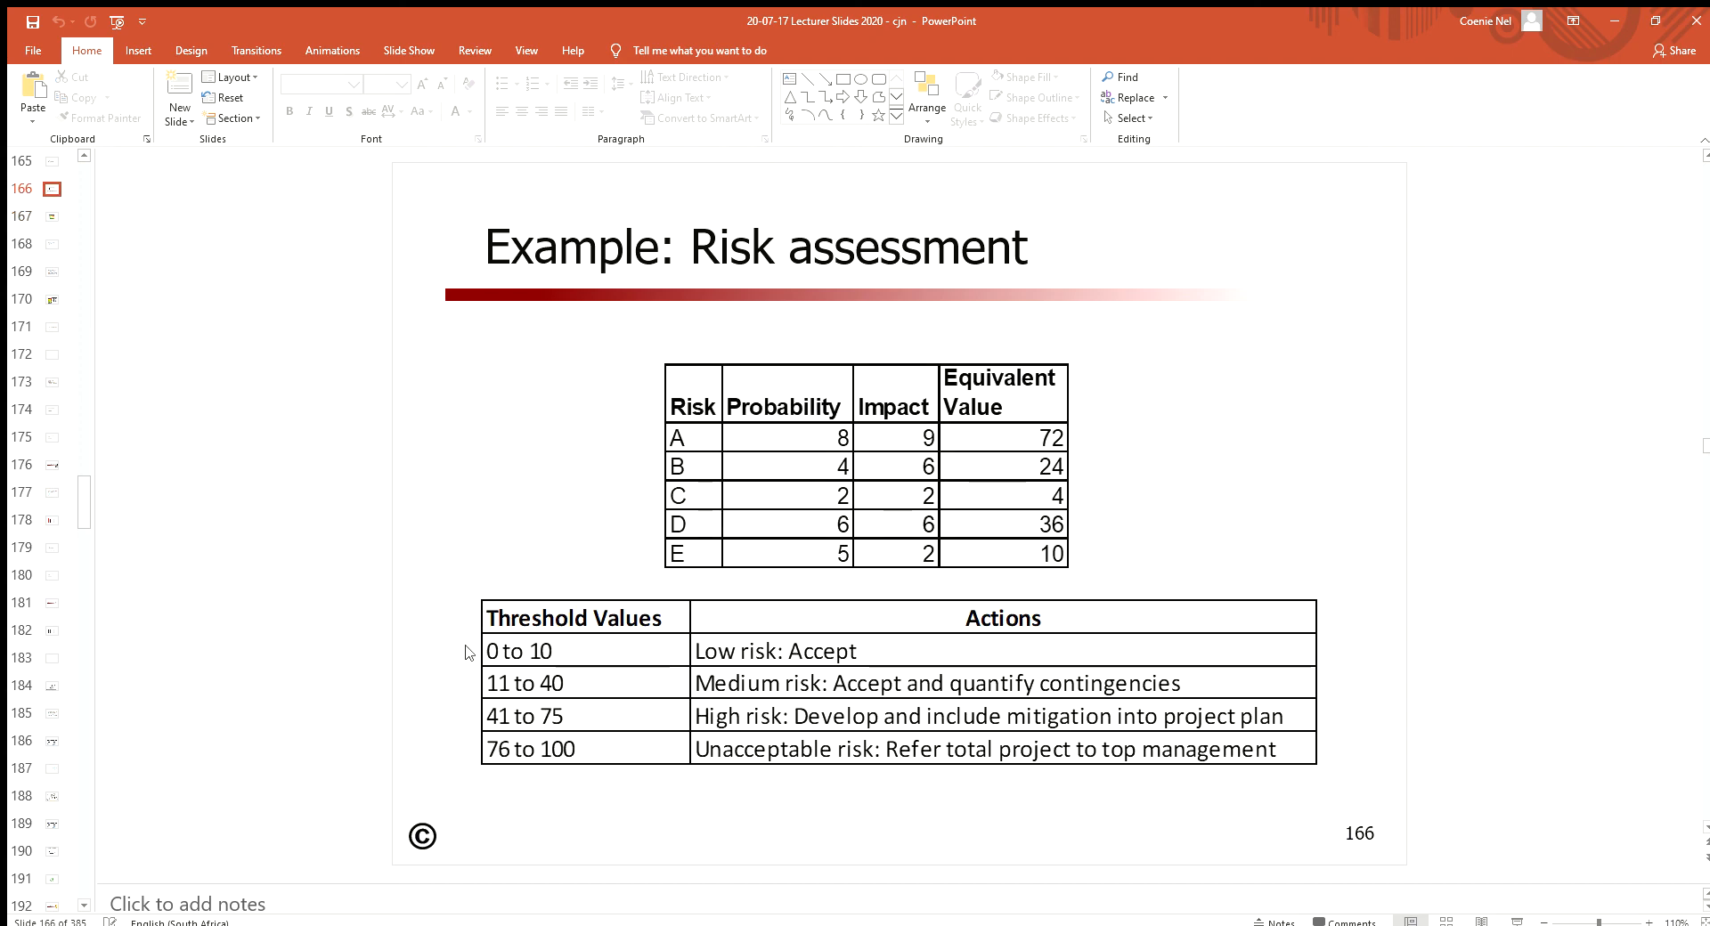
{"action": "mouse_move", "coordinate": [568, 756]}
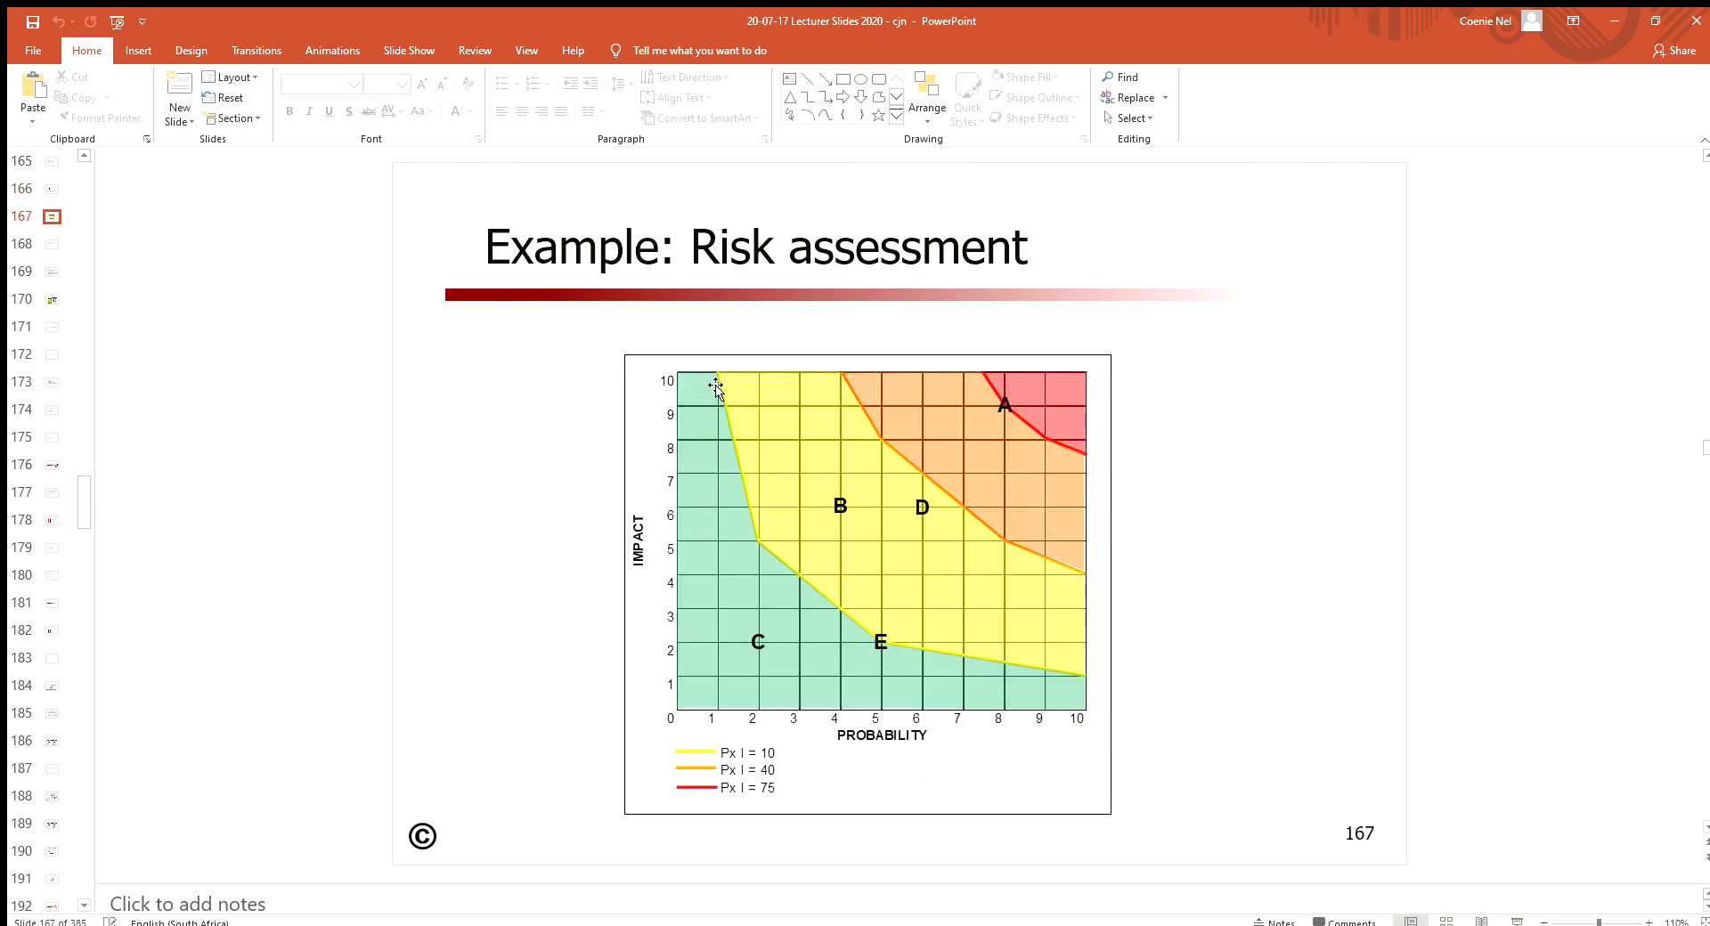
{"action": "mouse_move", "coordinate": [1023, 668]}
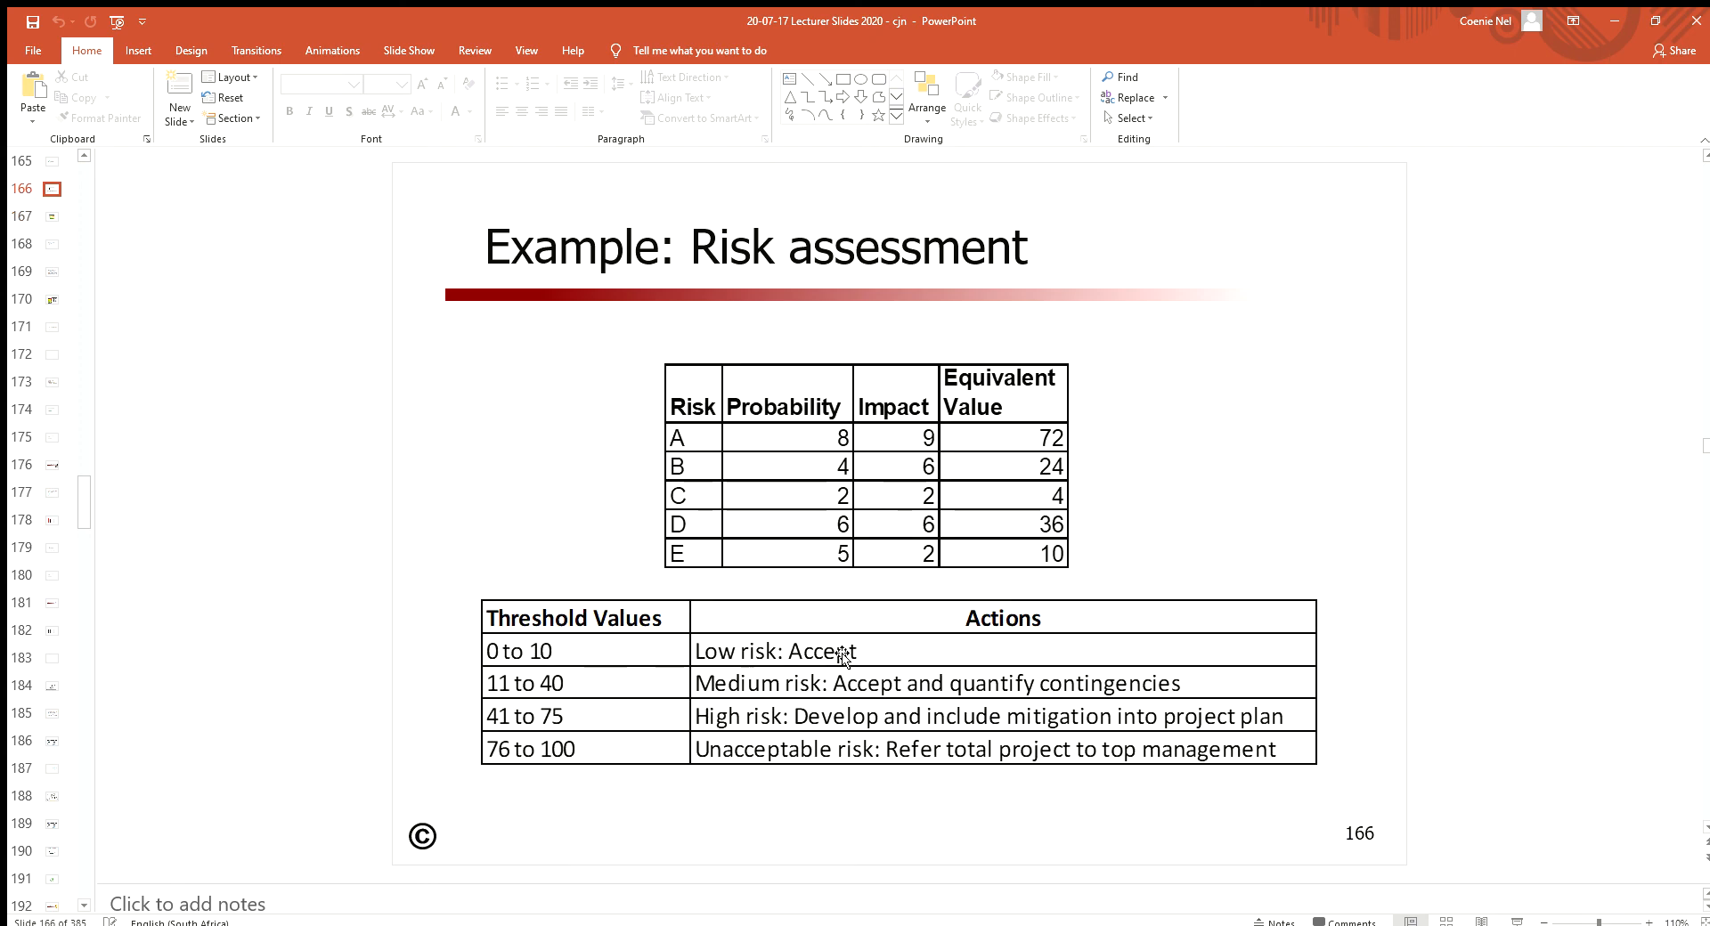
{"action": "mouse_move", "coordinate": [801, 650]}
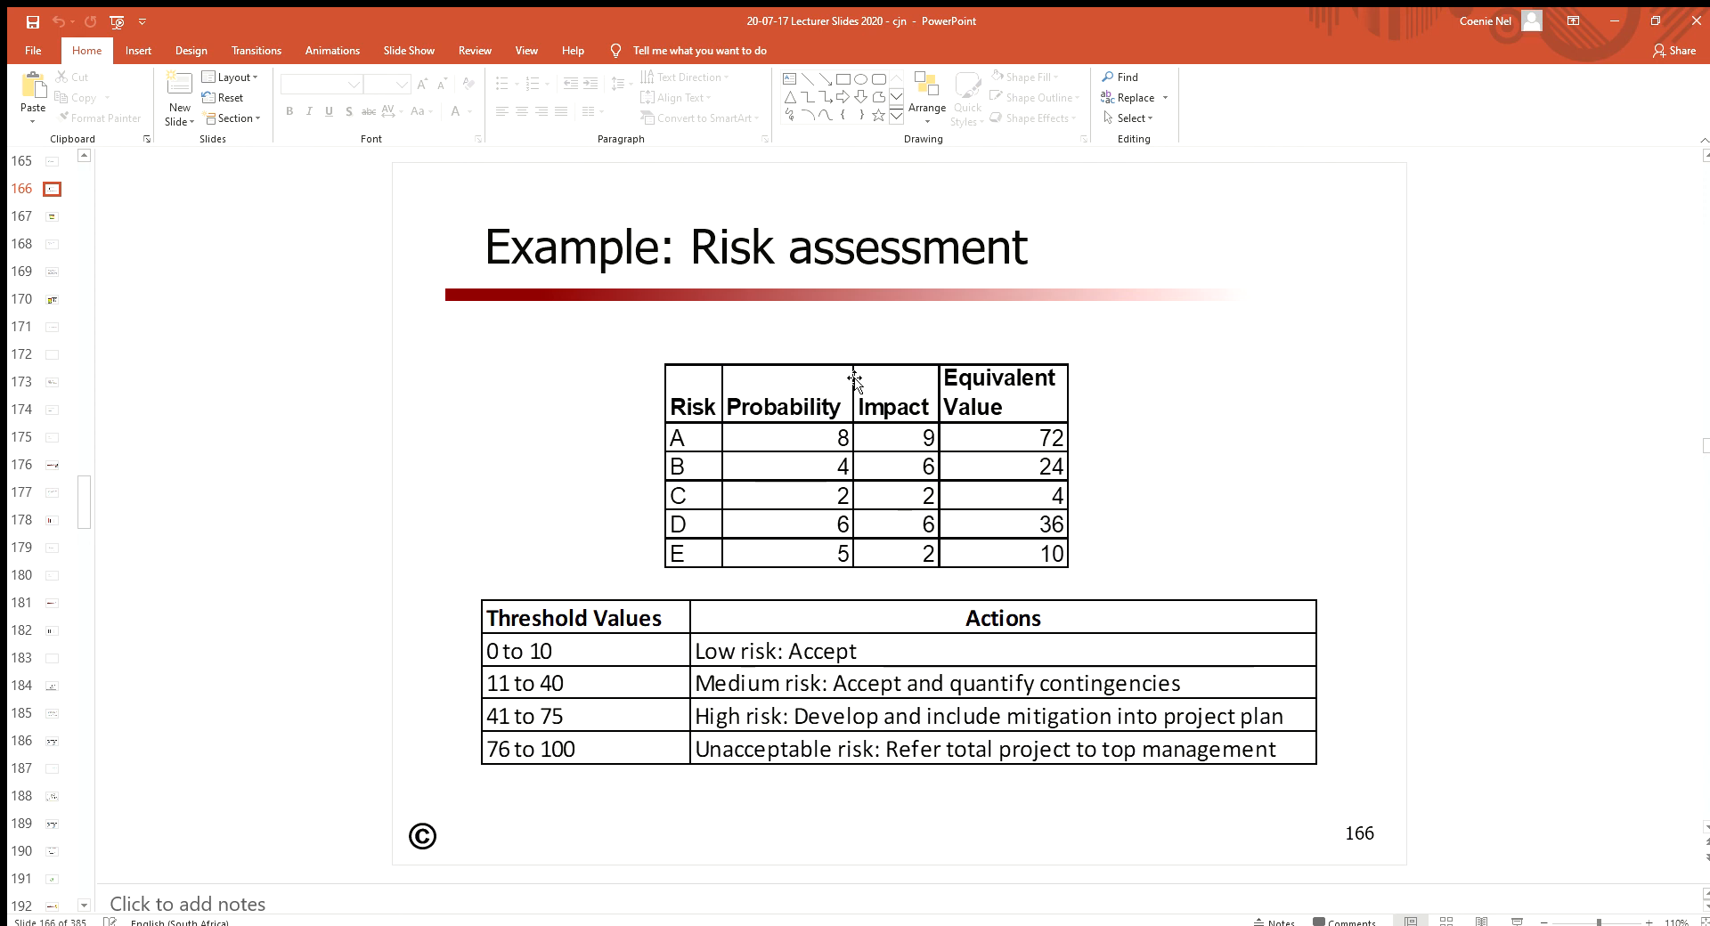
{"action": "left_click", "coordinate": [50, 217]}
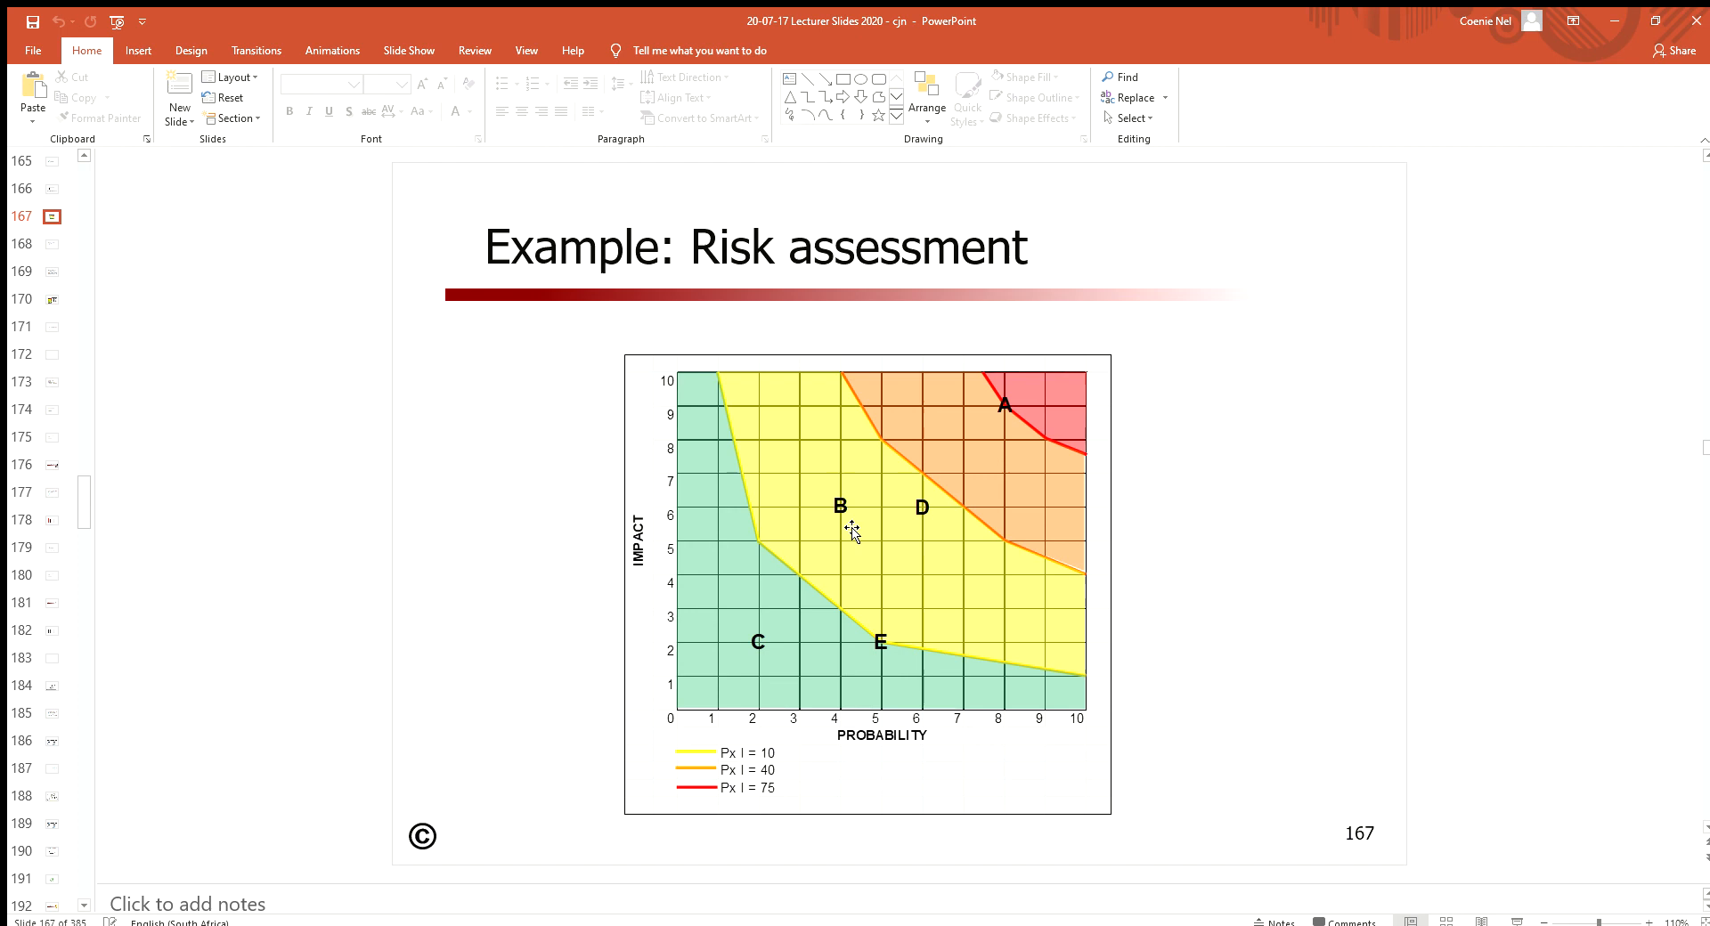
{"action": "mouse_move", "coordinate": [760, 769]}
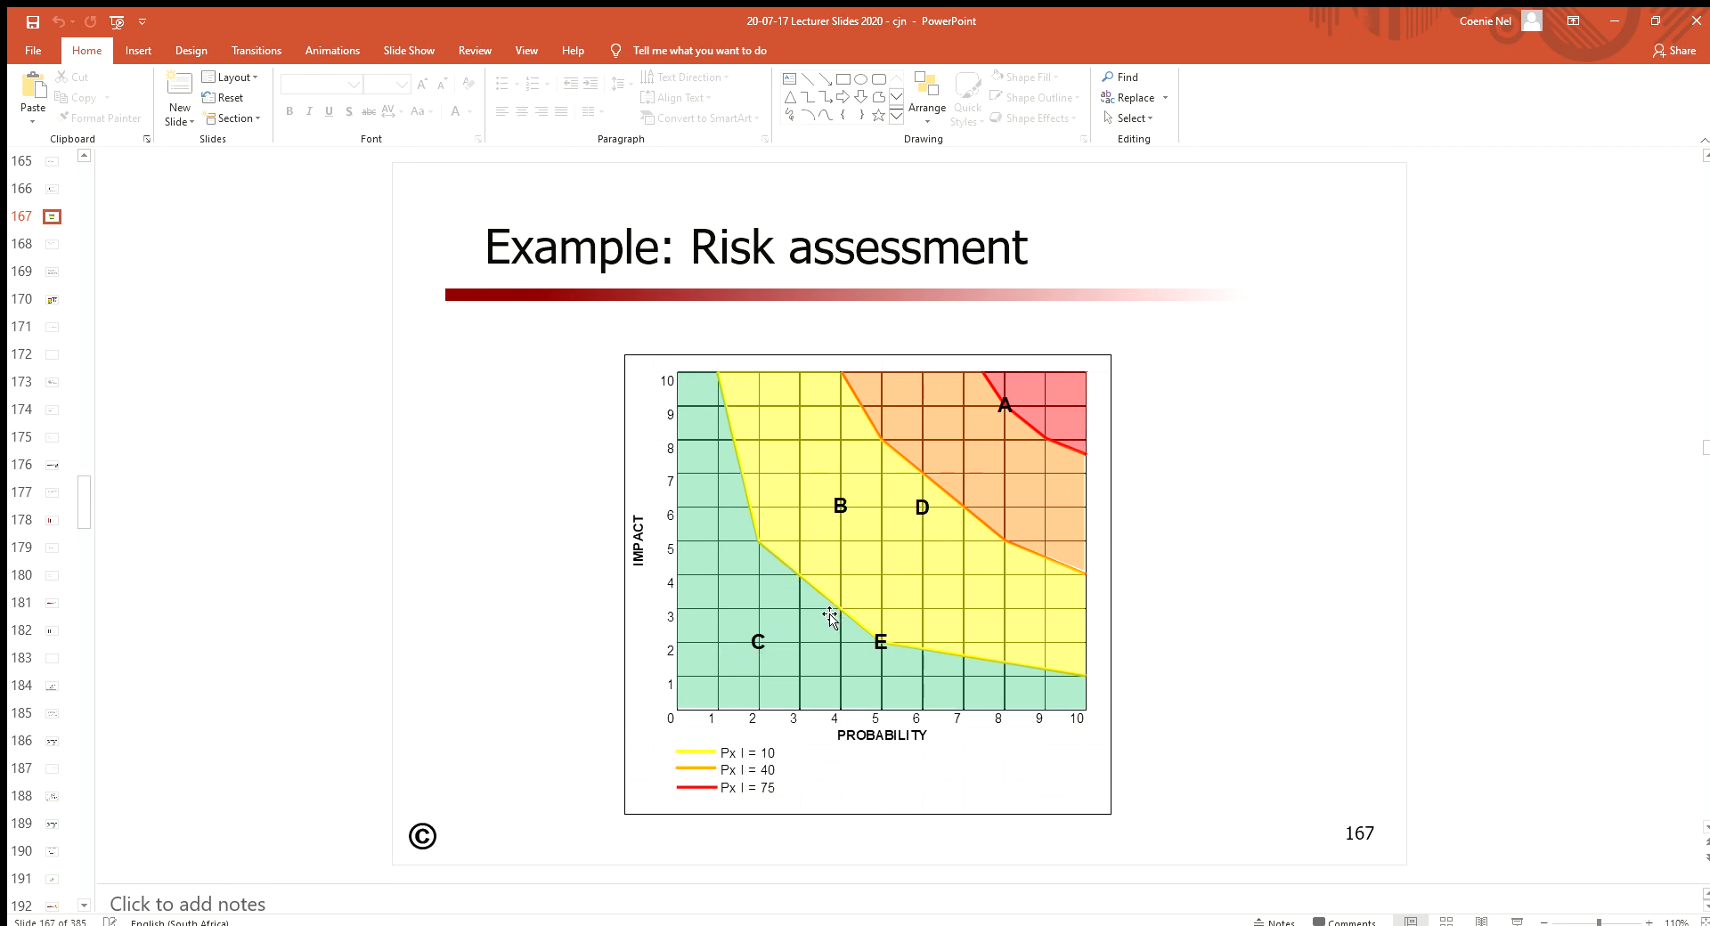
{"action": "mouse_move", "coordinate": [925, 505]}
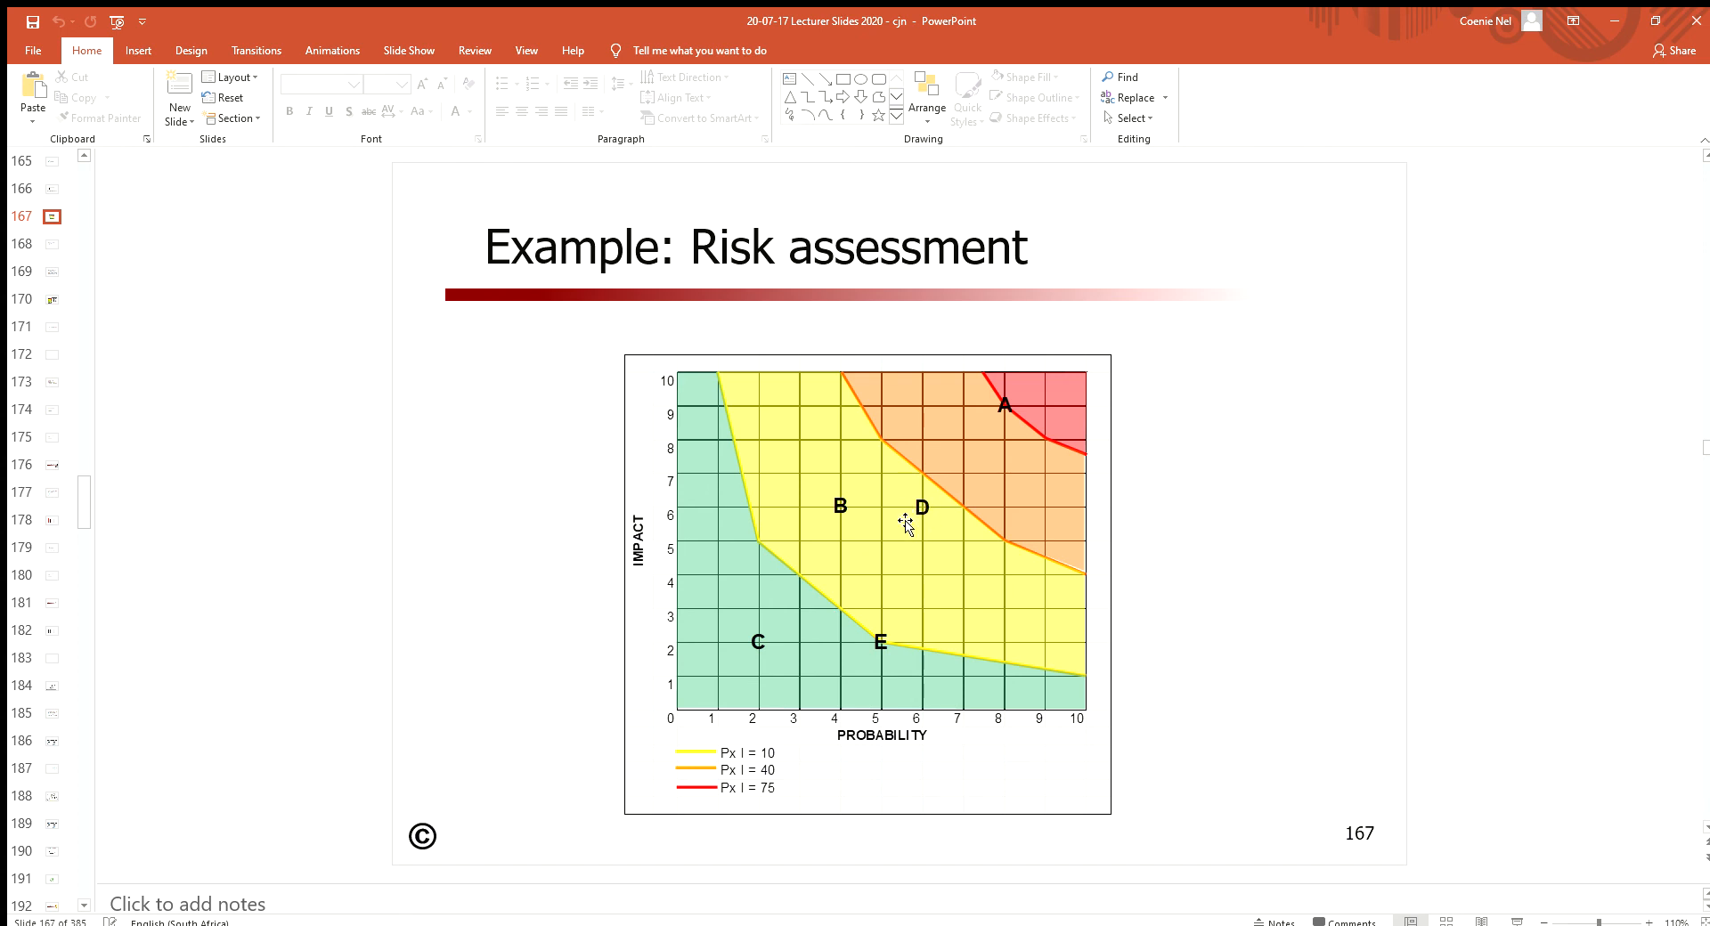
{"action": "mouse_move", "coordinate": [887, 566]}
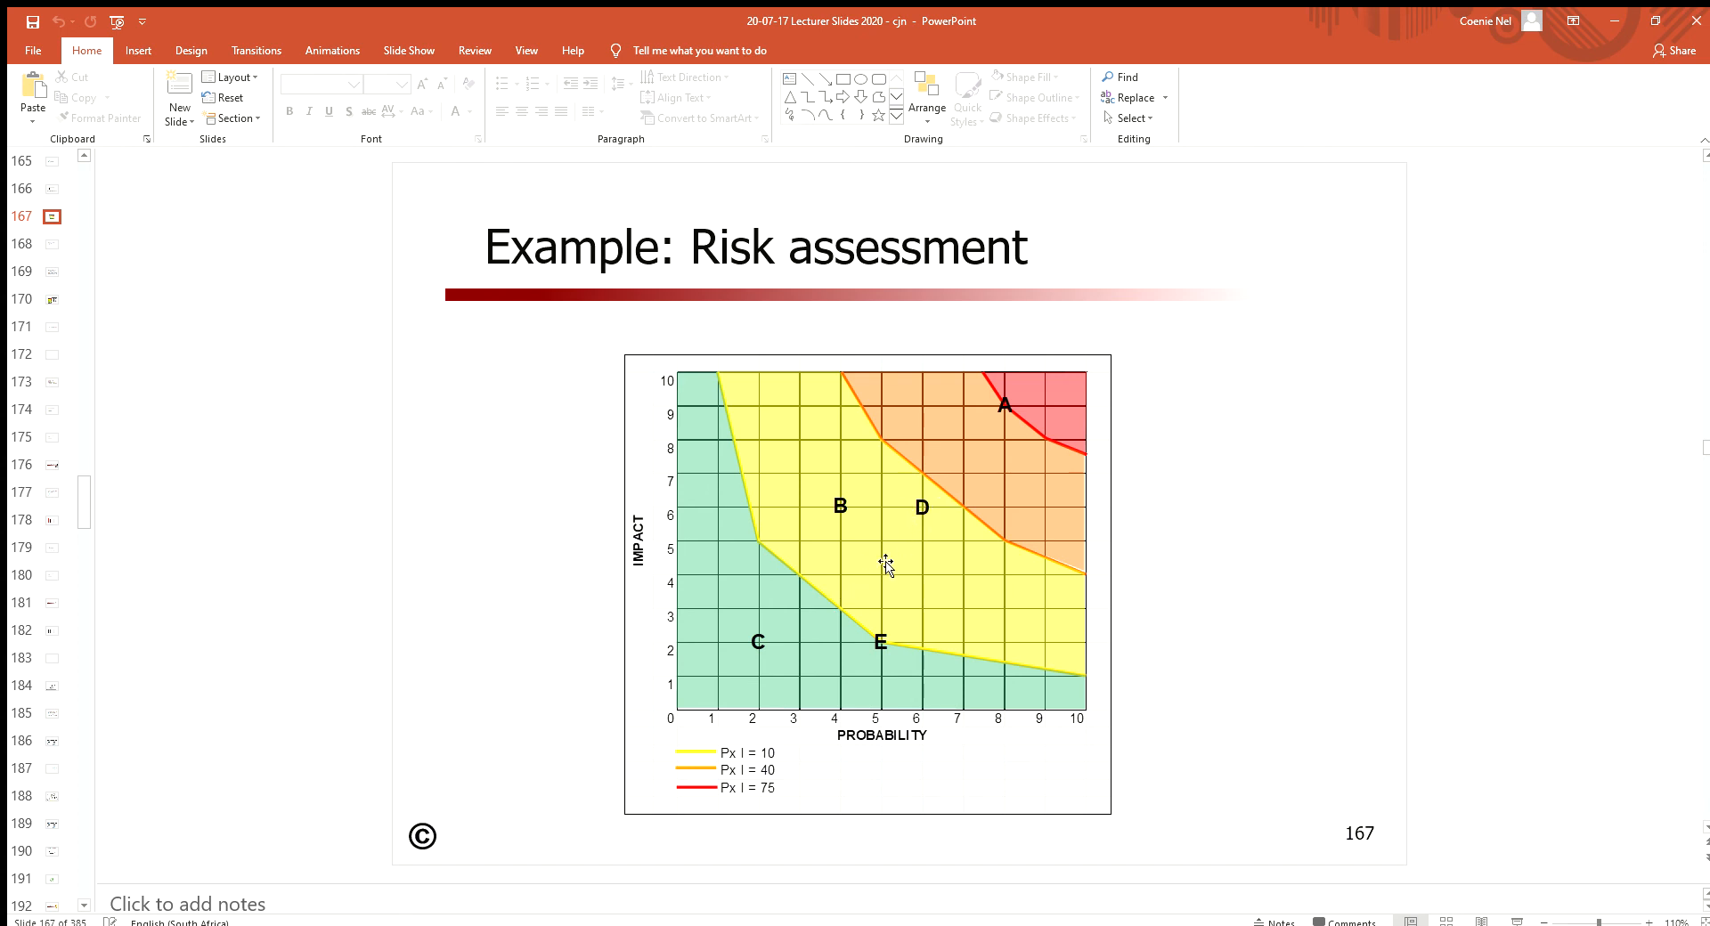
{"action": "mouse_move", "coordinate": [880, 597]}
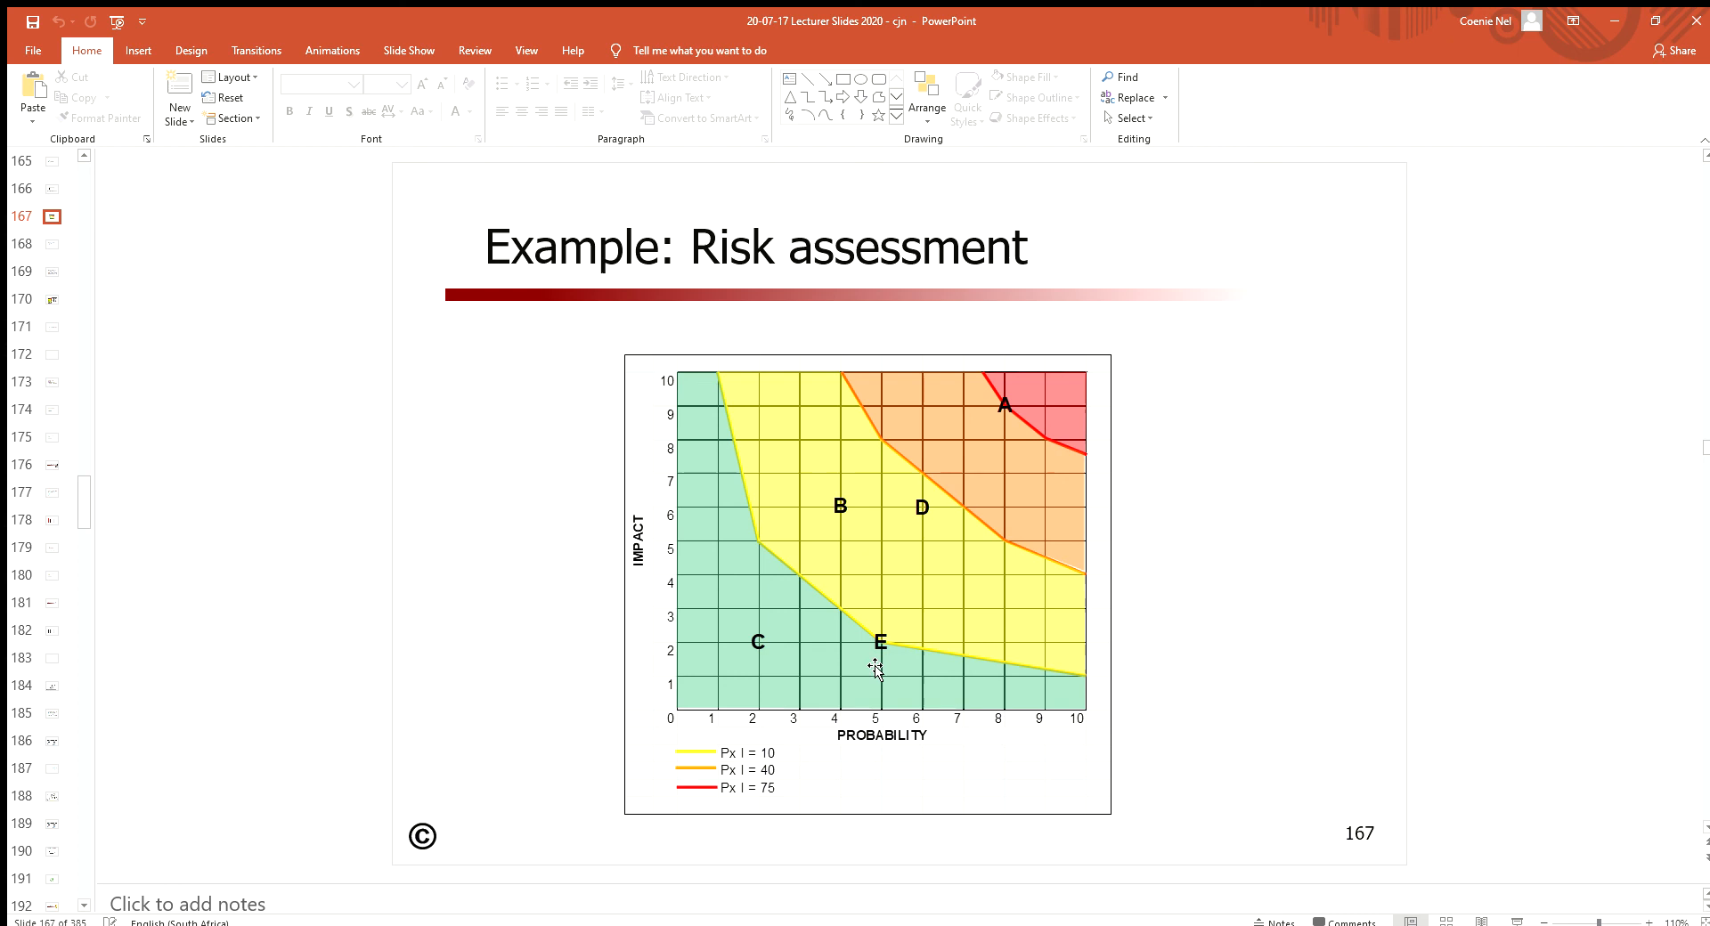
{"action": "mouse_move", "coordinate": [908, 382]}
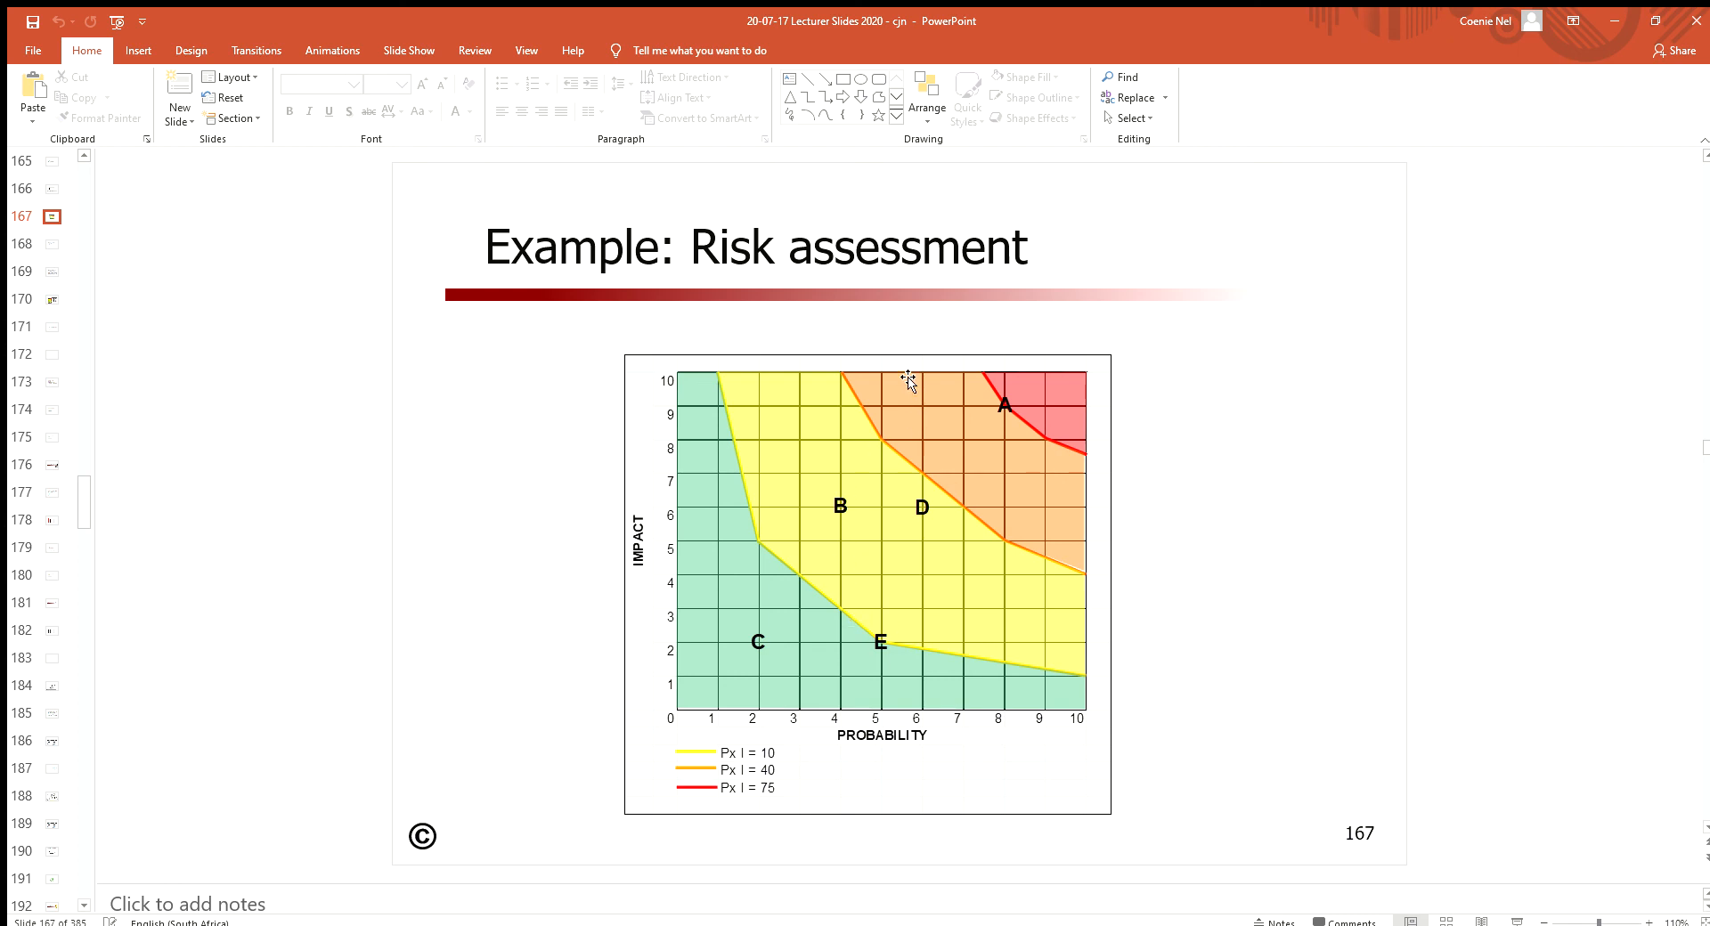
{"action": "mouse_move", "coordinate": [931, 395]}
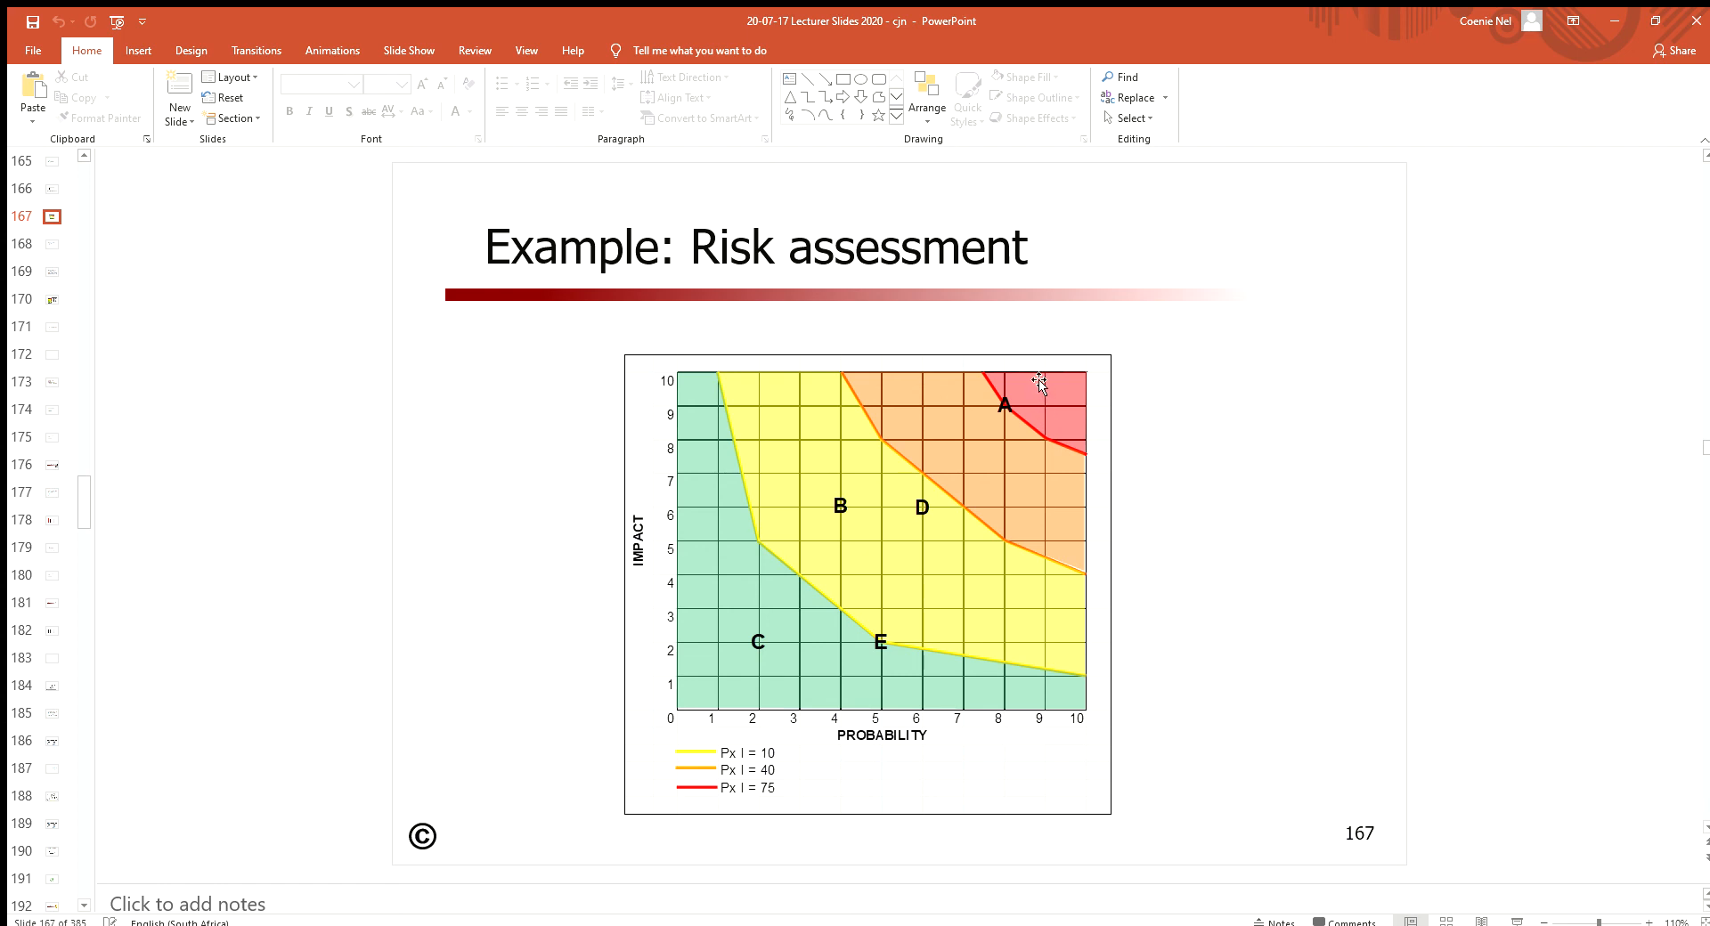
{"action": "mouse_move", "coordinate": [1056, 398]}
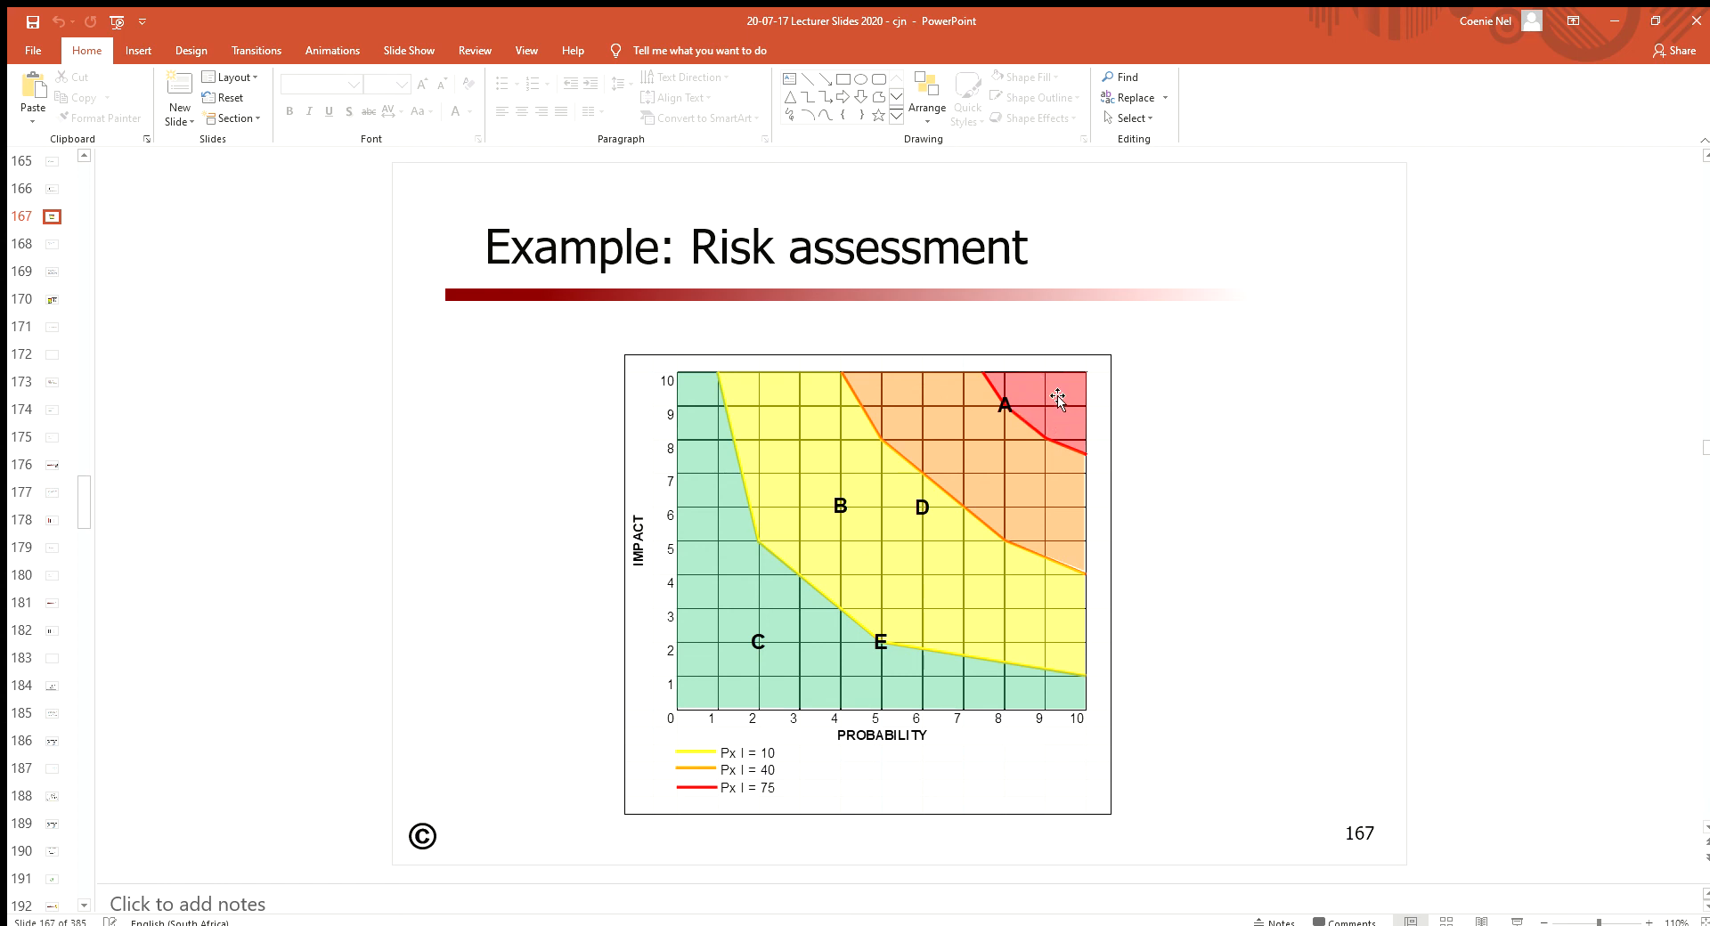
{"action": "mouse_move", "coordinate": [754, 550]}
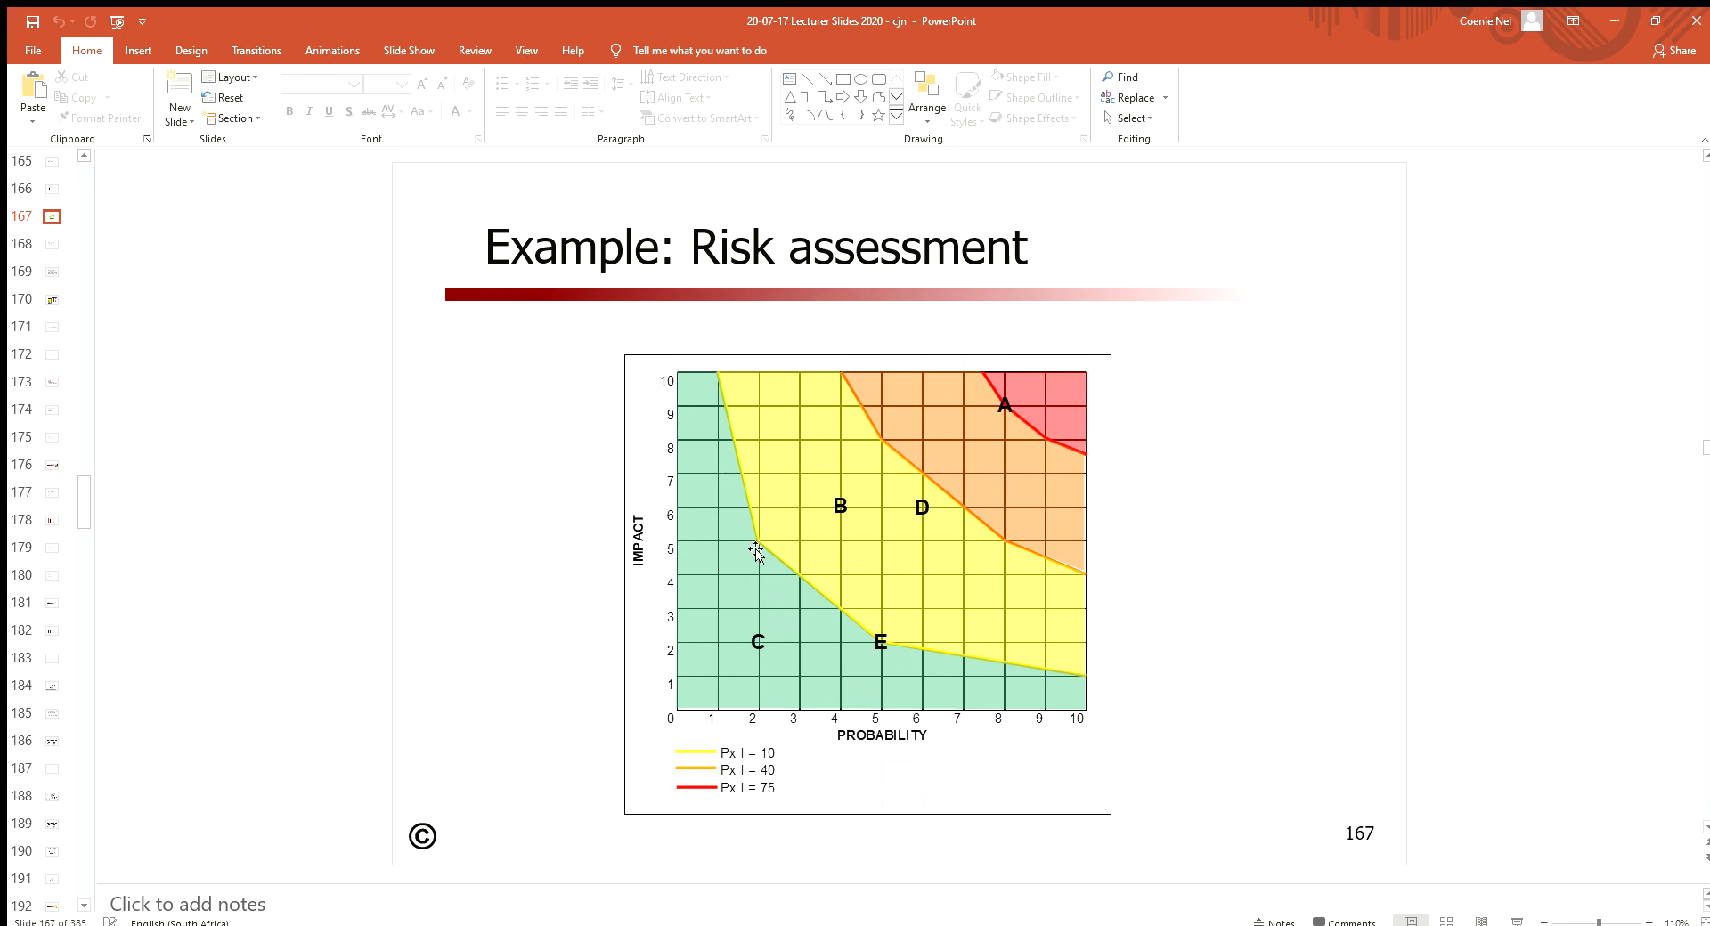
{"action": "mouse_move", "coordinate": [671, 679]}
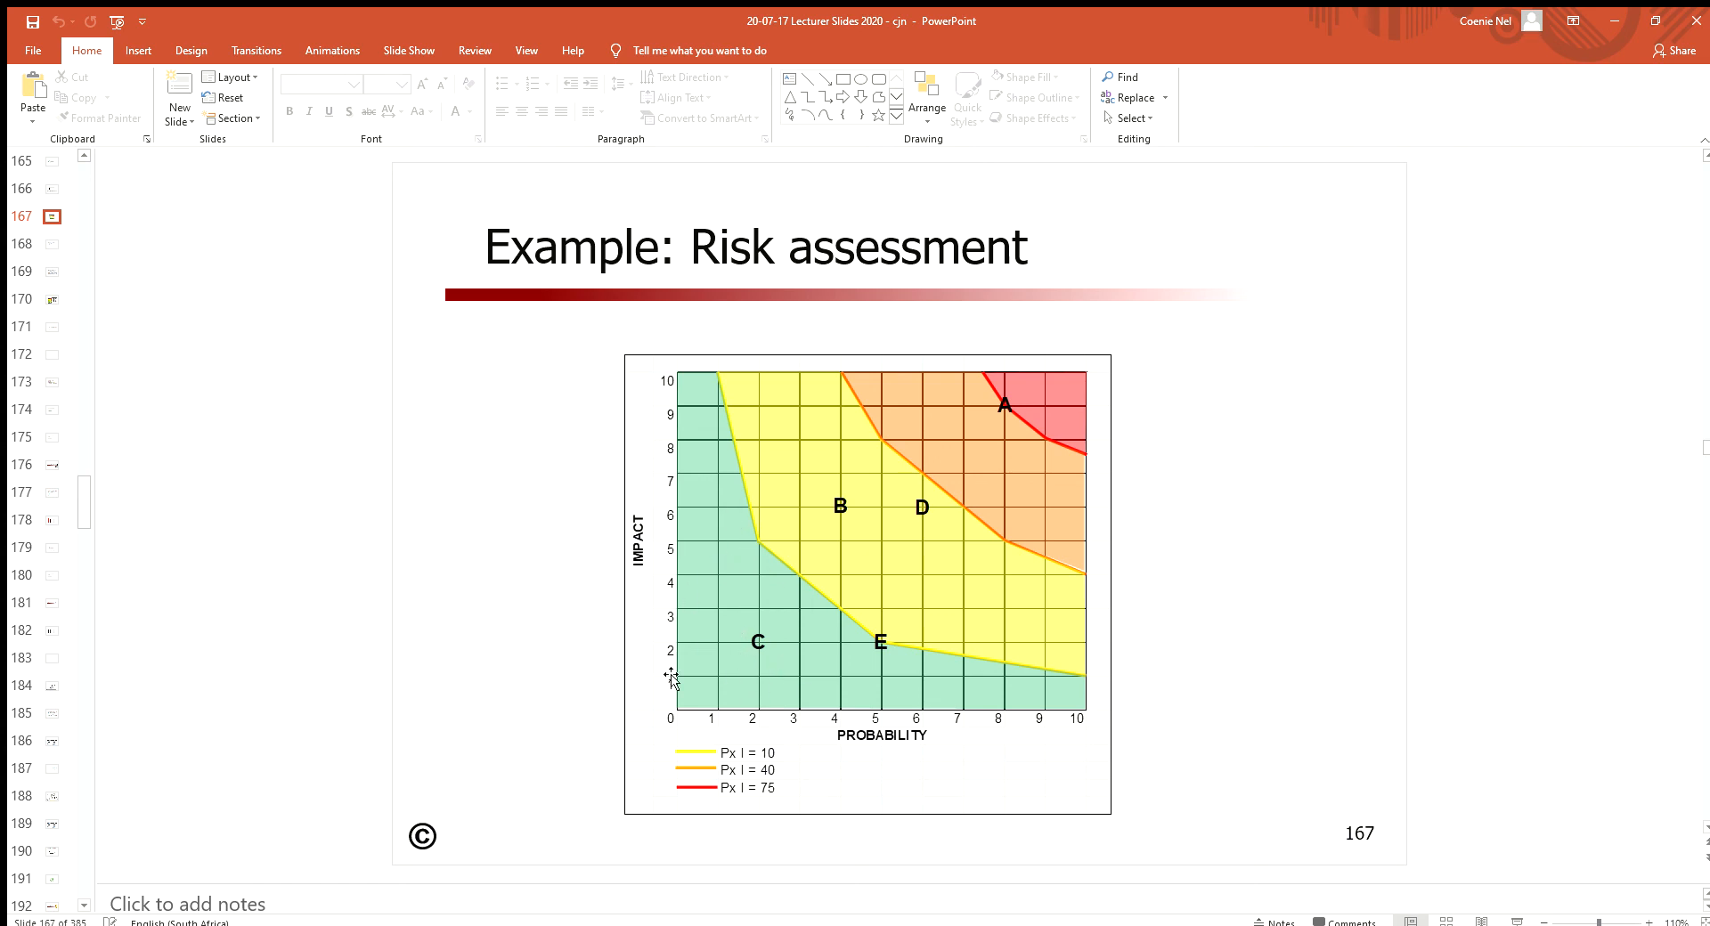
{"action": "mouse_move", "coordinate": [812, 641]}
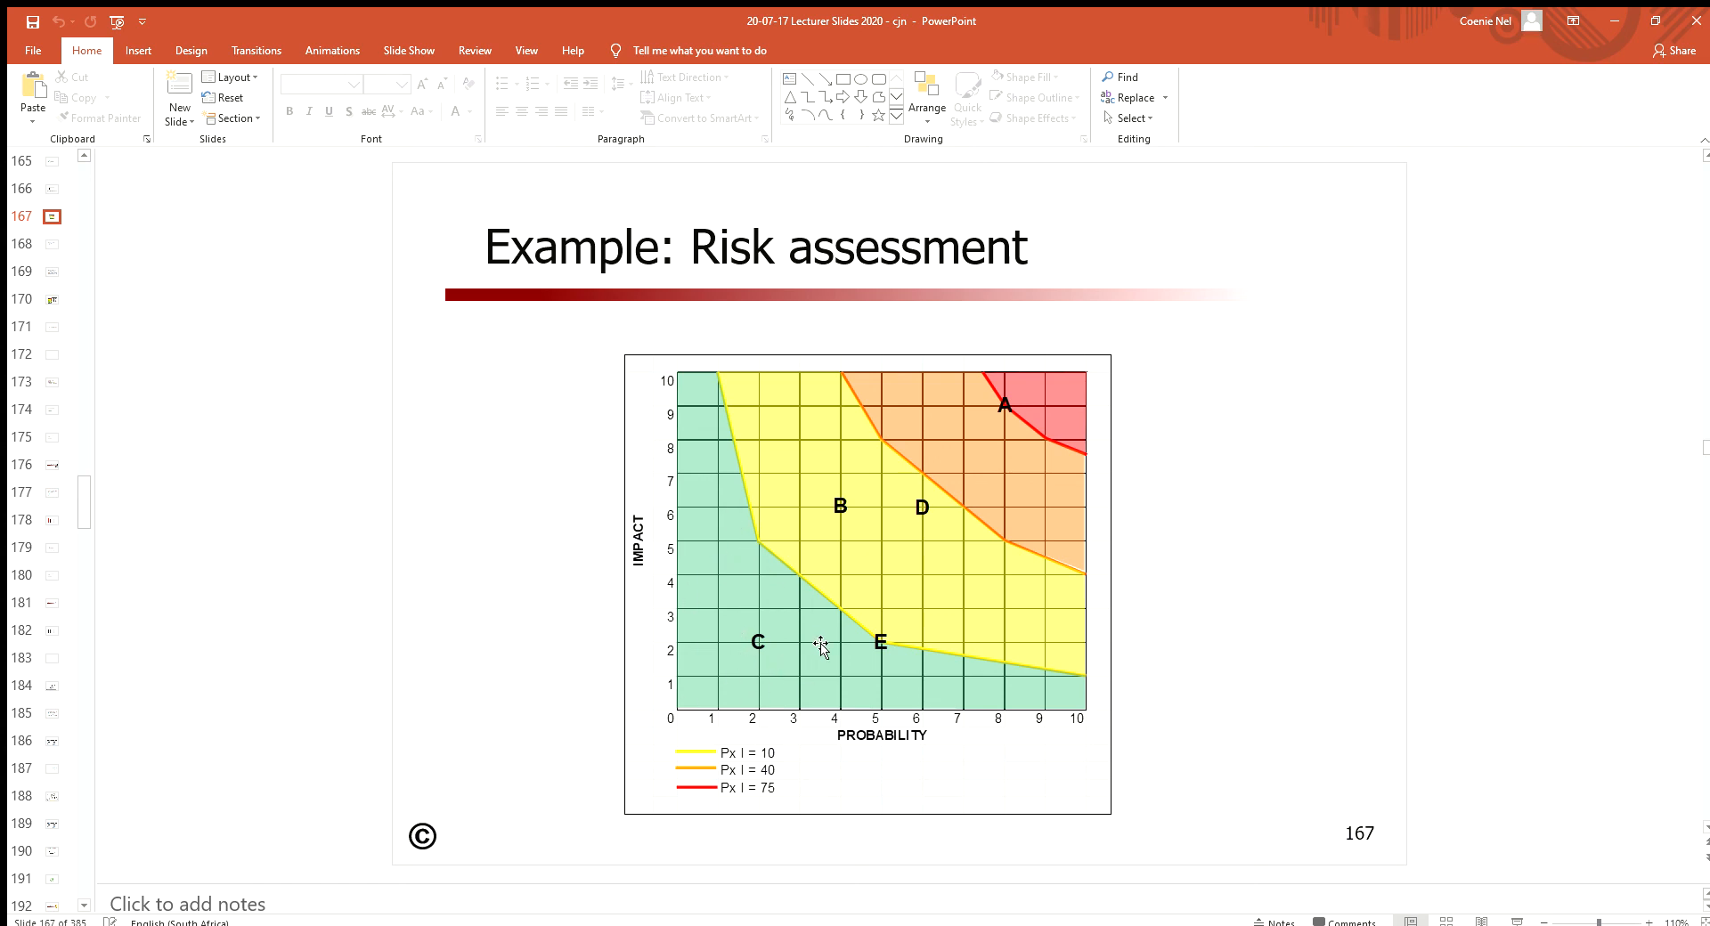
{"action": "mouse_move", "coordinate": [822, 650]}
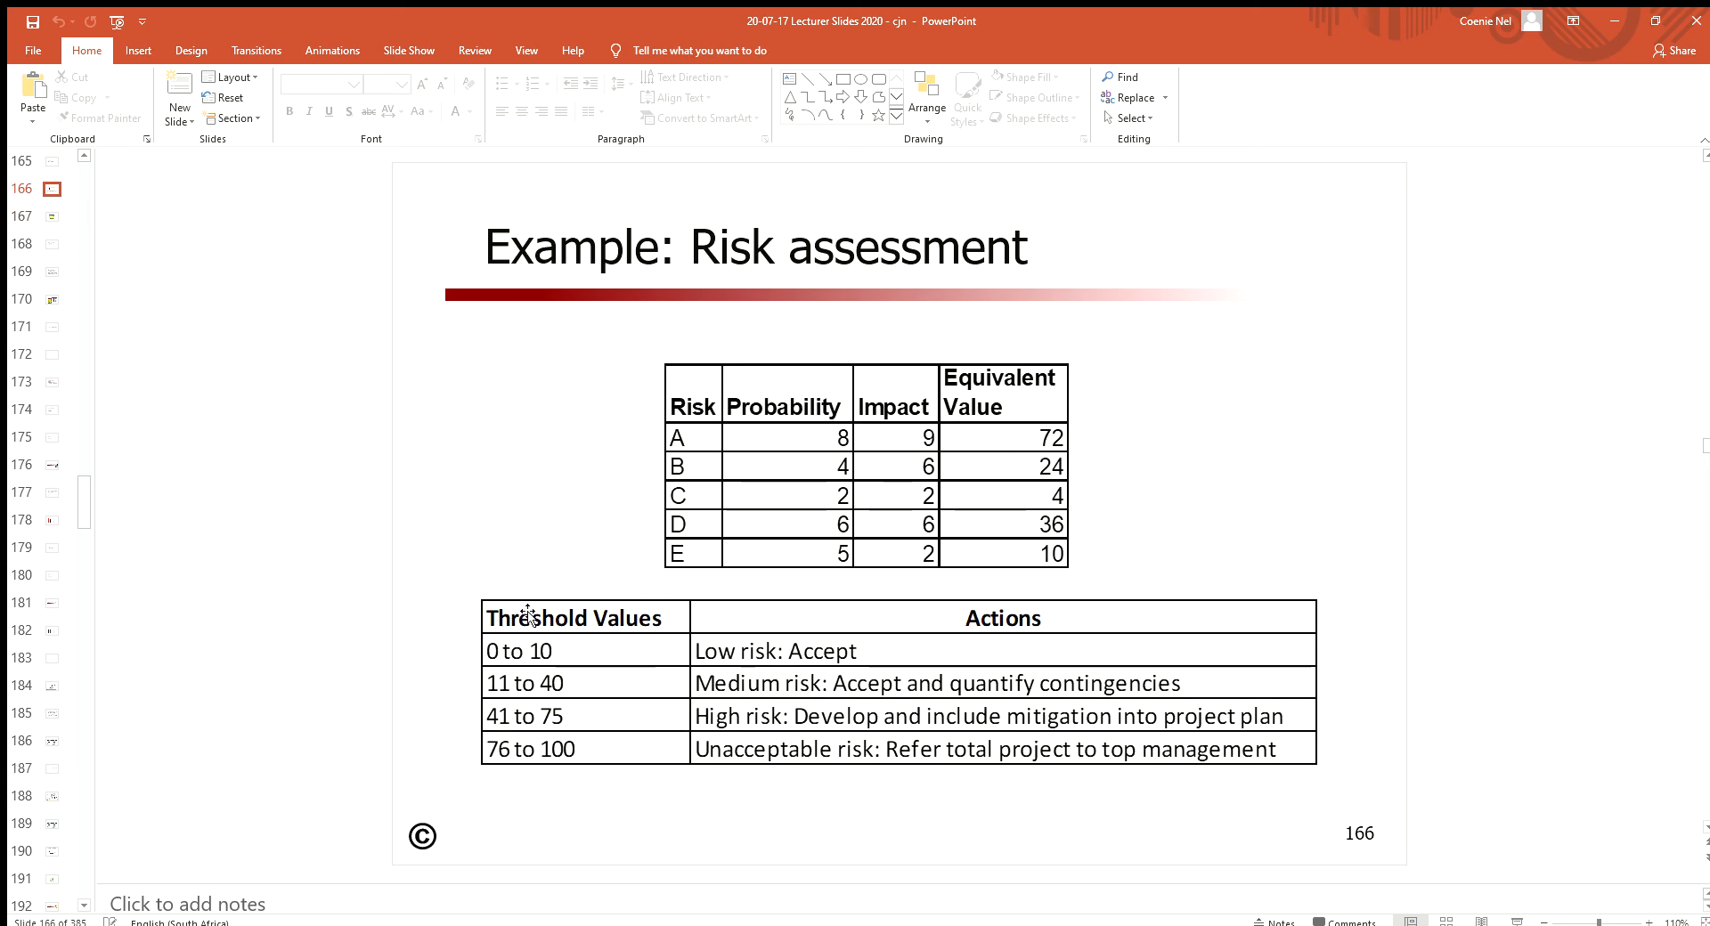
{"action": "mouse_move", "coordinate": [654, 689]}
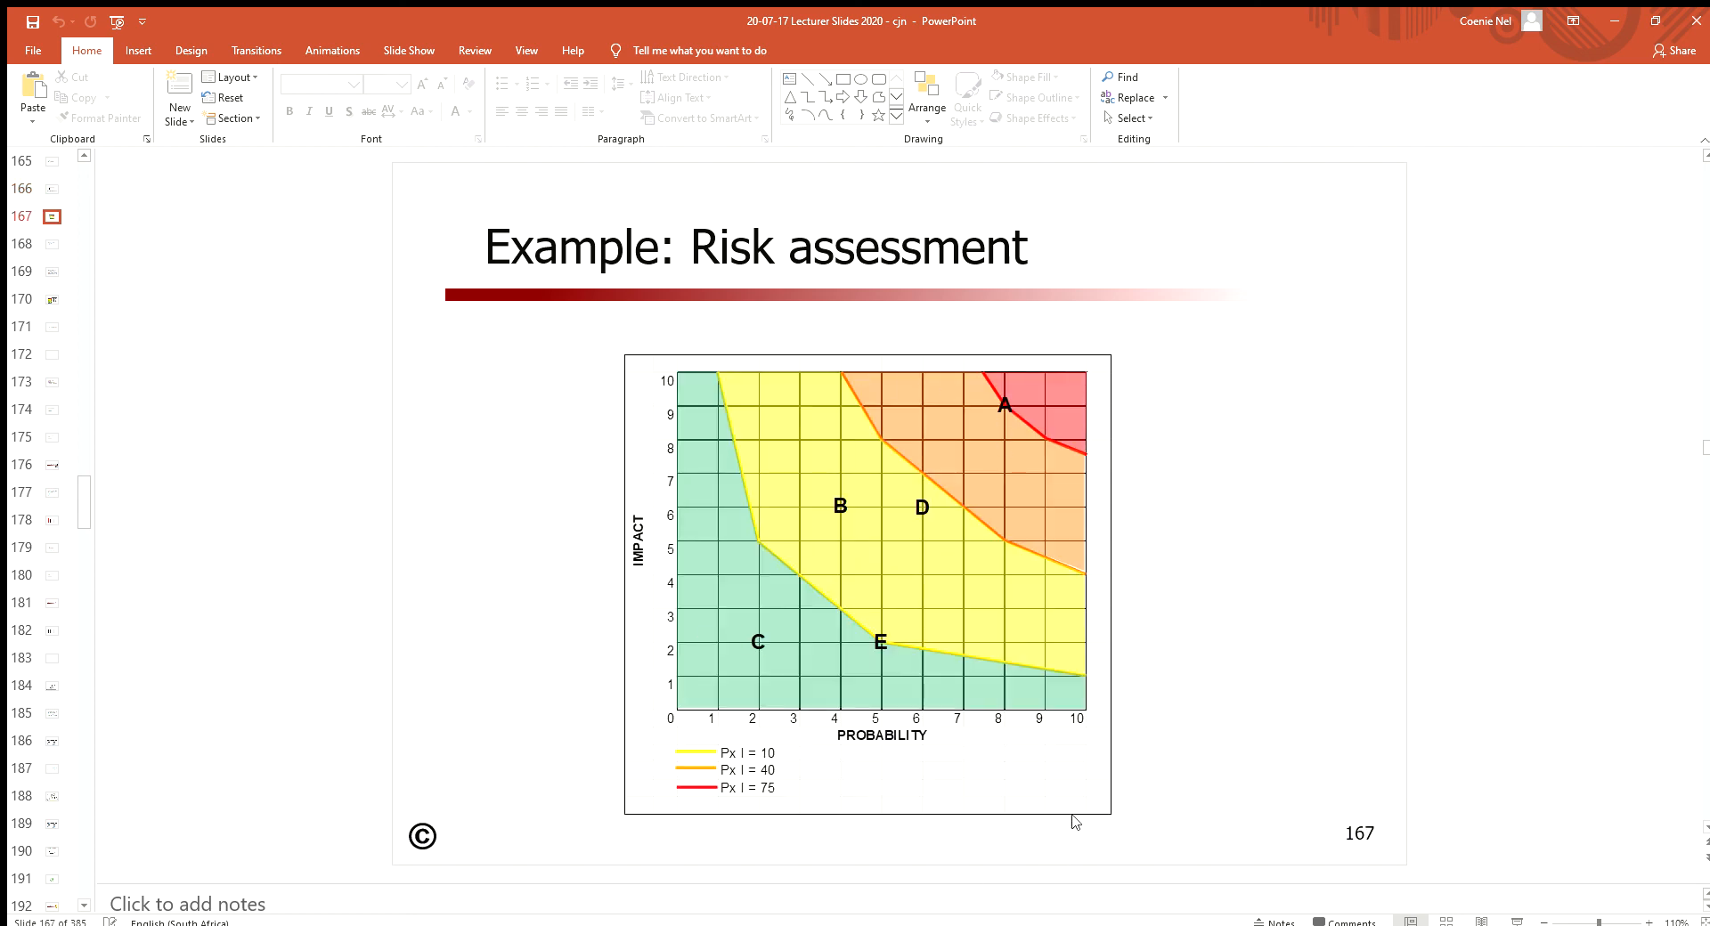
{"action": "mouse_move", "coordinate": [1036, 457]}
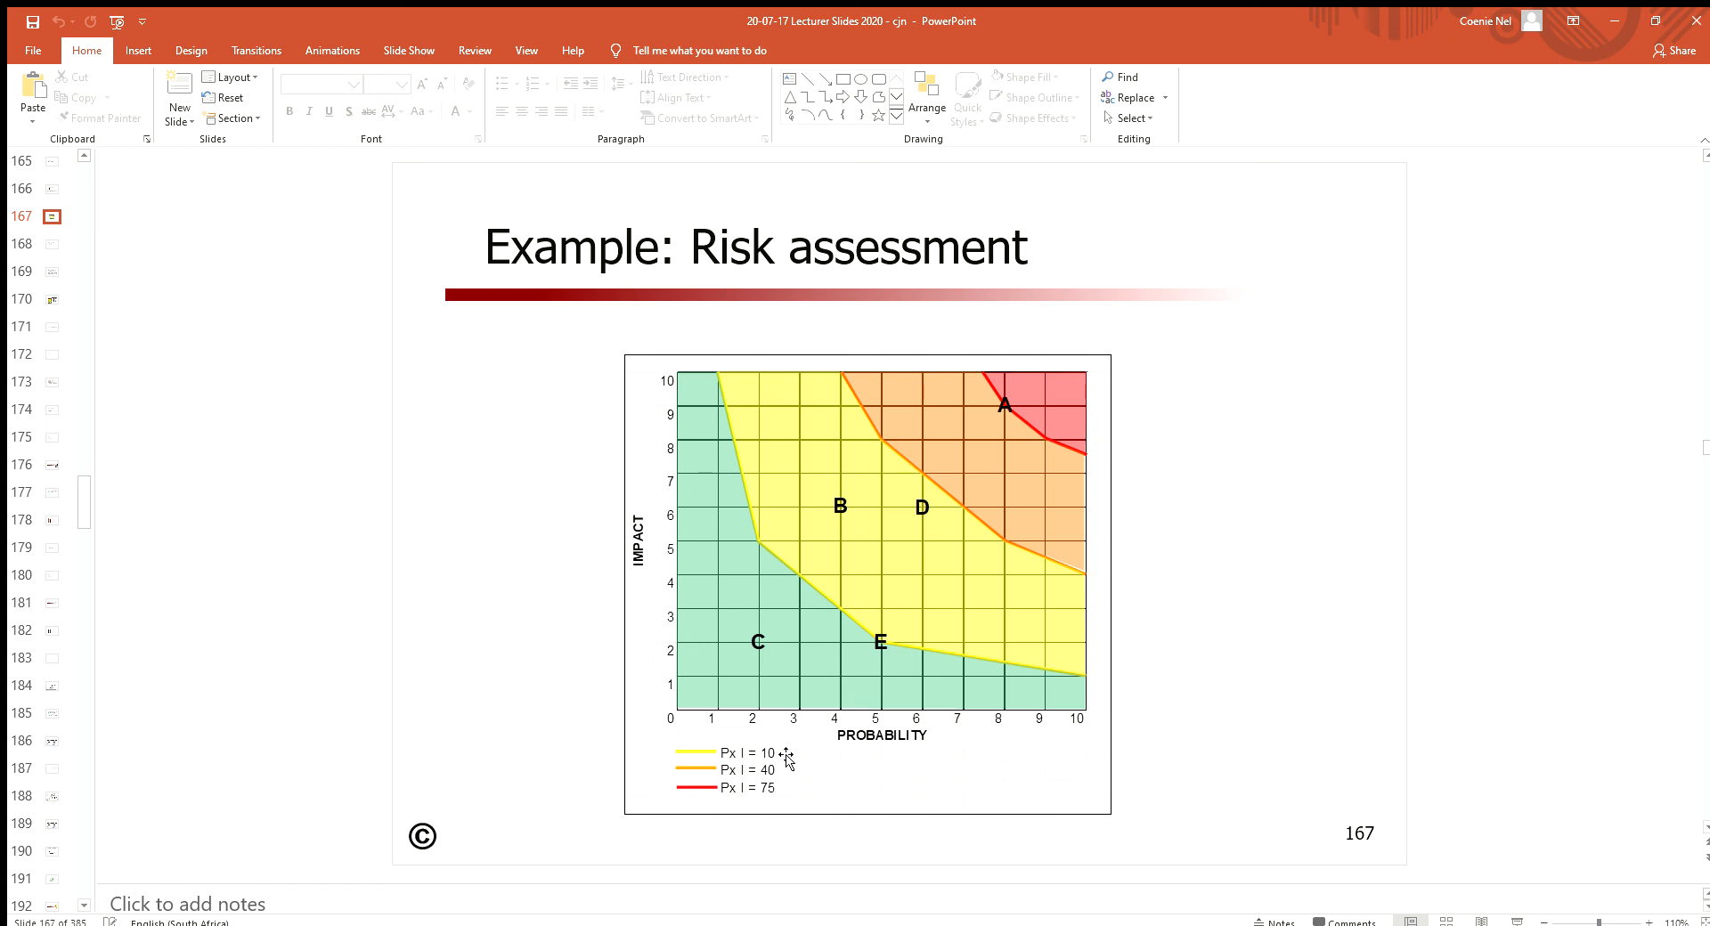
{"action": "mouse_move", "coordinate": [848, 704]}
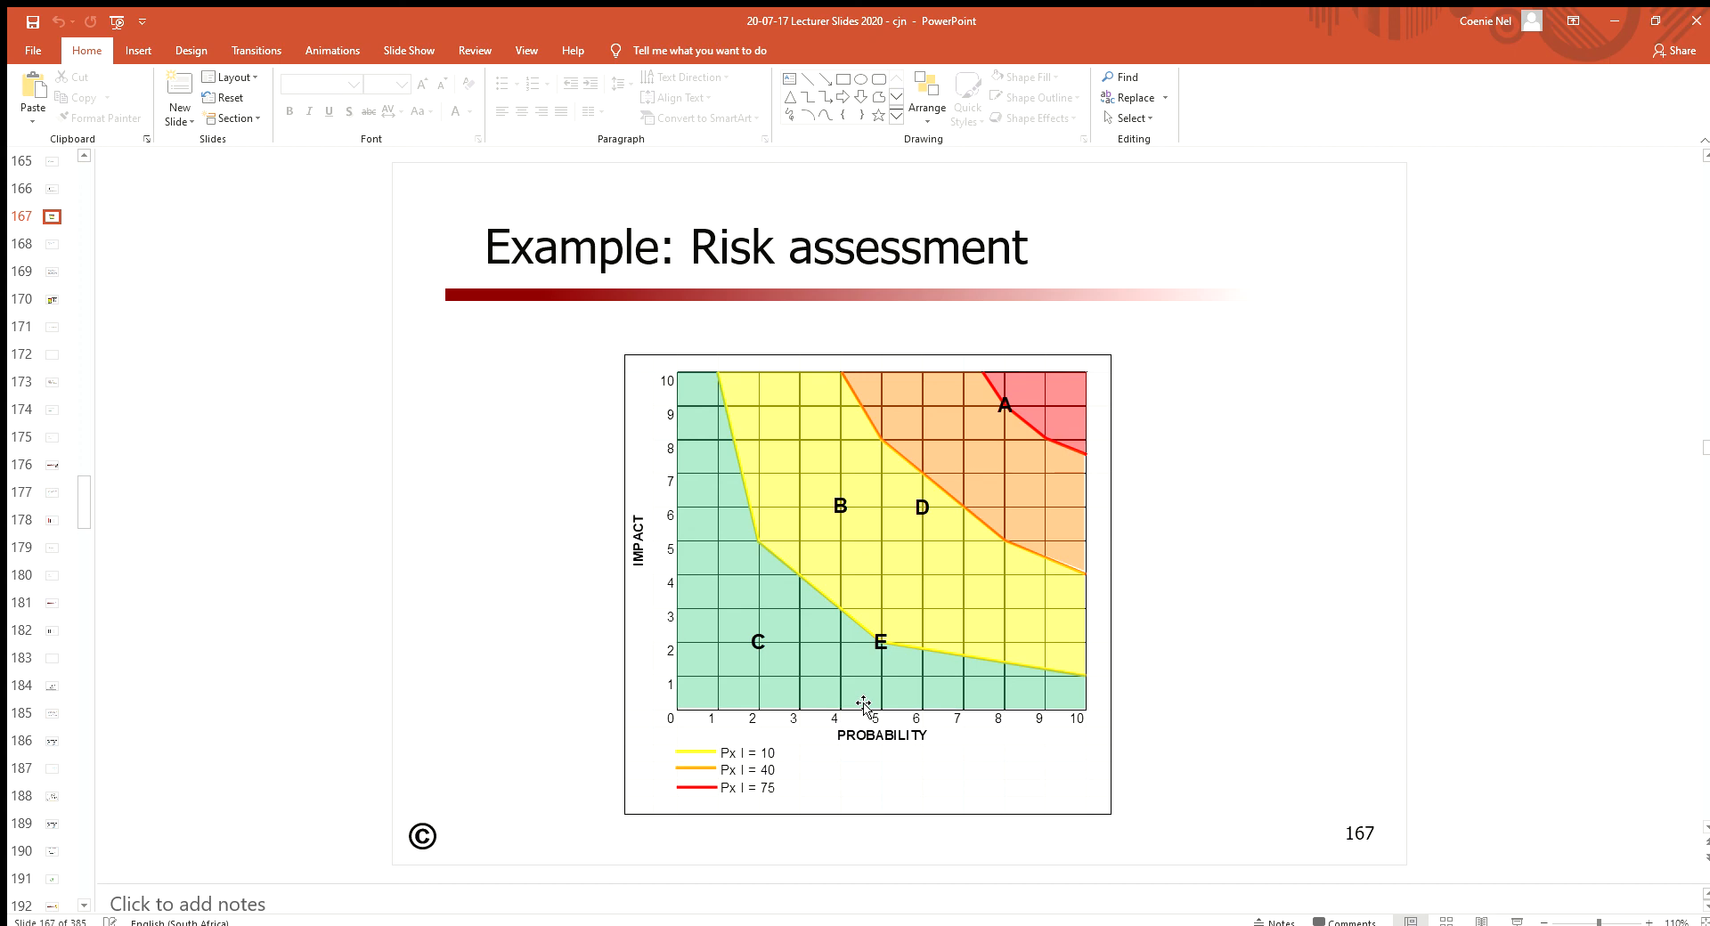
{"action": "left_click", "coordinate": [49, 189]}
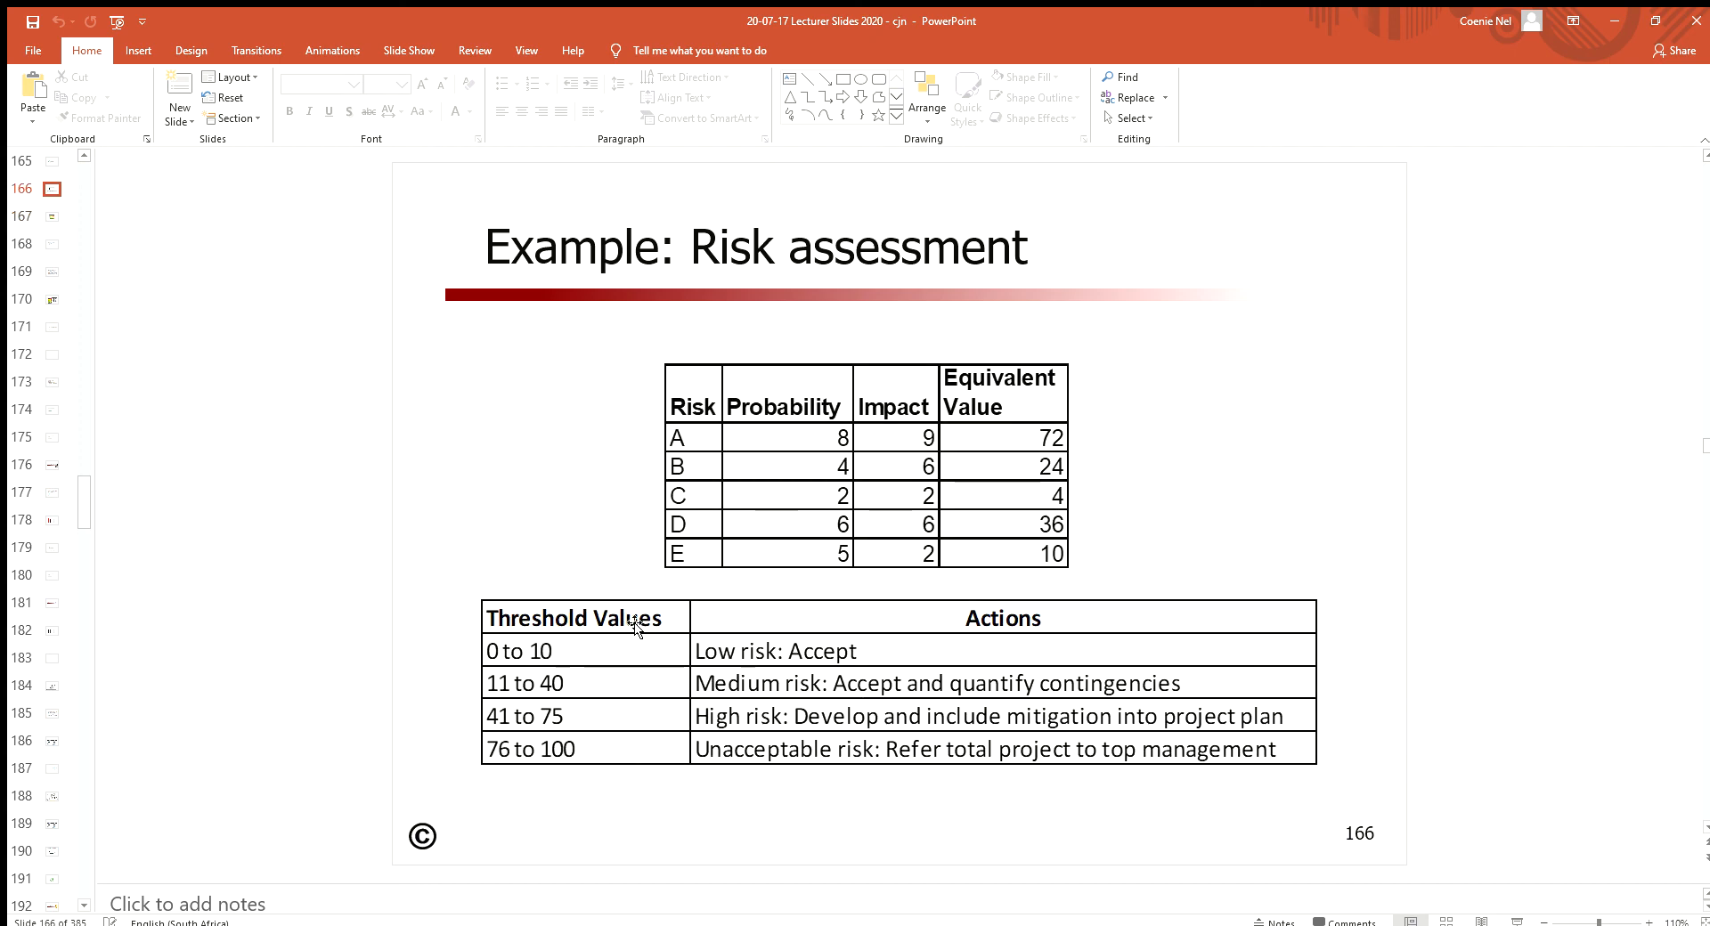
{"action": "mouse_move", "coordinate": [779, 770]}
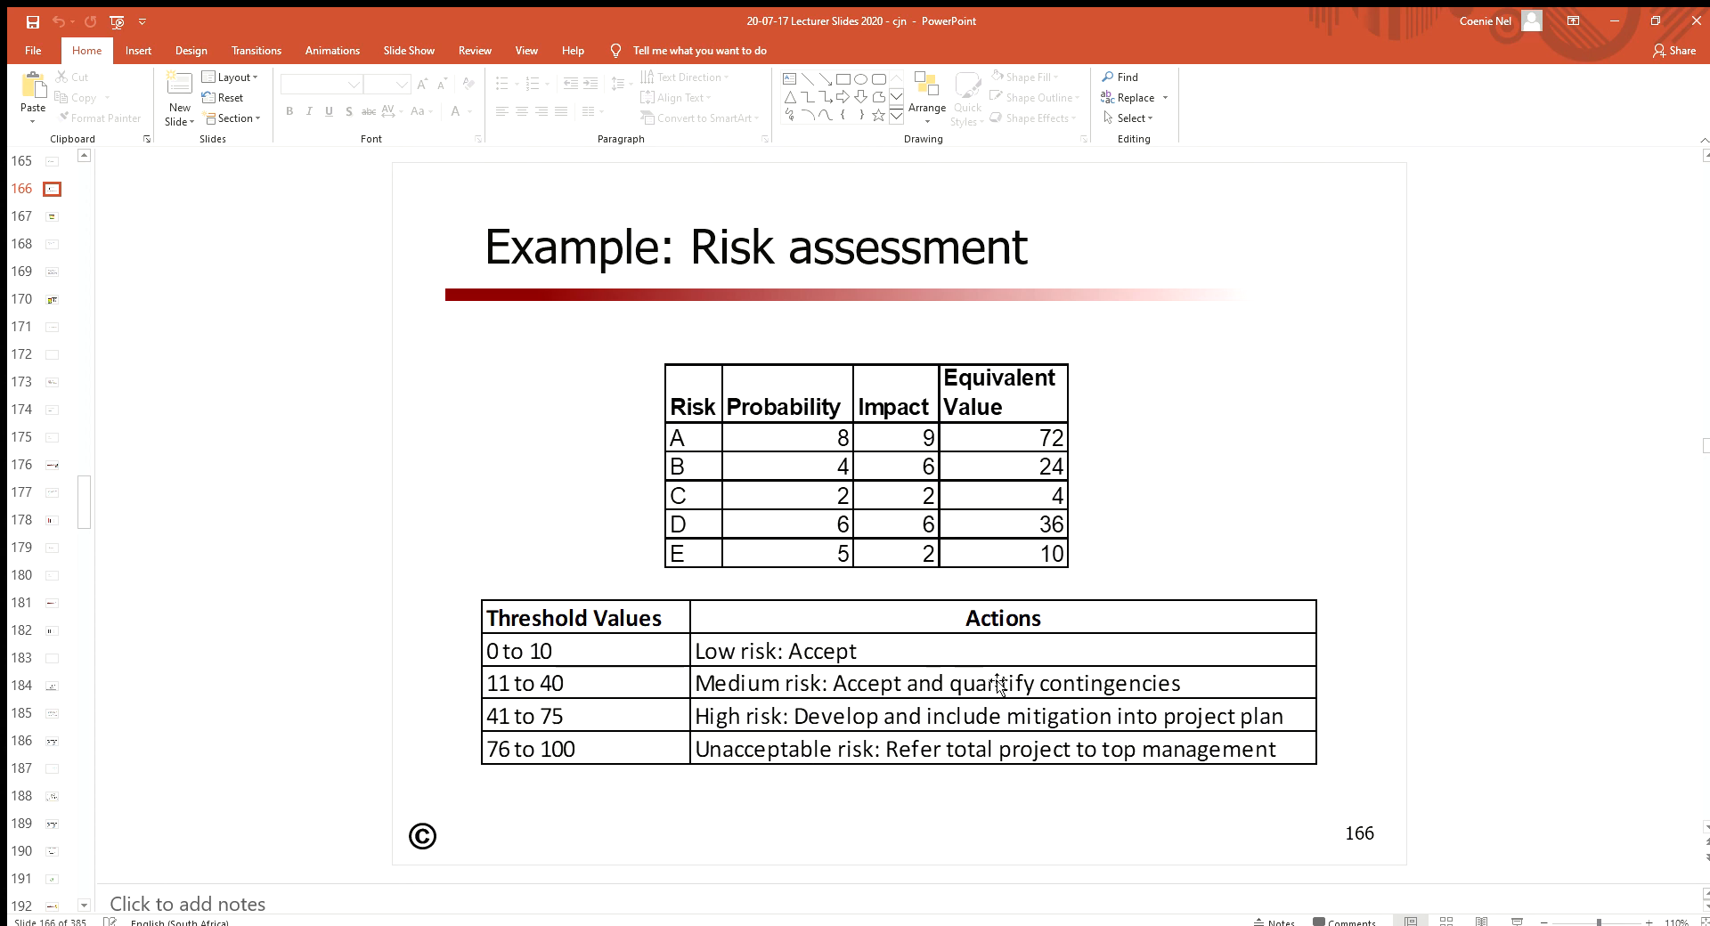
{"action": "mouse_move", "coordinate": [1034, 684]}
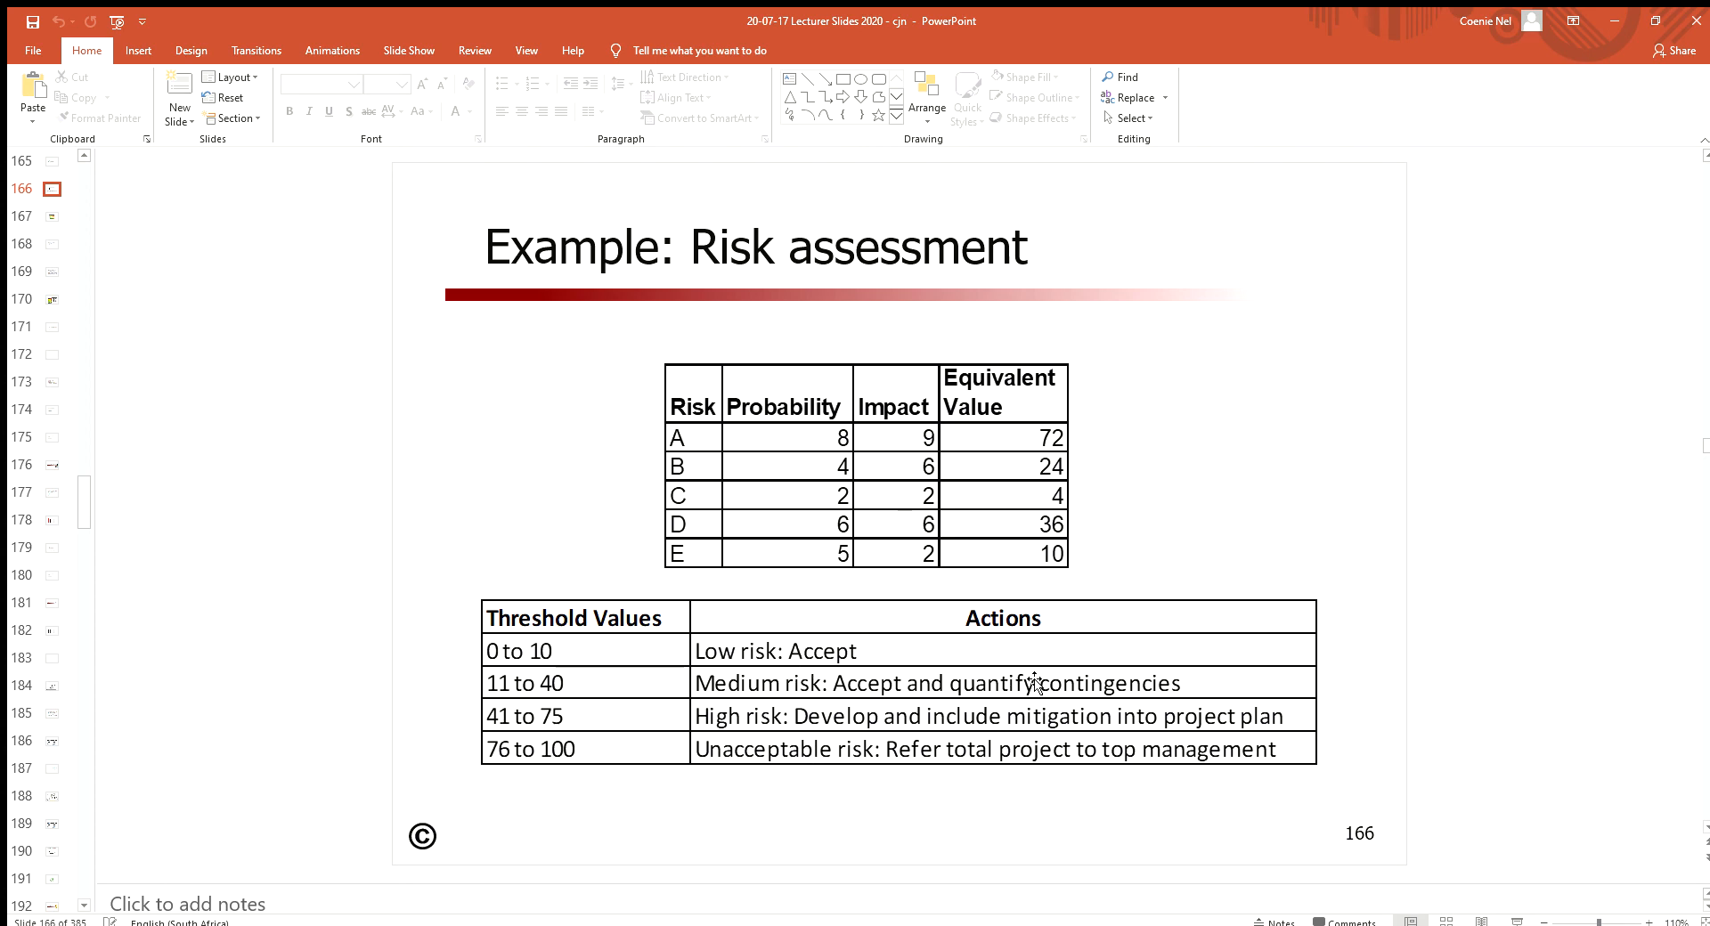
{"action": "mouse_move", "coordinate": [1084, 713]}
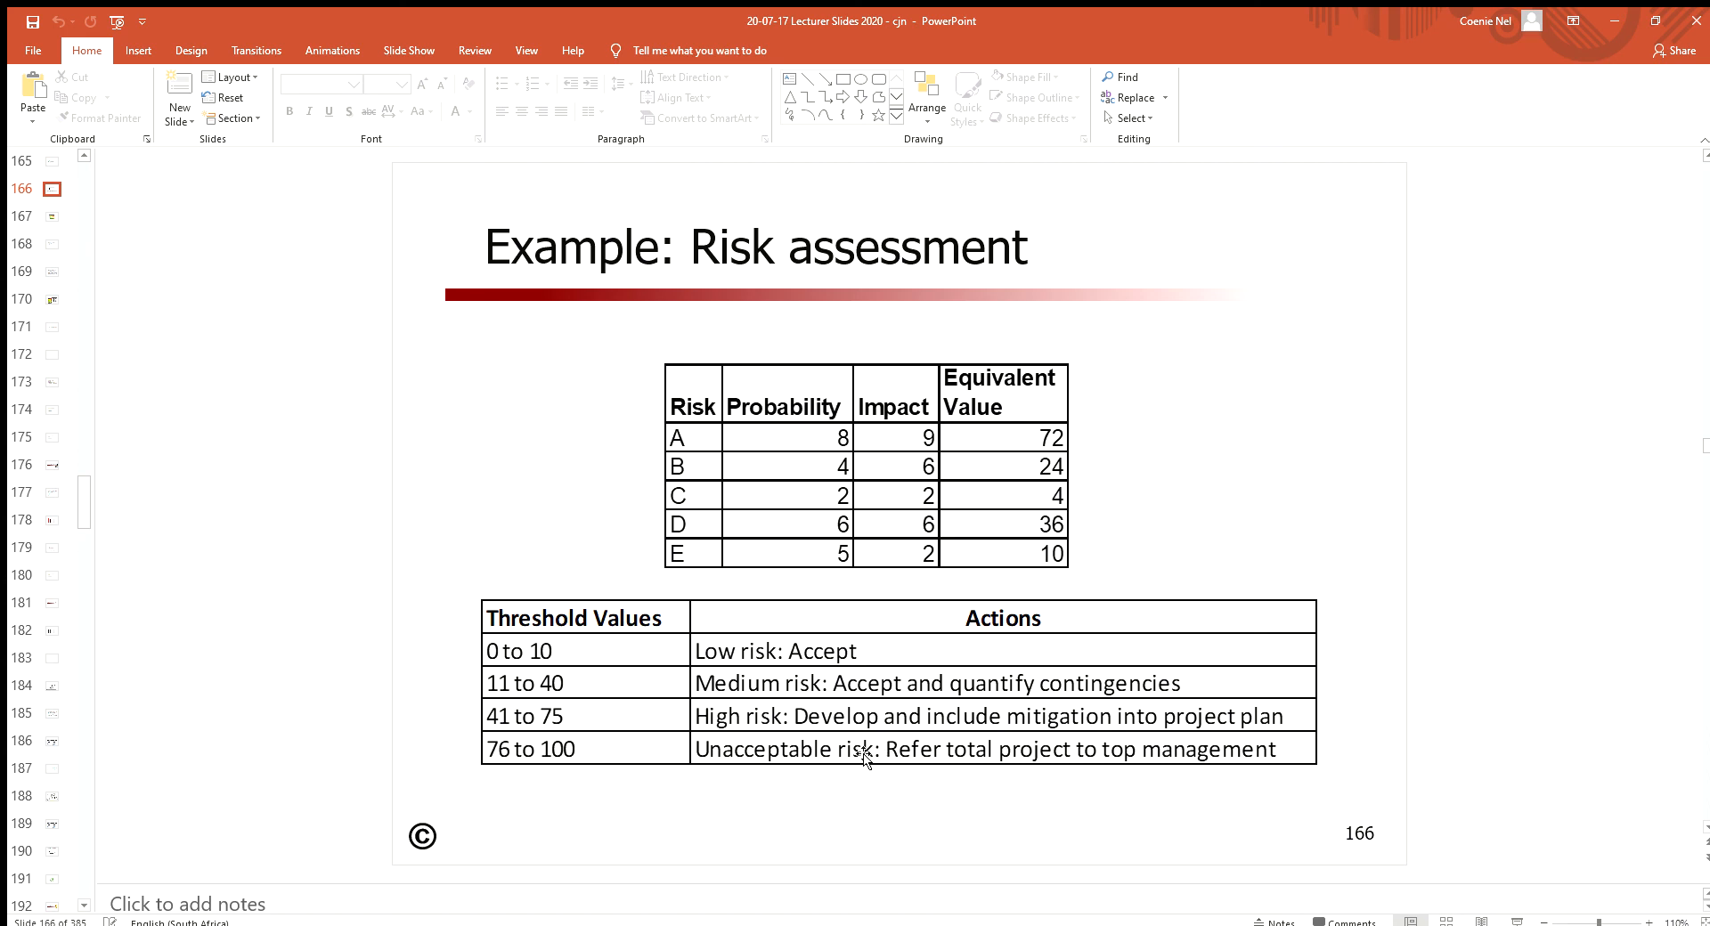
{"action": "mouse_move", "coordinate": [987, 766]}
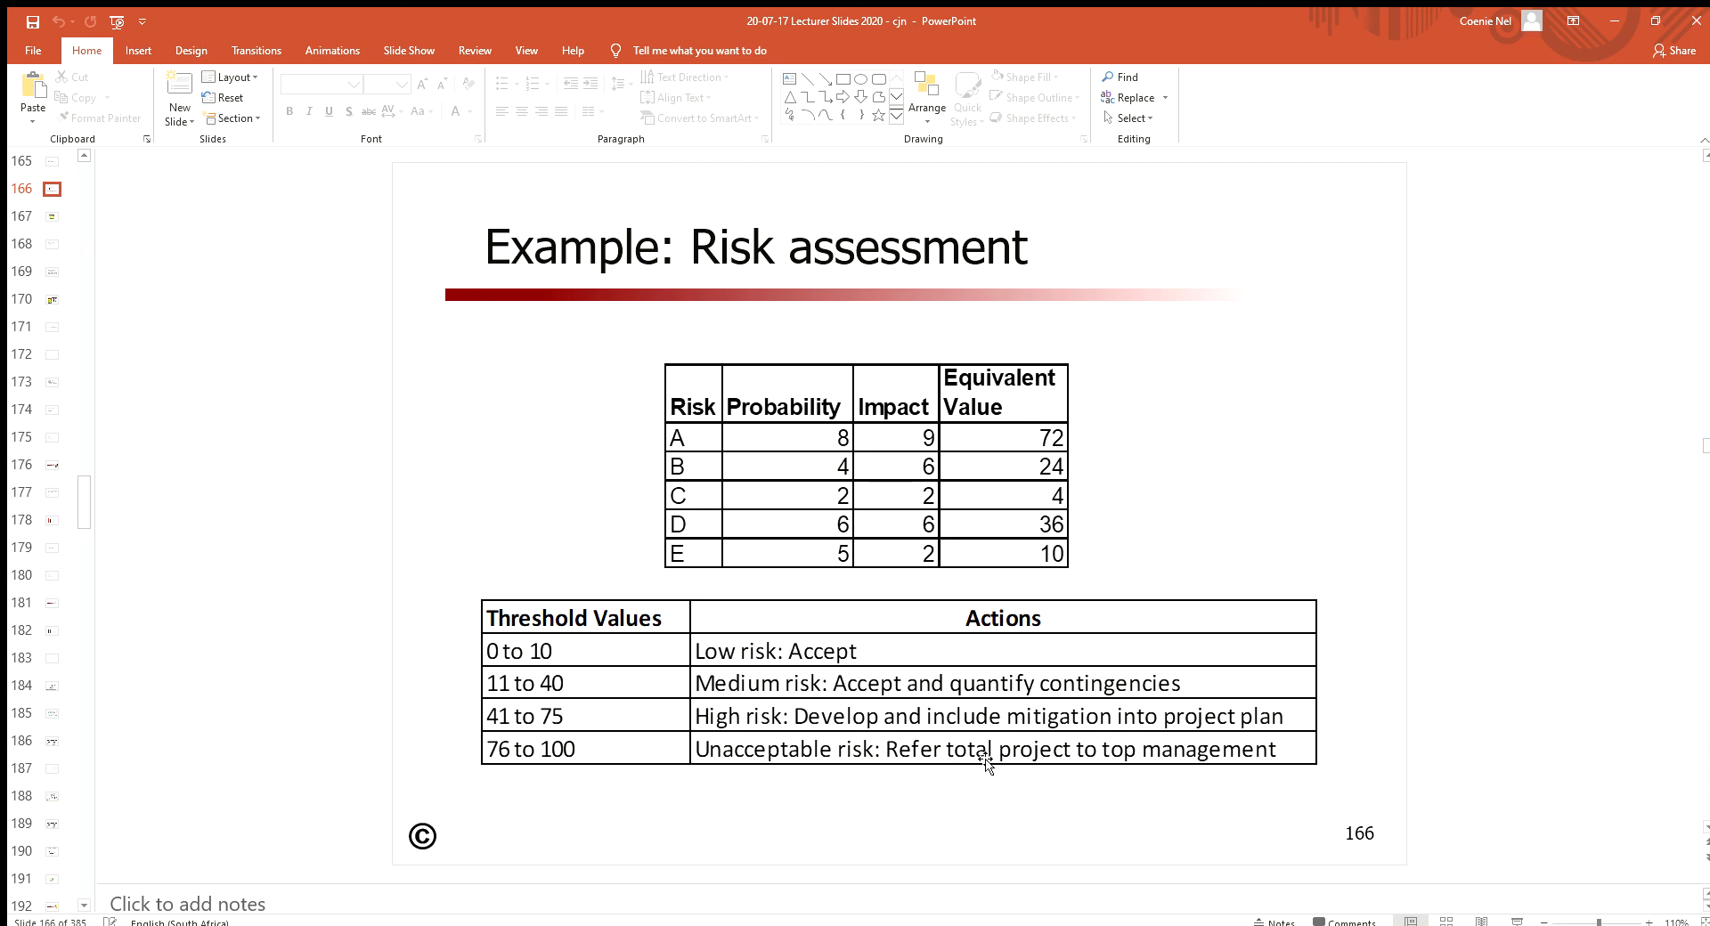